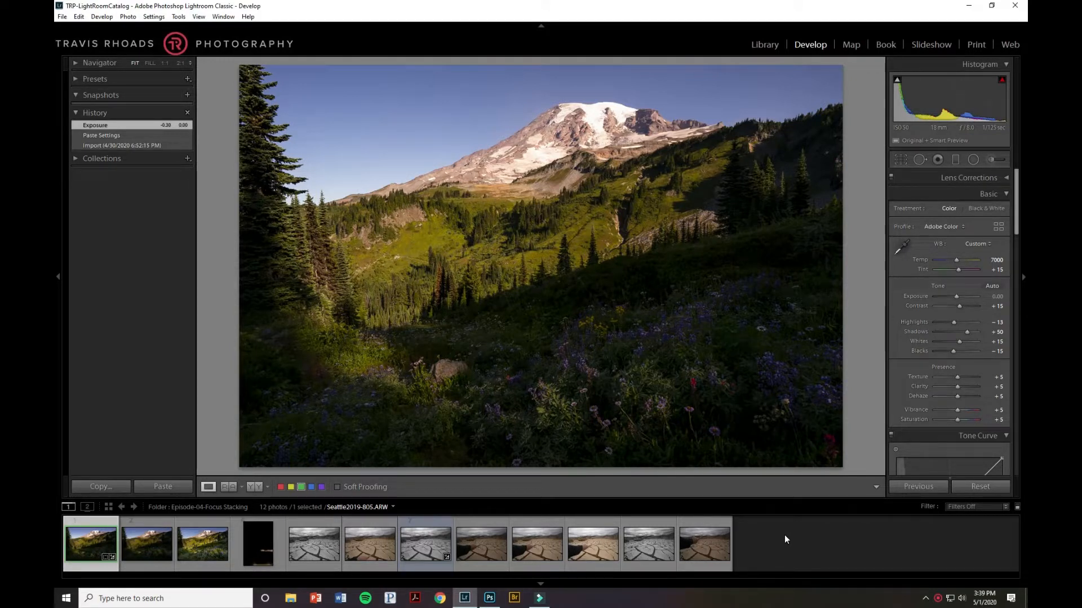
mouse_move(680, 416)
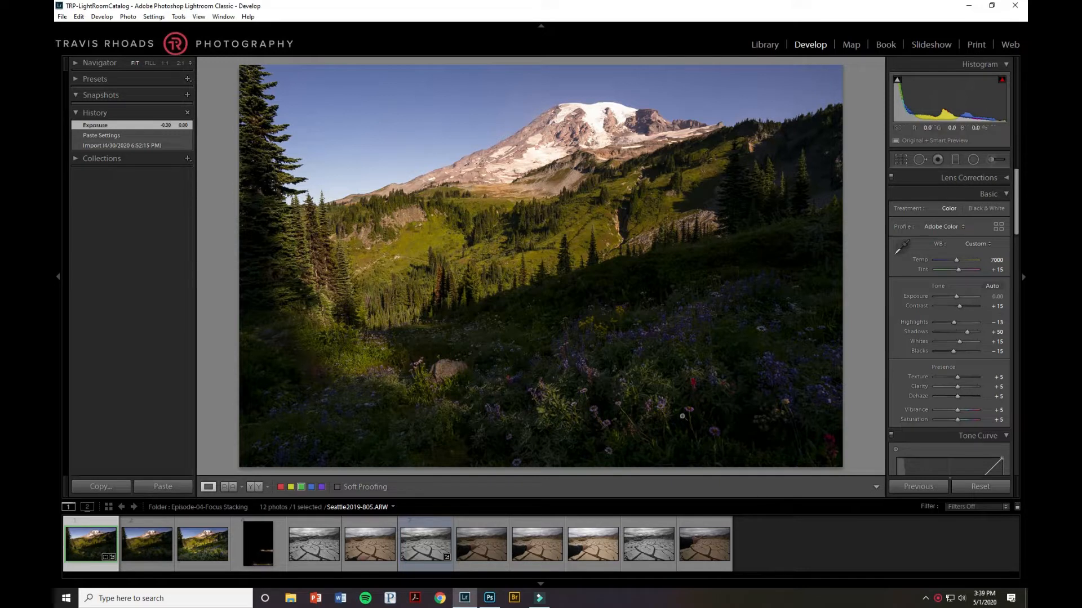
mouse_move(540, 178)
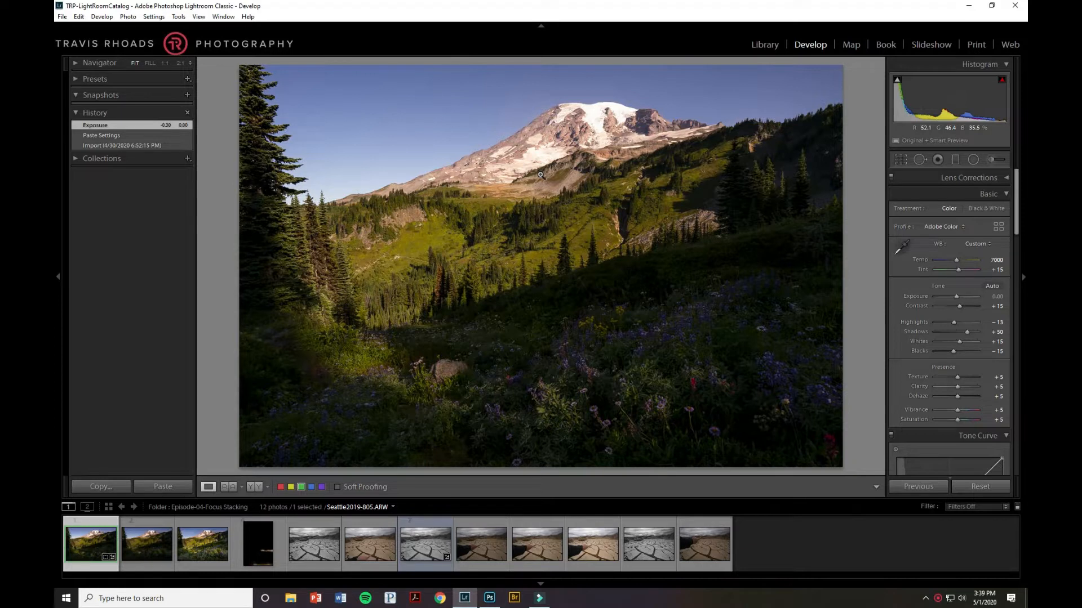
mouse_move(606, 278)
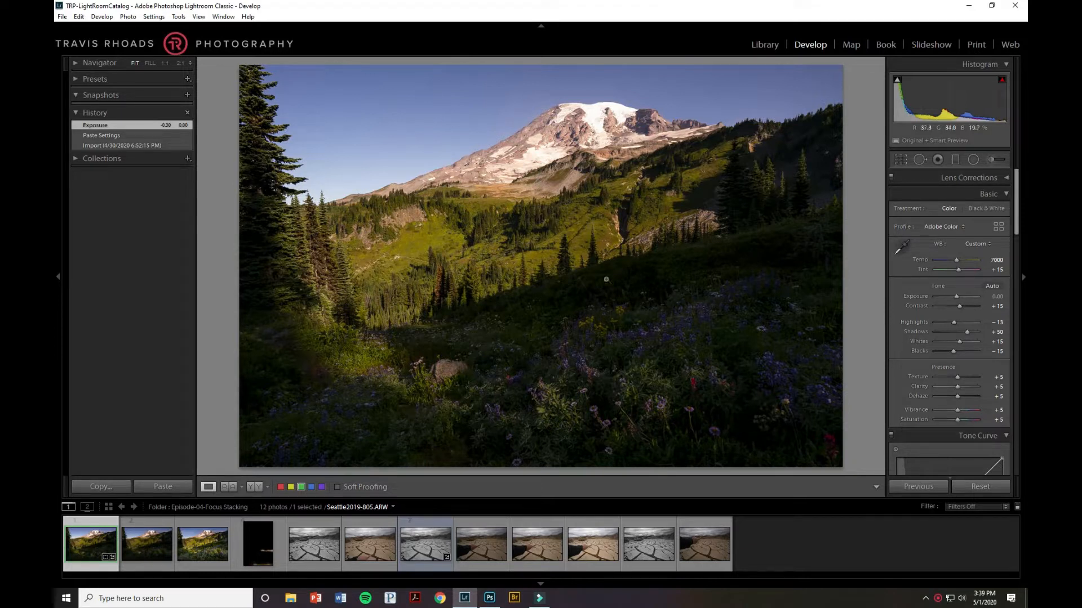
mouse_move(425, 332)
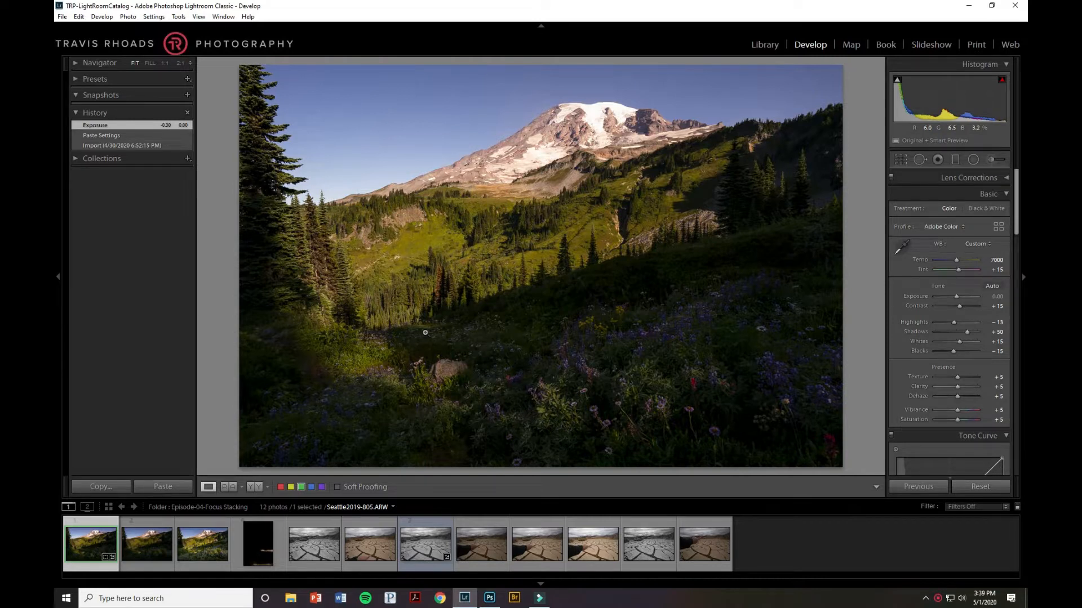
mouse_move(504, 408)
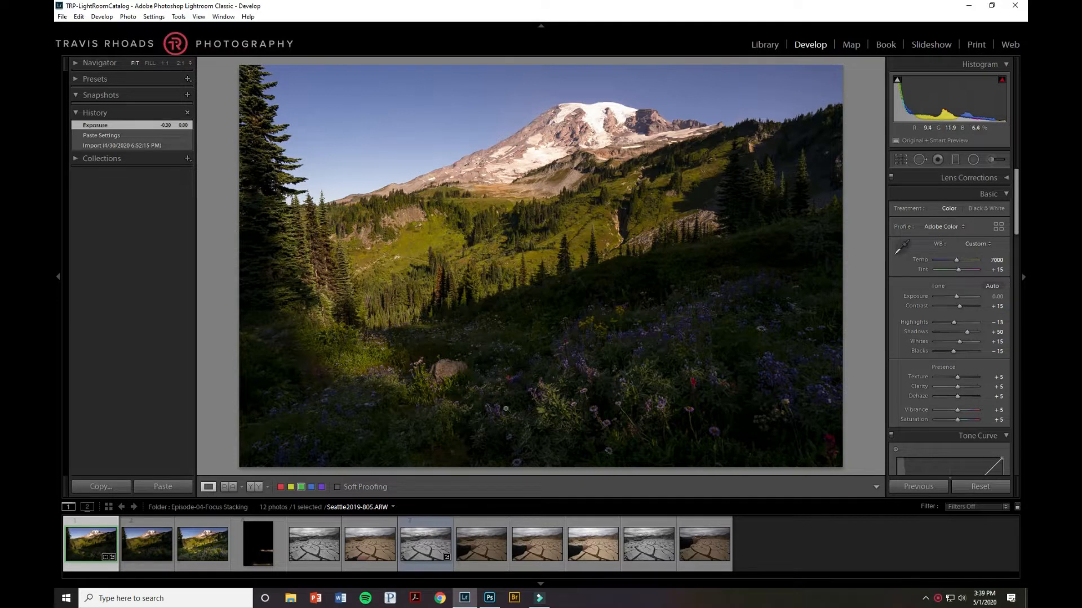
mouse_move(523, 419)
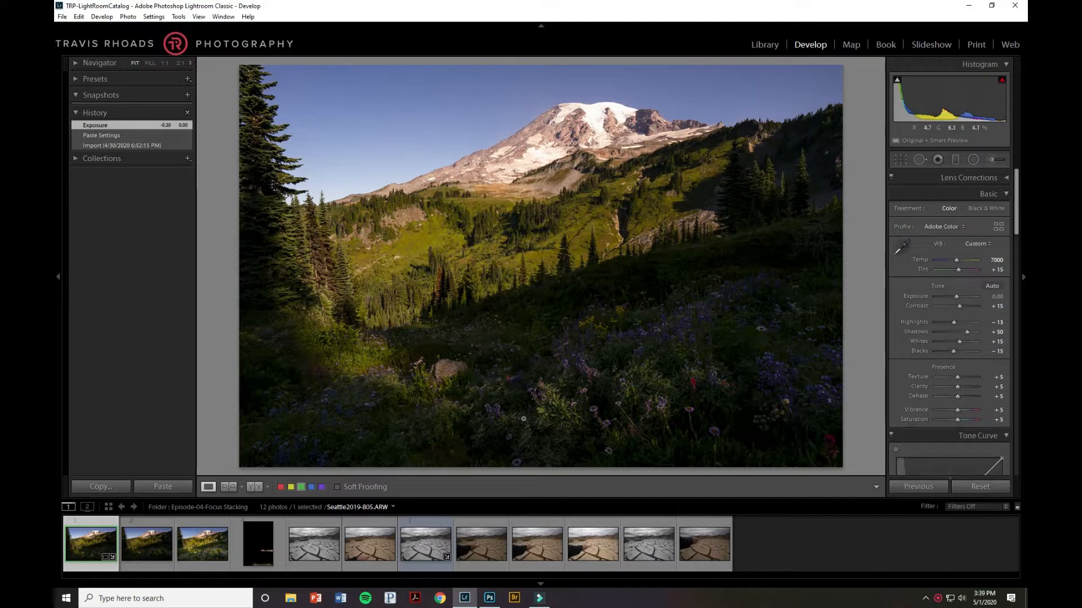
mouse_move(755, 408)
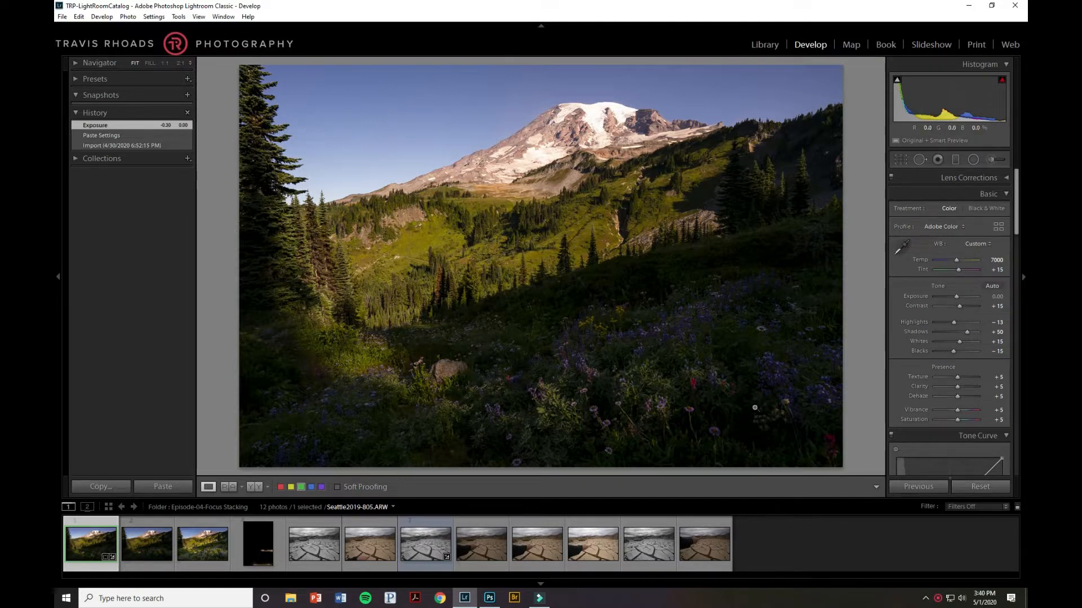
mouse_move(435, 192)
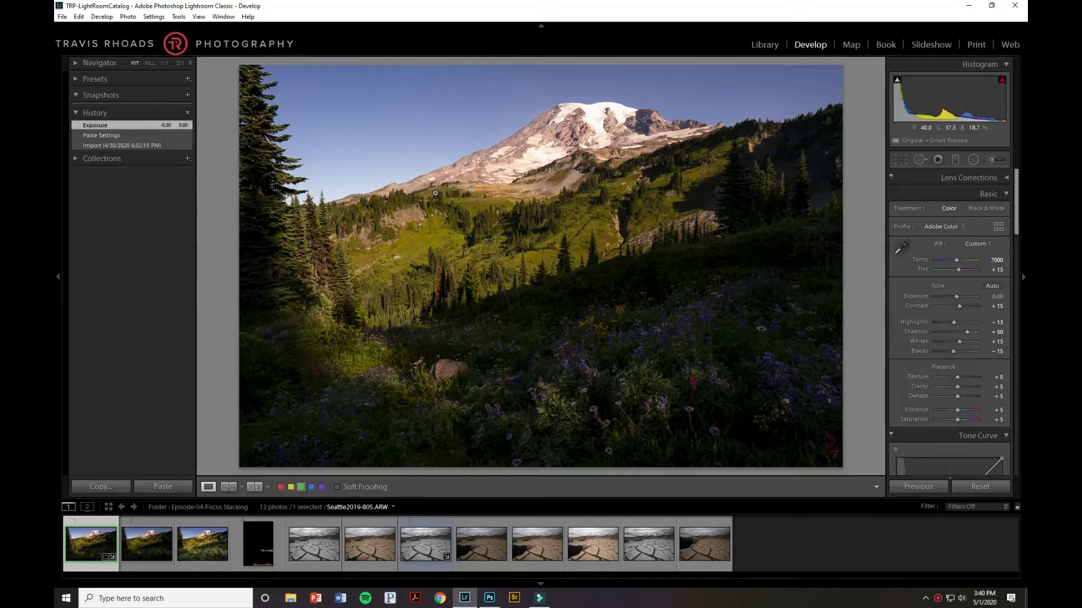
mouse_move(513, 171)
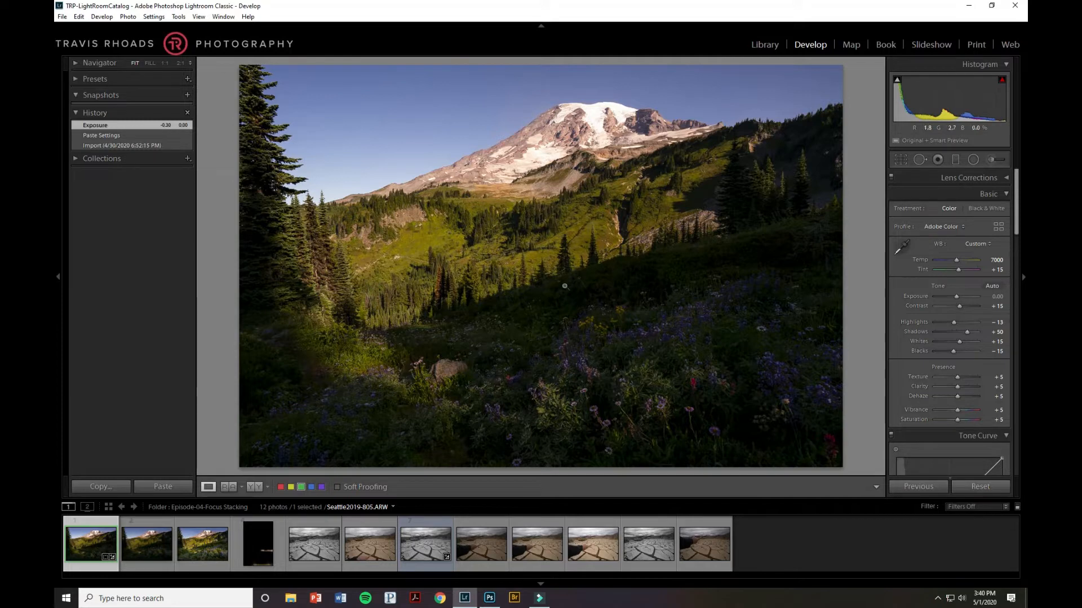
mouse_move(536, 188)
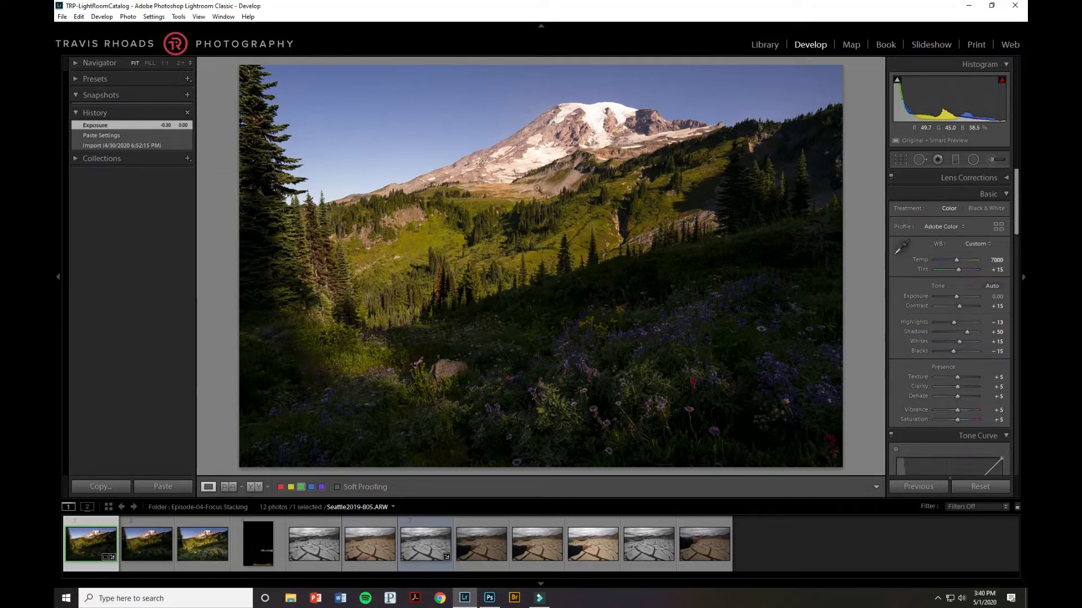
- Inspect the slope at 1:1, return to Fit view, and show the sunlit meadow photo Seattle2019-823
left_click(537, 188)
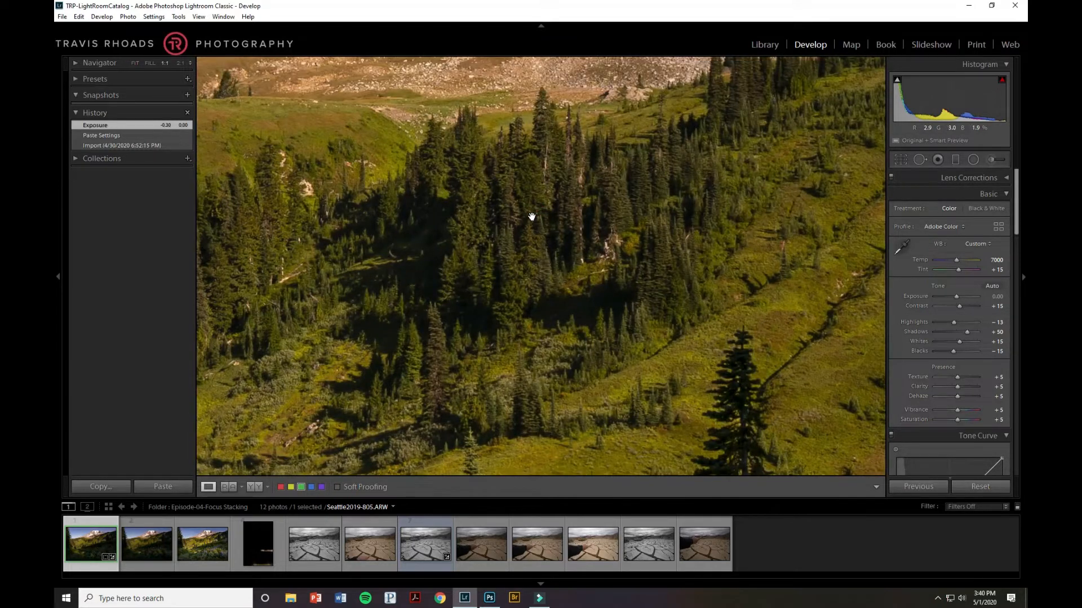
mouse_move(564, 236)
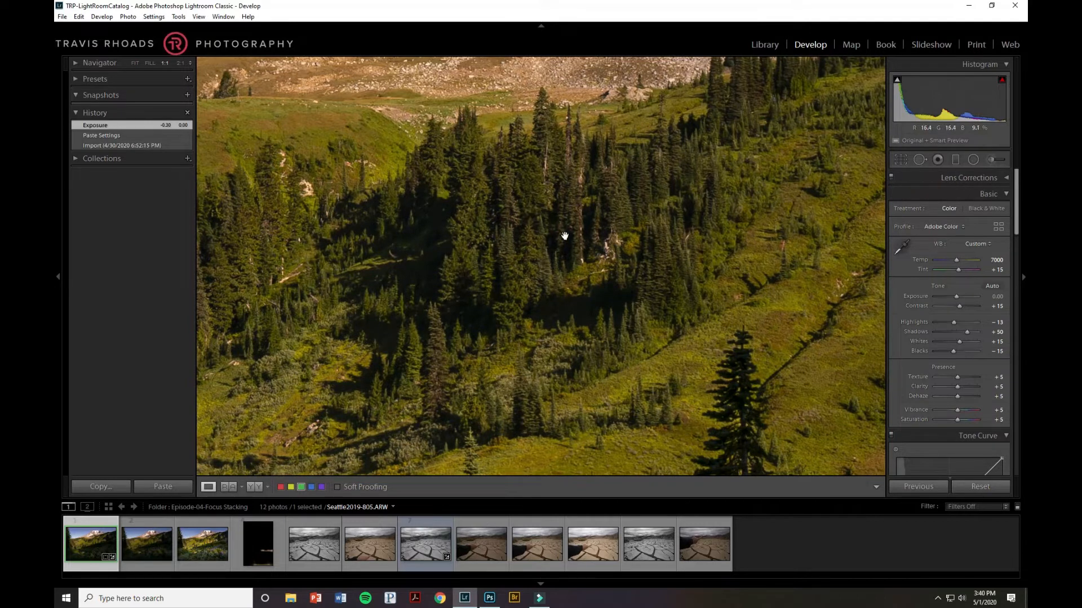
mouse_move(630, 280)
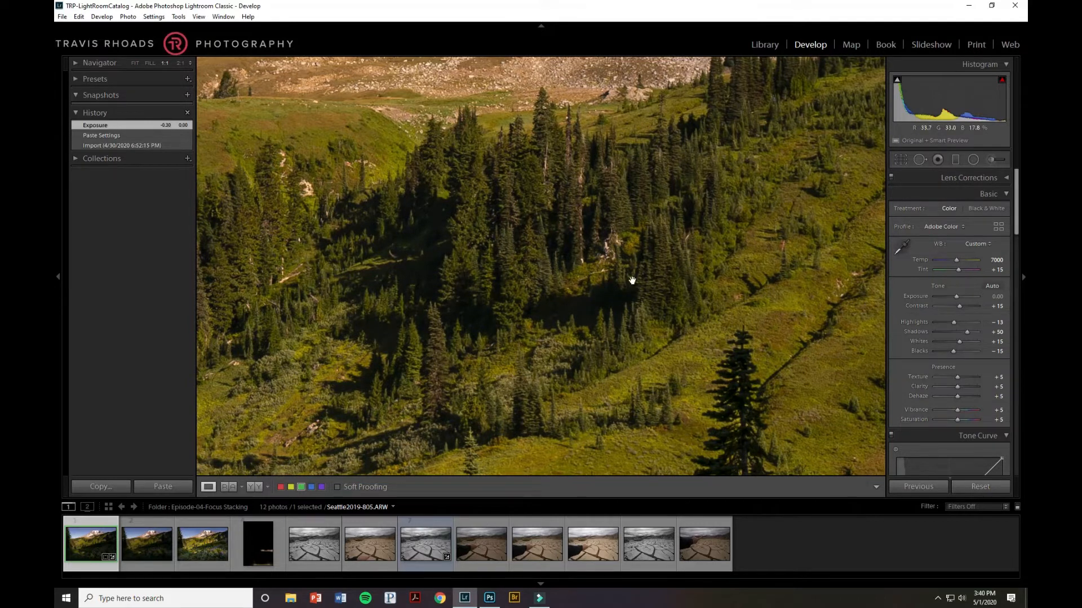
mouse_move(647, 391)
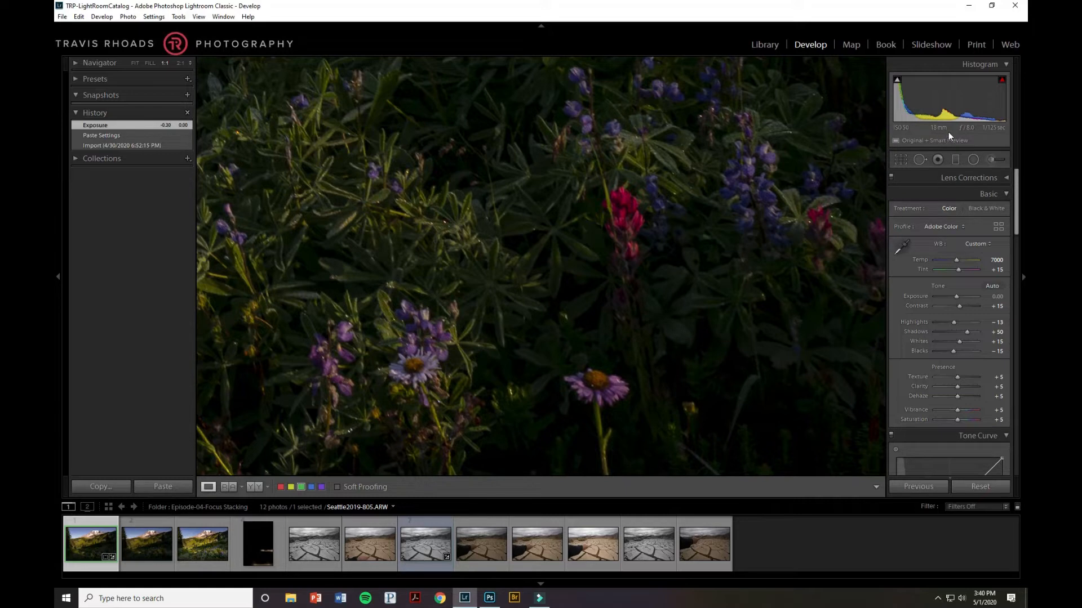
left_click(134, 63)
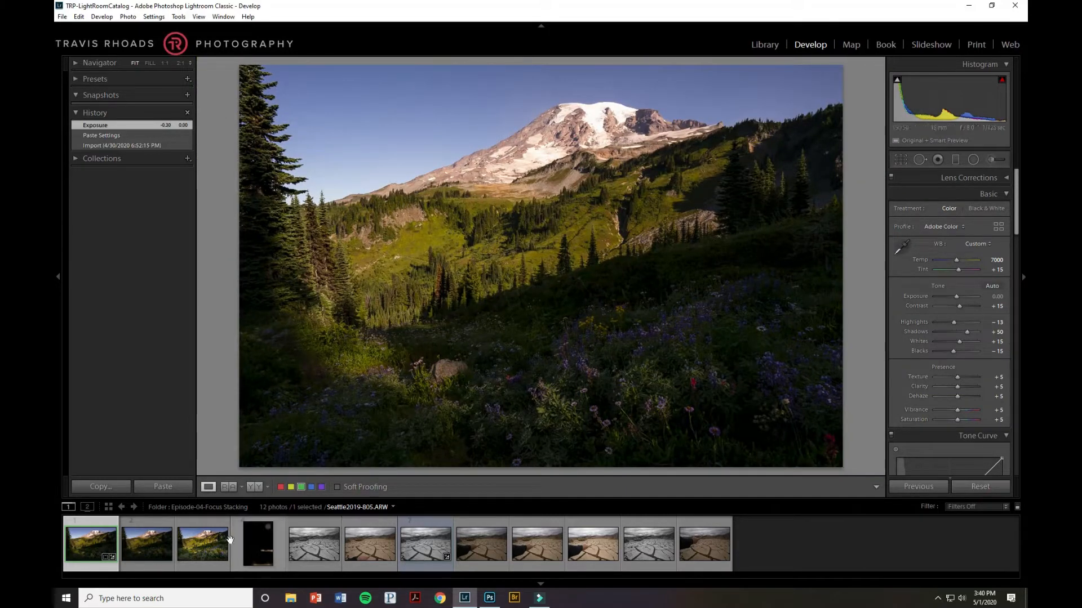
left_click(202, 543)
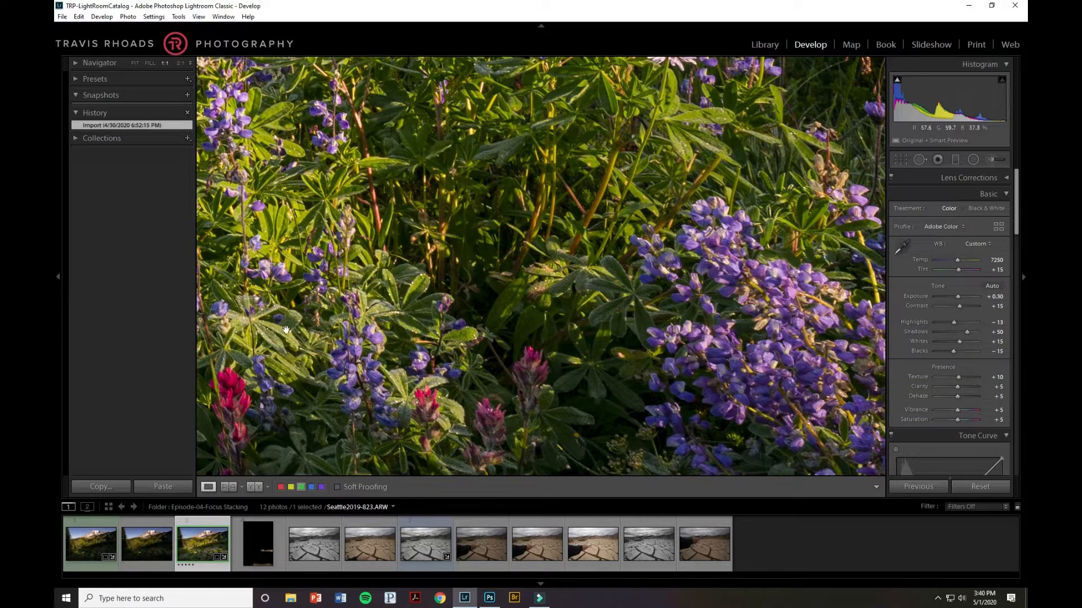
mouse_move(561, 287)
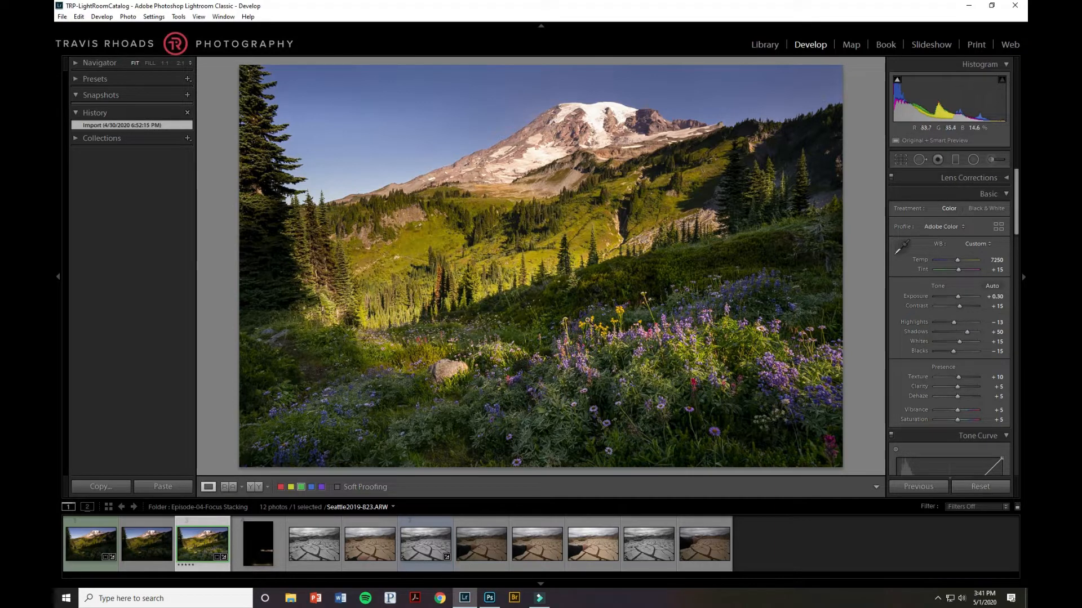
mouse_move(560, 297)
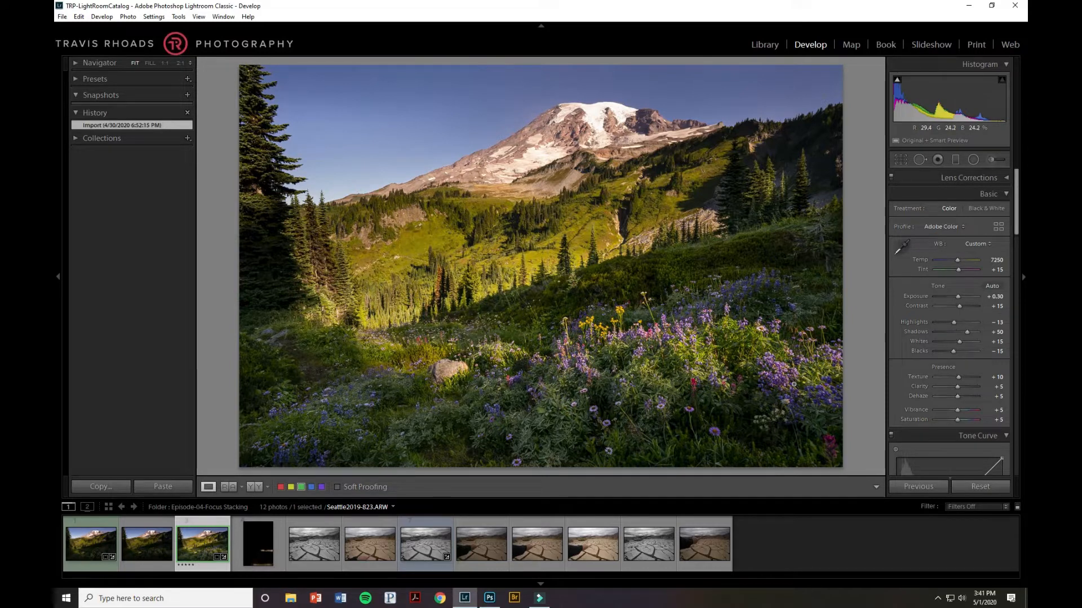
mouse_move(665, 365)
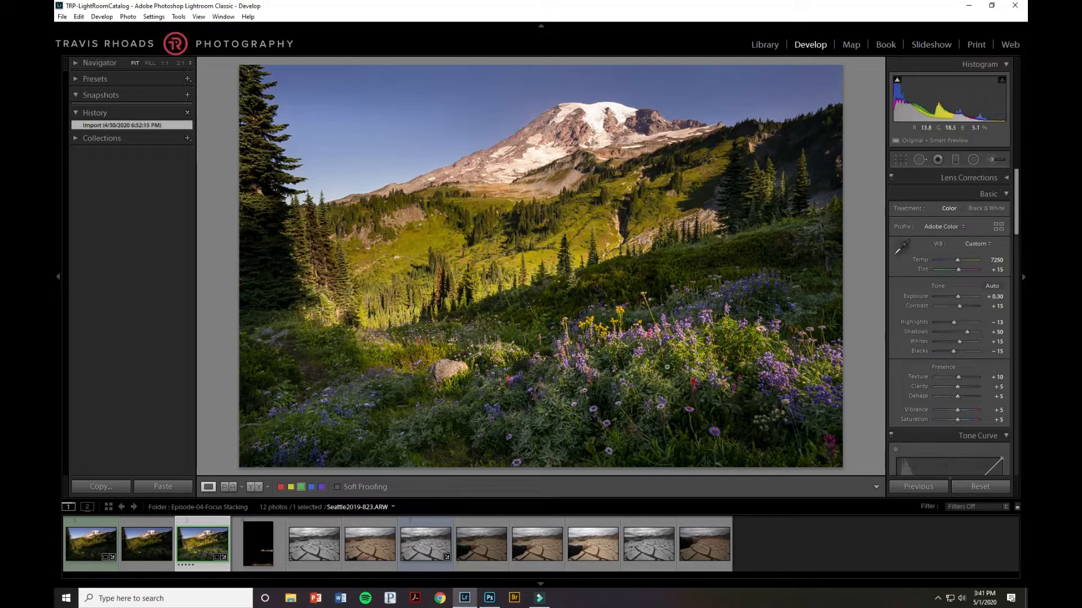
mouse_move(632, 377)
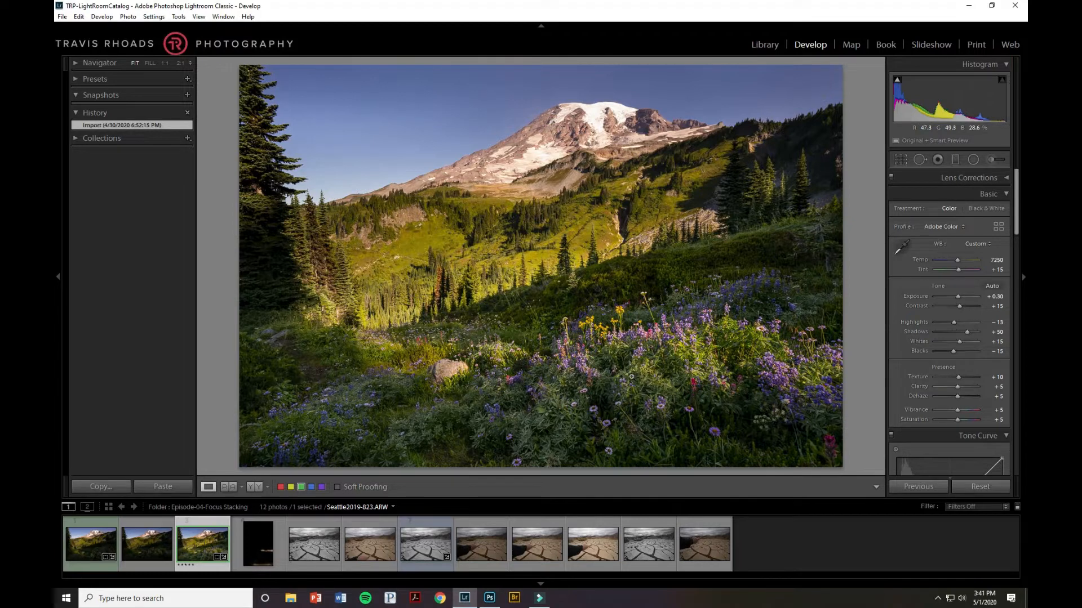
mouse_move(579, 158)
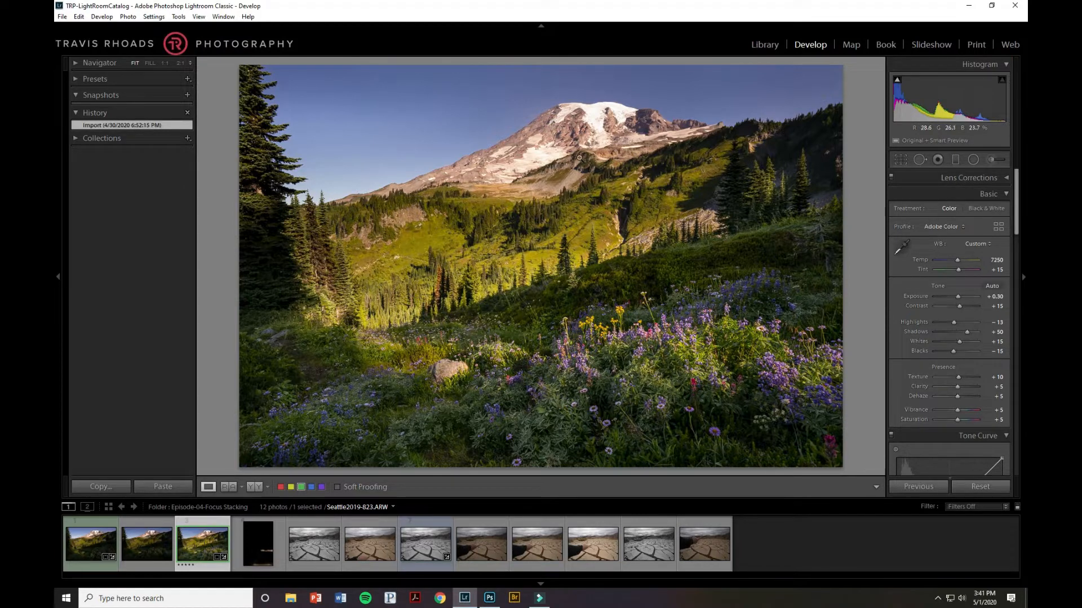
mouse_move(521, 280)
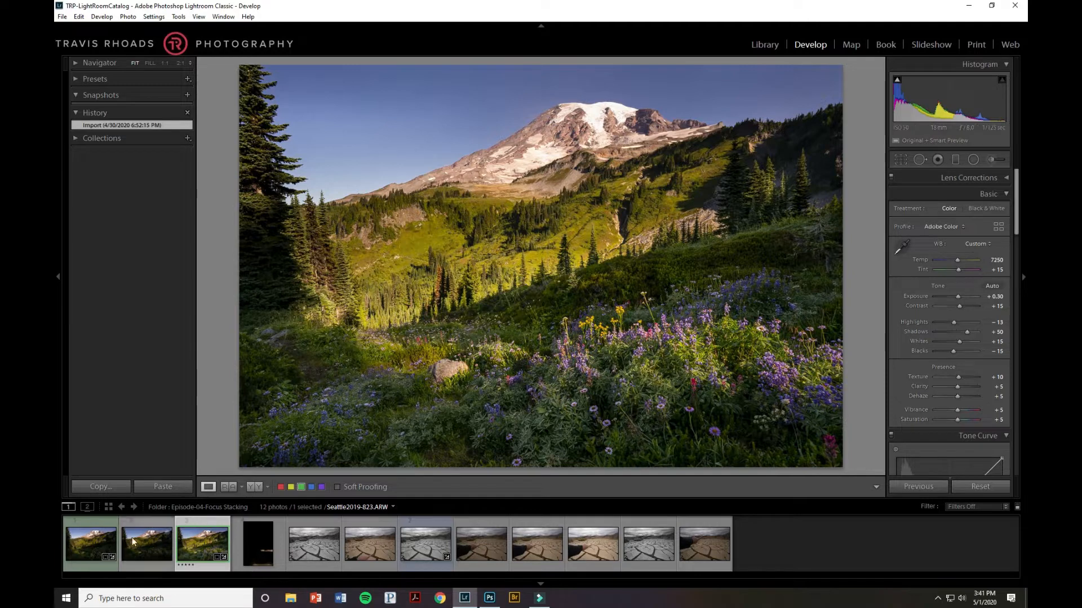
- Compare the darker meadow exposure, then return to the brighter sunlit Seattle2019-823 frame
left_click(91, 543)
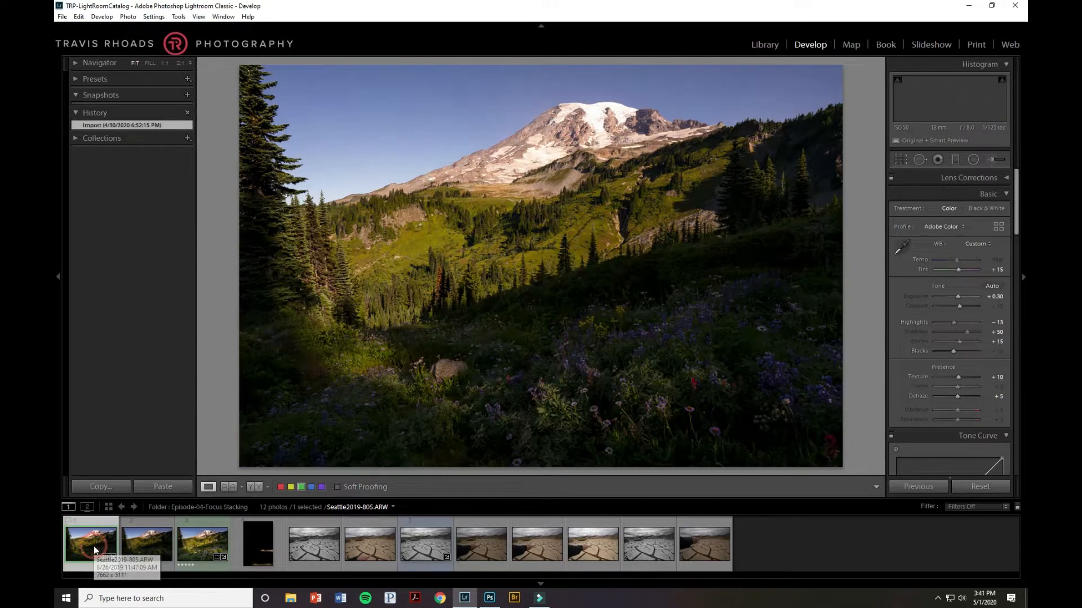
left_click(162, 486)
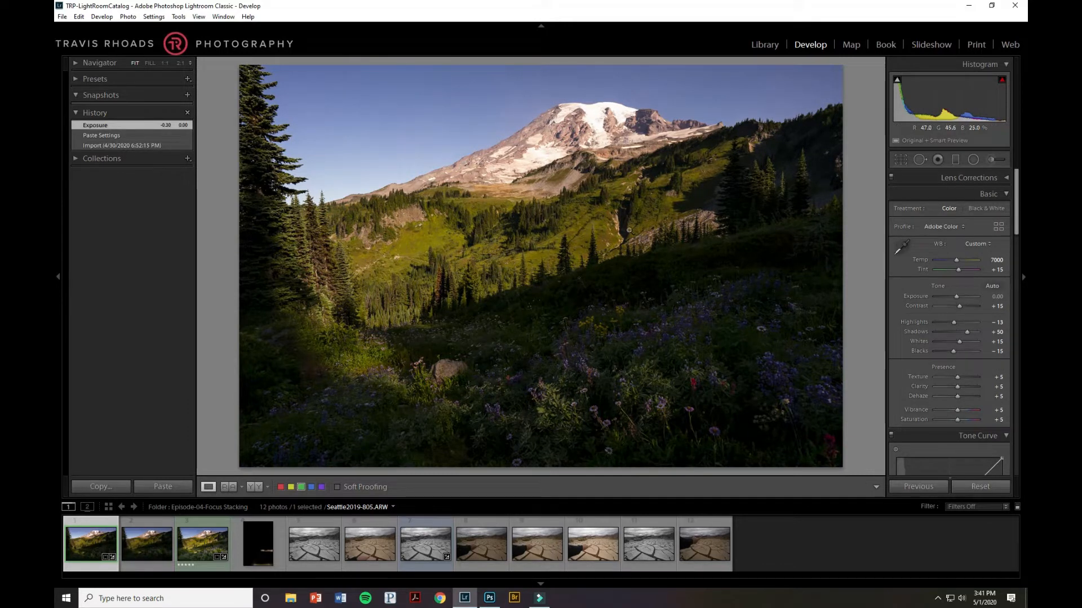
mouse_move(652, 129)
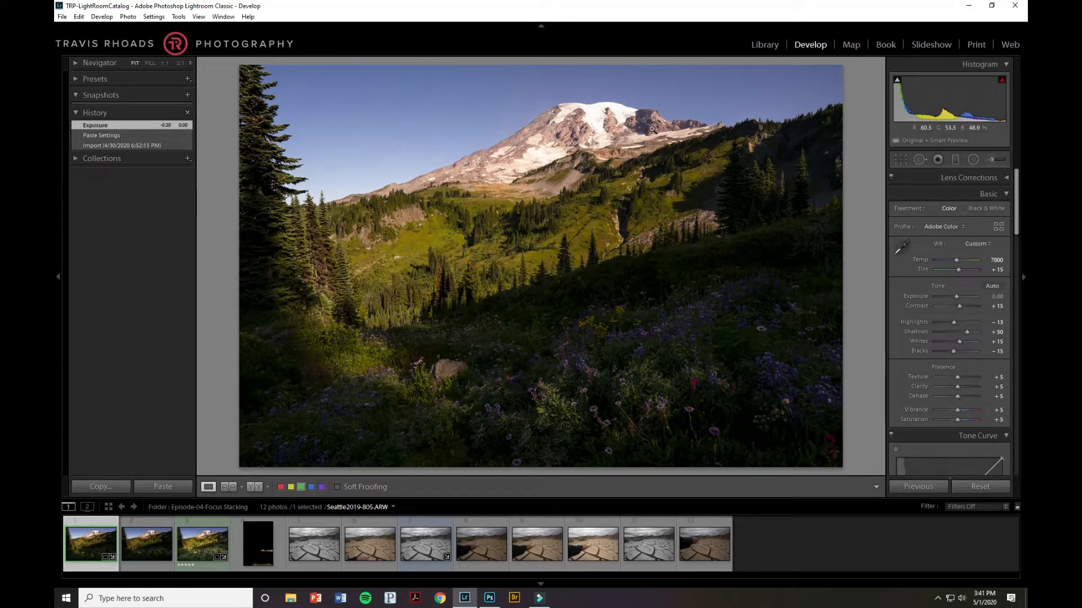
mouse_move(633, 323)
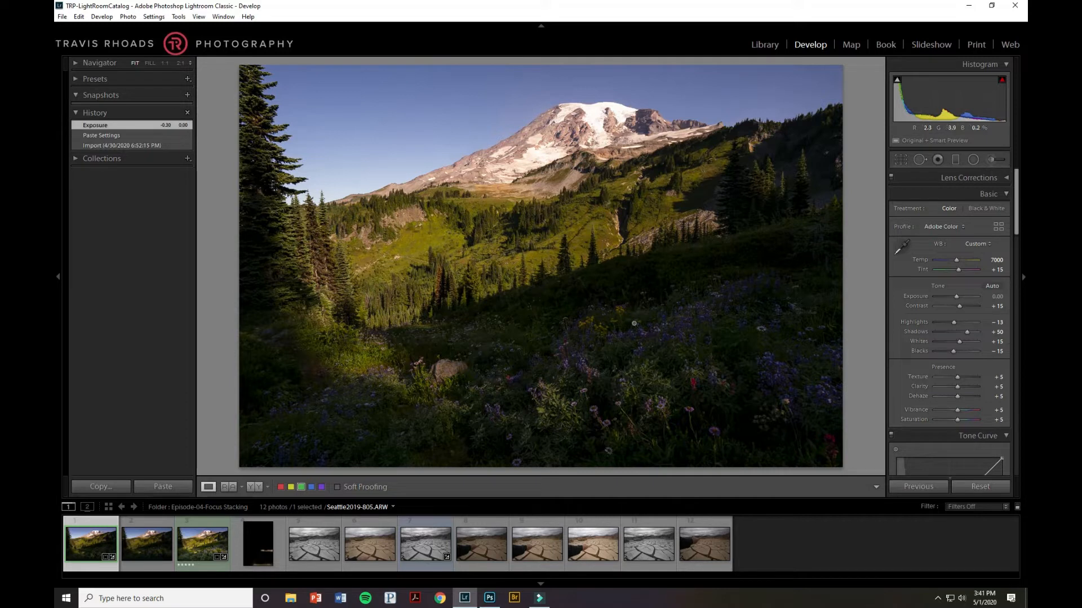
mouse_move(717, 376)
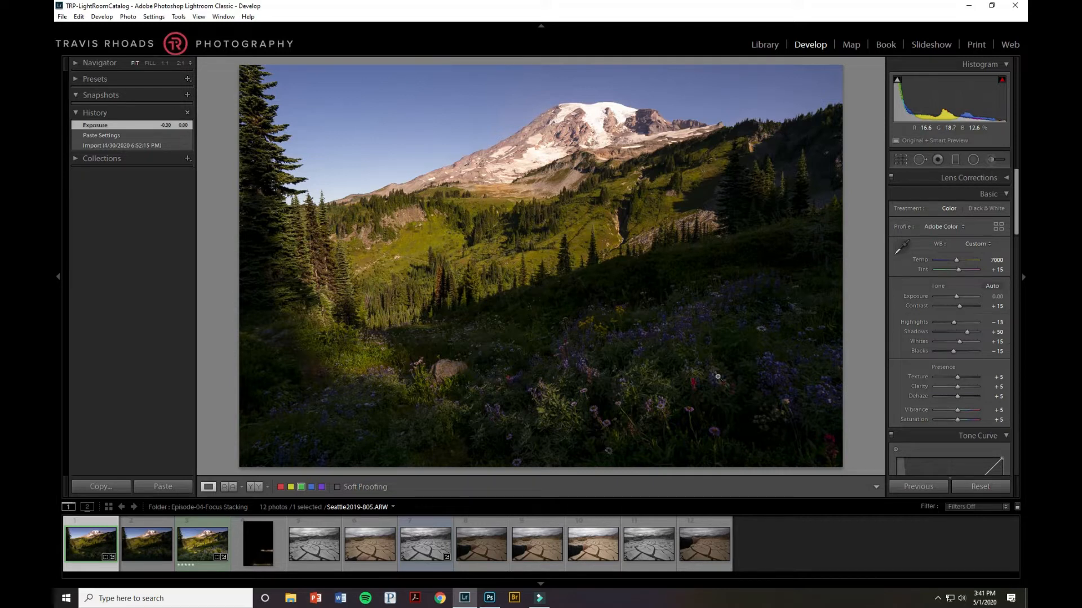
mouse_move(703, 377)
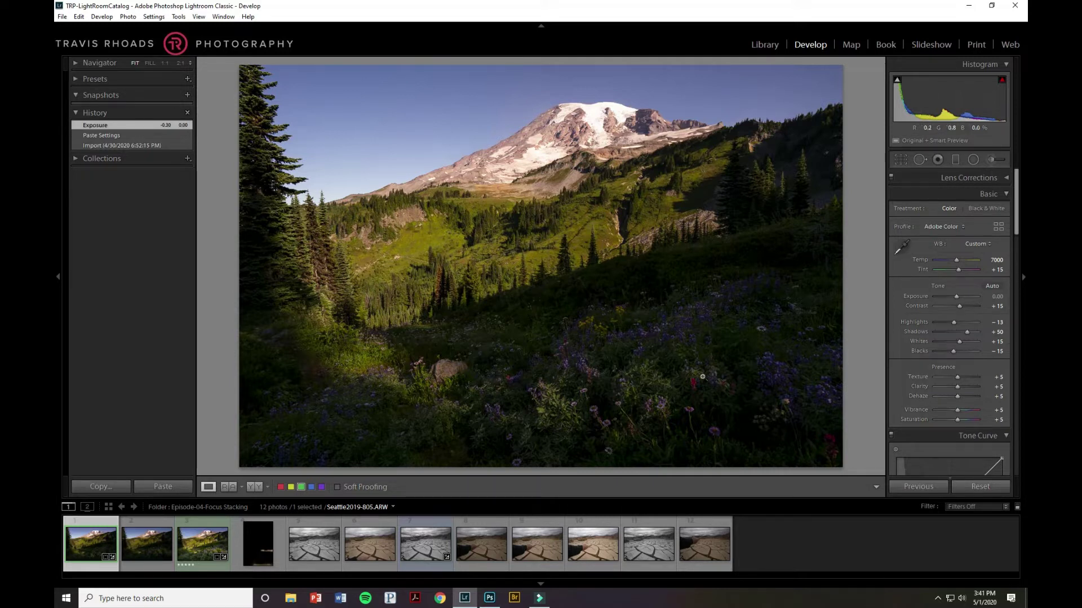
mouse_move(515, 403)
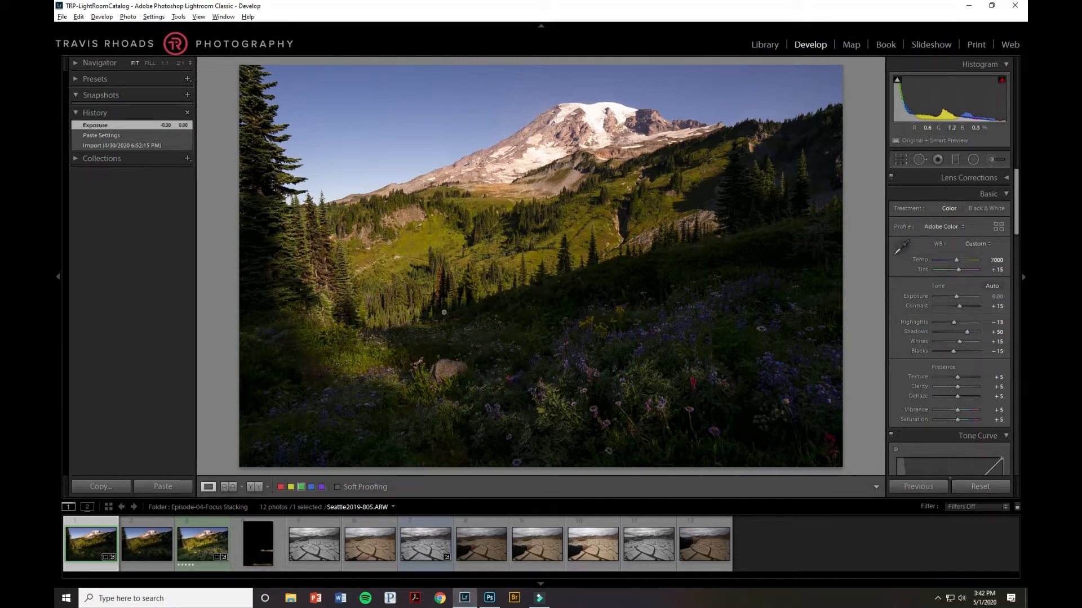
mouse_move(741, 153)
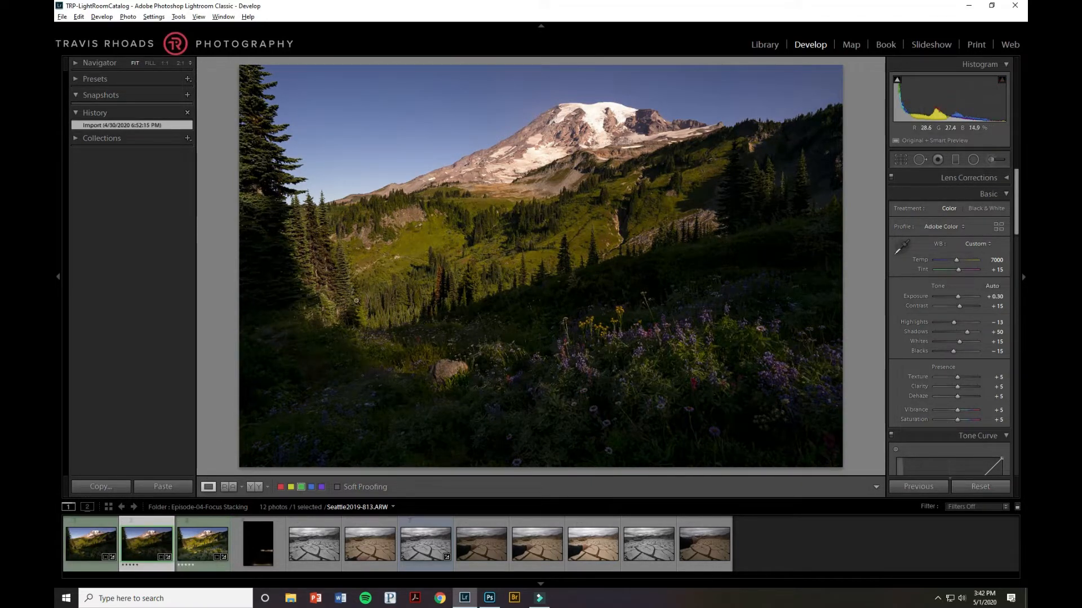
mouse_move(440, 296)
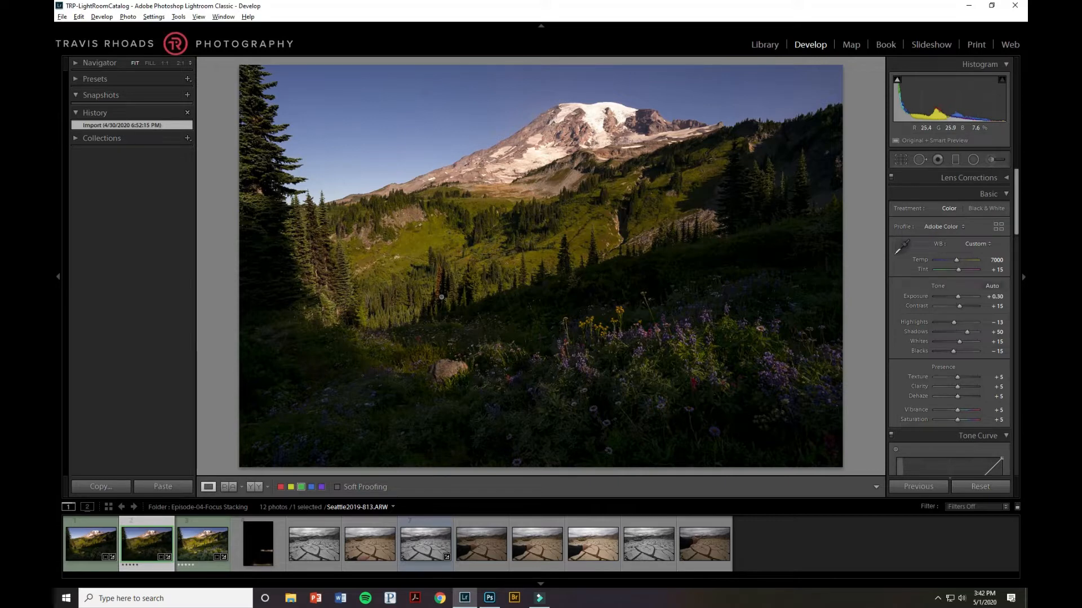
left_click(90, 543)
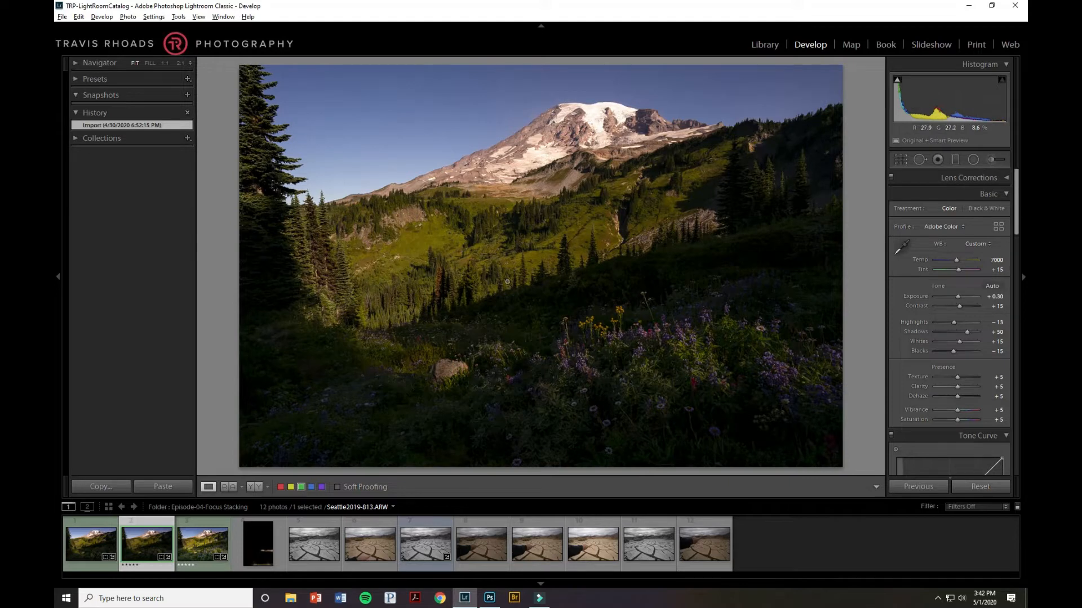
left_click(201, 543)
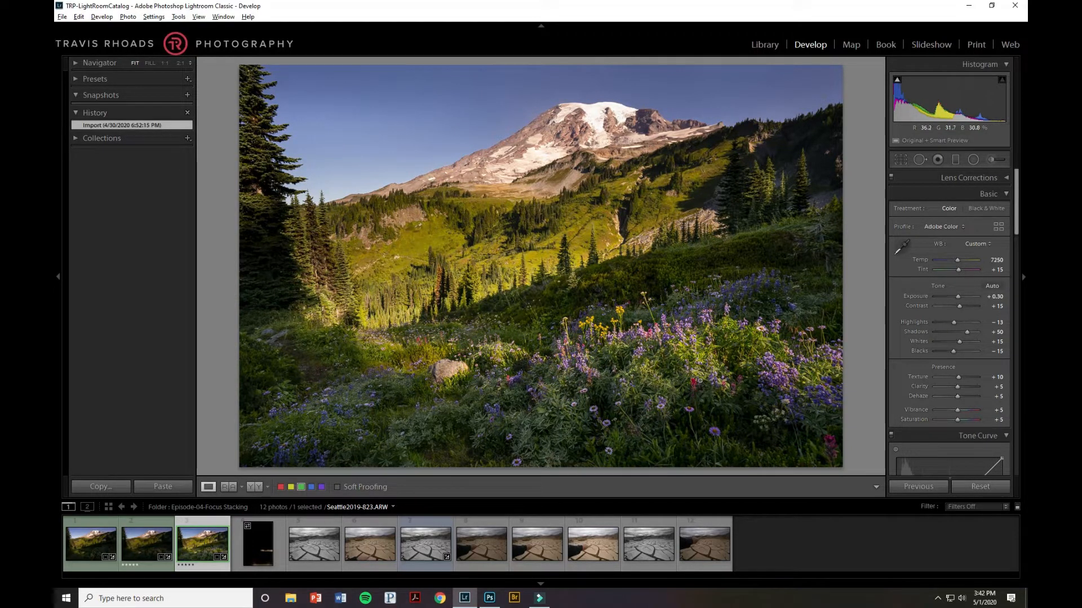
mouse_move(693, 390)
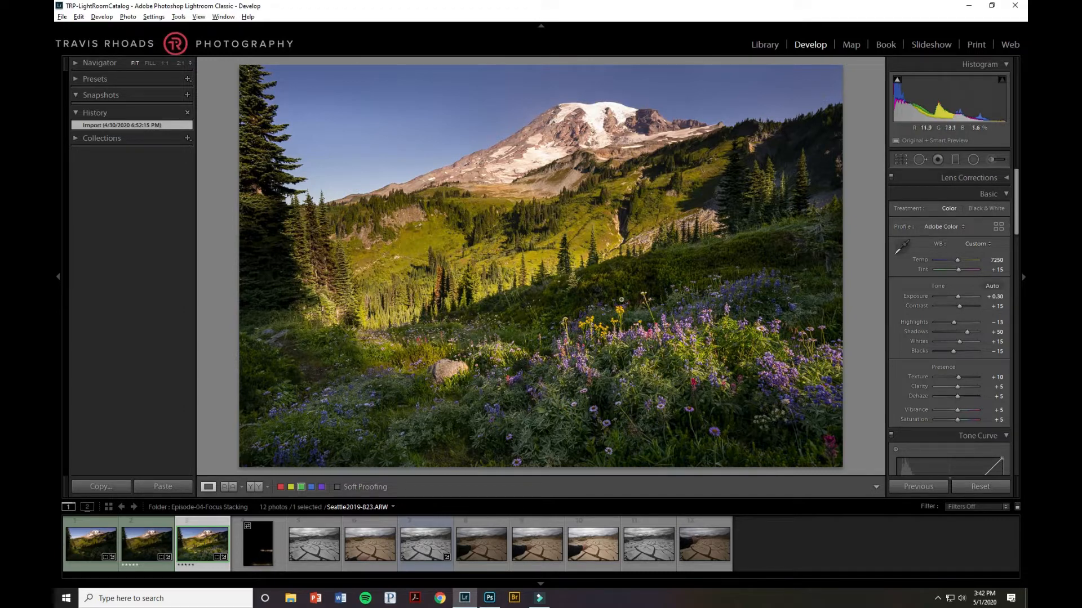
mouse_move(597, 159)
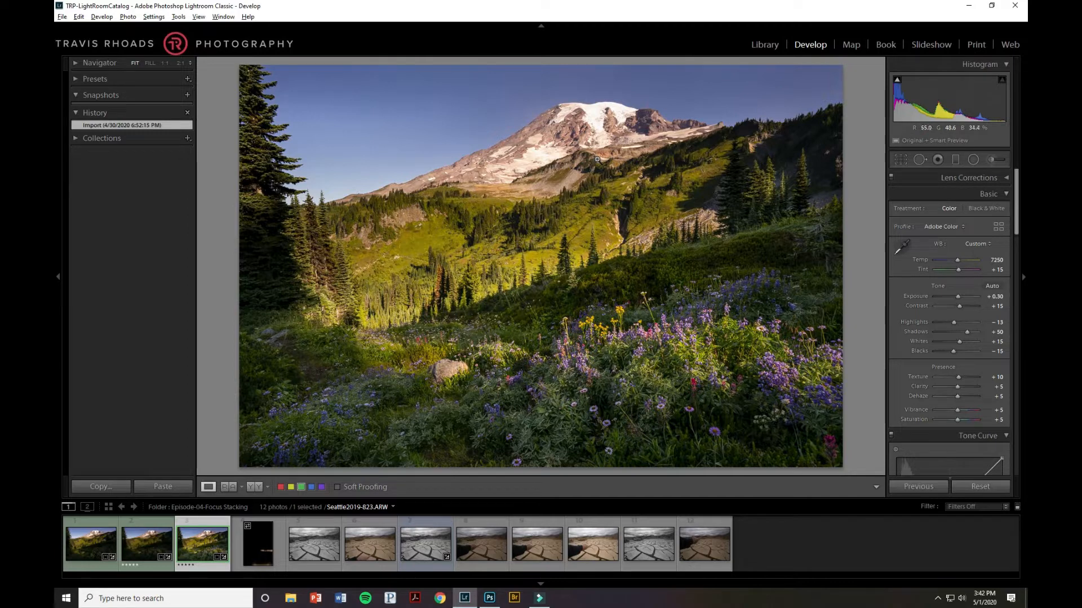
mouse_move(601, 168)
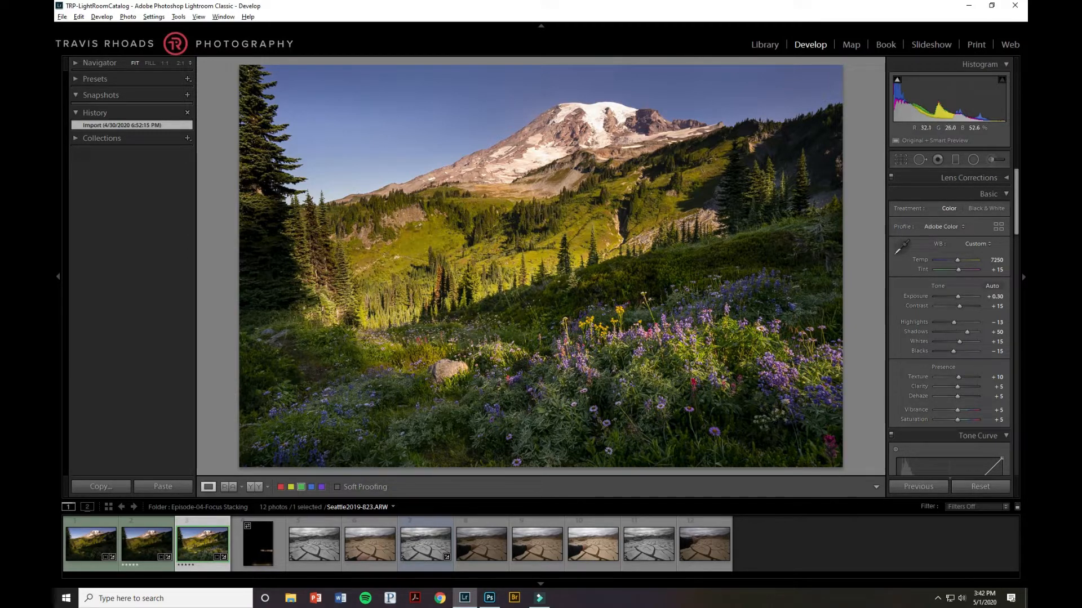
mouse_move(686, 401)
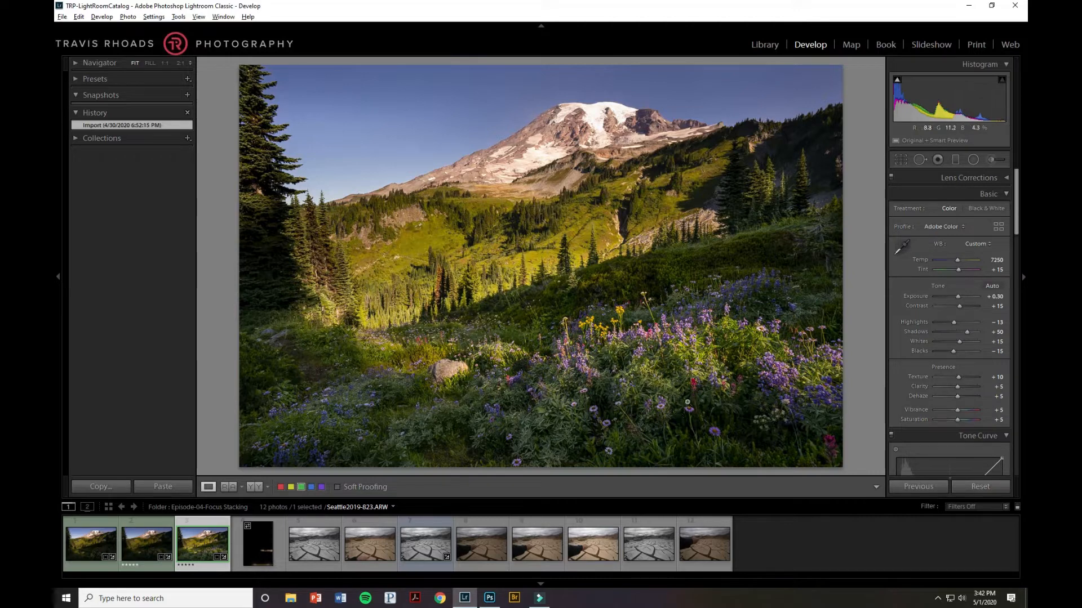
mouse_move(691, 402)
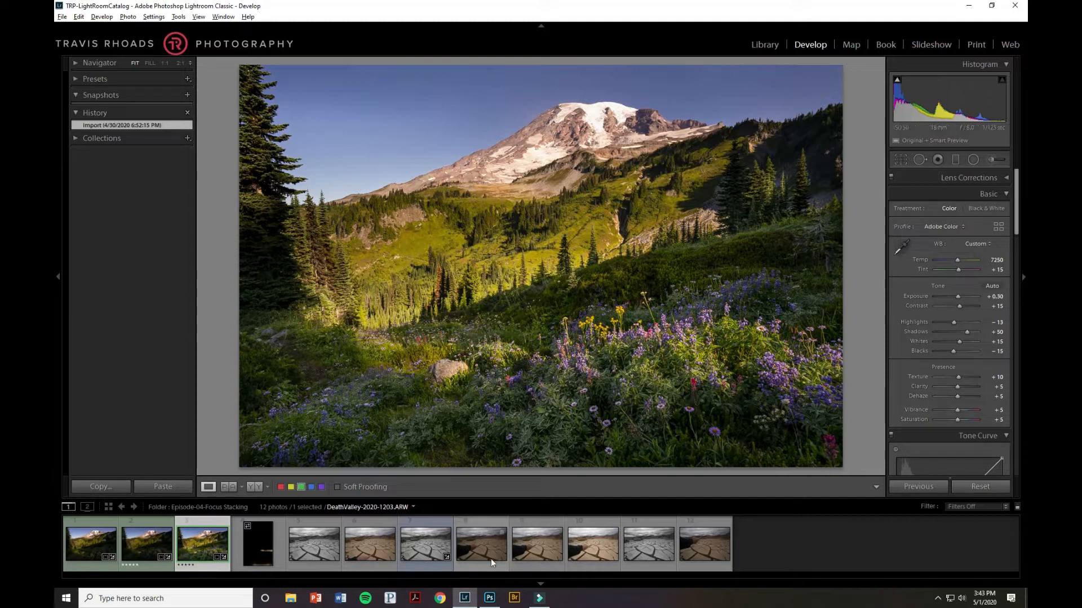
- Browse the first Death Valley frames: black-and-white edits and the near- and mid-focused cracks
left_click(425, 543)
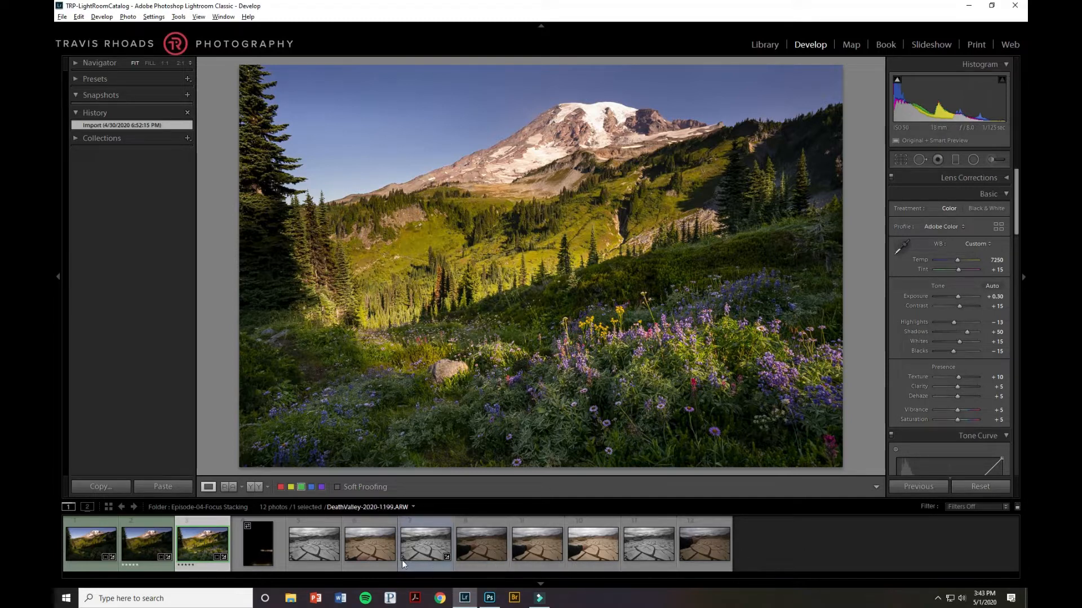
mouse_move(370, 556)
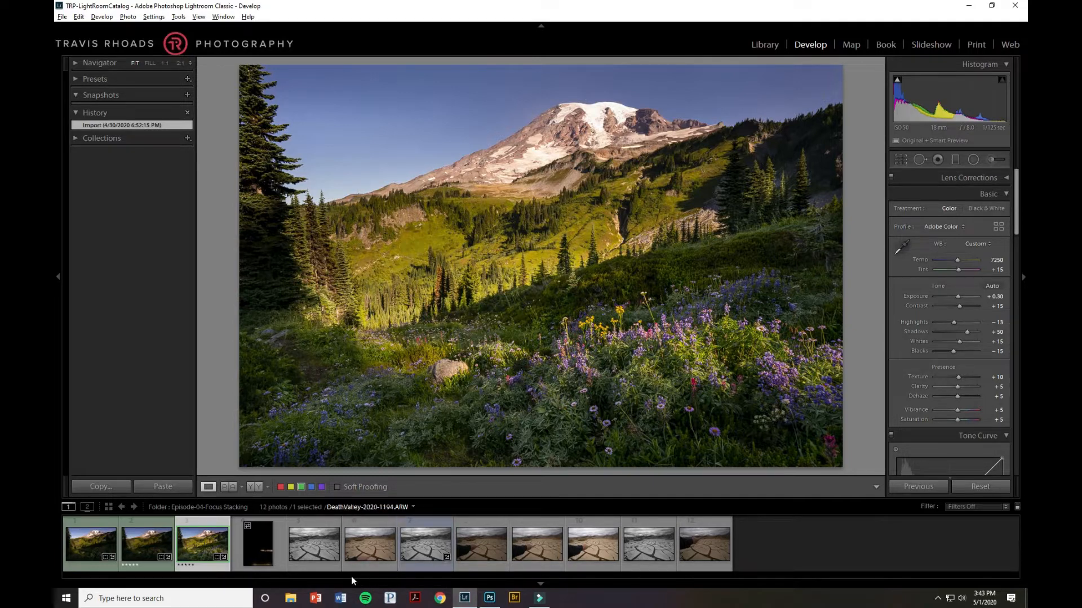
left_click(313, 543)
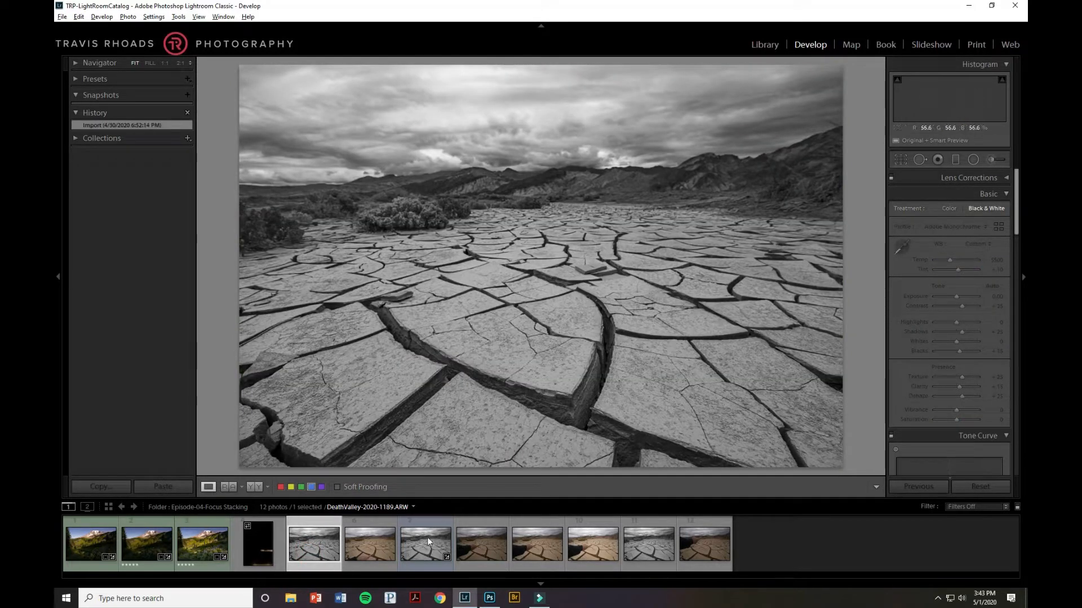
left_click(369, 545)
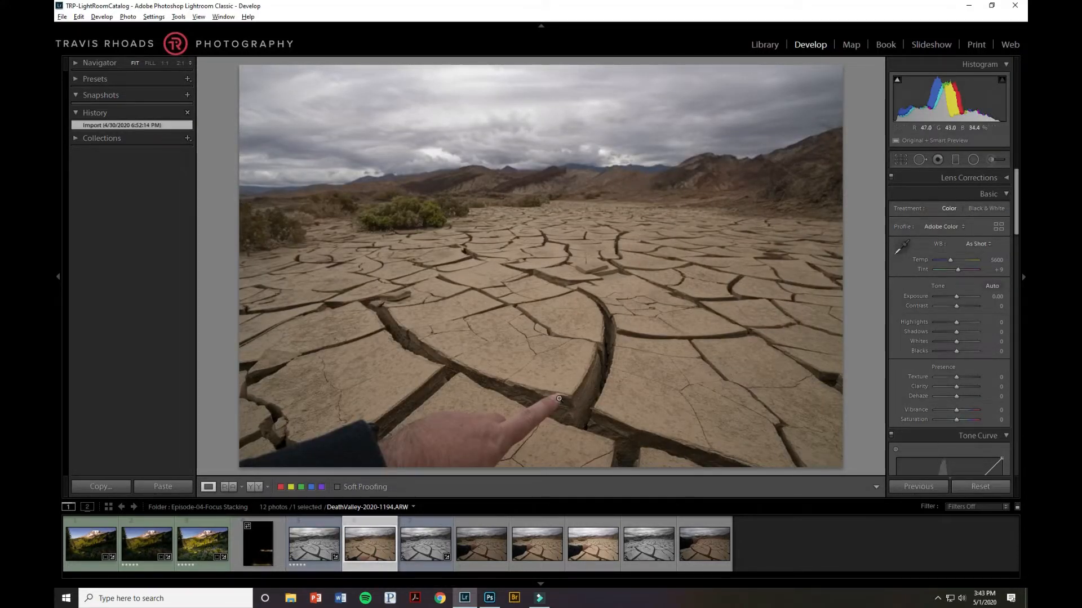
left_click(314, 544)
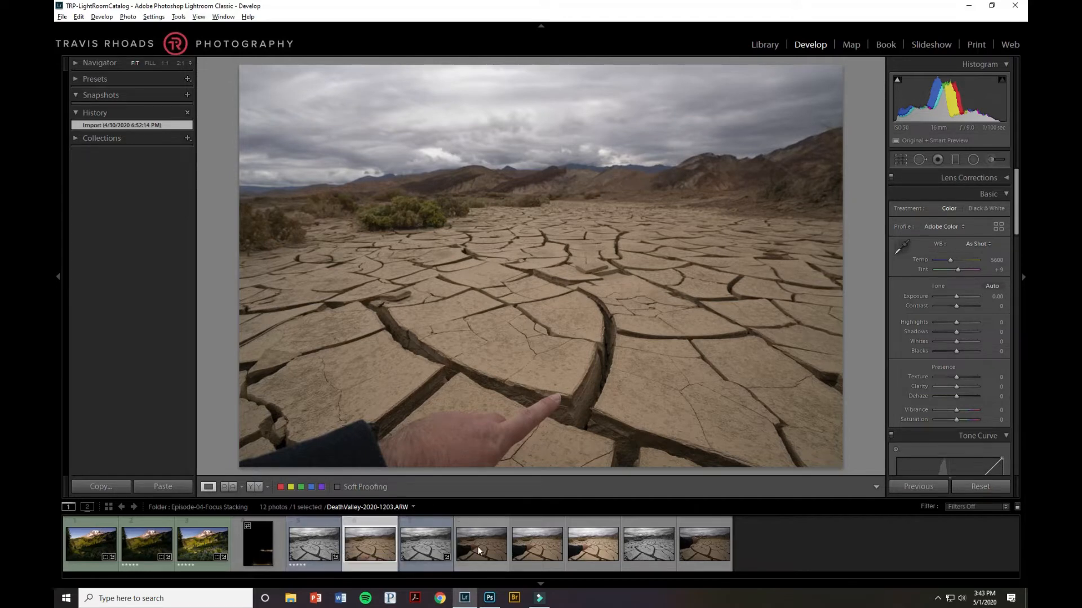
left_click(425, 544)
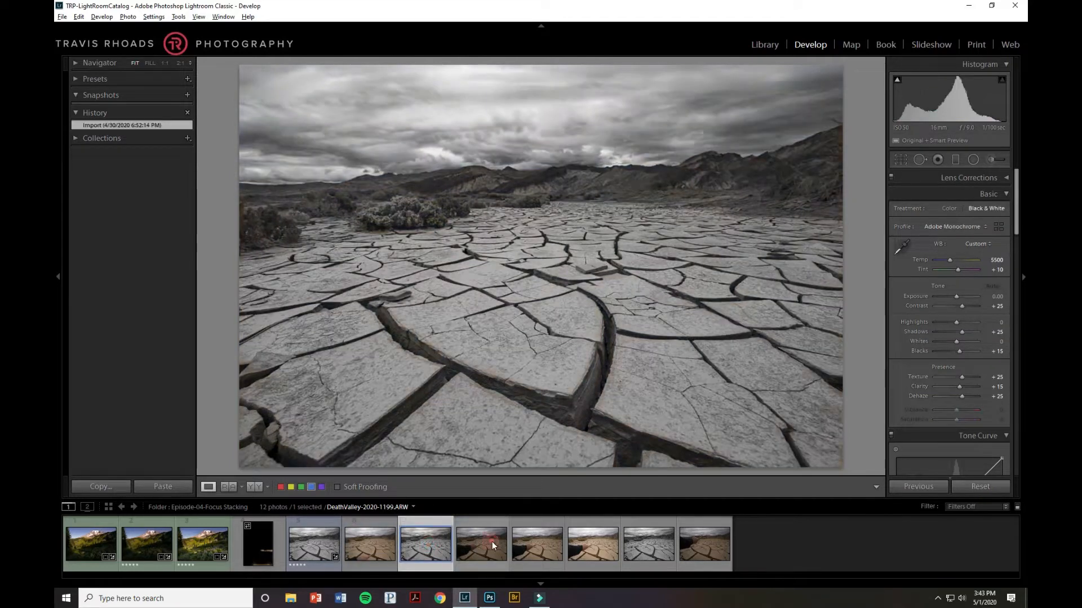
left_click(481, 544)
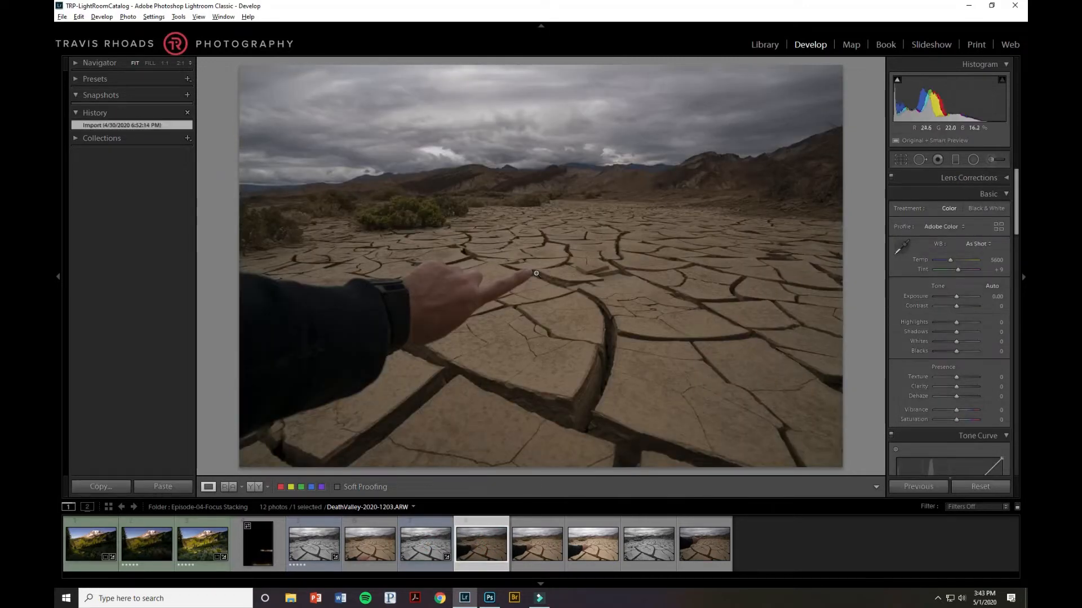
mouse_move(524, 298)
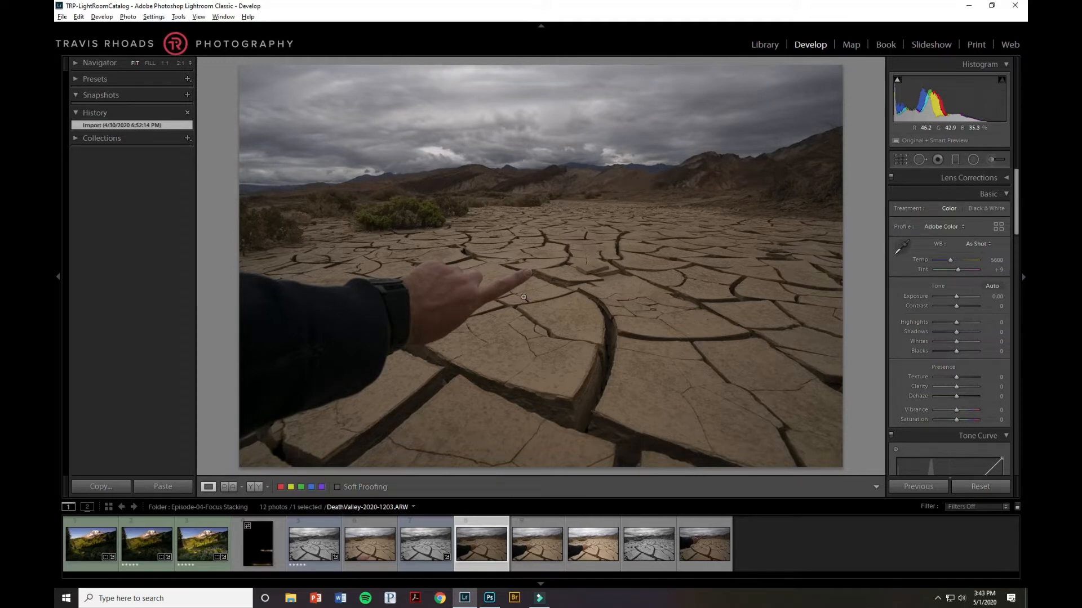
mouse_move(528, 297)
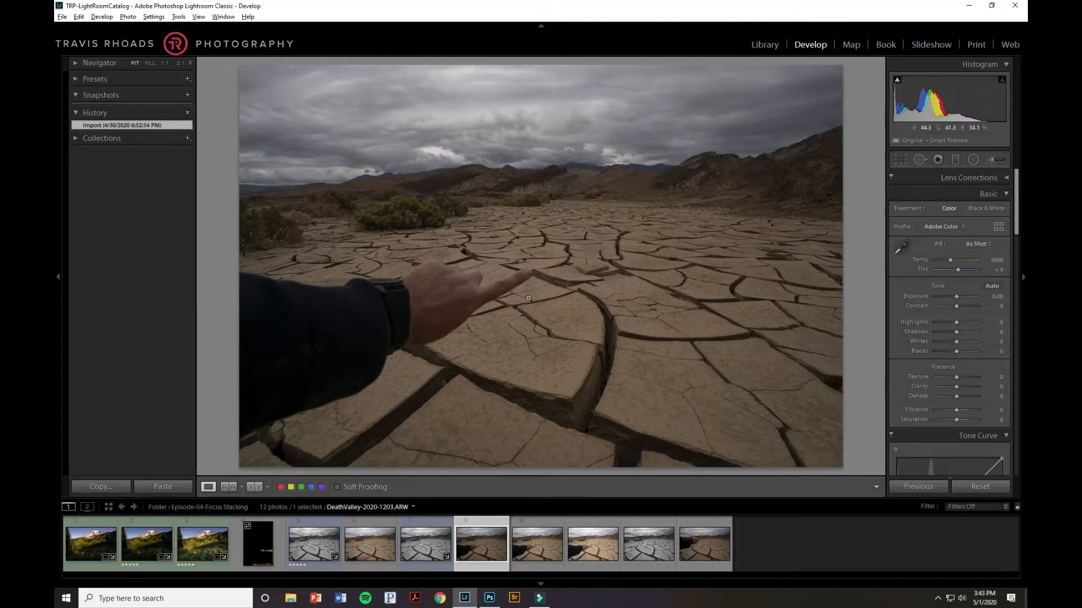
mouse_move(542, 277)
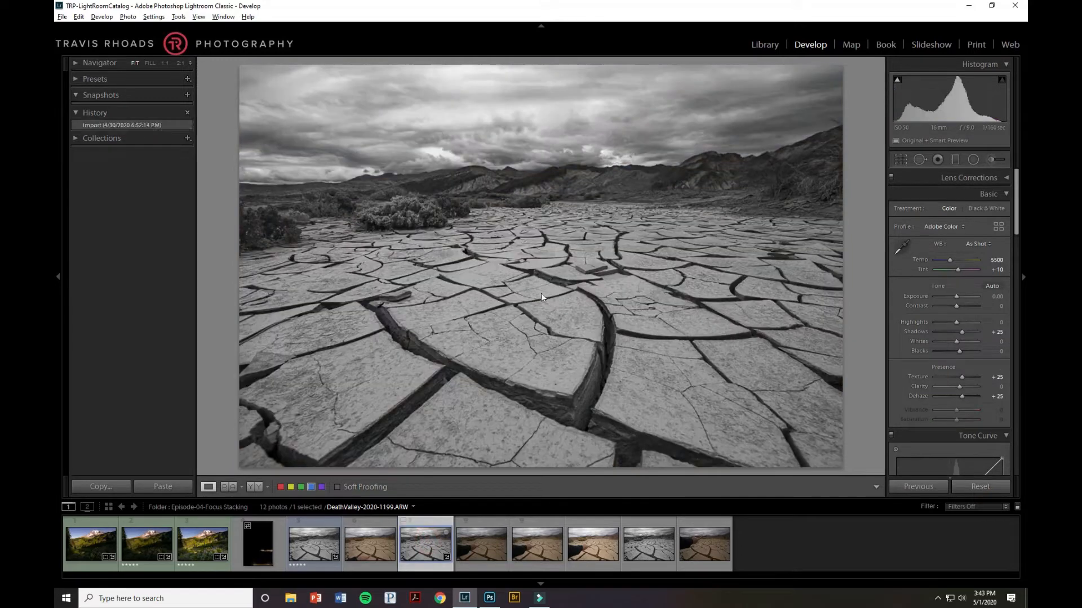
- Continue through the remaining exposures, ending on DeathValley-2020-1213 focused on the distant hills
left_click(986, 209)
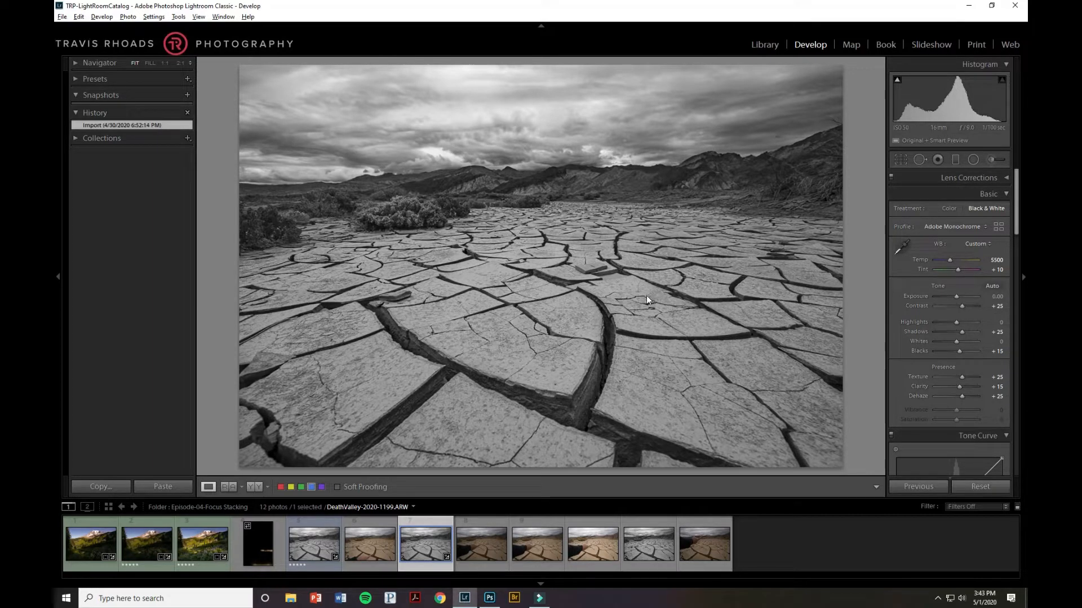
mouse_move(472, 548)
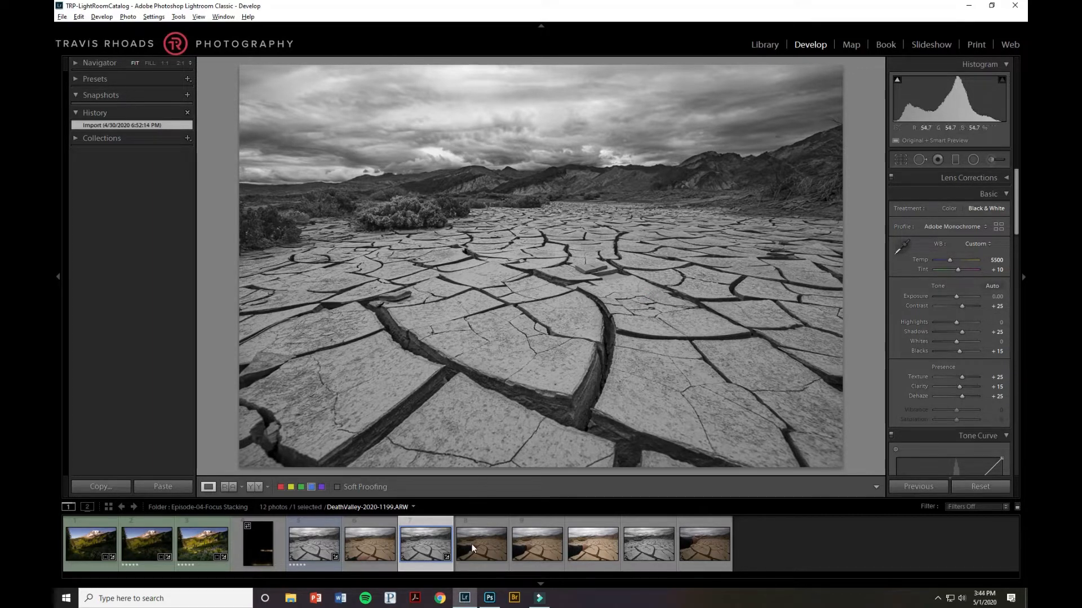
mouse_move(481, 545)
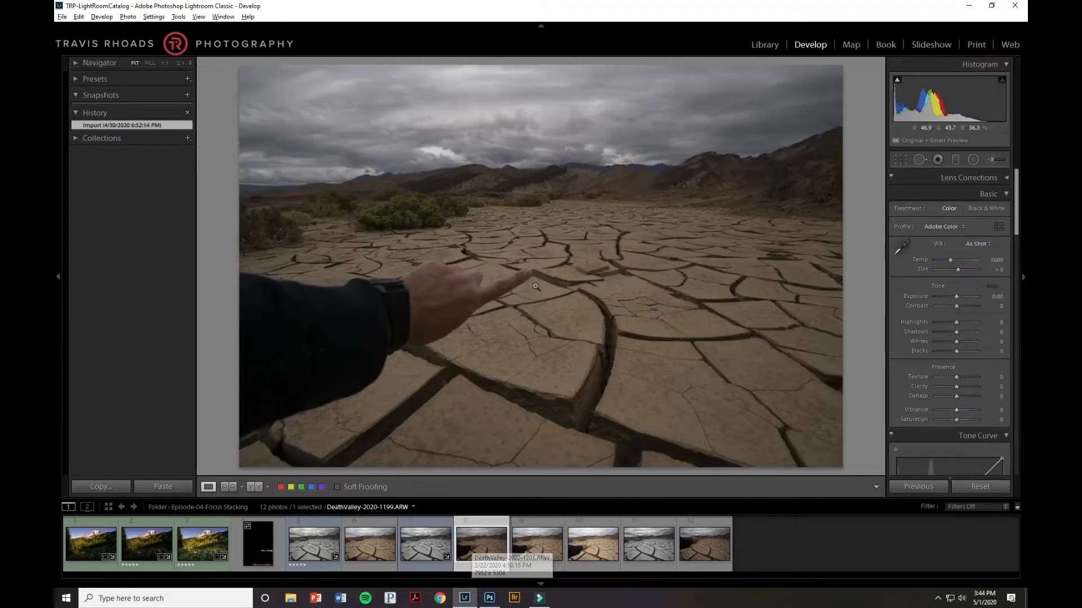
left_click(481, 543)
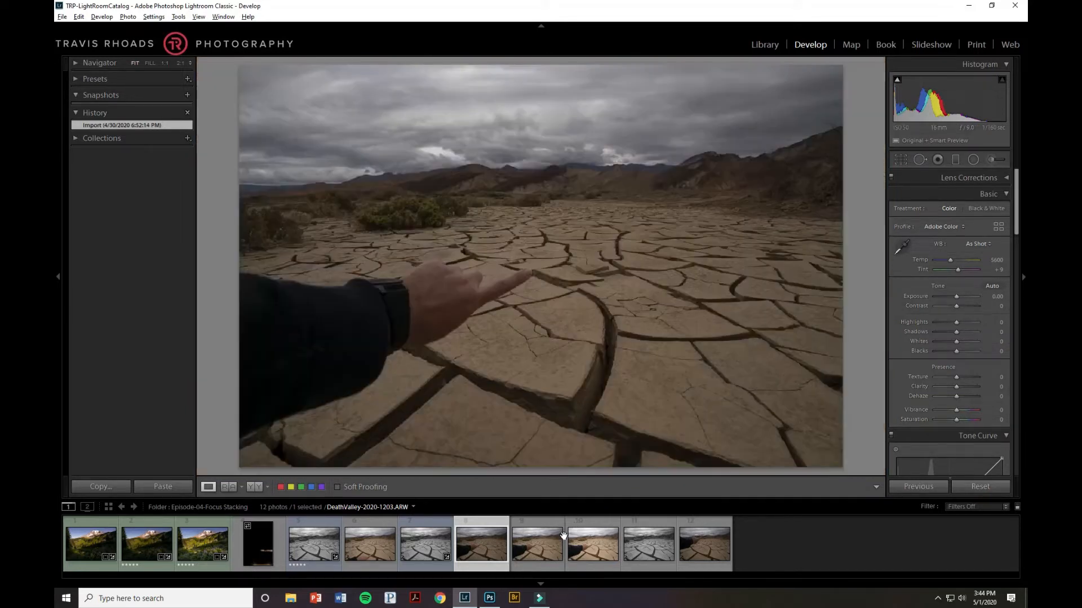
left_click(536, 544)
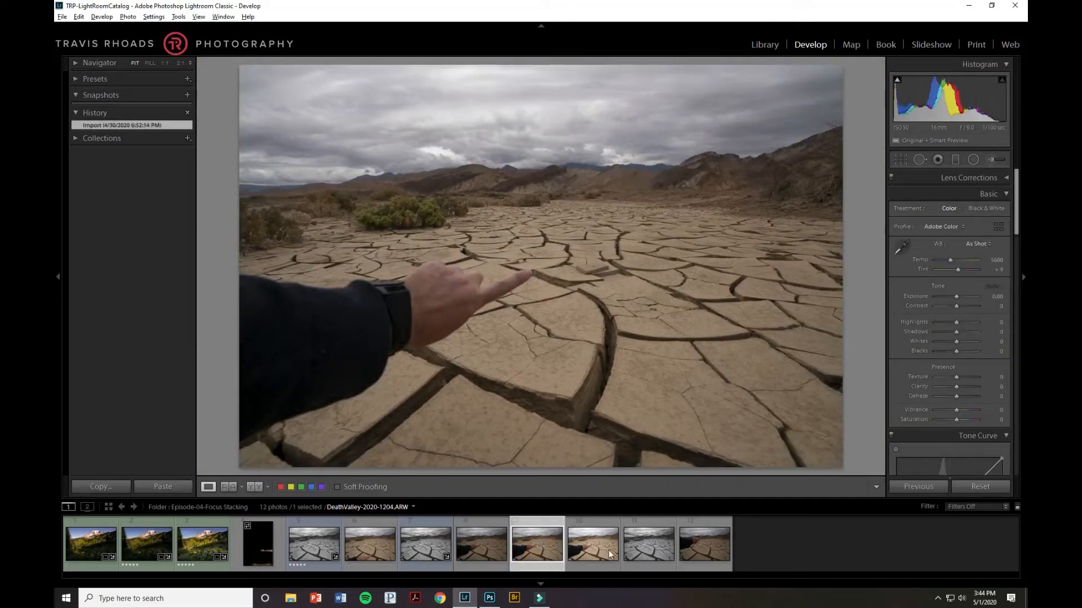
left_click(592, 544)
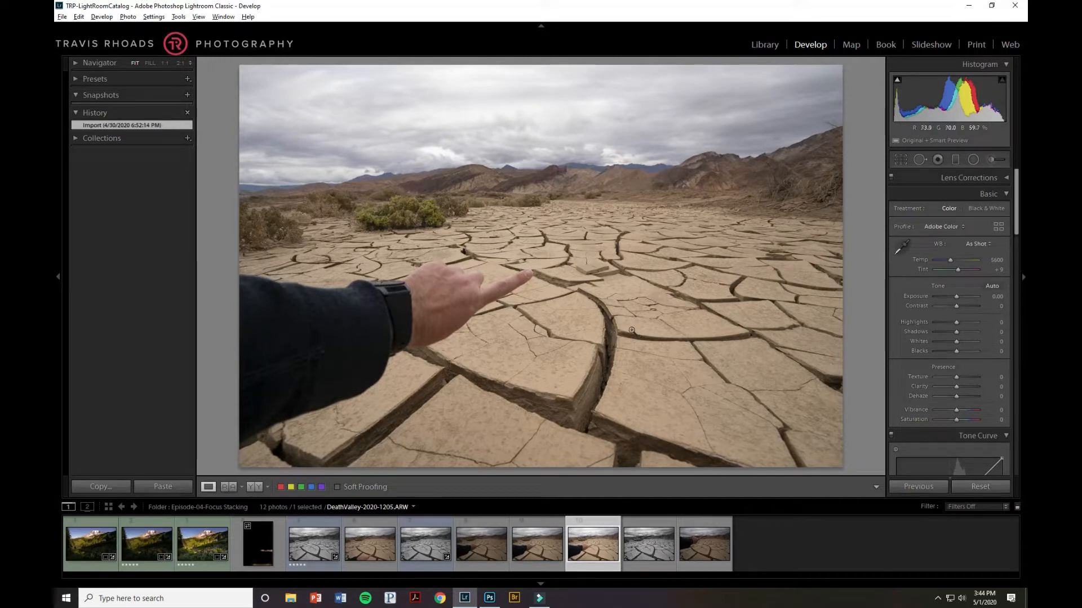
left_click(647, 543)
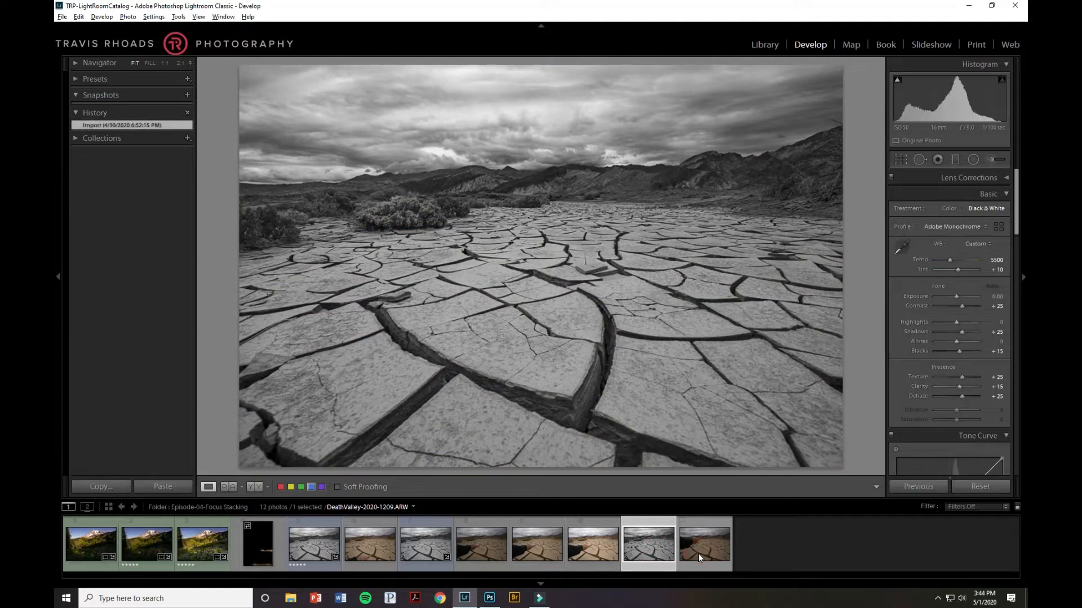
left_click(703, 544)
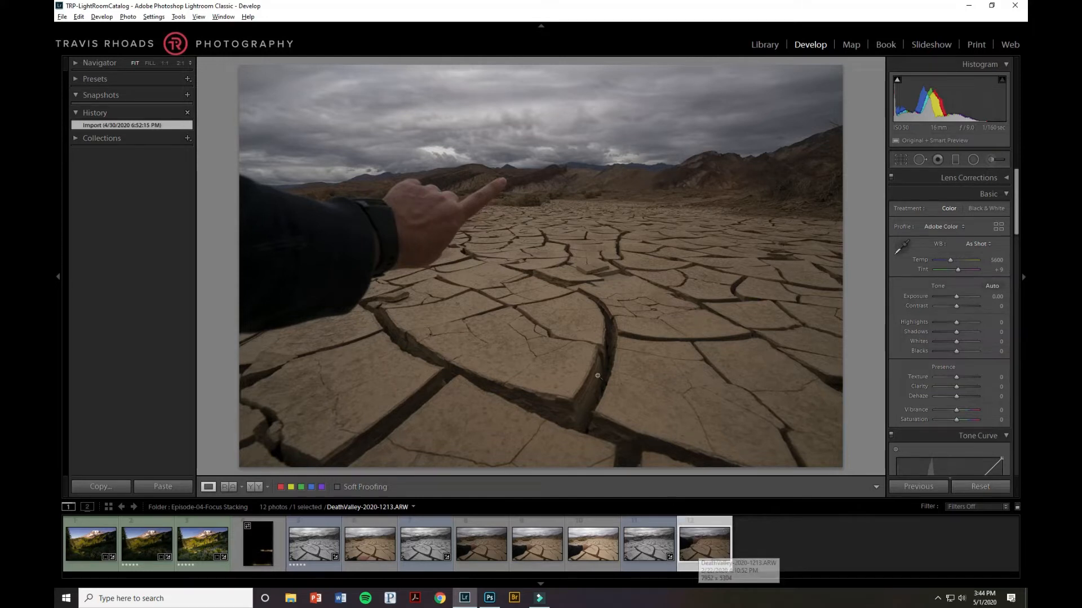
mouse_move(513, 189)
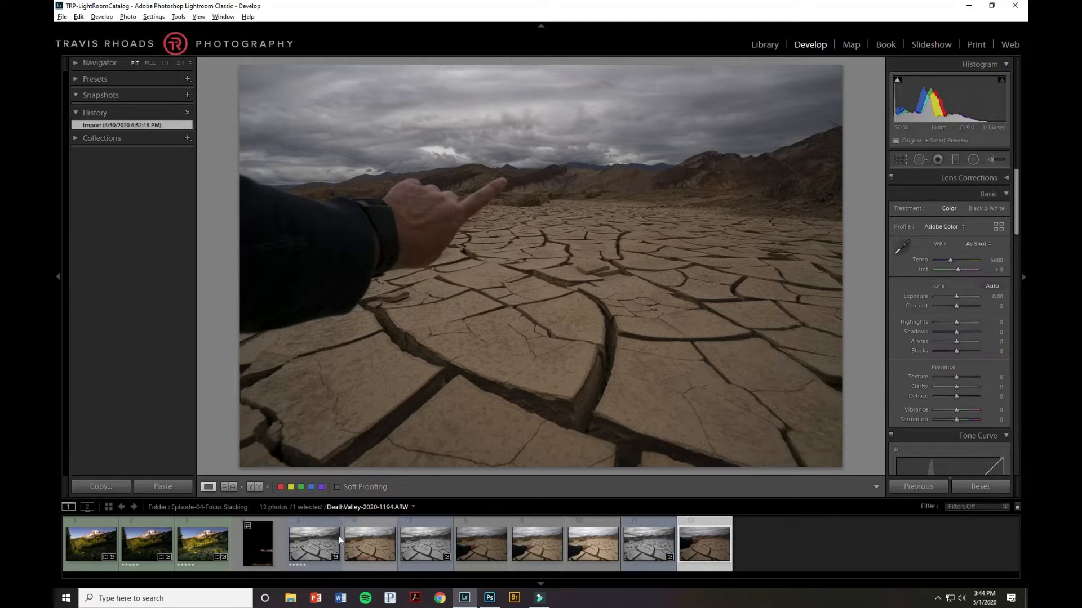
mouse_move(383, 561)
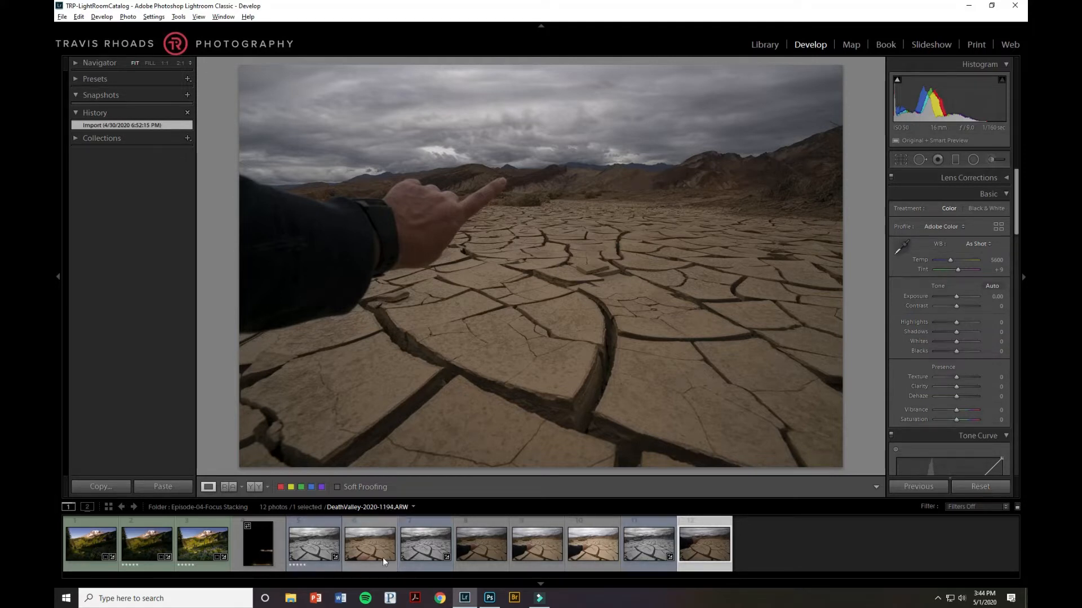
left_click(258, 544)
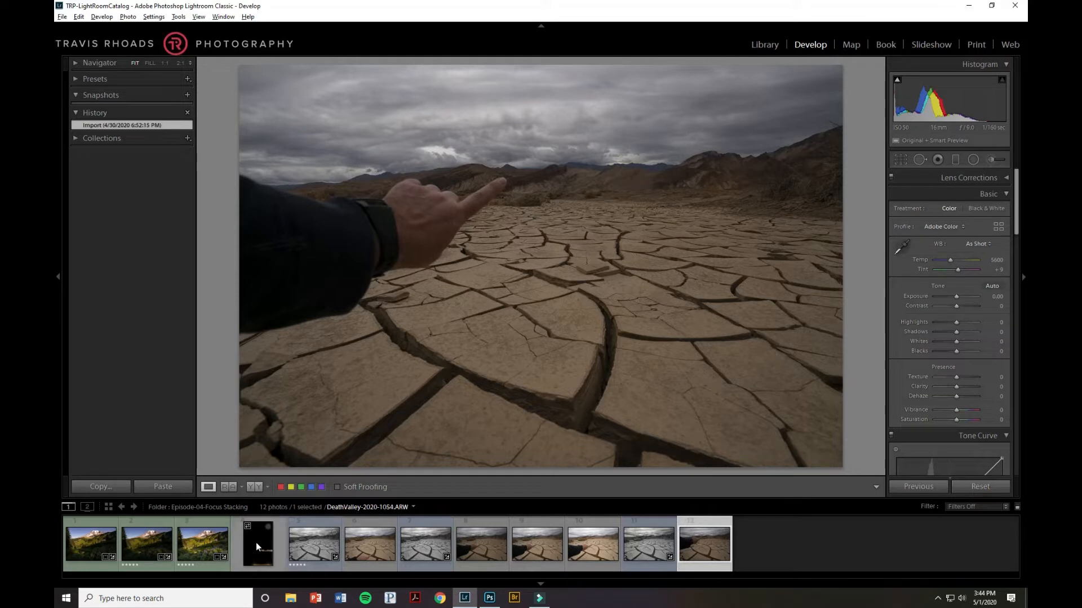
left_click(257, 543)
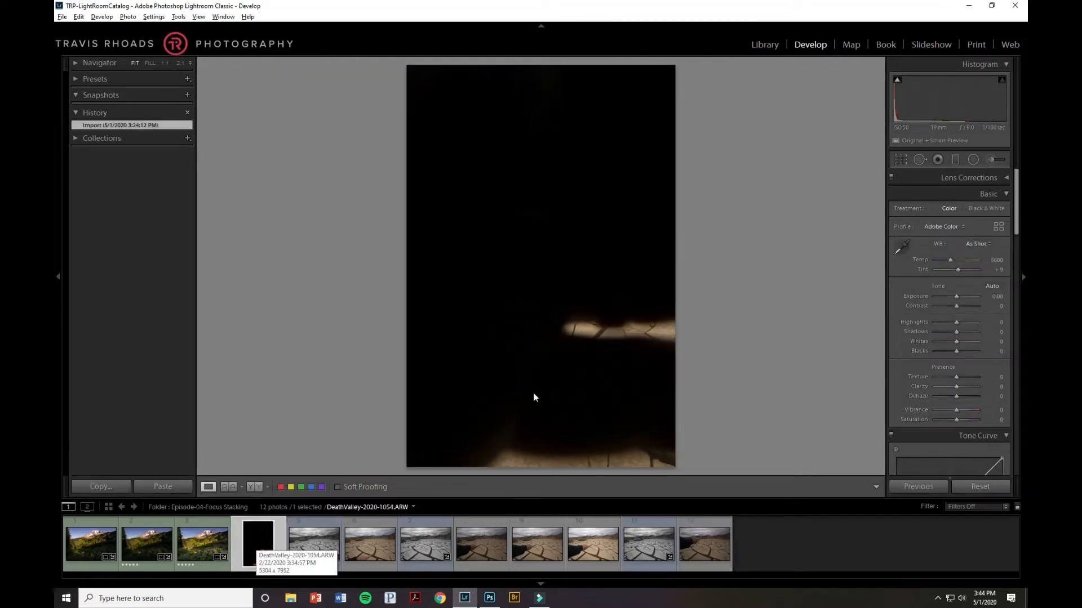
mouse_move(696, 508)
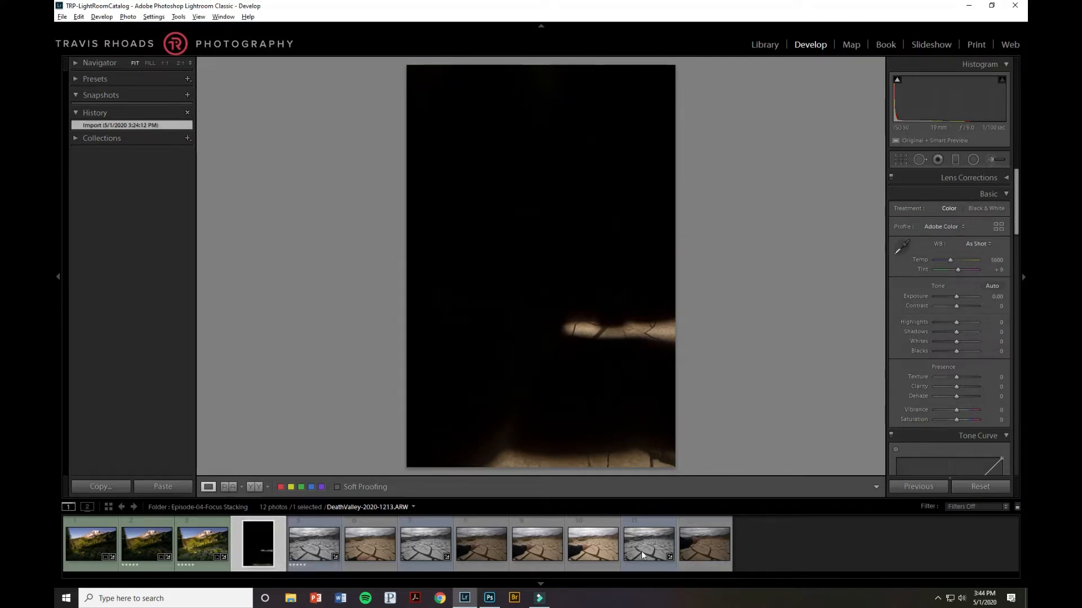
mouse_move(258, 543)
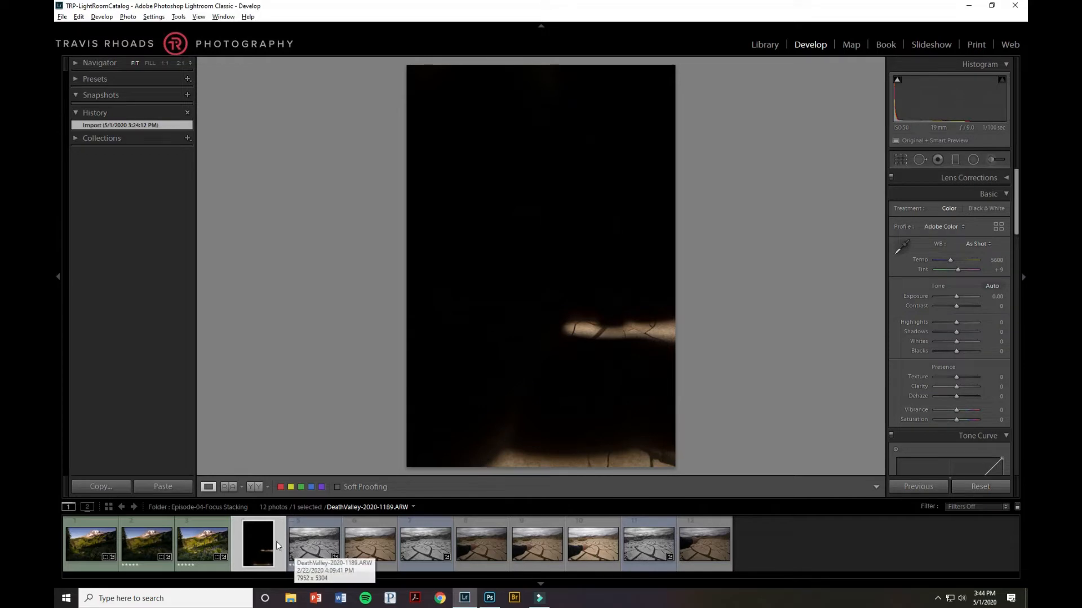
mouse_move(202, 544)
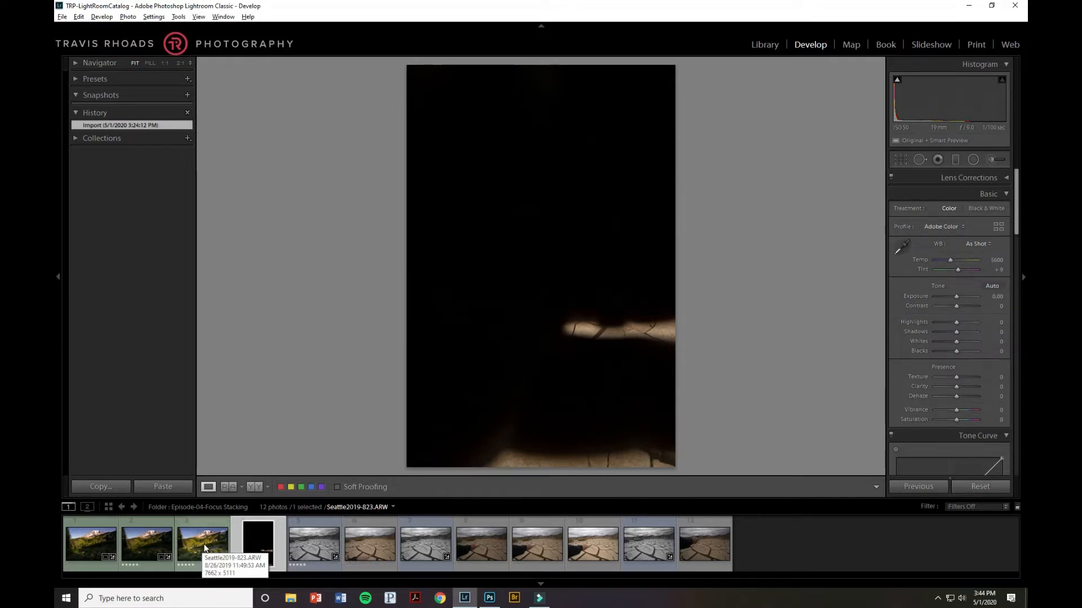
- Step through the Seattle meadow exposures from darkest to brightest, ending on Seattle2019-823.ARW
left_click(91, 543)
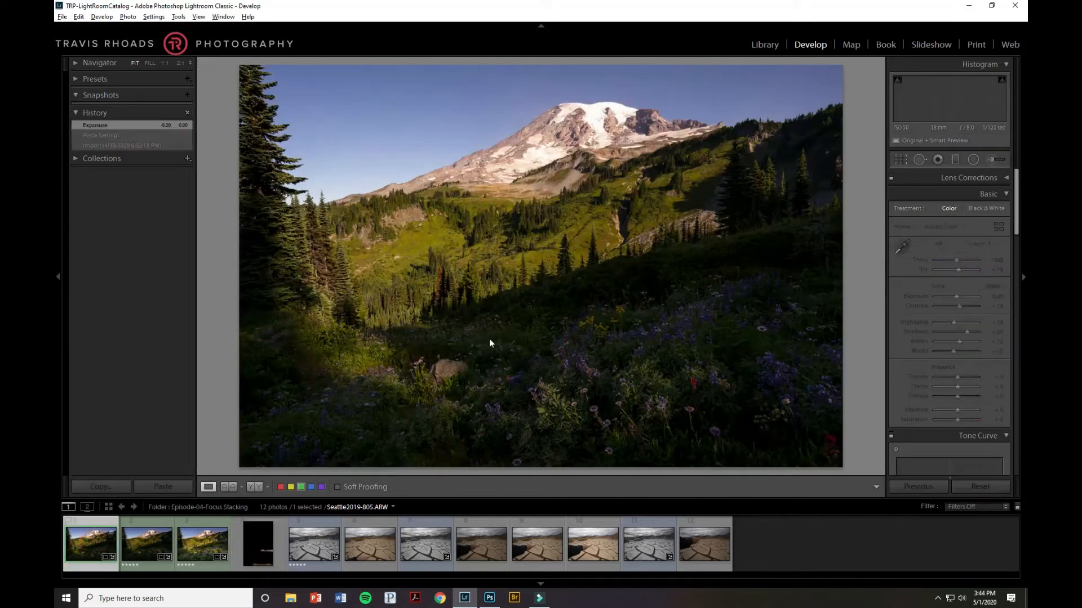
left_click(162, 487)
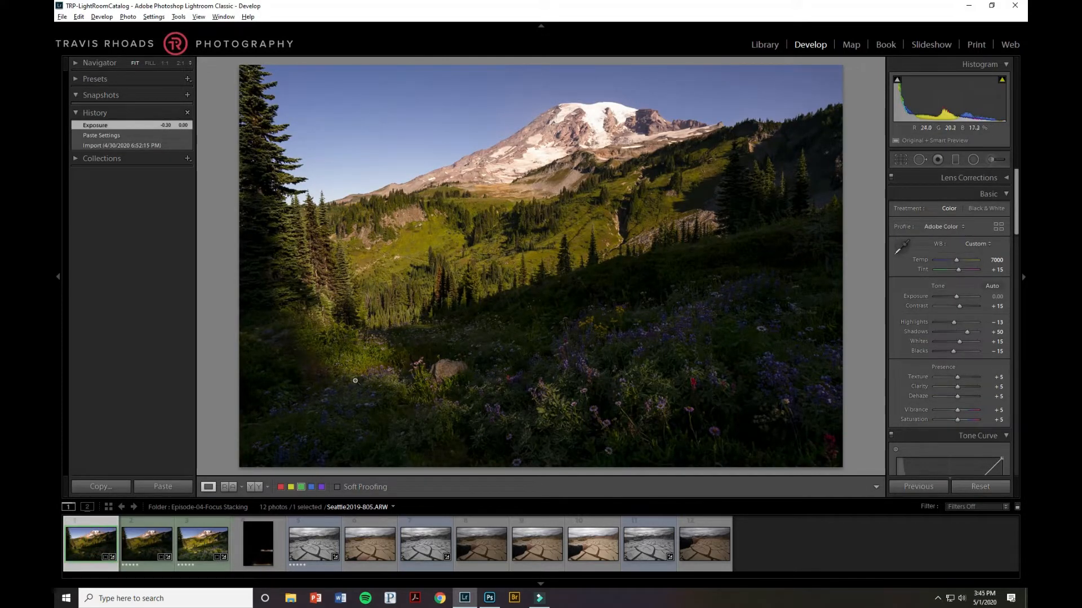
mouse_move(623, 445)
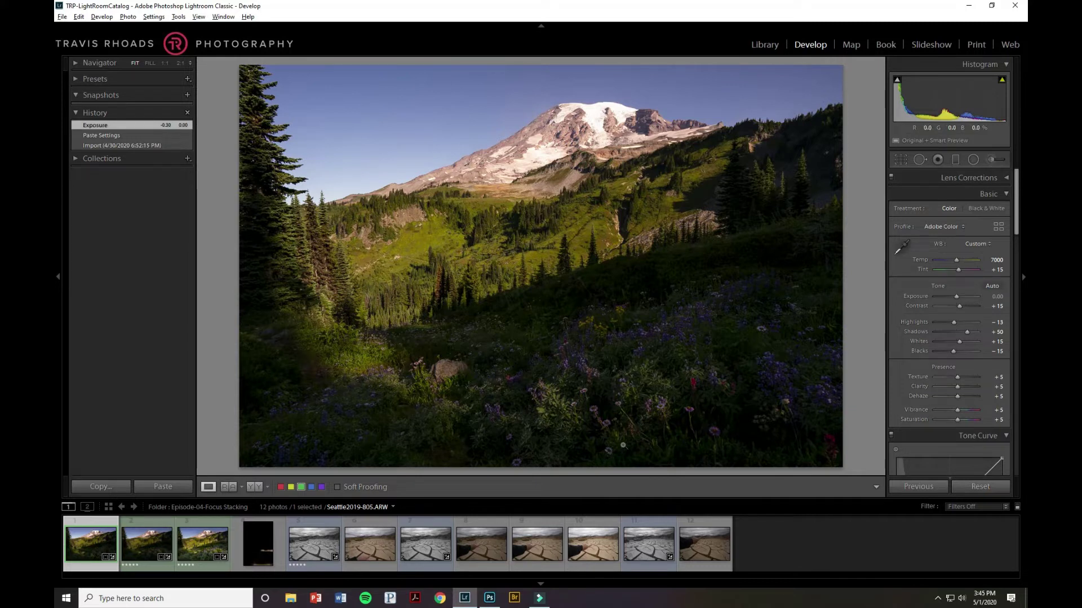
left_click(201, 543)
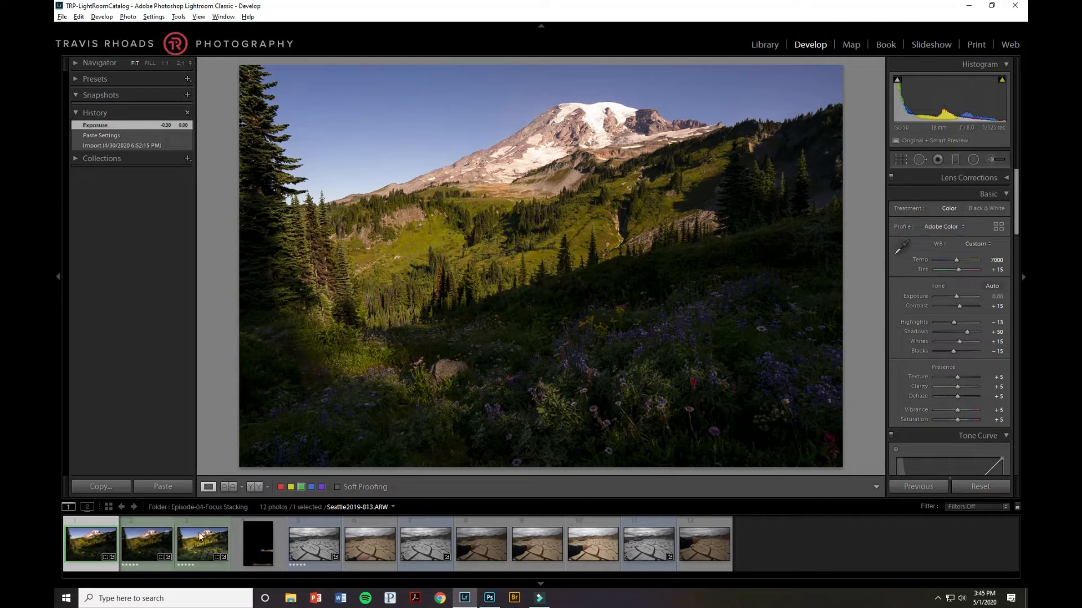
left_click(201, 545)
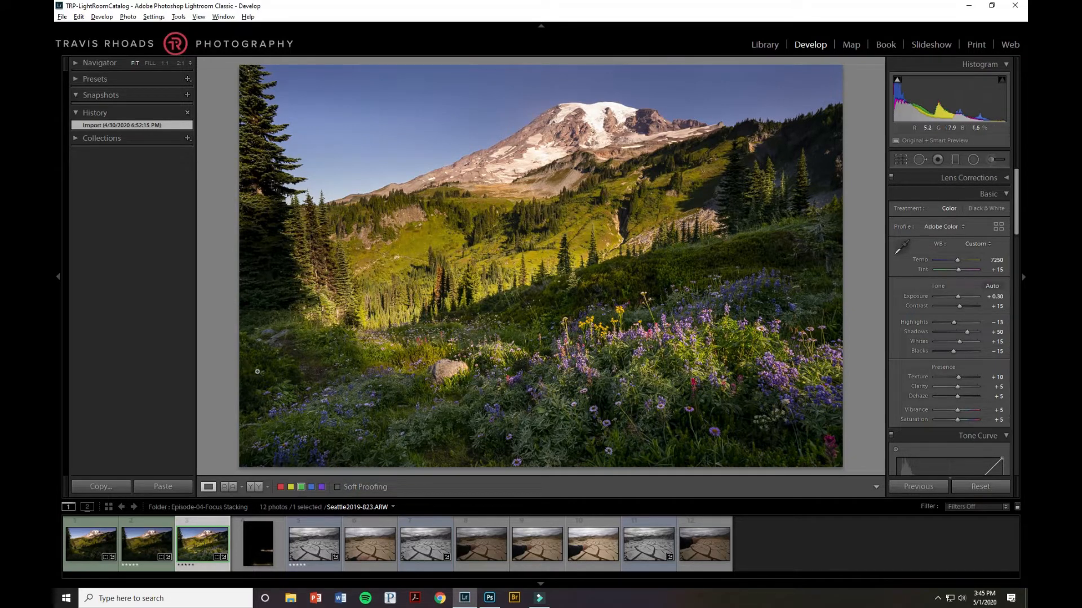
mouse_move(285, 371)
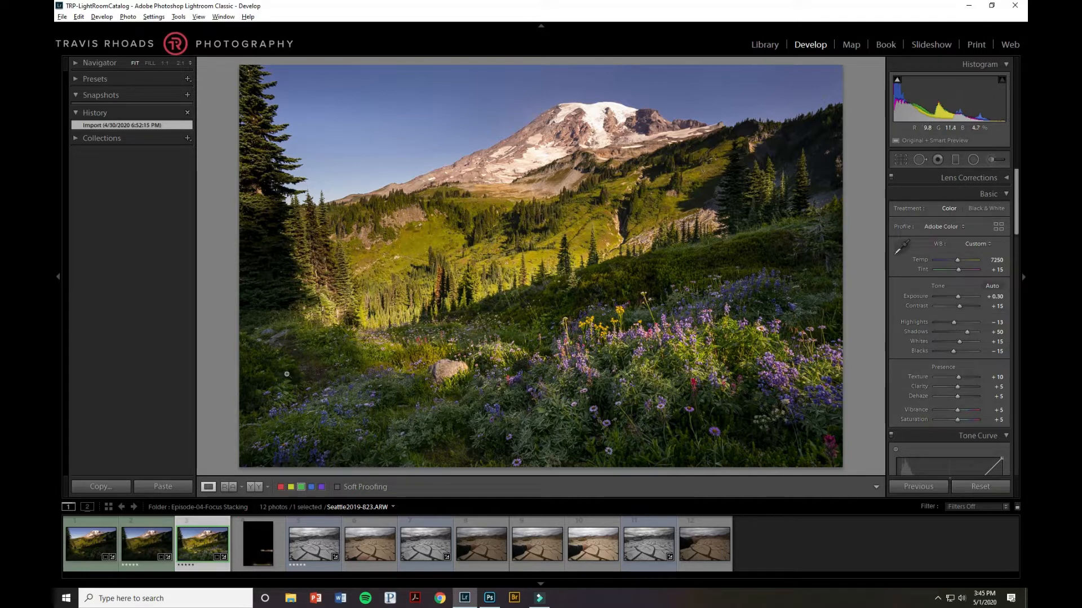
mouse_move(436, 318)
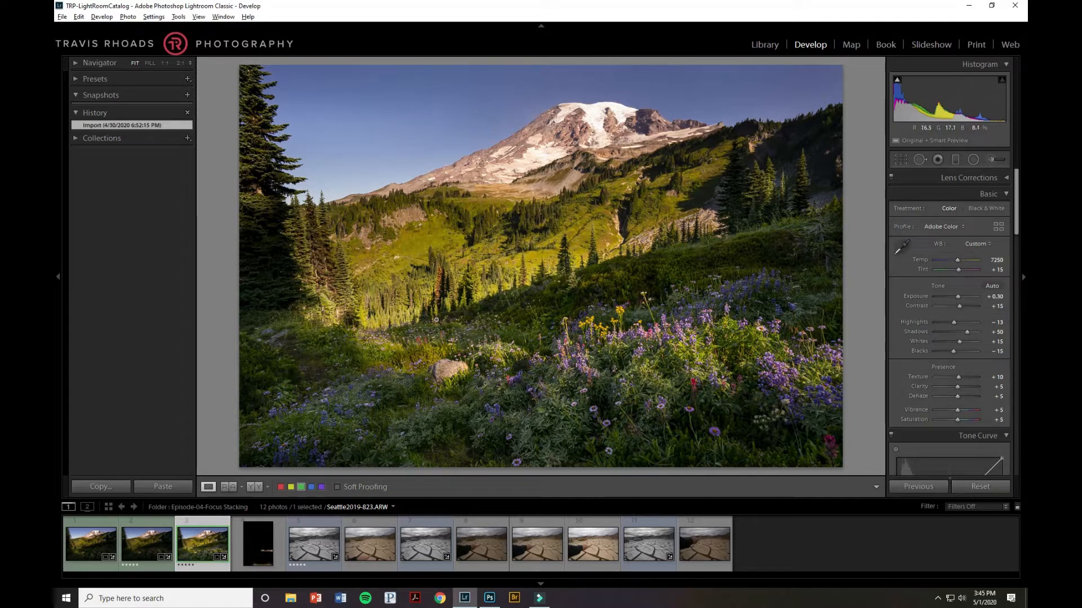
mouse_move(460, 450)
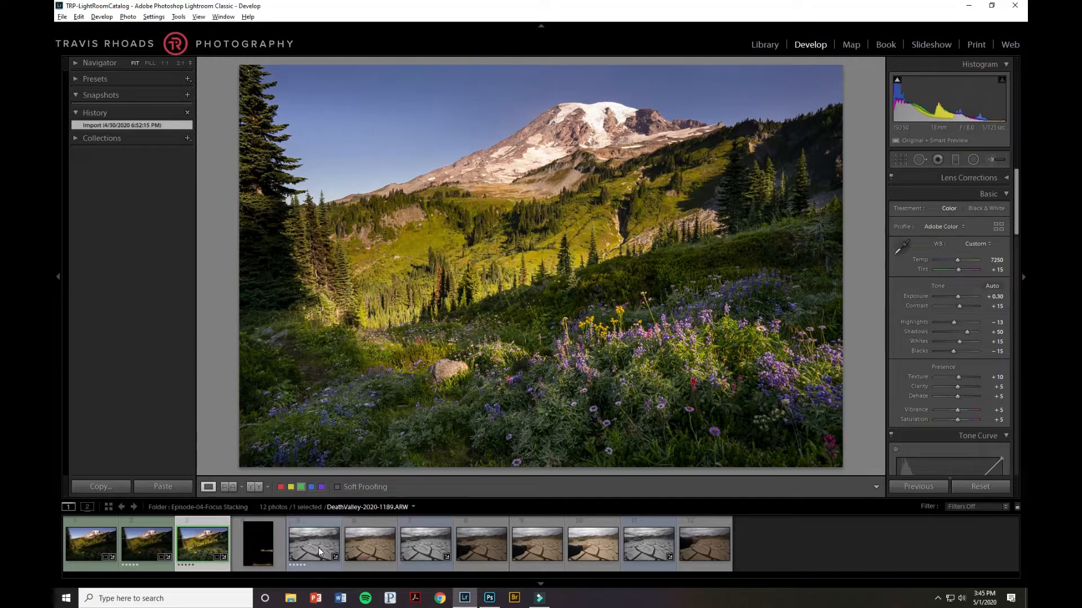
- View the black-and-white mud frame, then the colour DeathValley-2020-1194 with the pointing hand
left_click(312, 545)
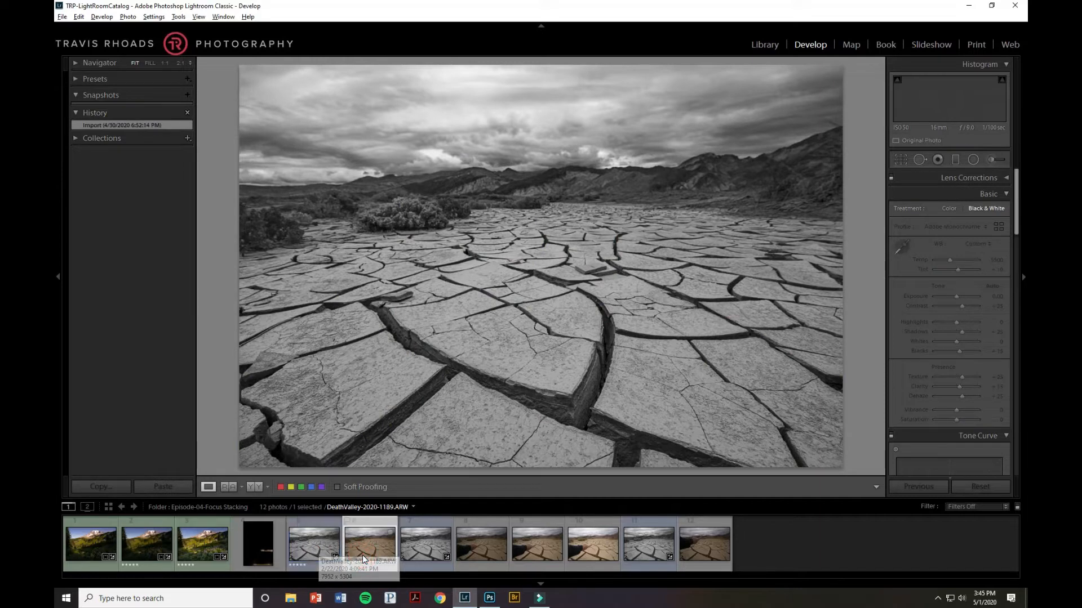
left_click(370, 545)
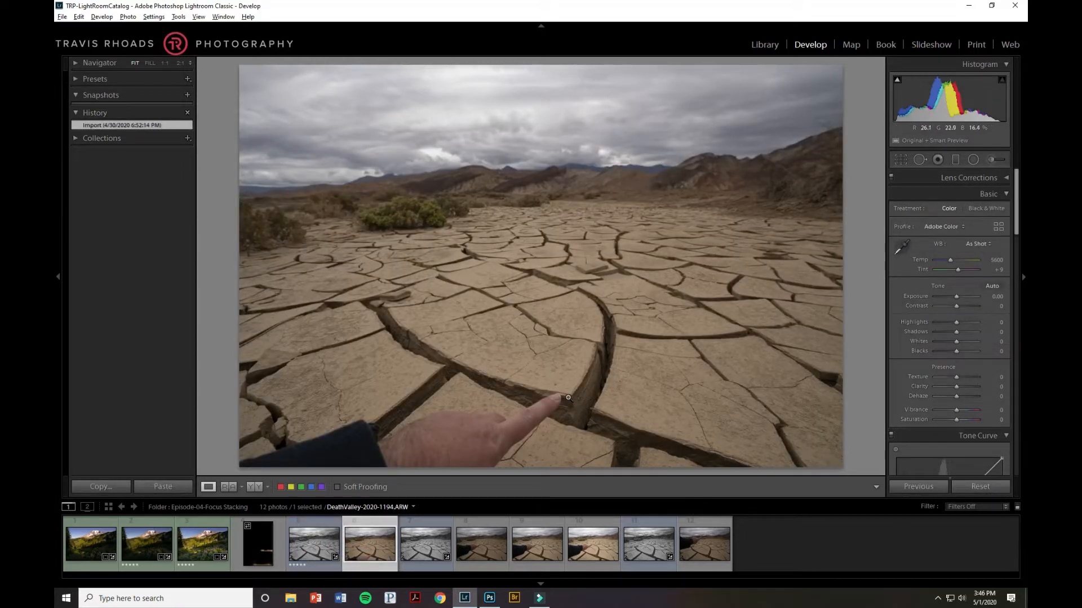
mouse_move(604, 344)
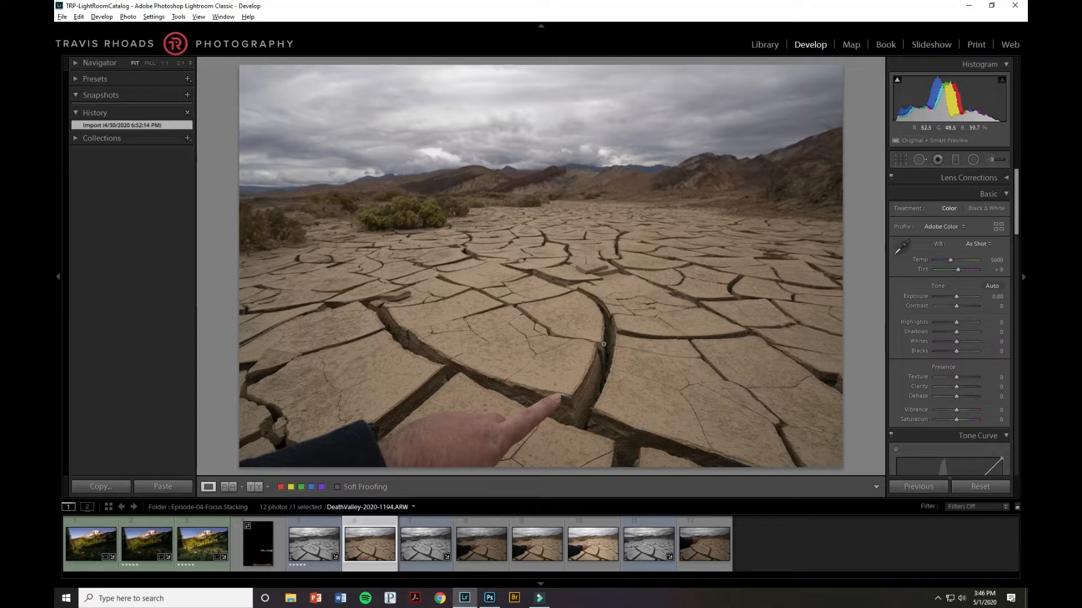
mouse_move(314, 289)
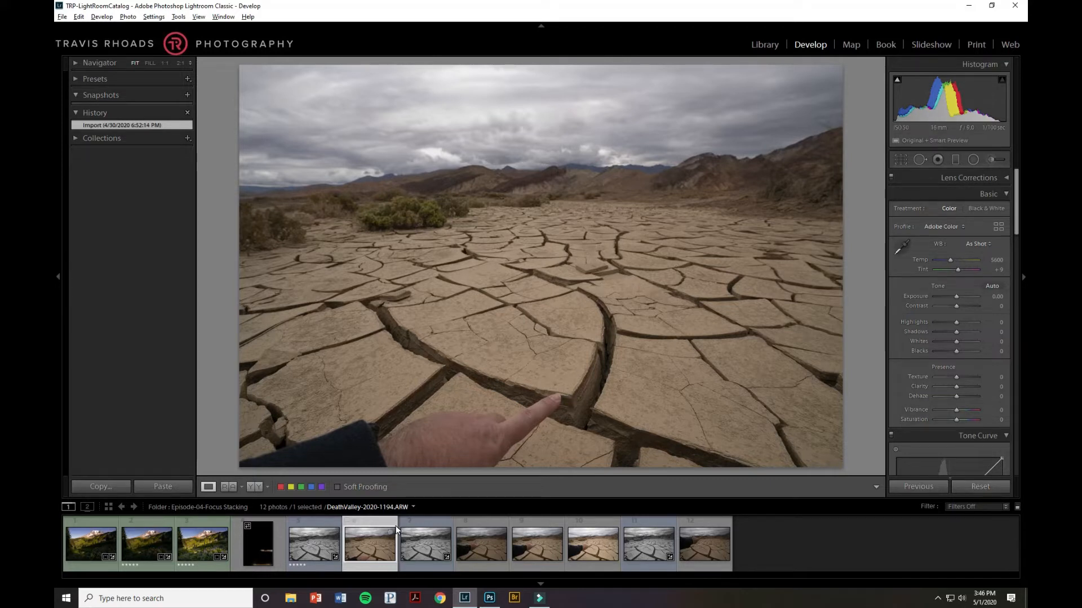
left_click(369, 544)
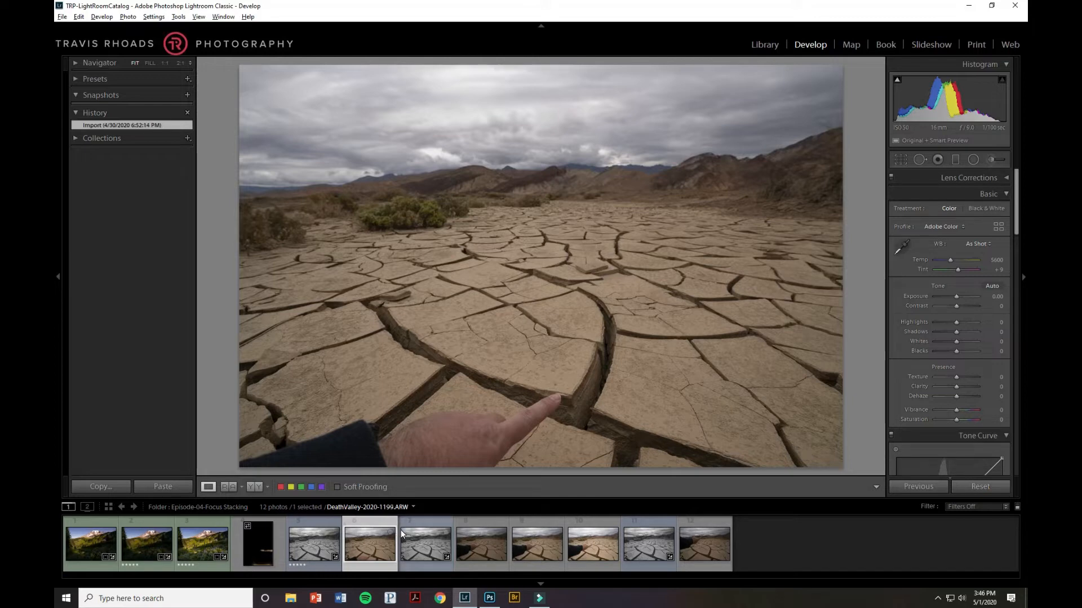
left_click(91, 545)
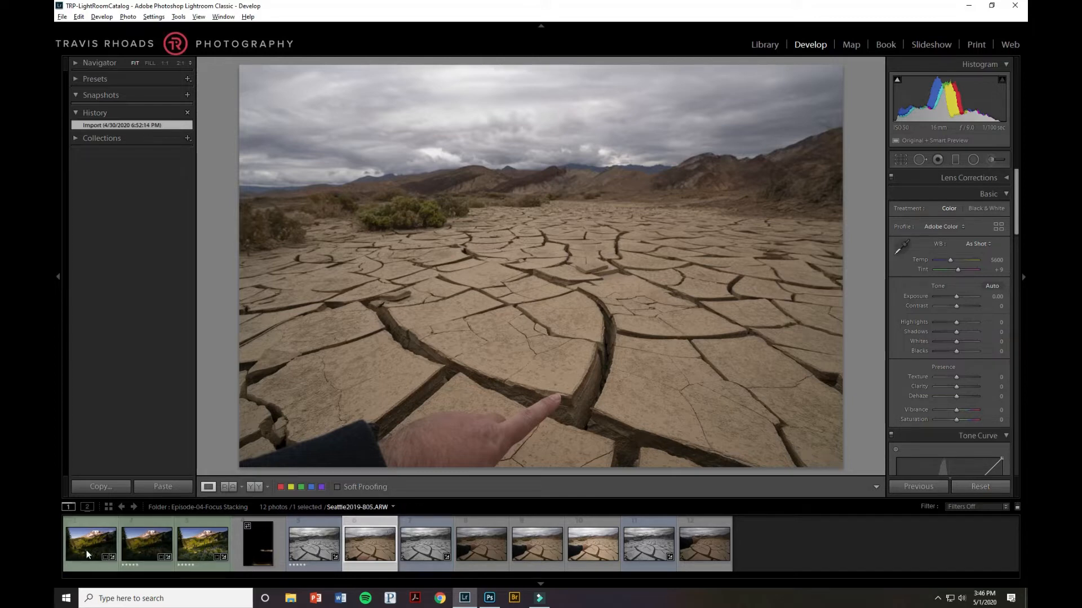
- Compare the meadow exposures, land on Seattle2019-805.ARW, and select all three together
left_click(90, 544)
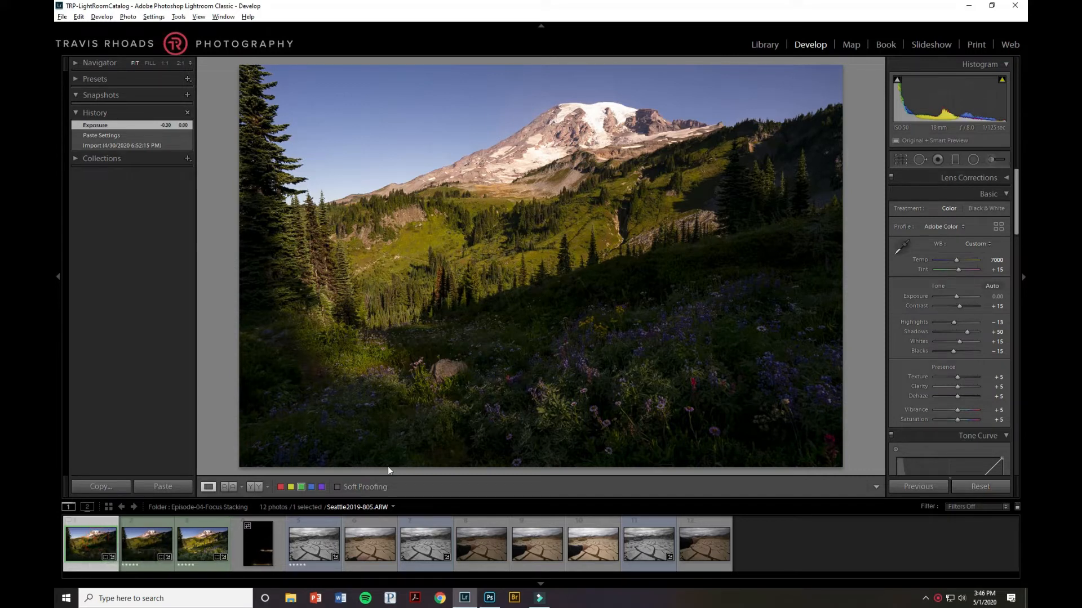
mouse_move(992, 283)
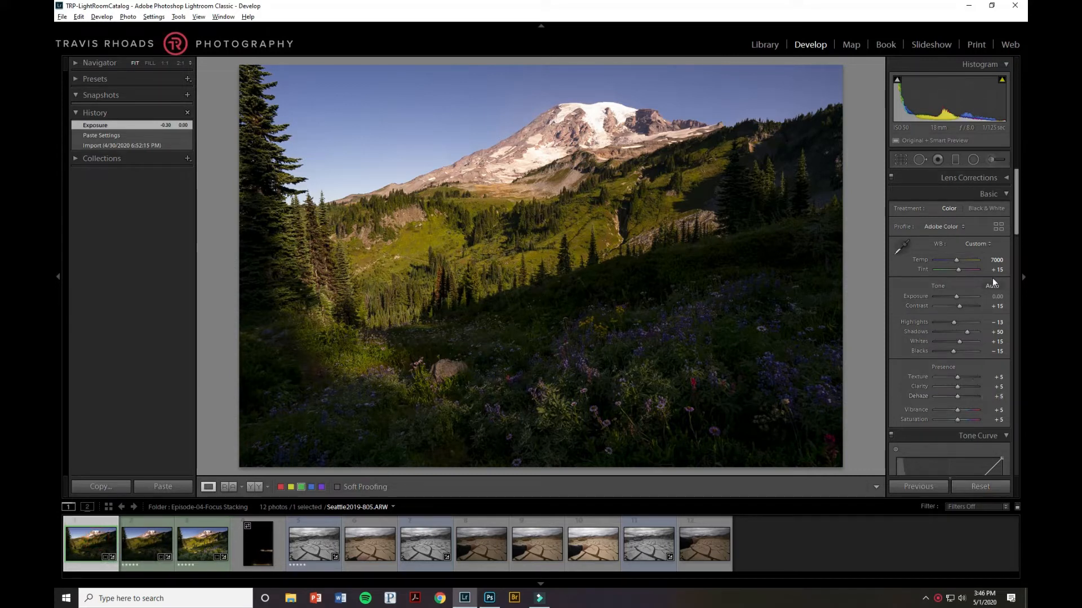
left_click(146, 543)
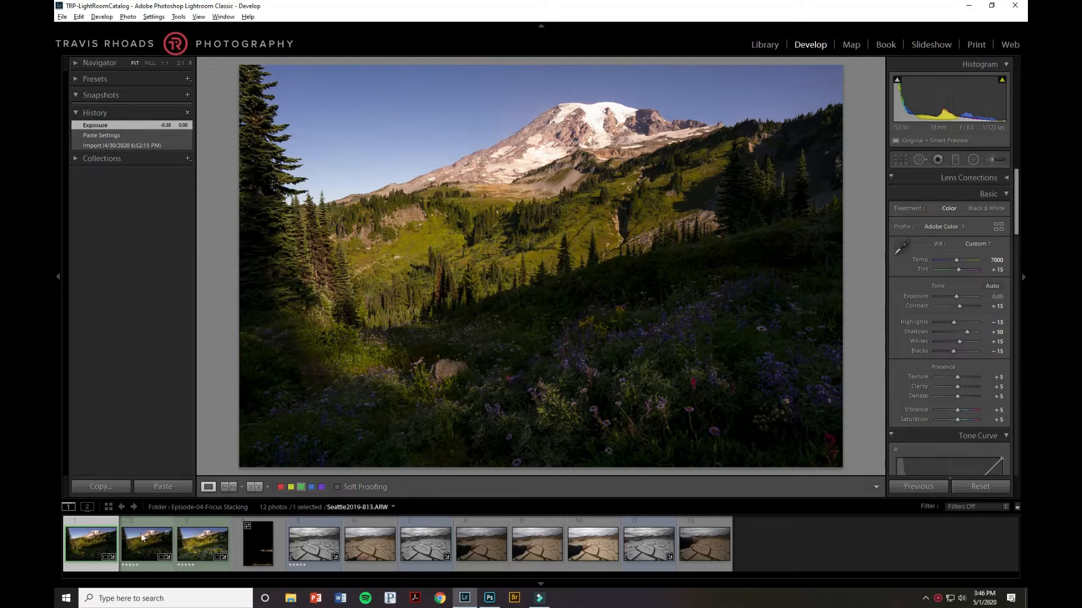
left_click(147, 543)
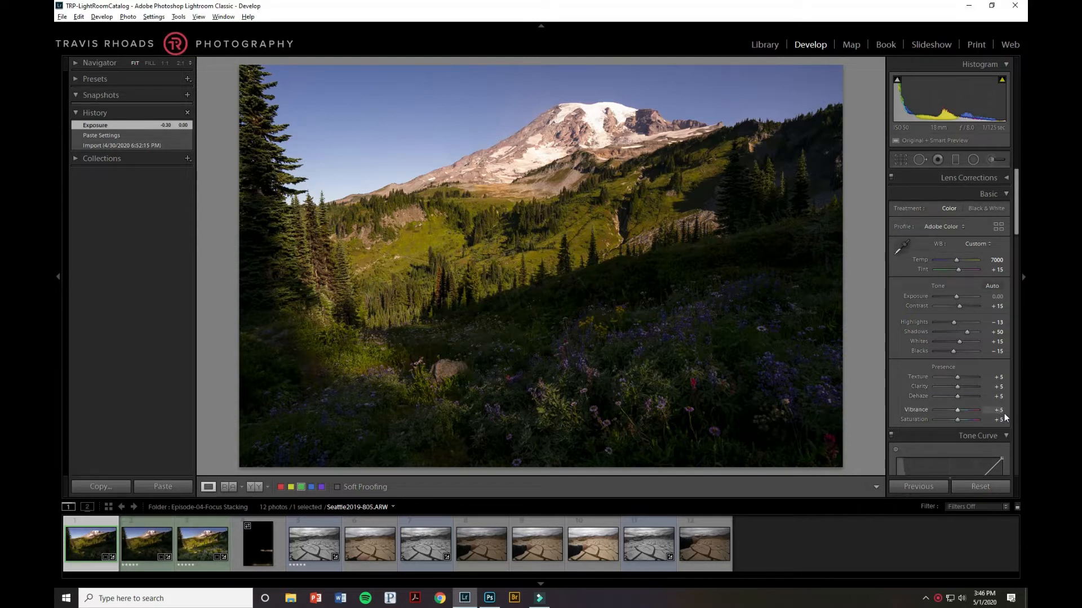
mouse_move(939, 446)
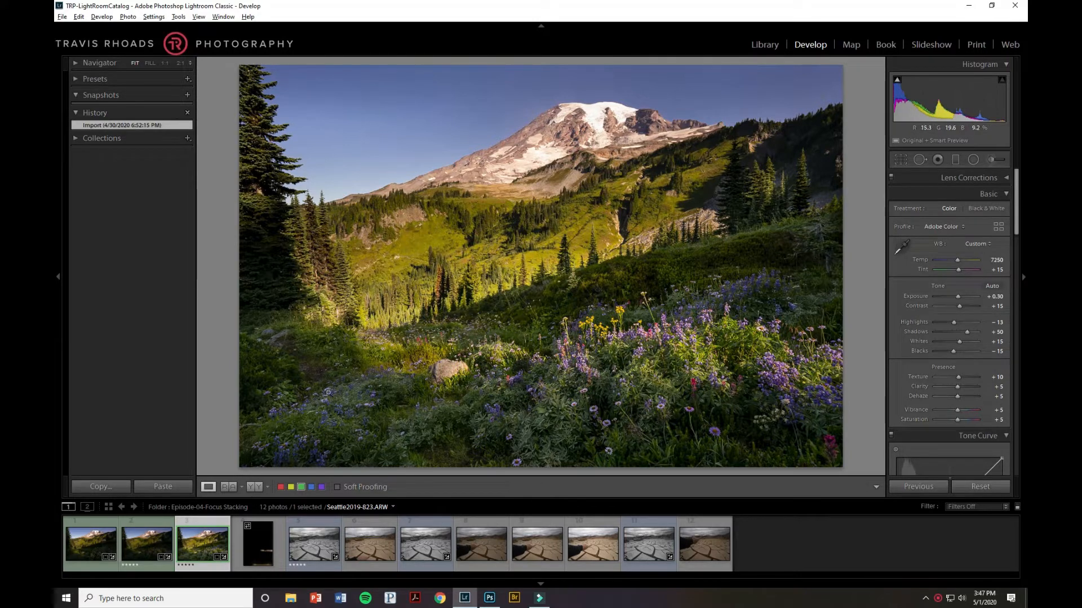
mouse_move(598, 117)
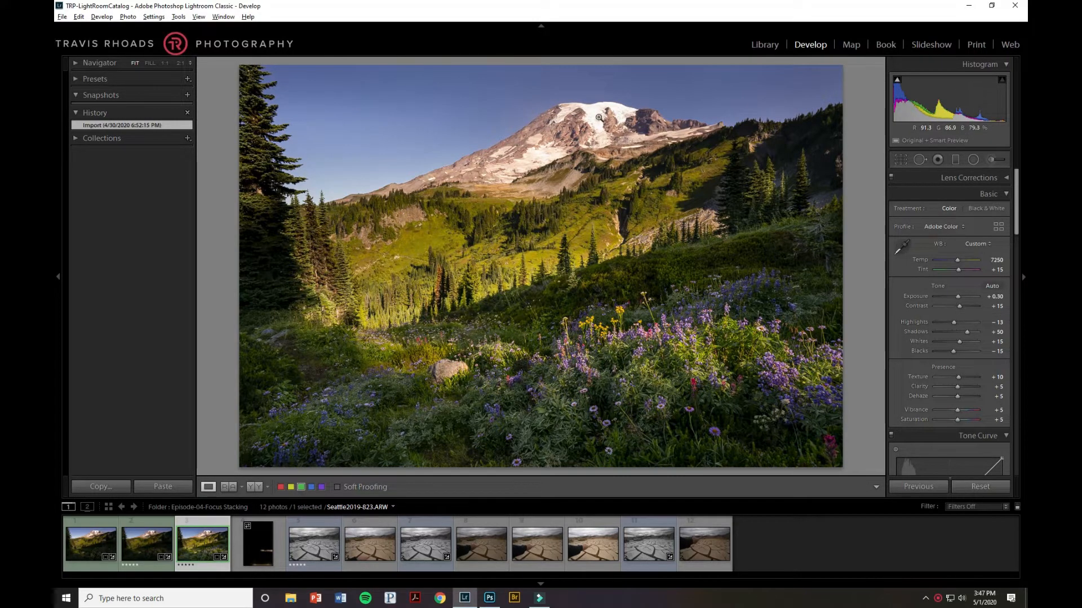
mouse_move(718, 297)
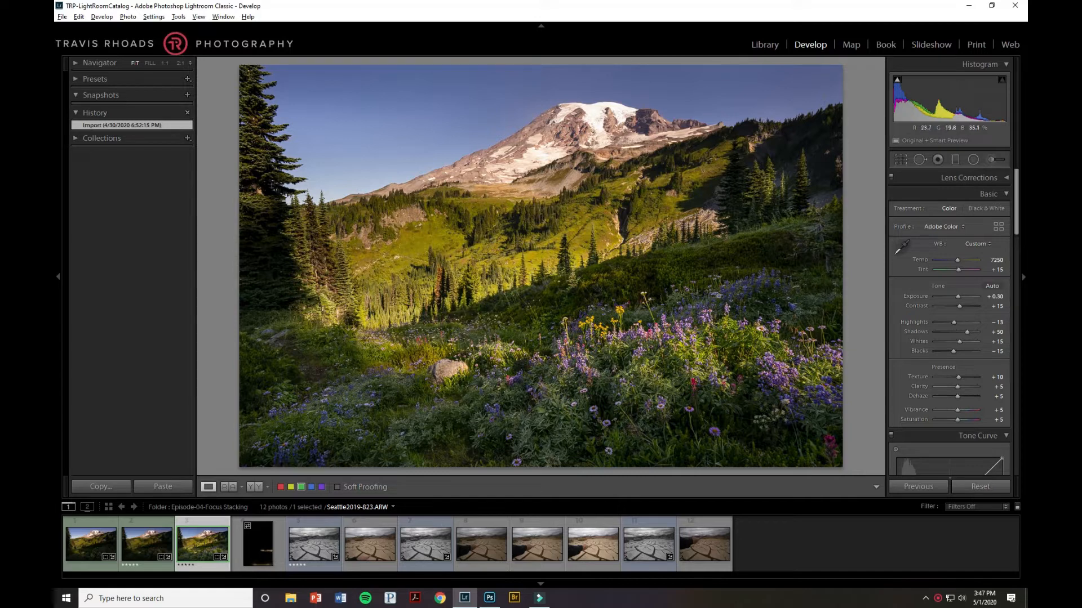
mouse_move(624, 143)
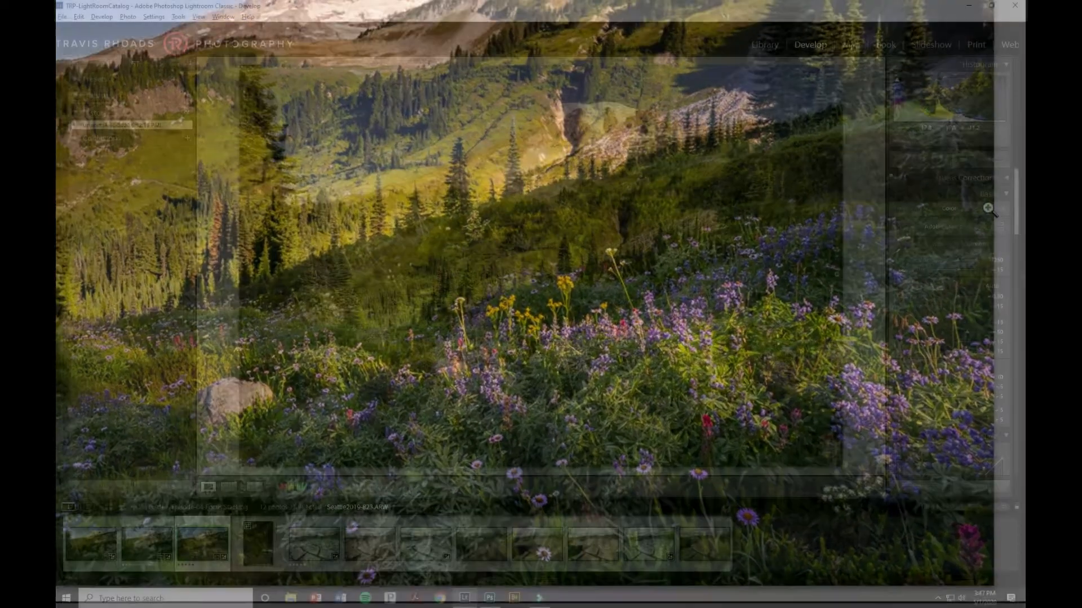
left_click(90, 543)
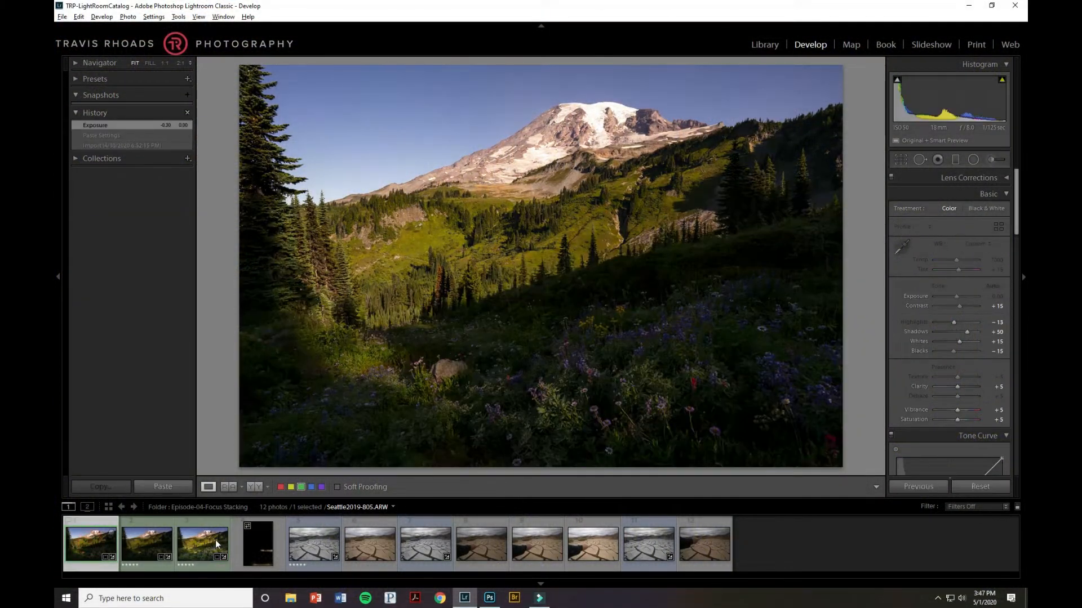
left_click(163, 487)
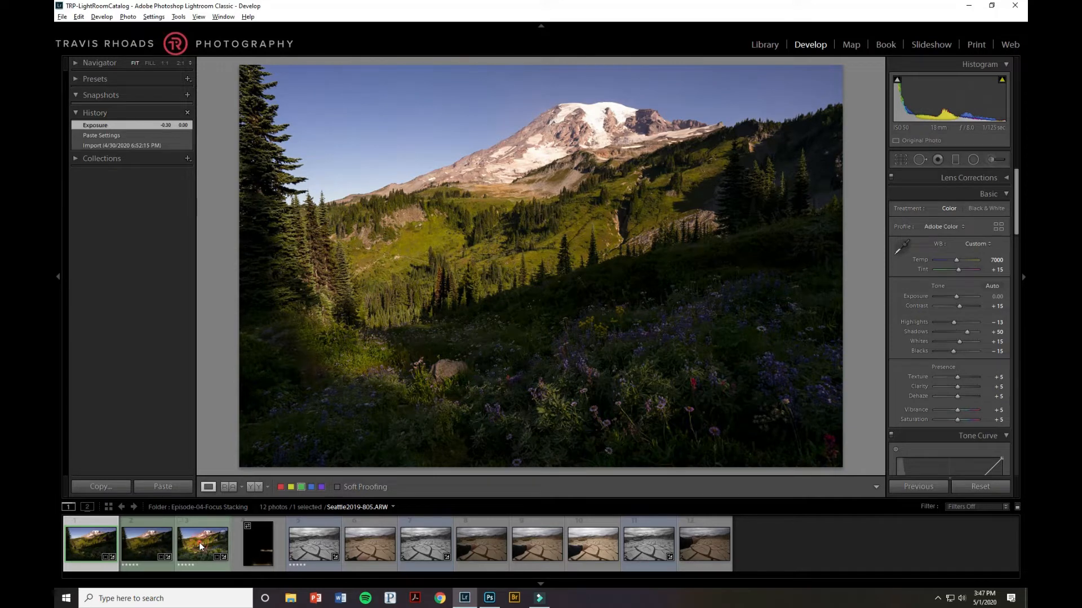
- Send the three meadow exposures to Photoshop as layers via Edit In, choosing Open Anyway at the warning
right_click(200, 544)
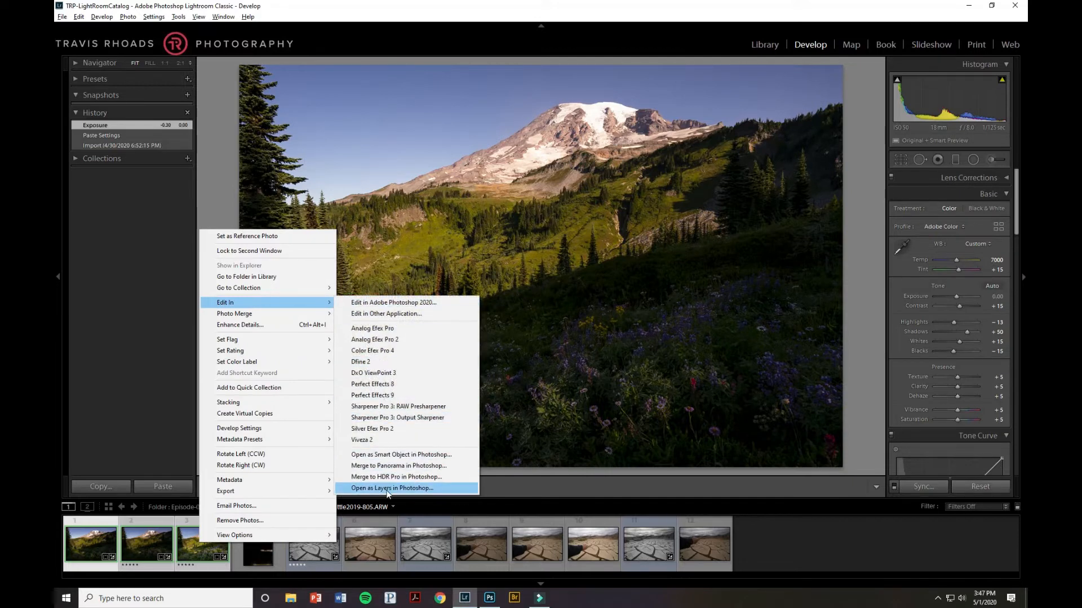
left_click(392, 487)
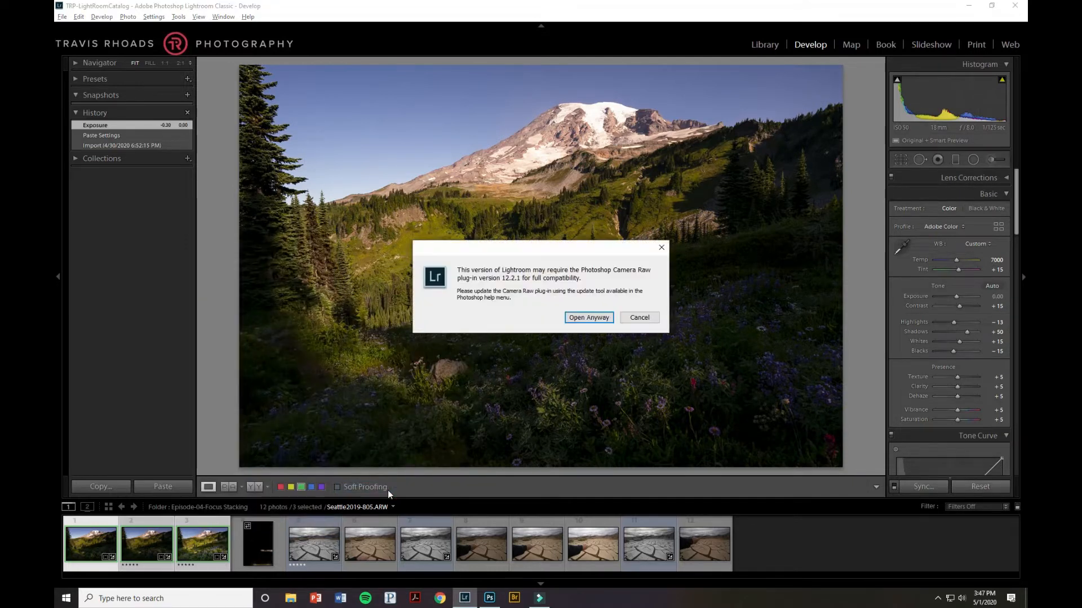
left_click(588, 317)
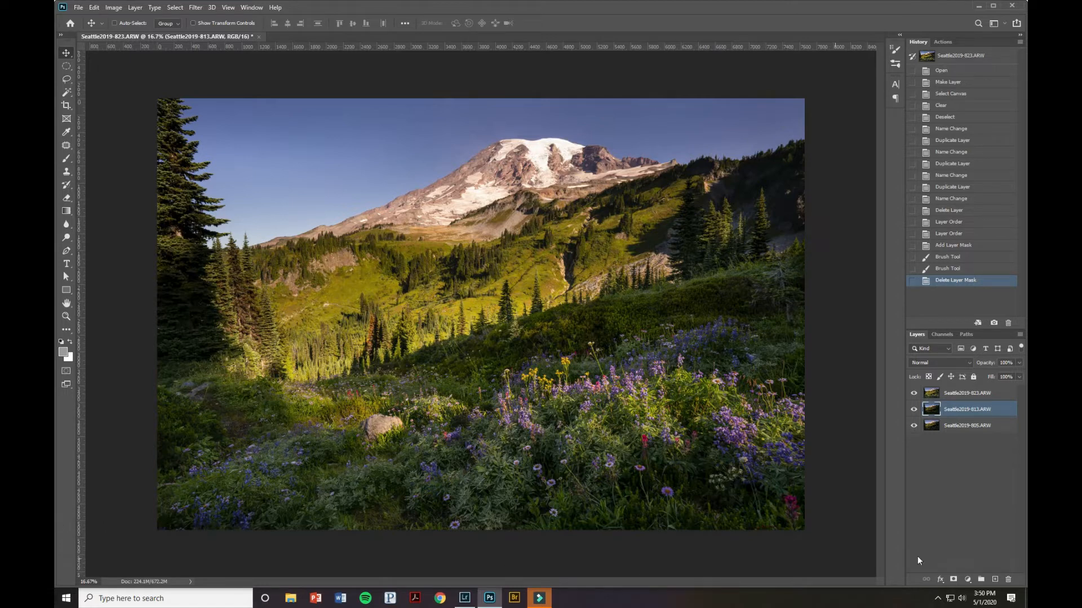
mouse_move(992, 433)
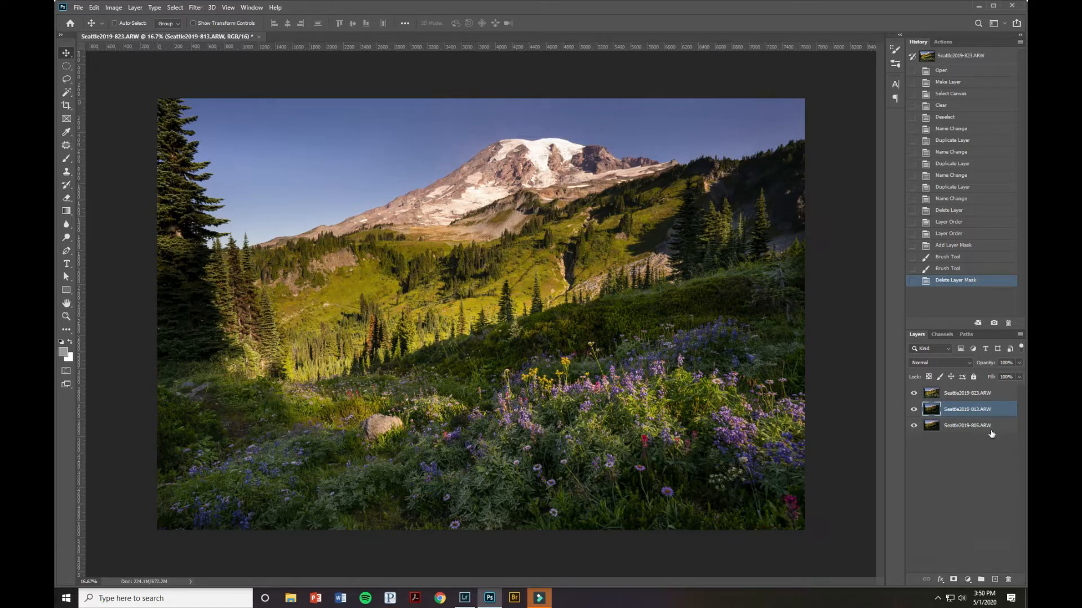
mouse_move(956, 430)
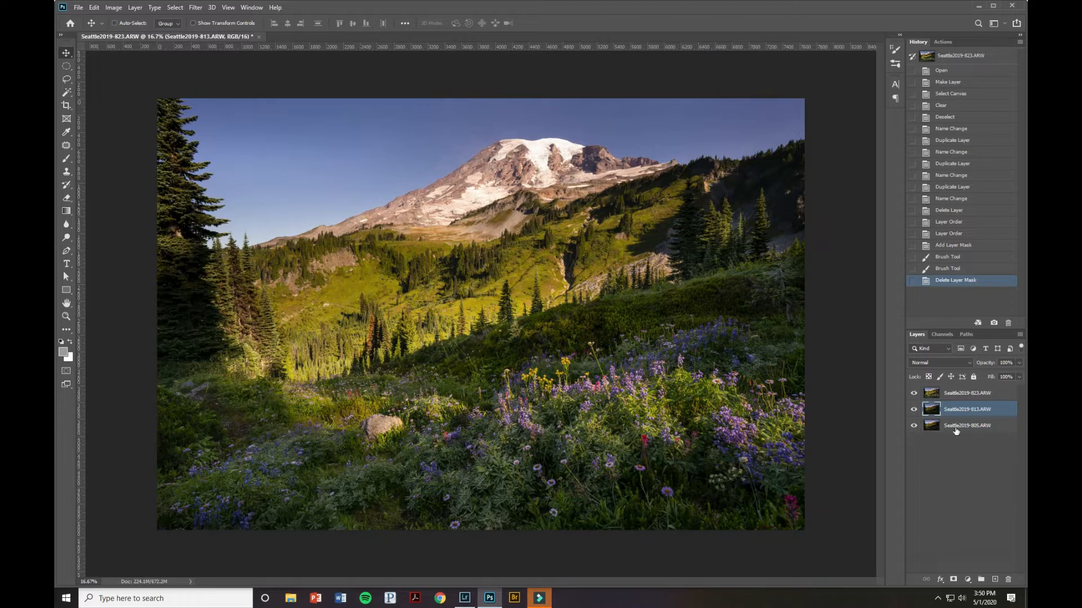
- Hide and reveal the upper layers to compare exposures, leaving all three visible and selected
left_click(967, 425)
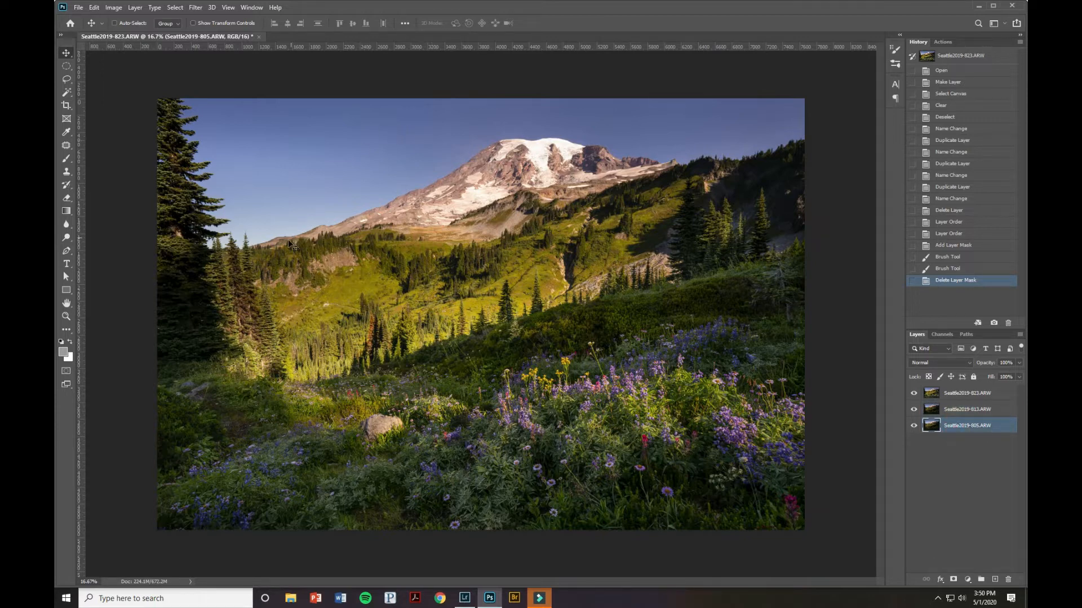
mouse_move(390, 185)
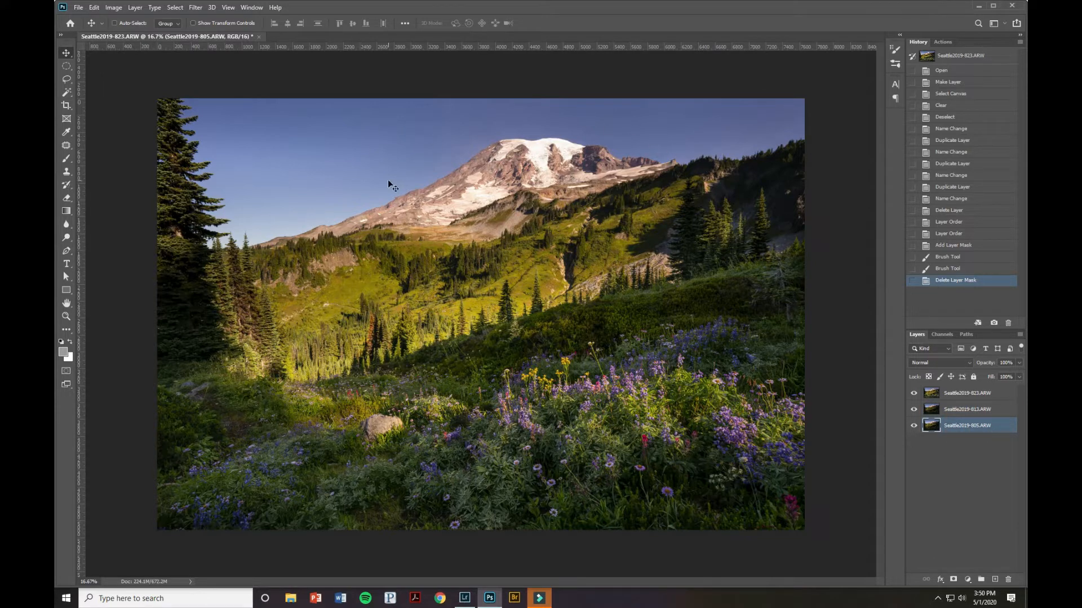
left_click(913, 409)
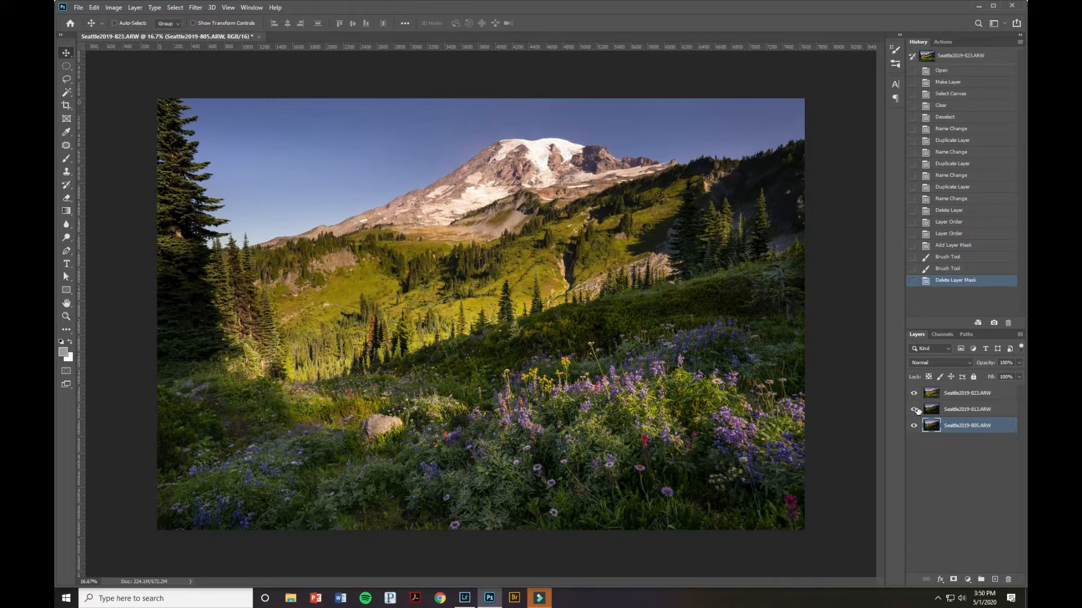
left_click(913, 409)
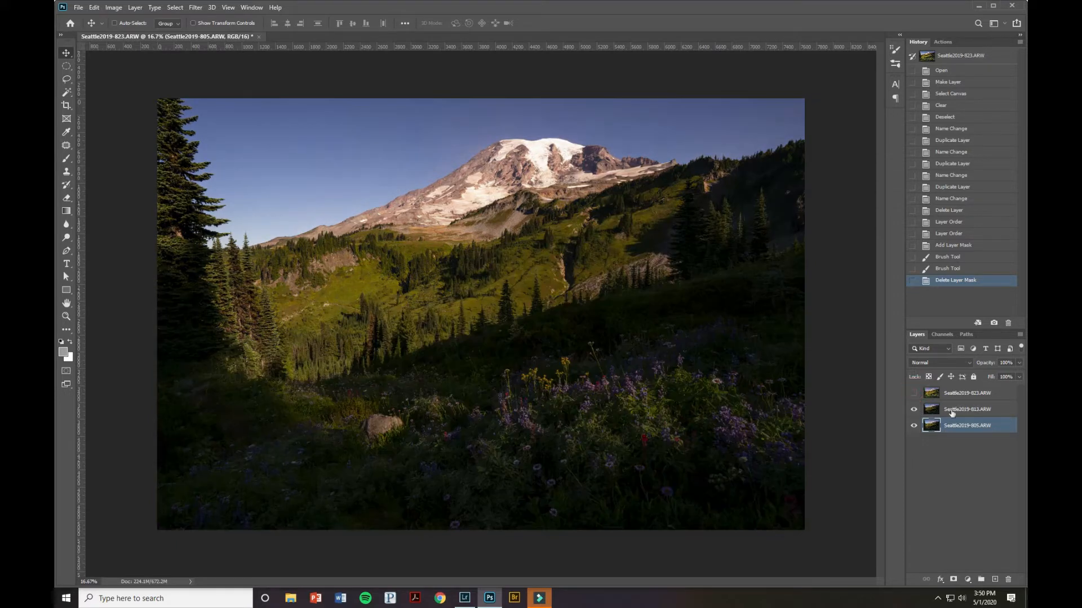
left_click(914, 408)
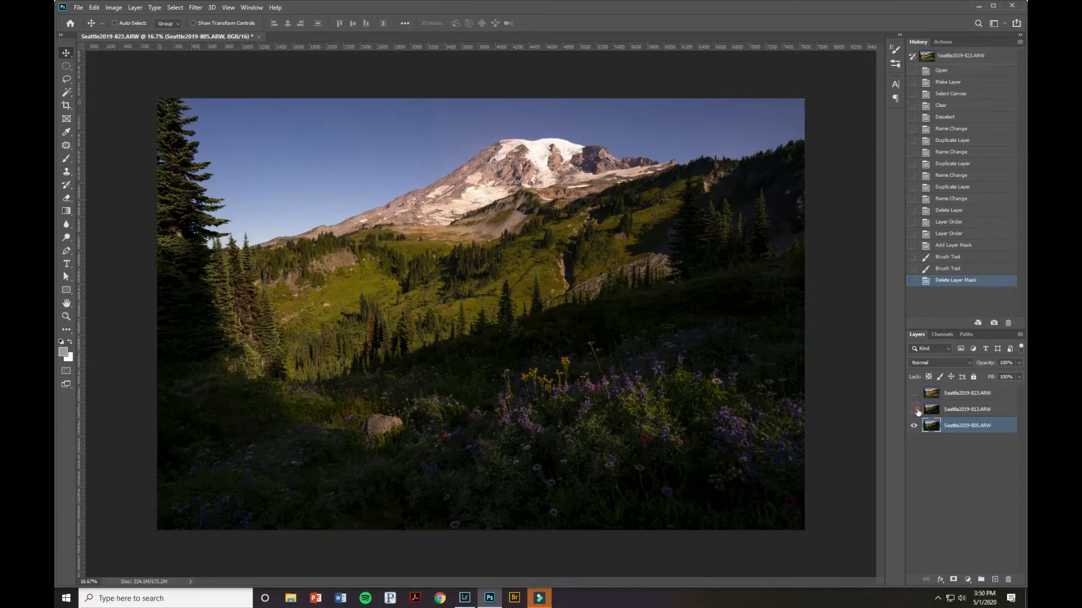
left_click(914, 409)
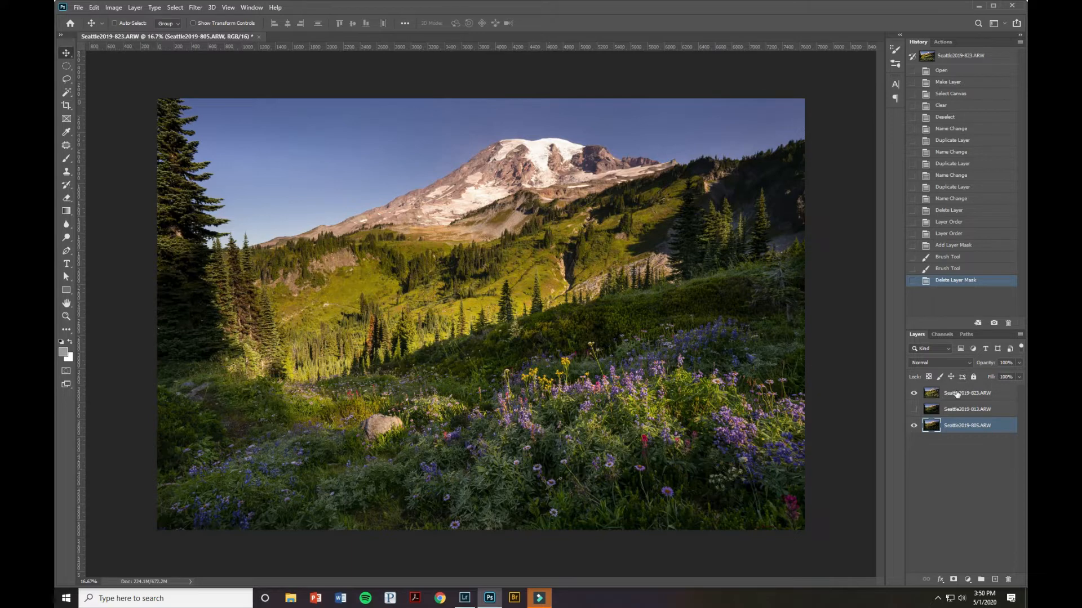
mouse_move(967, 394)
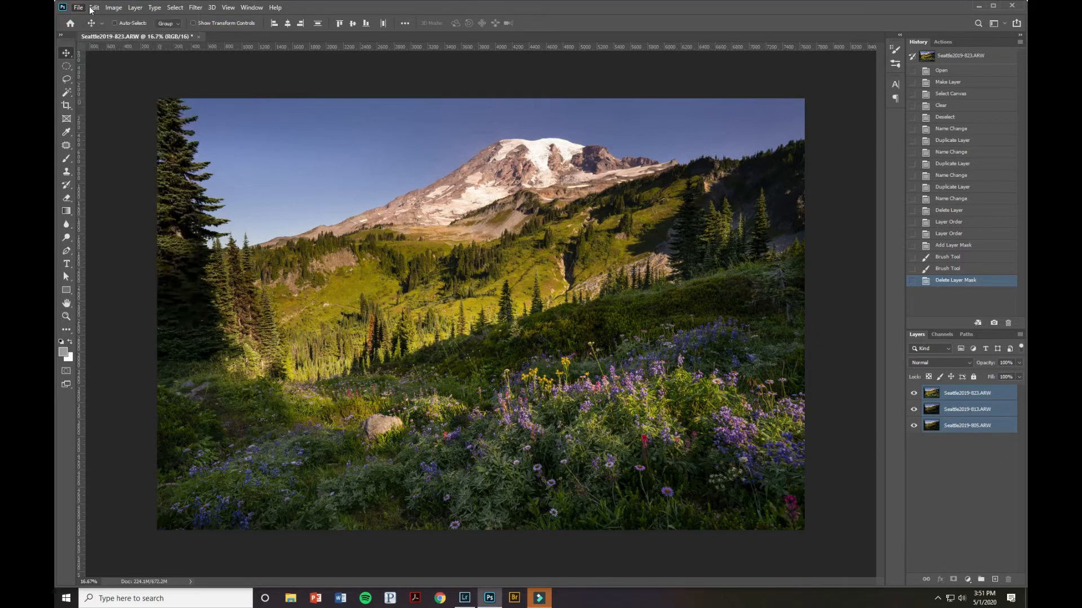
- Auto-Align the three layers with Auto projection and toggle the top layer to verify
left_click(93, 6)
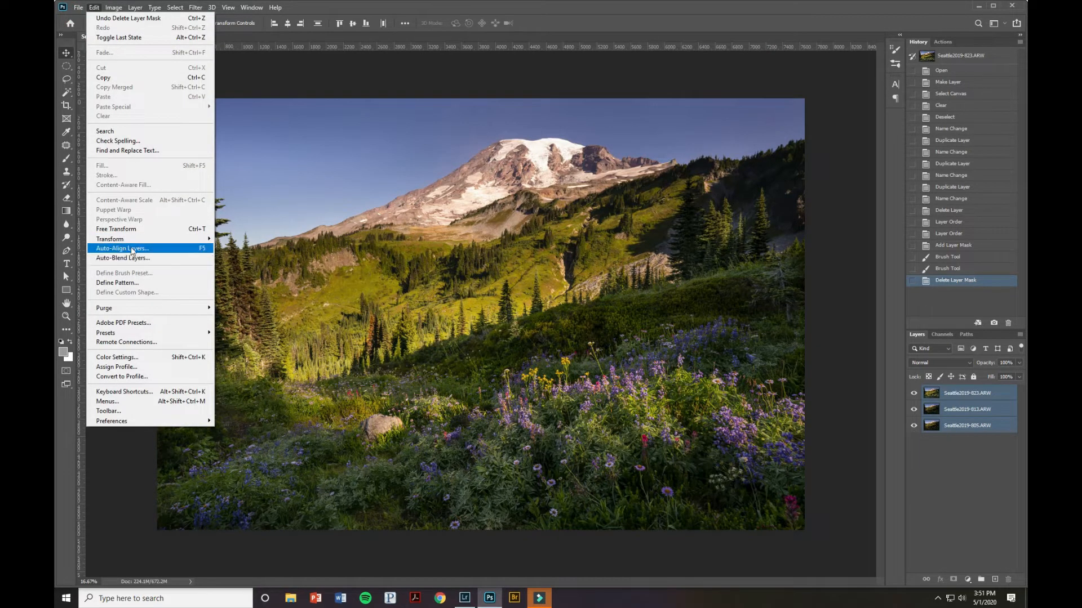
left_click(123, 248)
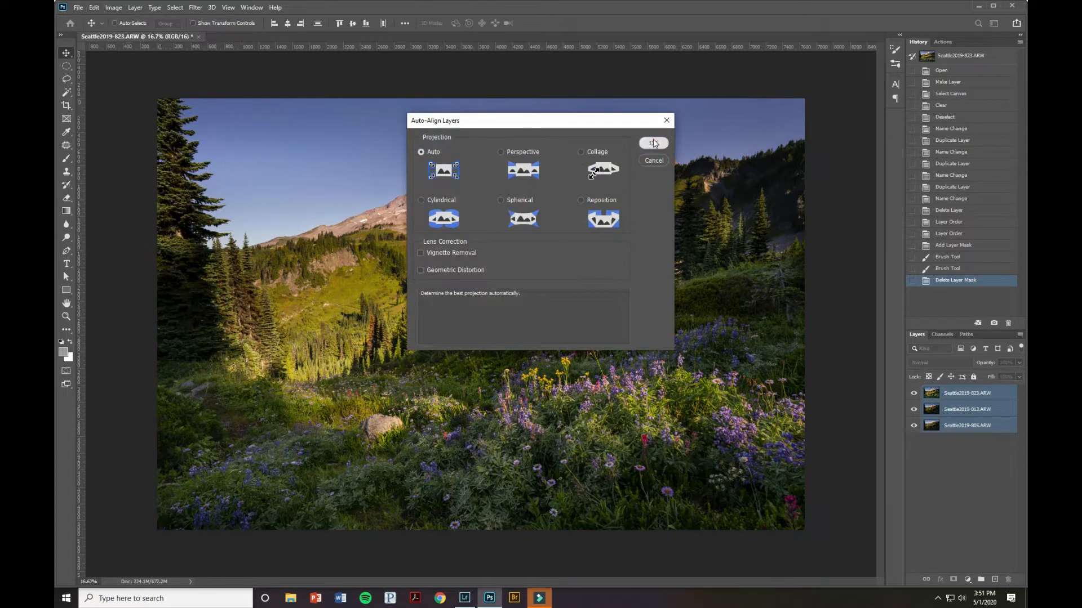
left_click(654, 143)
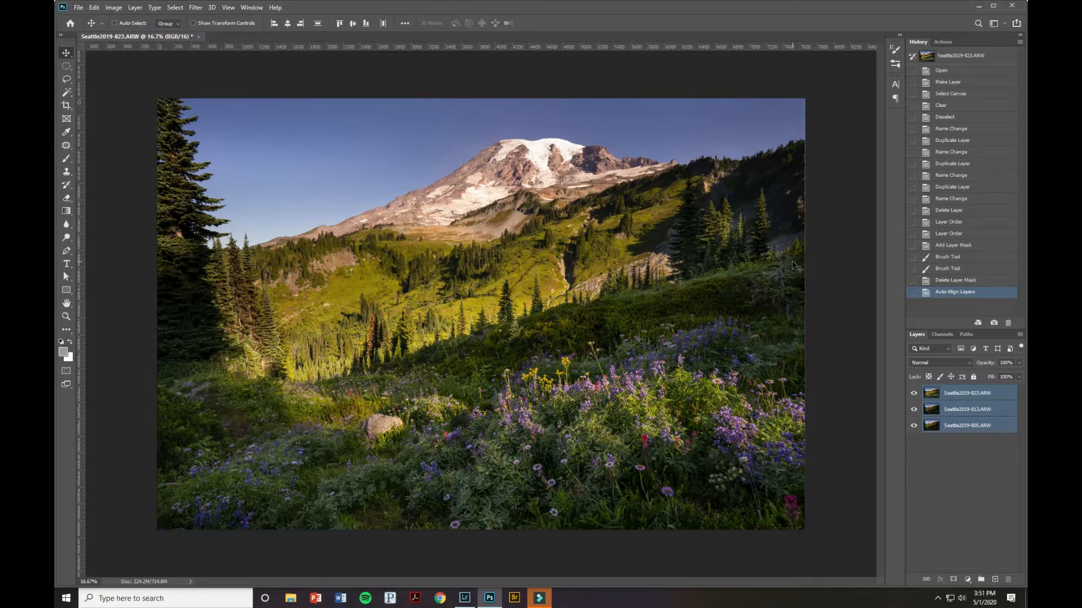
mouse_move(983, 492)
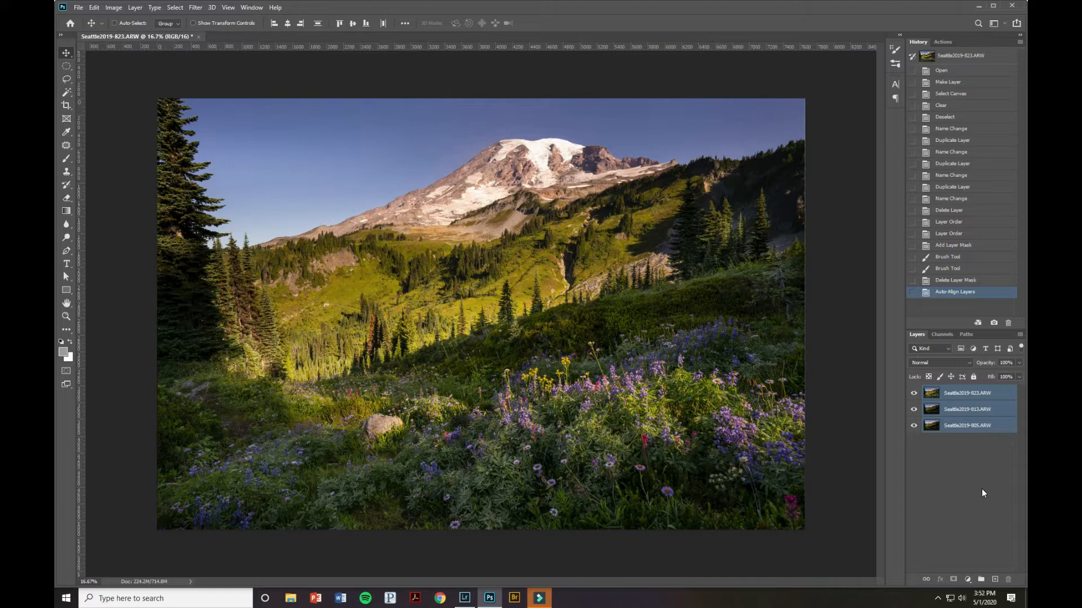
mouse_move(985, 485)
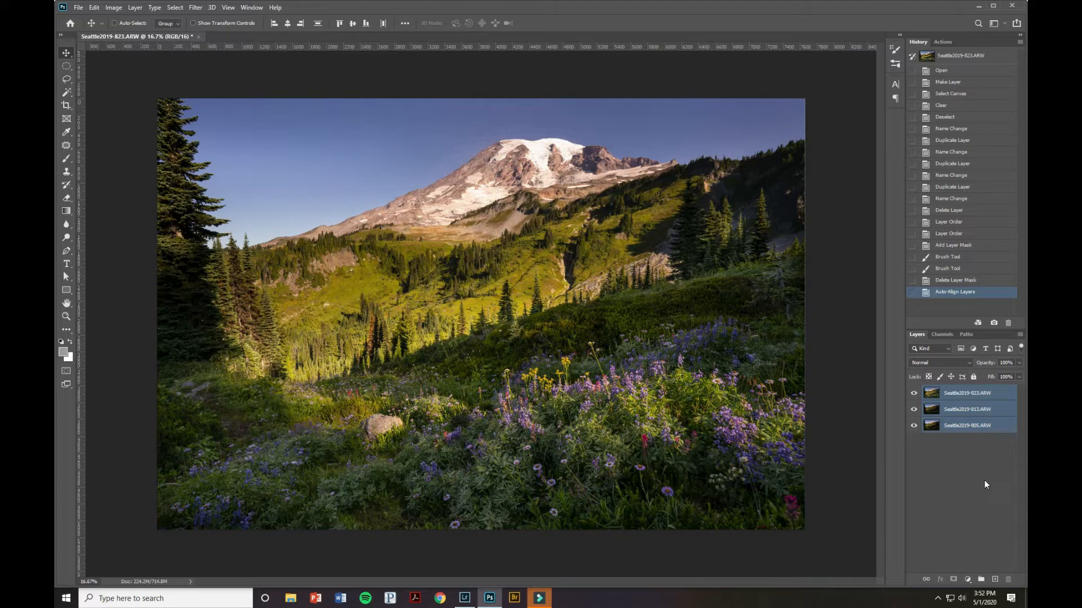
mouse_move(362, 464)
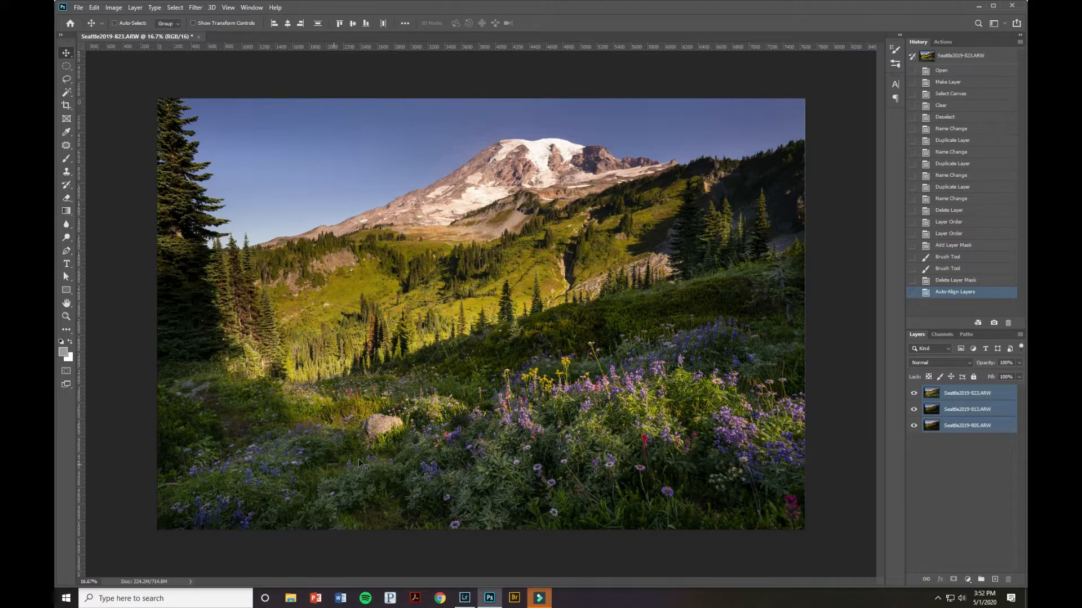
mouse_move(621, 400)
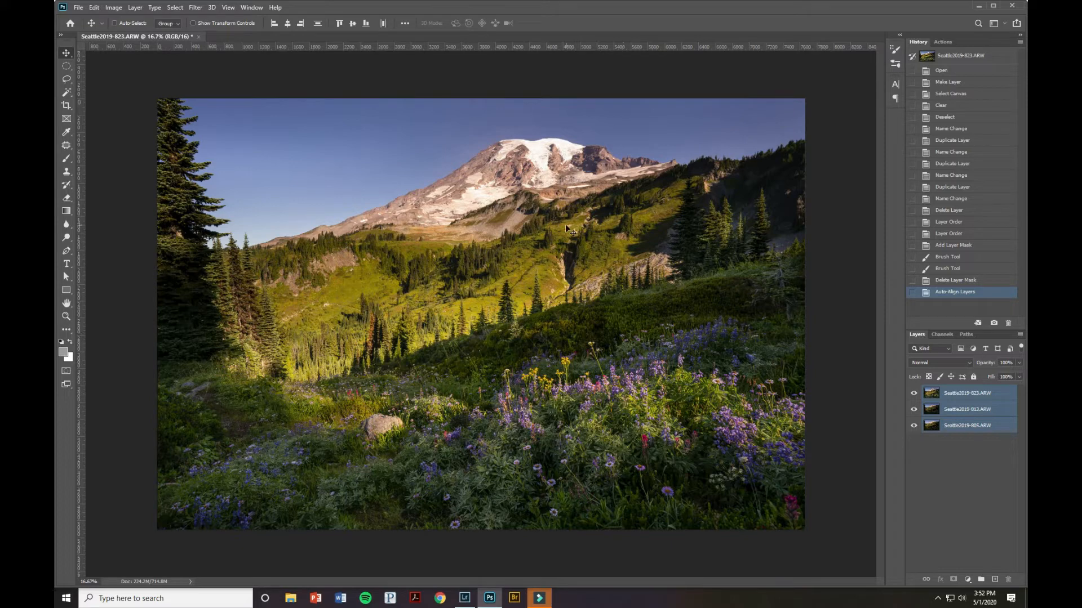
mouse_move(728, 402)
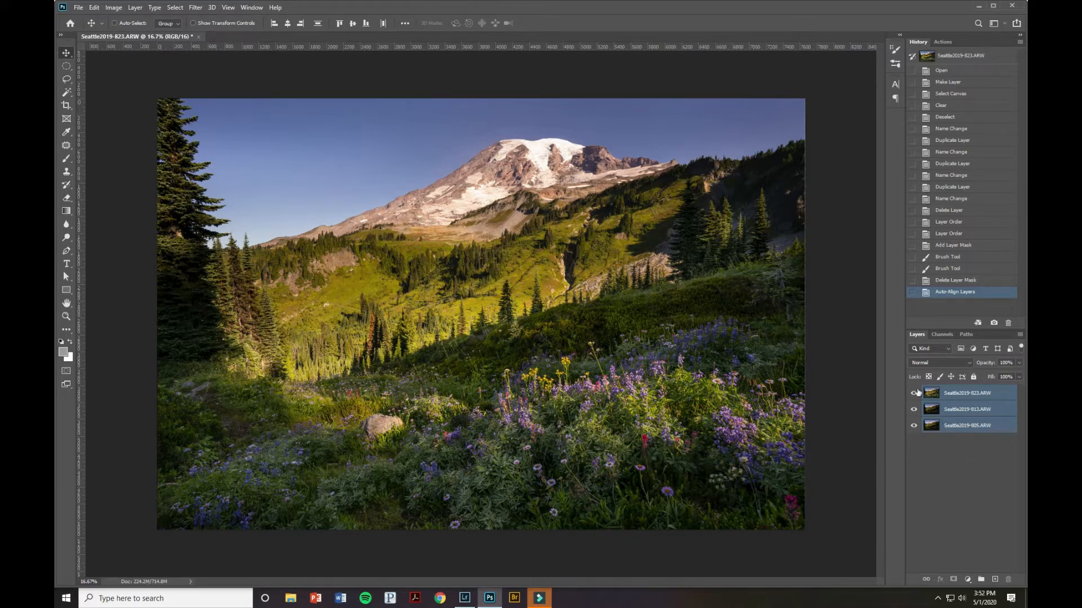
left_click(914, 393)
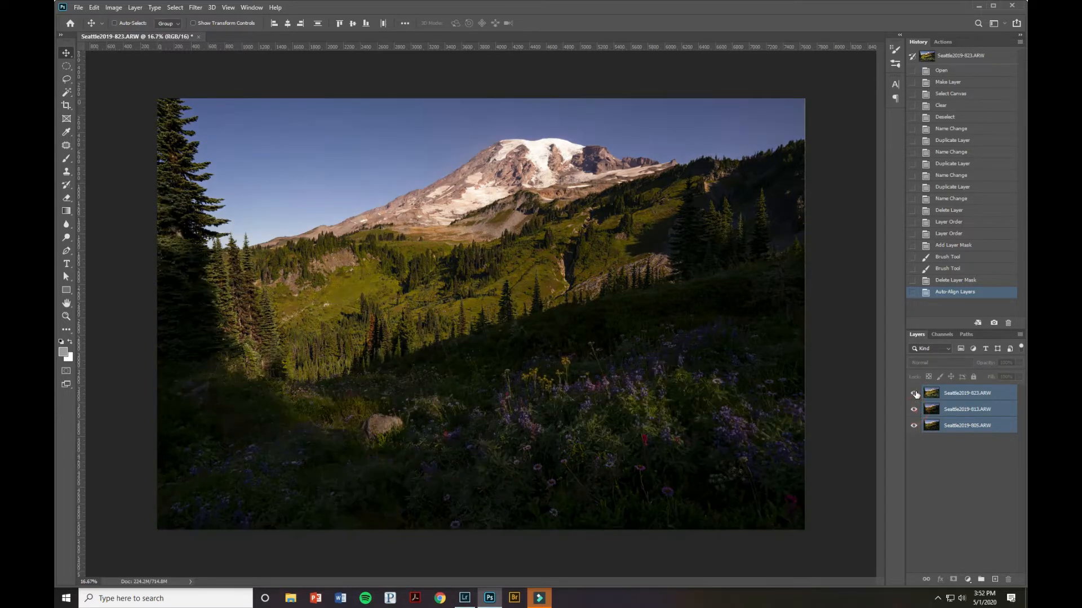
left_click(914, 392)
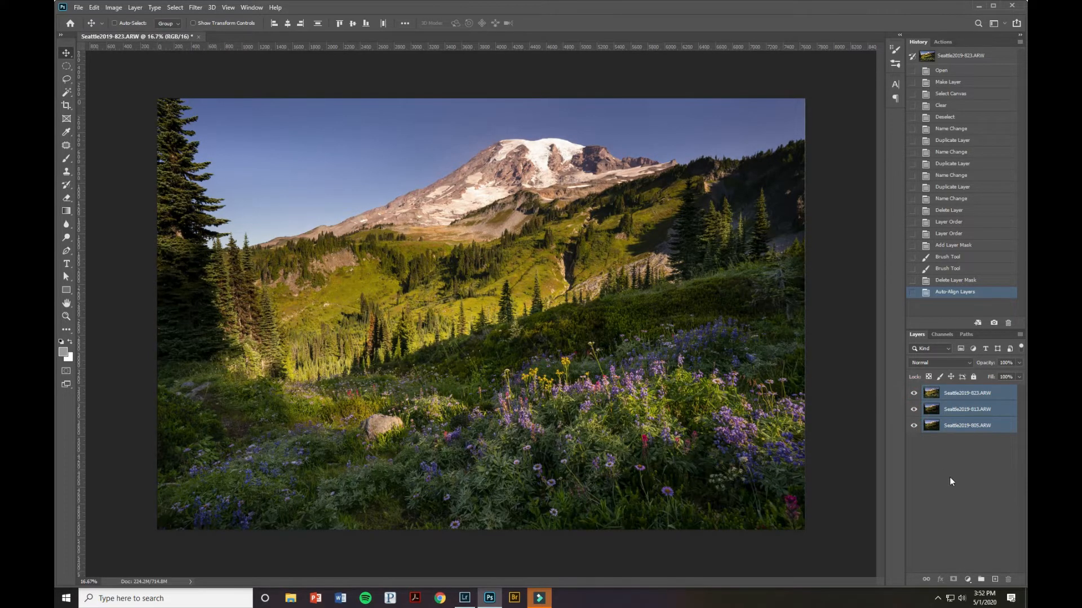
mouse_move(956, 462)
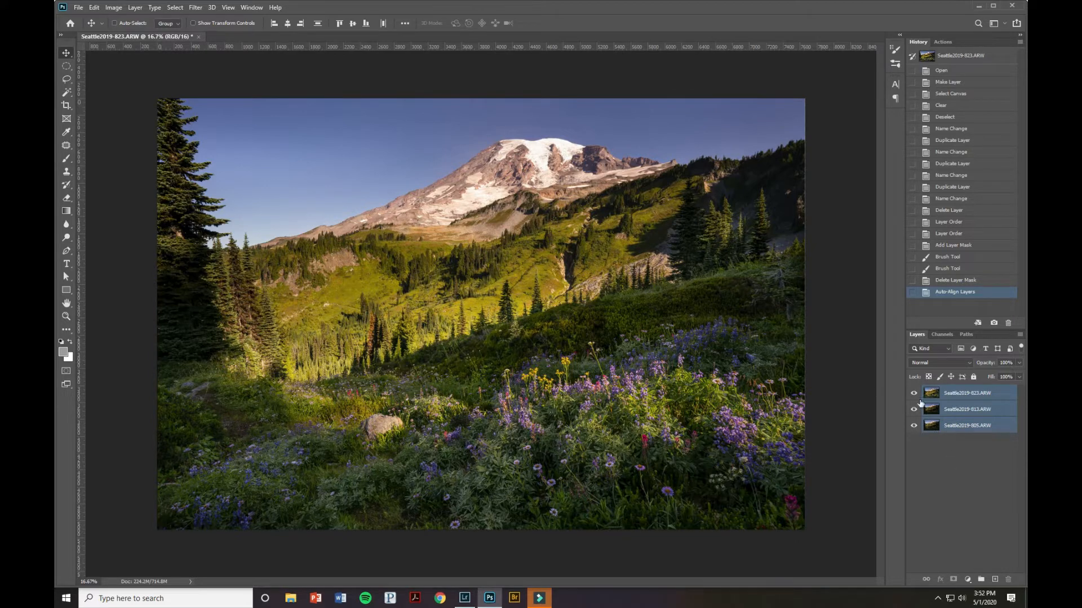
- Hide the top layer and give the middle exposure an all-black layer mask
left_click(914, 393)
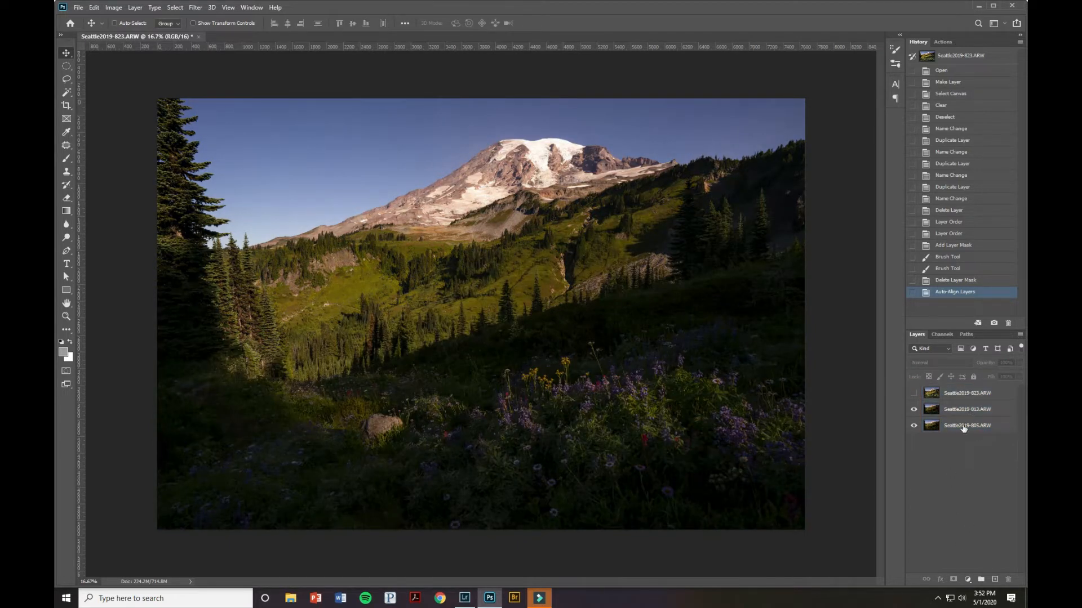
left_click(965, 408)
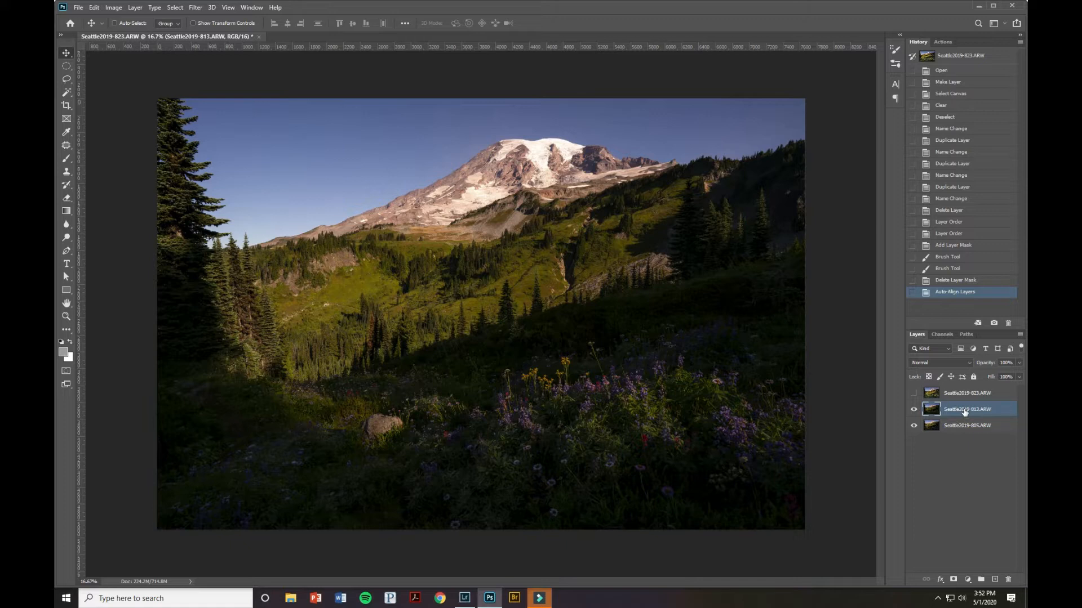
left_click(953, 579)
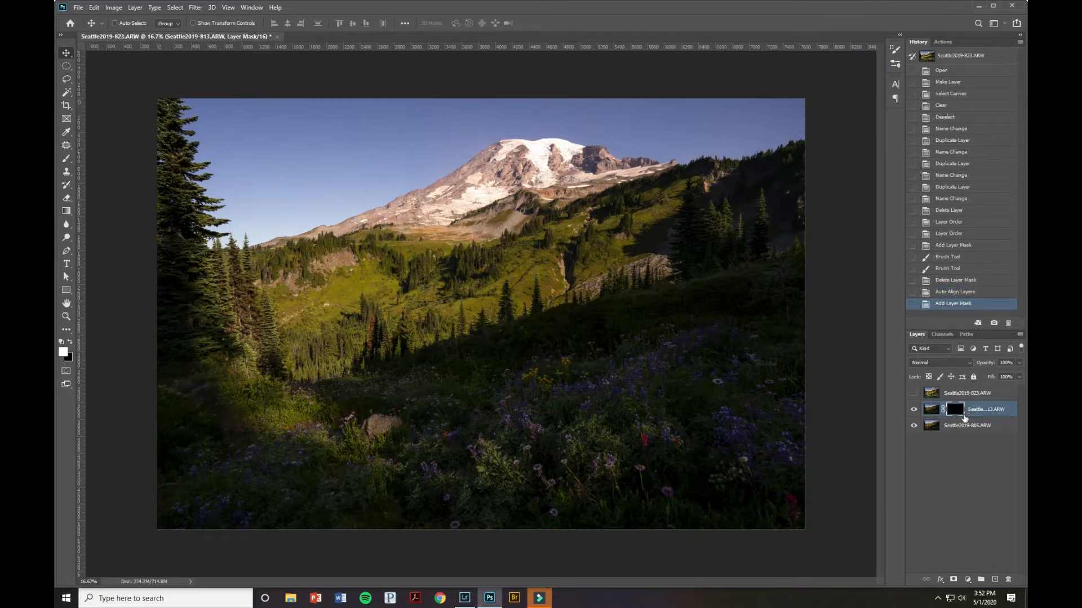
left_click(930, 409)
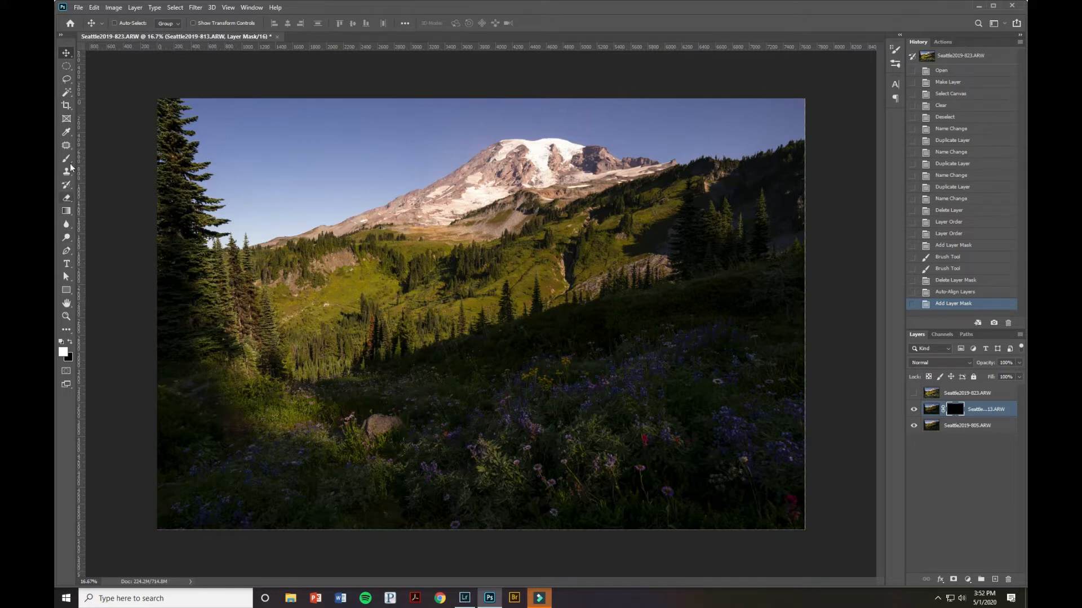
- Paint a soft white band over the hillside on the middle layer's mask, toggling the base layer to compare
left_click(67, 159)
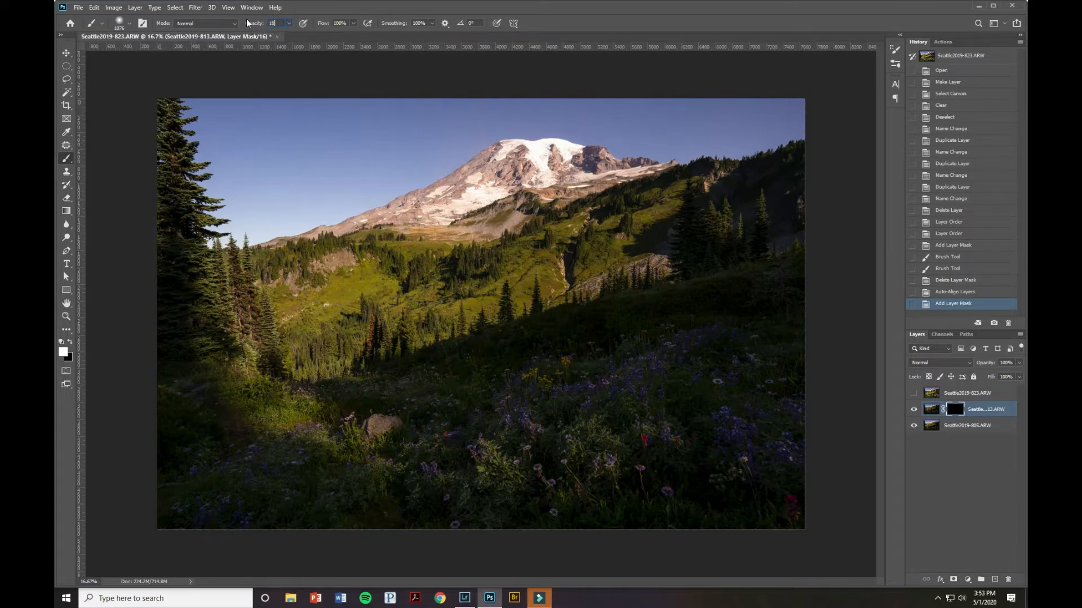
mouse_move(250, 312)
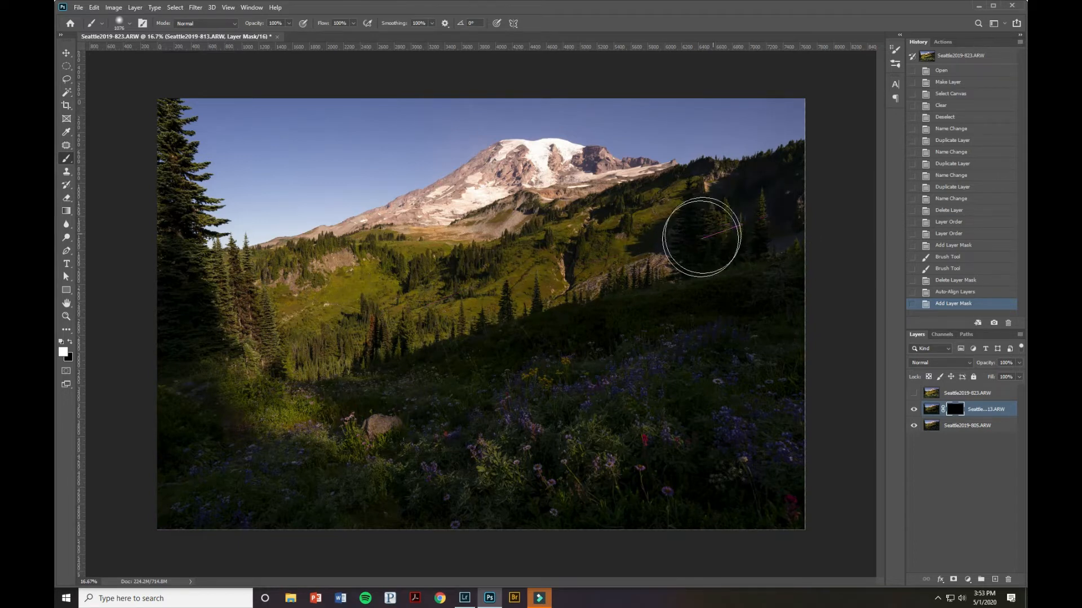
mouse_move(367, 323)
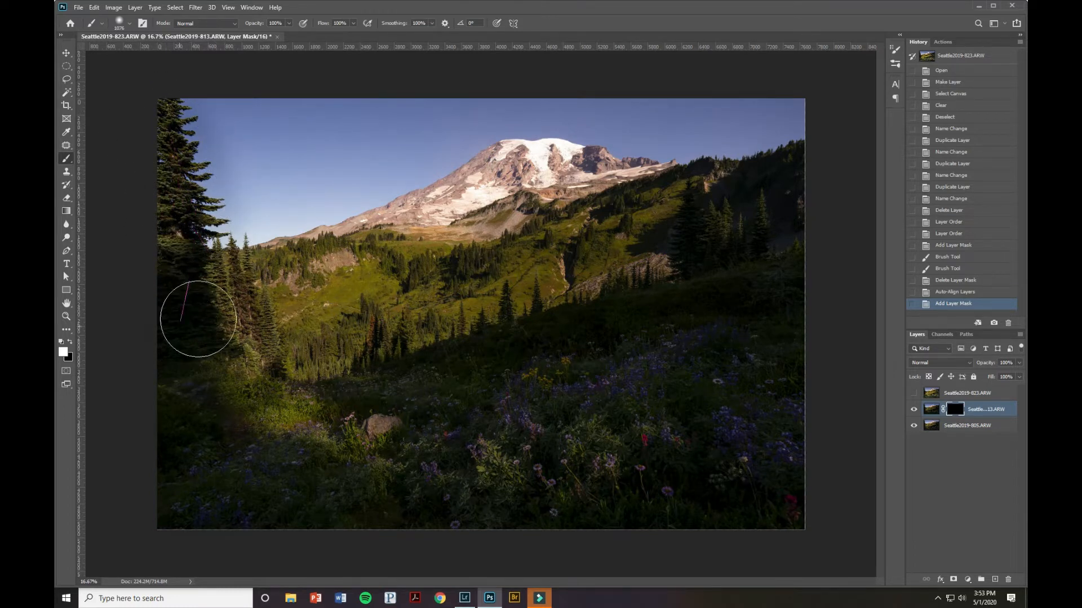
mouse_move(289, 343)
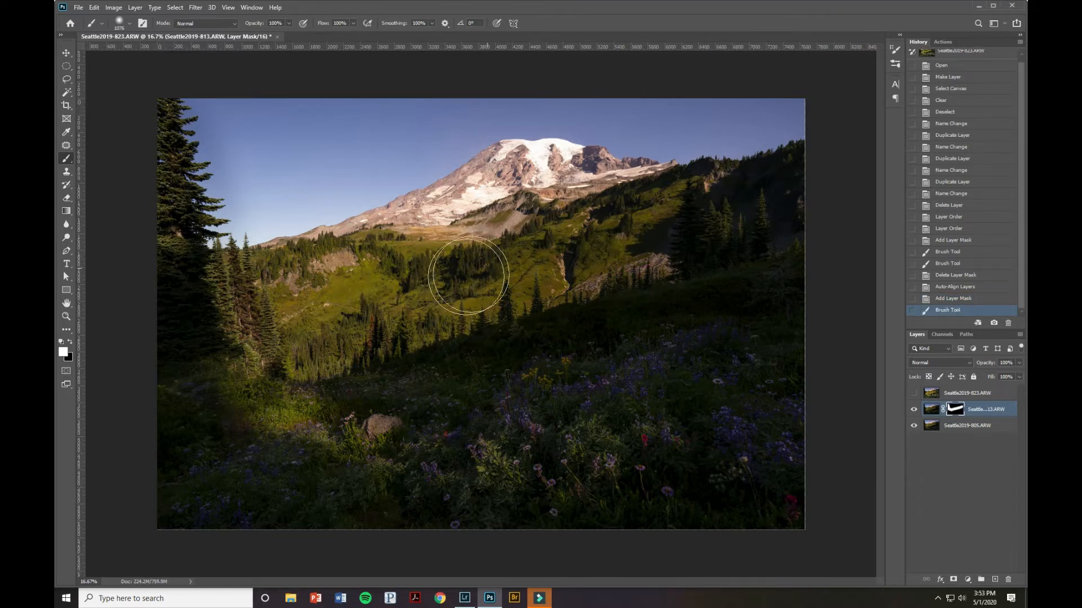
mouse_move(376, 280)
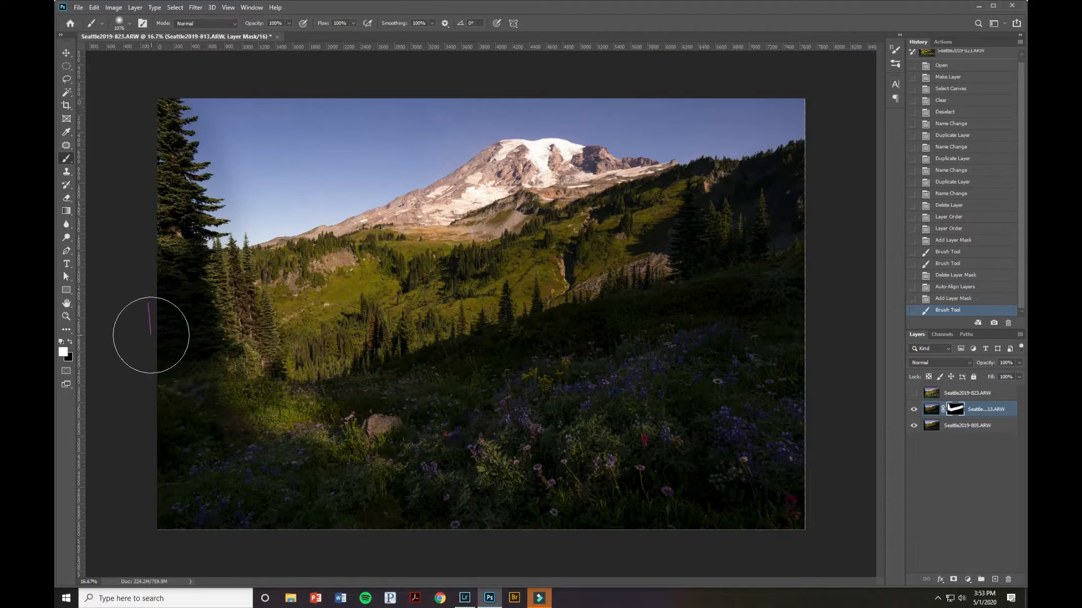
left_click(913, 425)
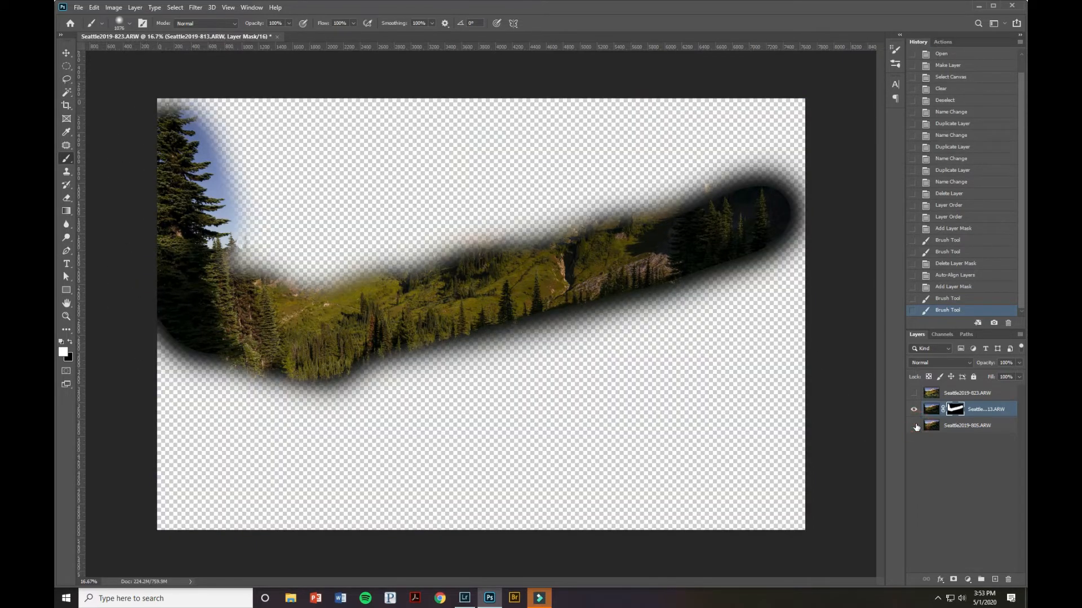
left_click(793, 211)
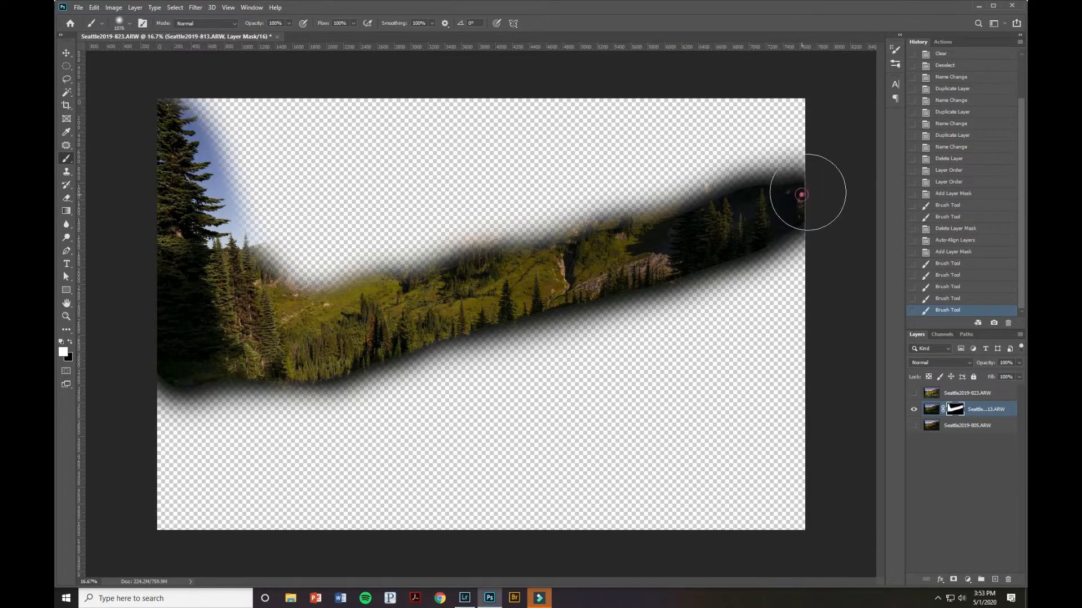
left_click(914, 426)
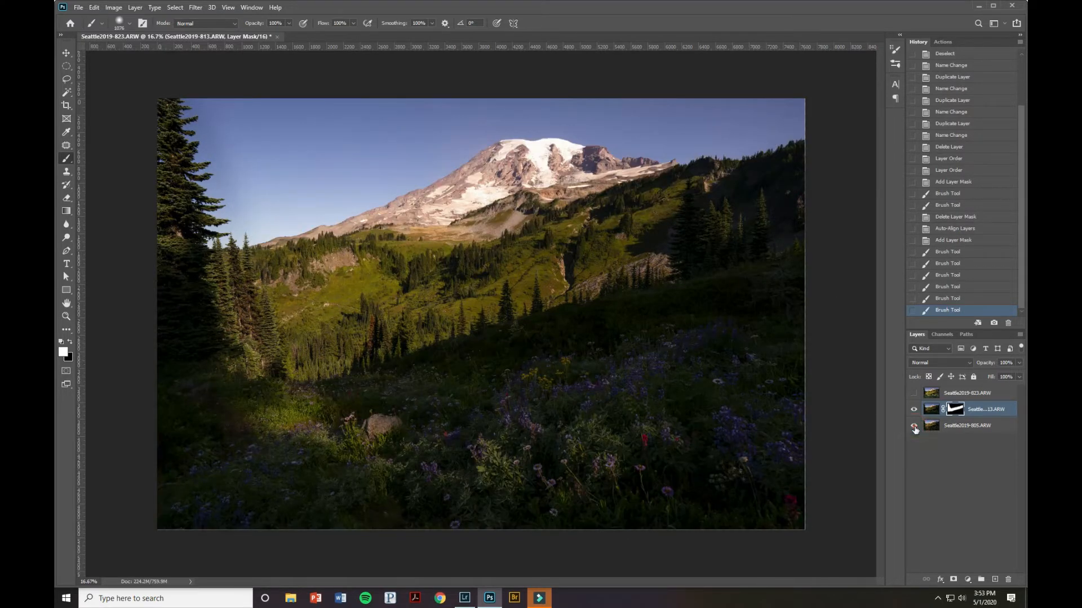
left_click(914, 426)
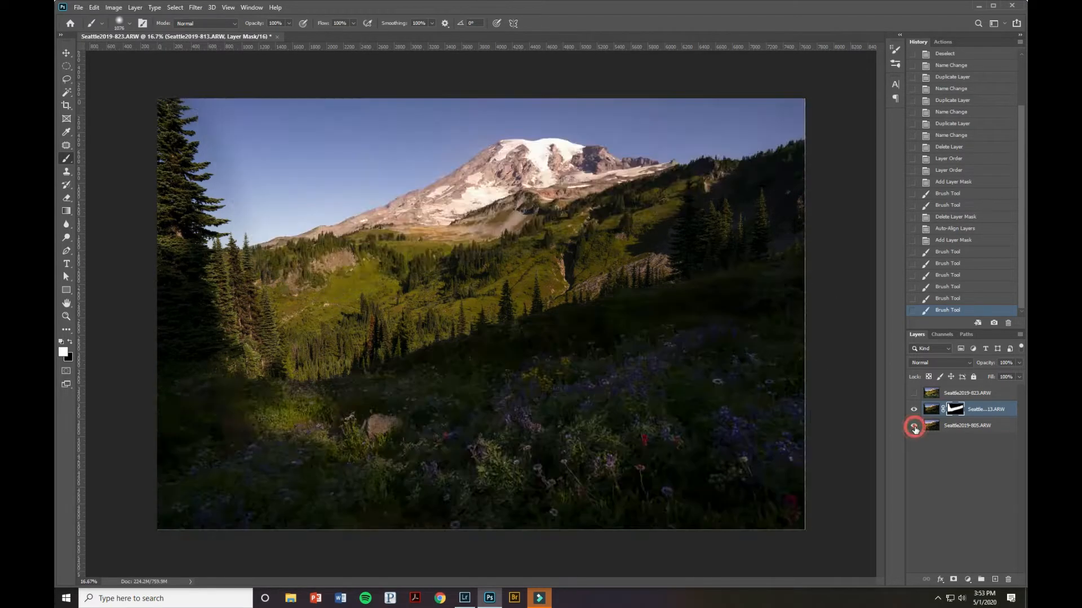
left_click(914, 426)
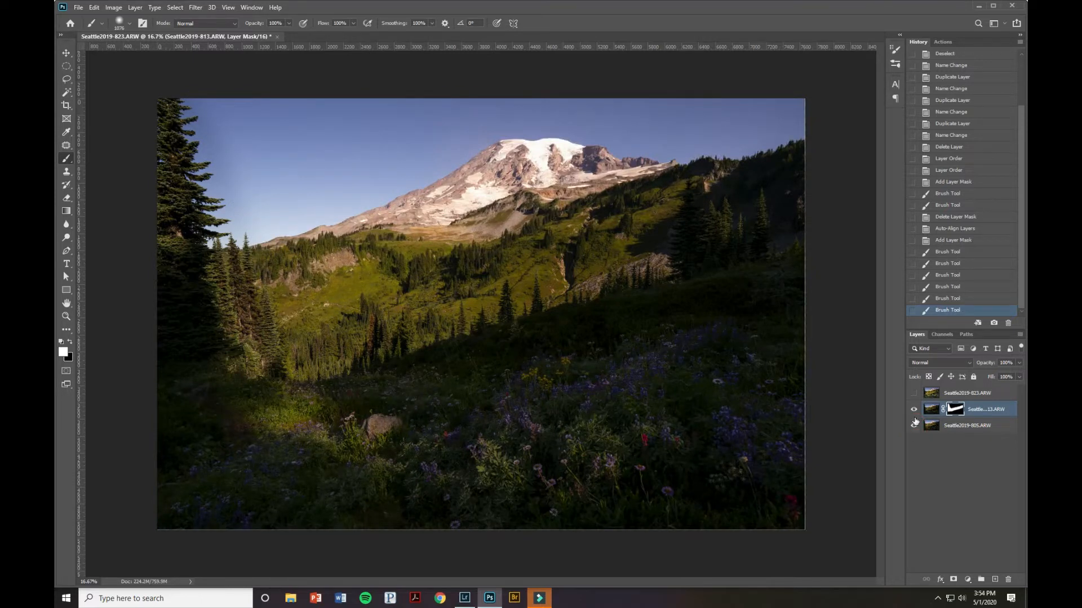
- Show the top exposure and paint its black mask at 50% to reveal the sunlit wildflowers, swapping colours to refine
left_click(914, 393)
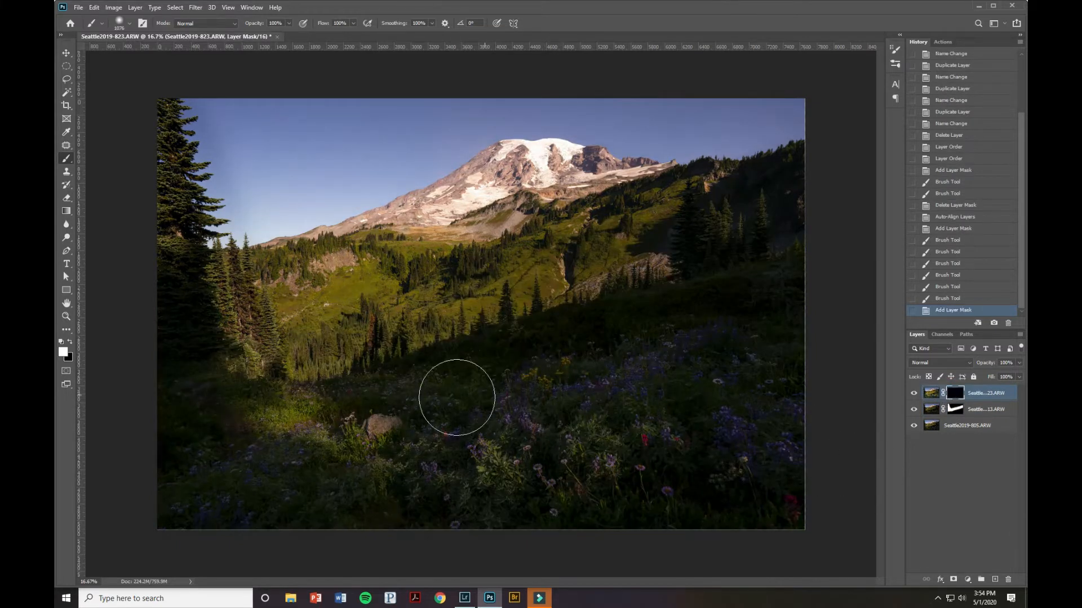
mouse_move(155, 68)
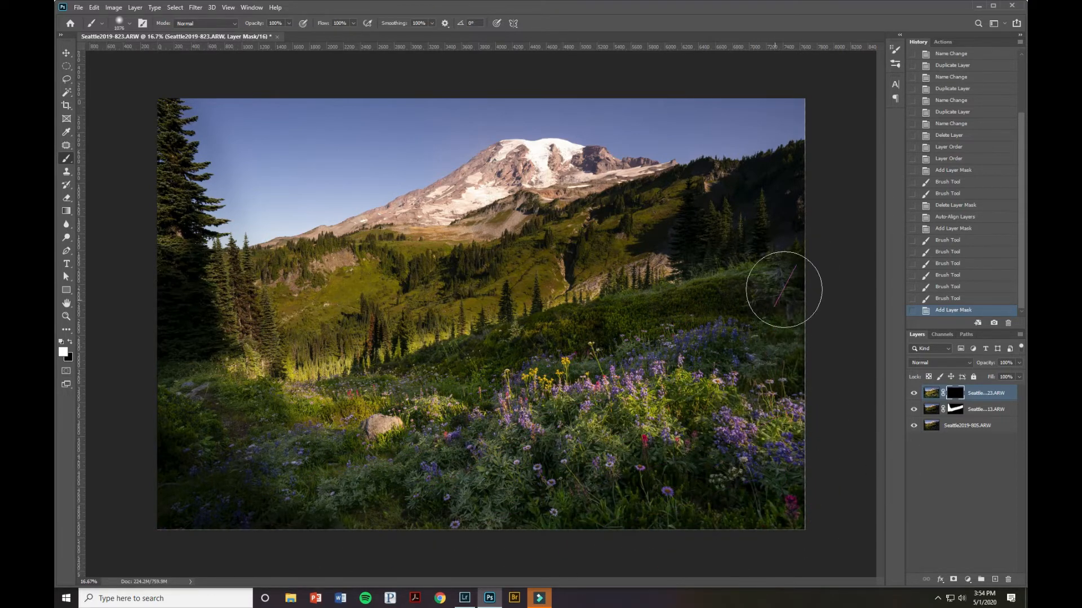
mouse_move(174, 458)
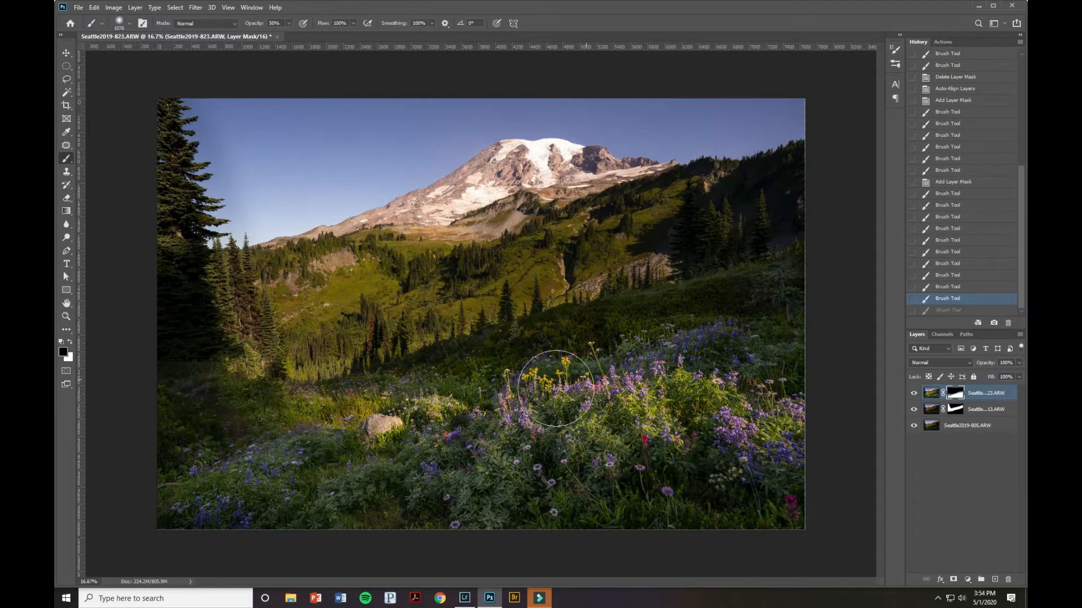
mouse_move(513, 376)
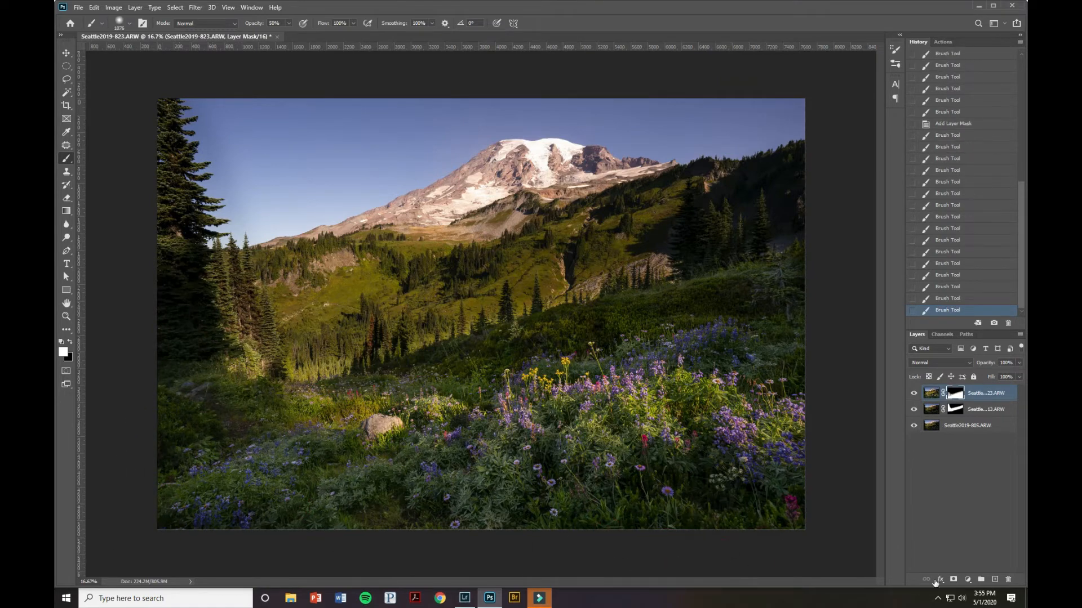
mouse_move(82, 336)
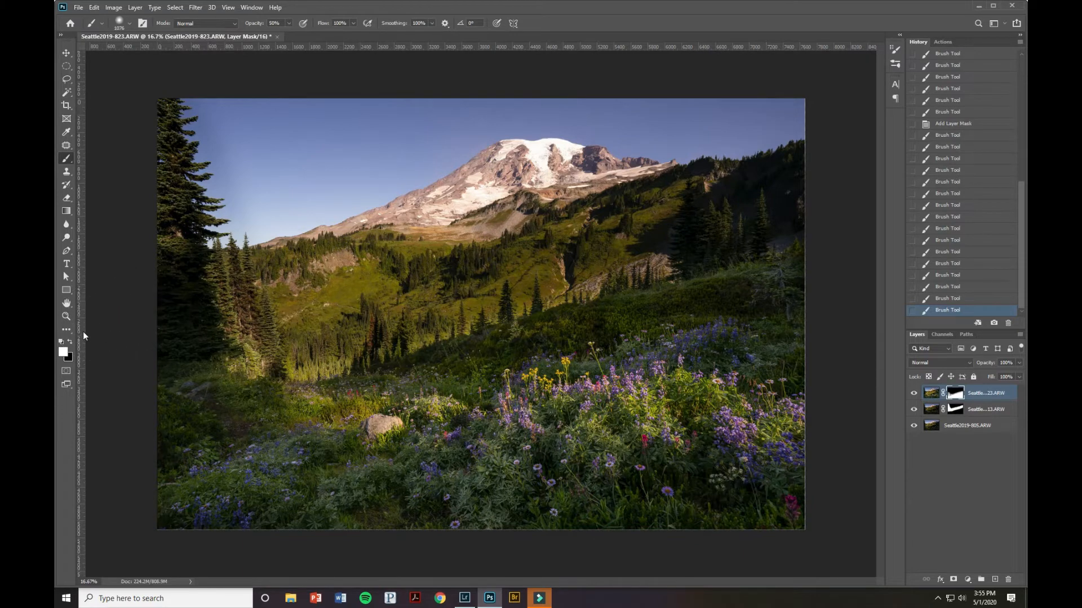
left_click(328, 343)
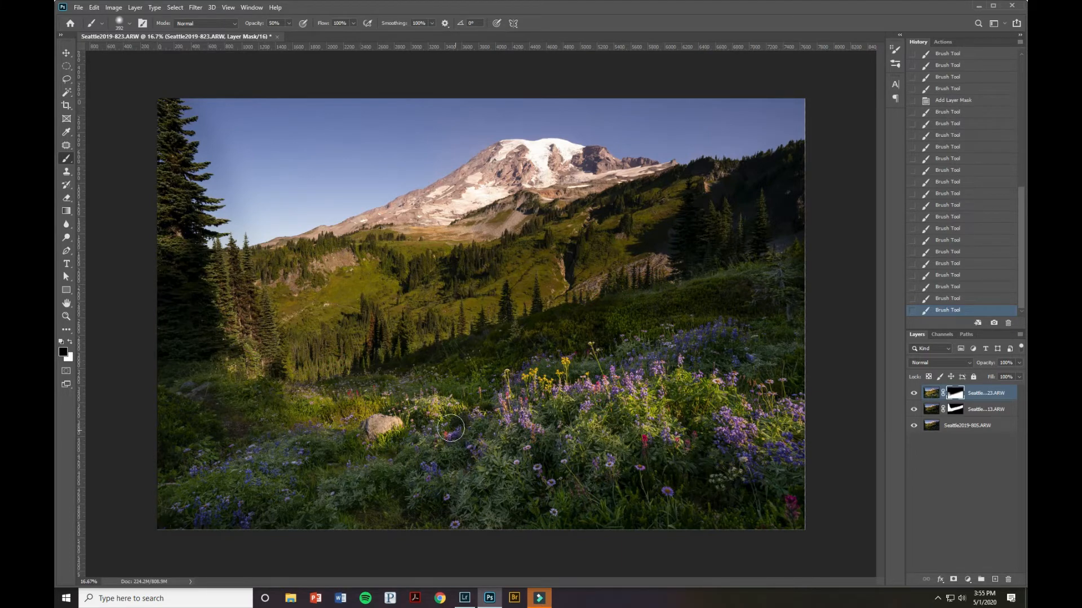
mouse_move(334, 398)
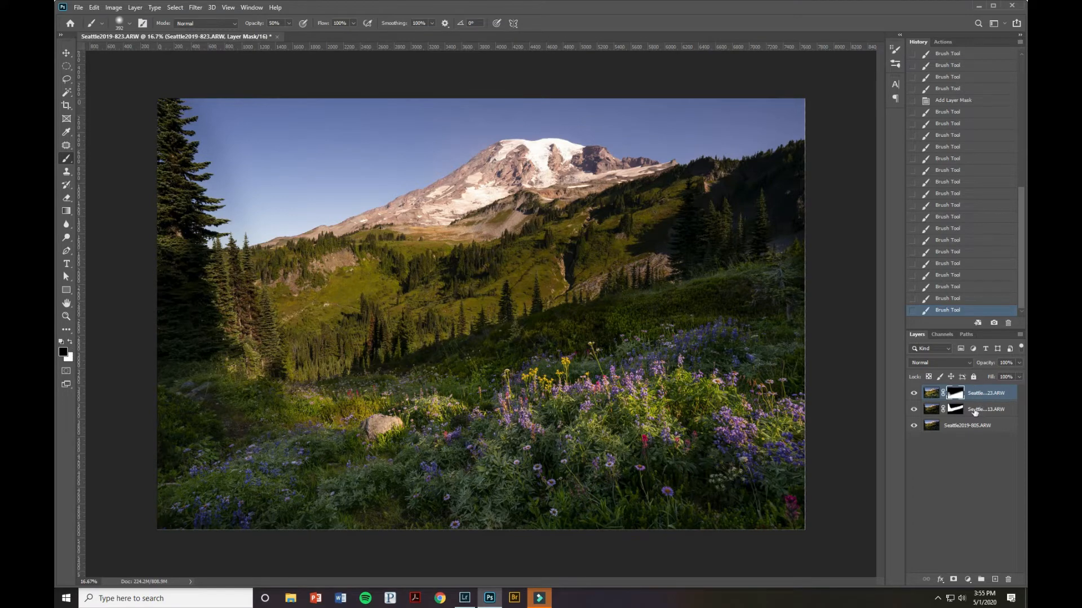
- Refine the middle exposure's mask with a 25% opacity brush along the hillside and flower transitions
left_click(984, 409)
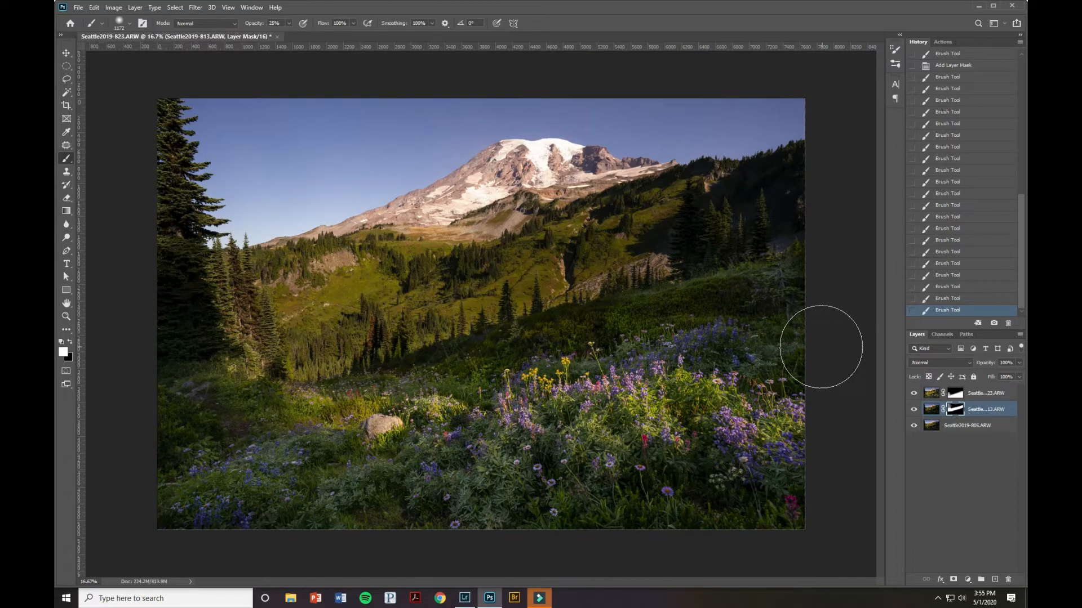
mouse_move(807, 295)
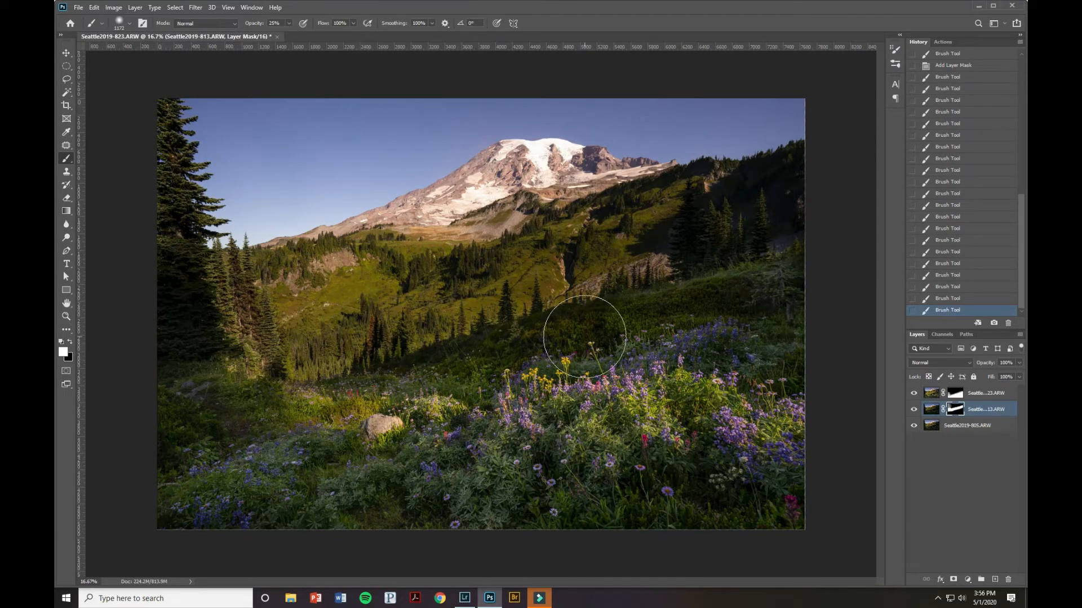
mouse_move(480, 455)
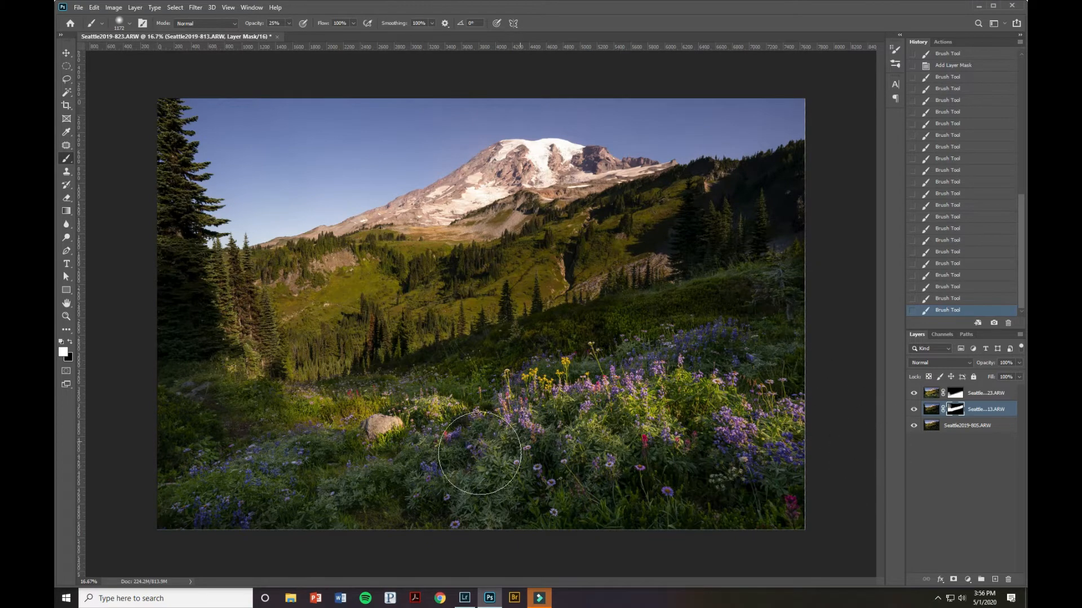
mouse_move(767, 493)
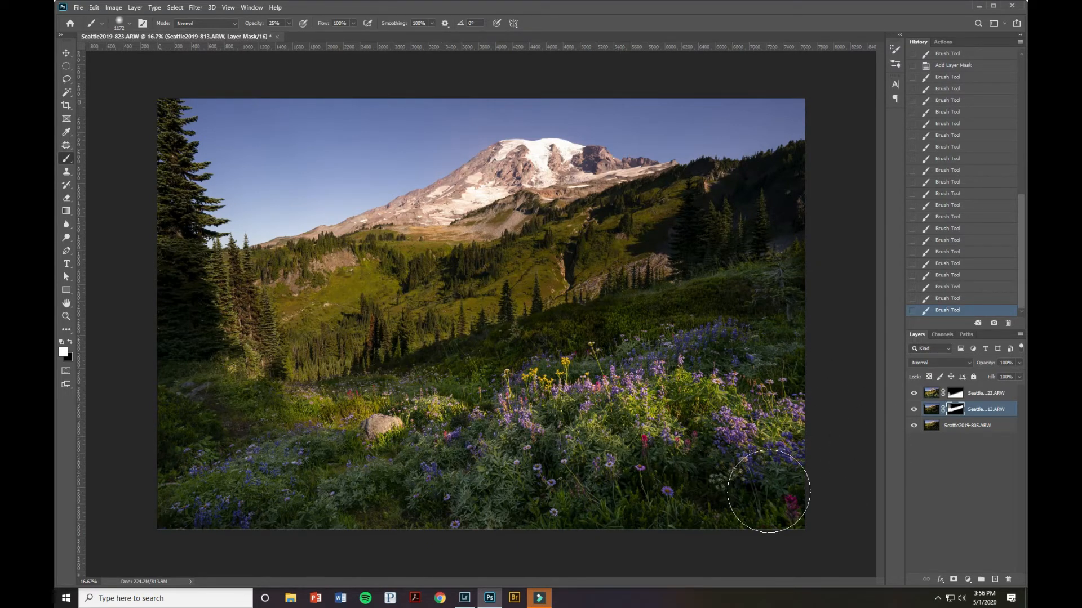
mouse_move(97, 347)
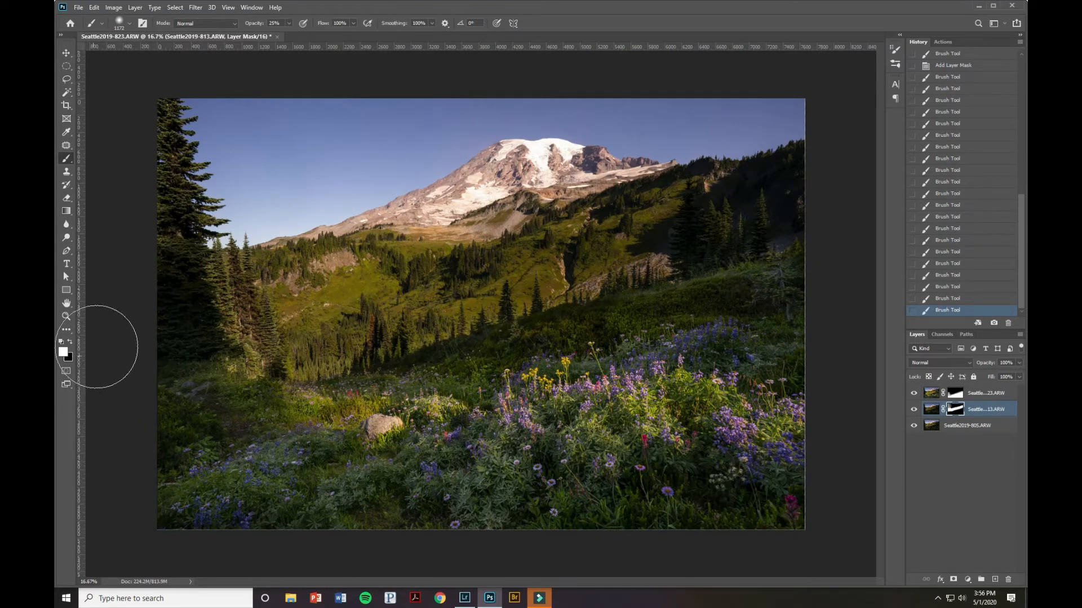
left_click(66, 317)
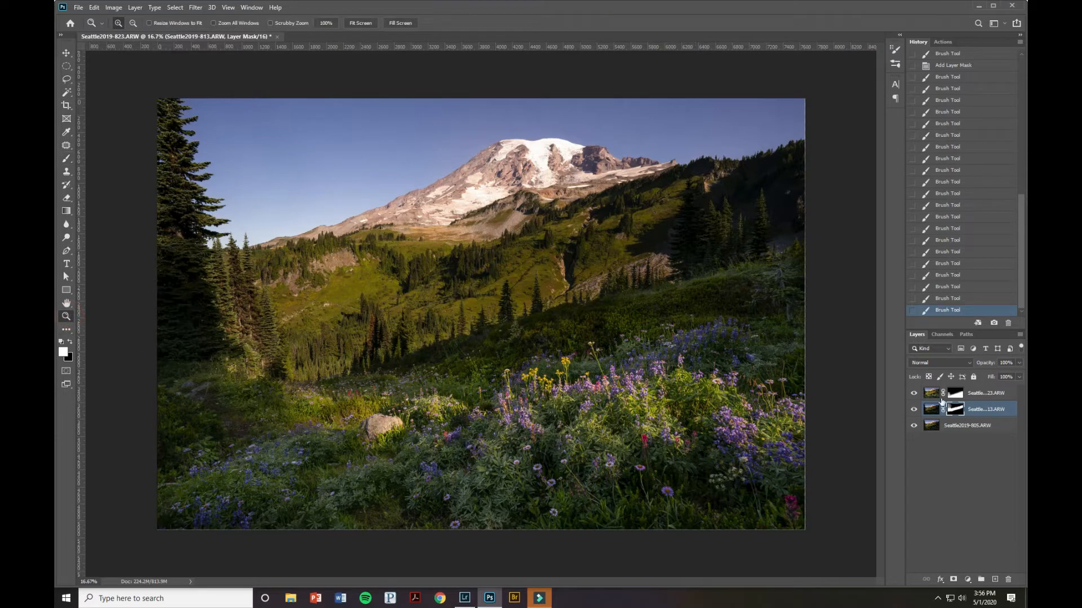
- Select all three layers and stamp them visible into a new merged layer on top
left_click(966, 425)
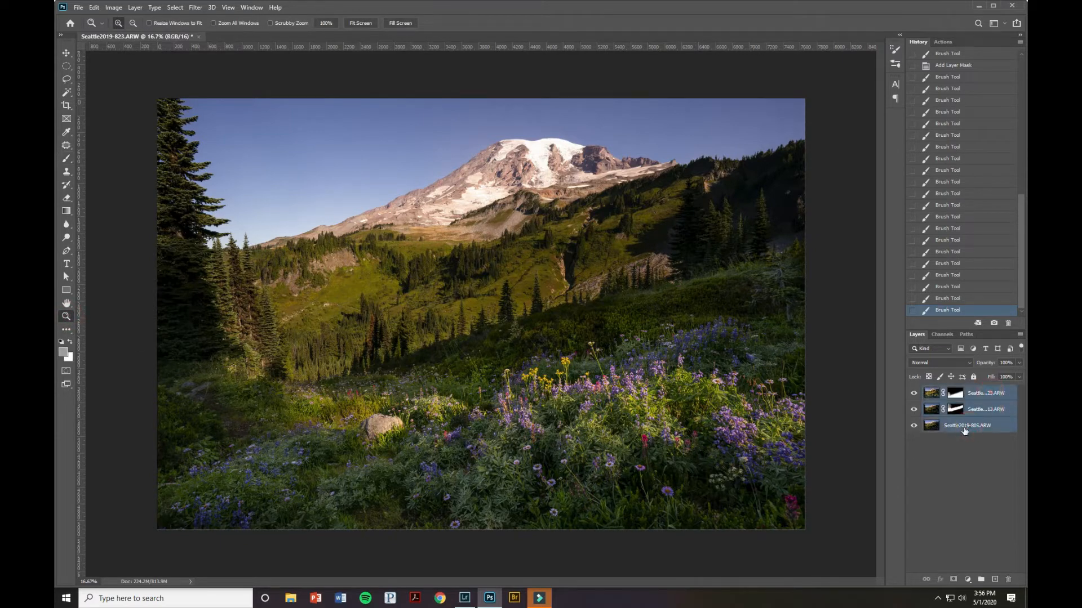
left_click(965, 426)
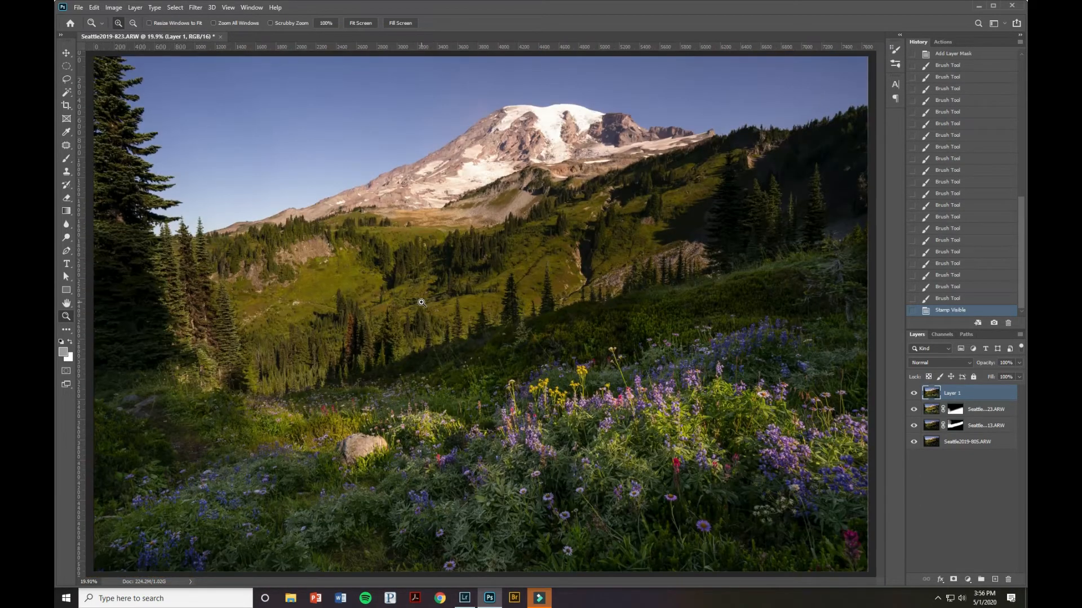
mouse_move(945, 515)
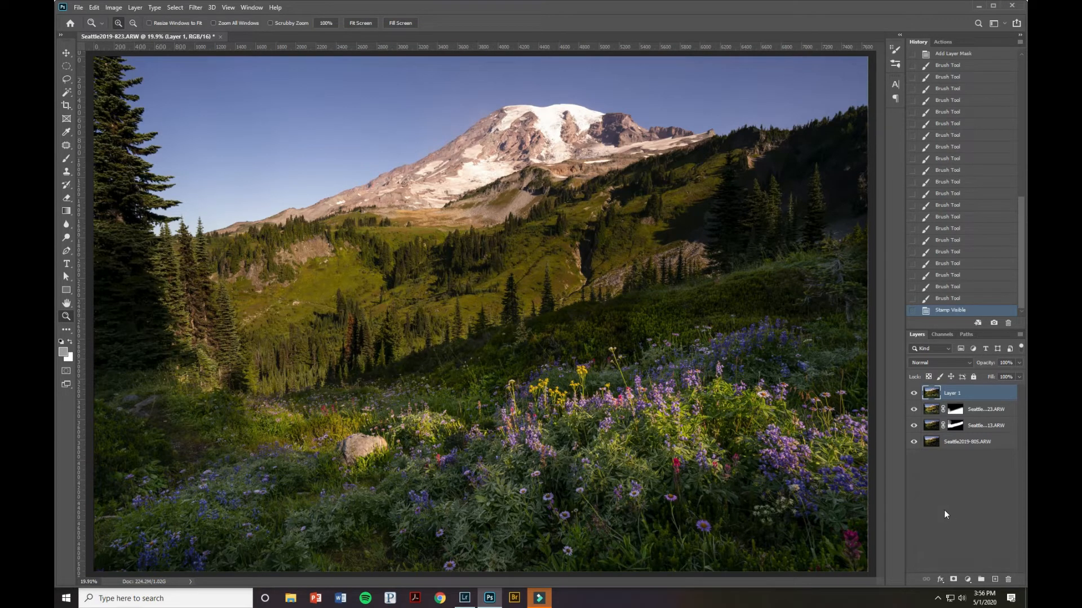
mouse_move(908, 493)
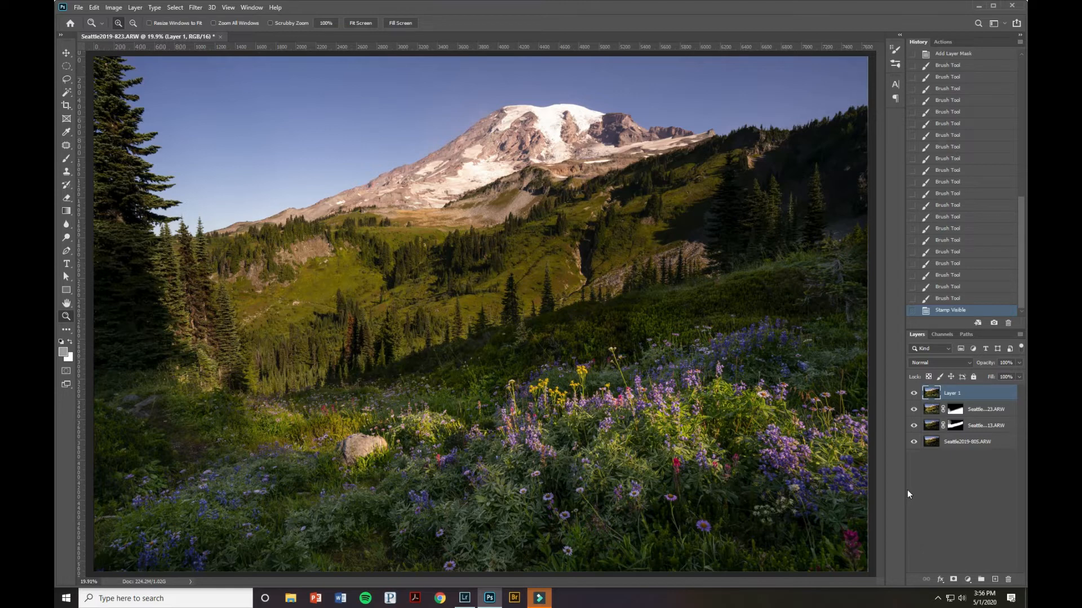
mouse_move(395, 337)
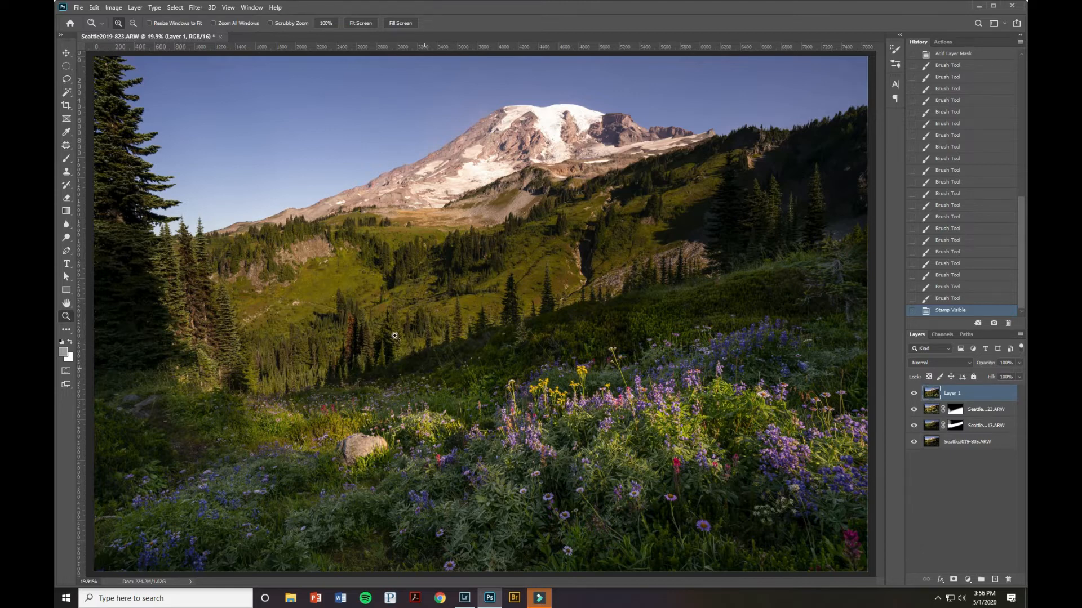
mouse_move(537, 310)
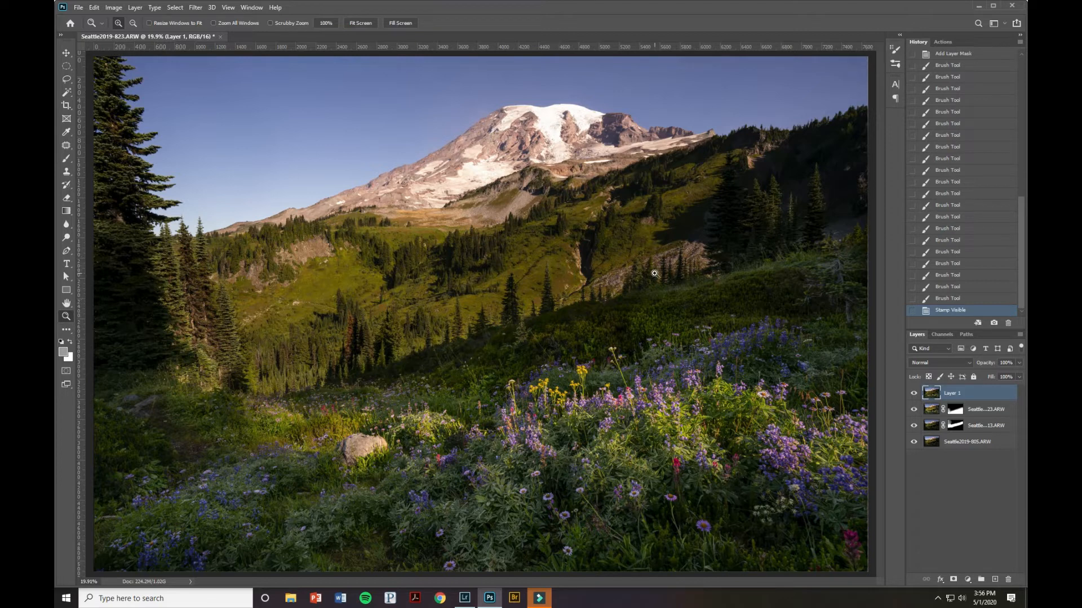
mouse_move(303, 380)
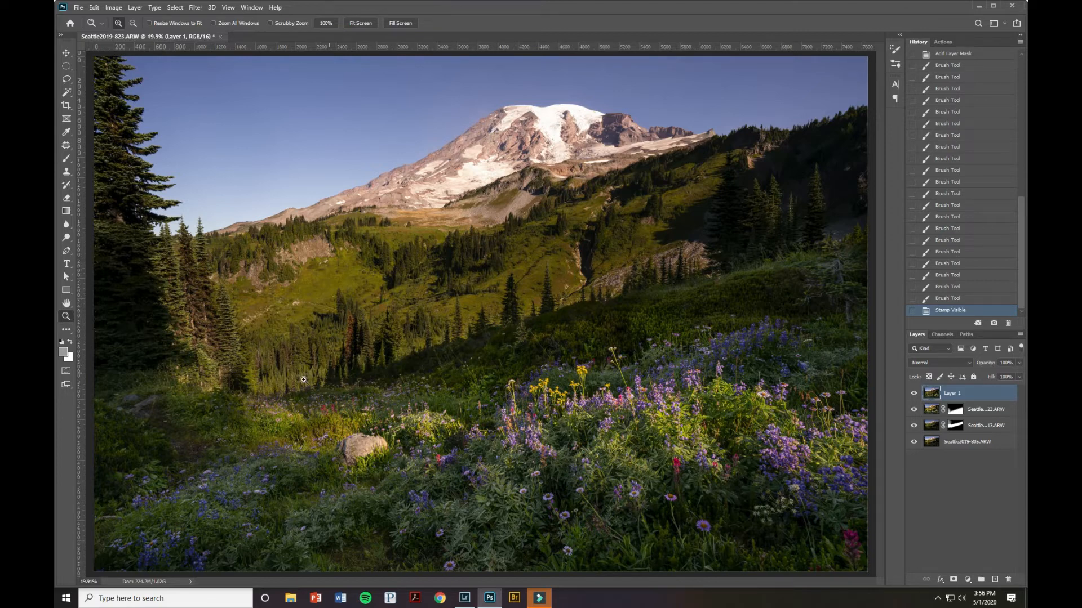
mouse_move(428, 436)
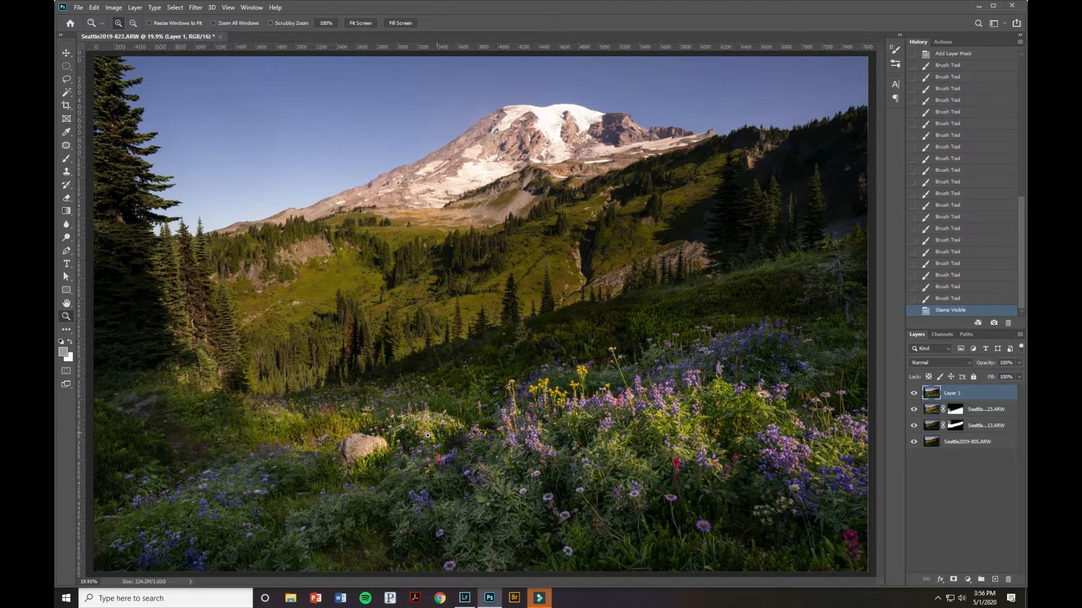
mouse_move(858, 442)
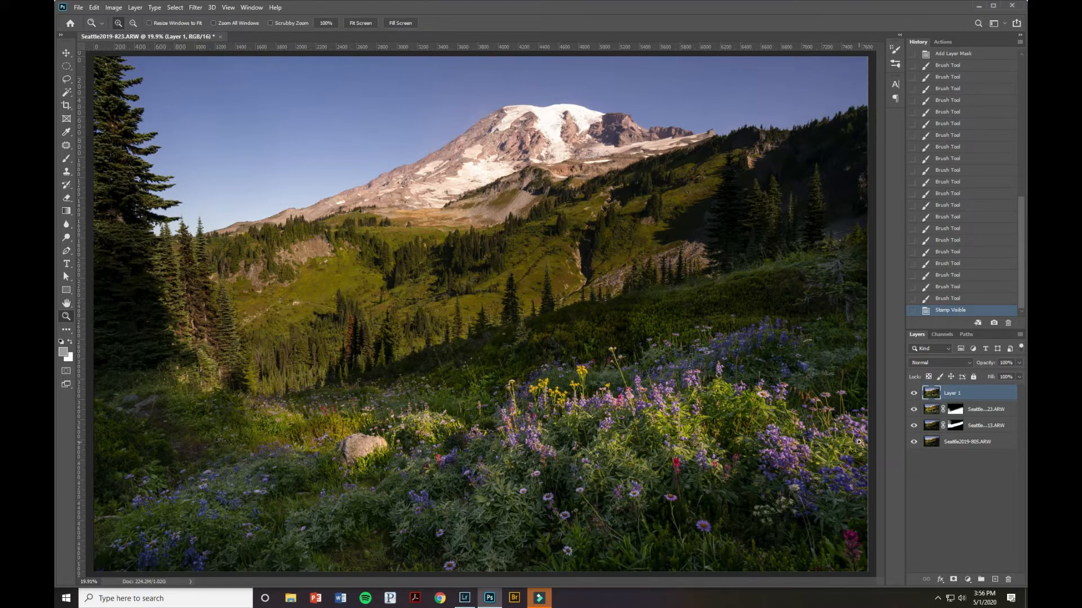
mouse_move(792, 387)
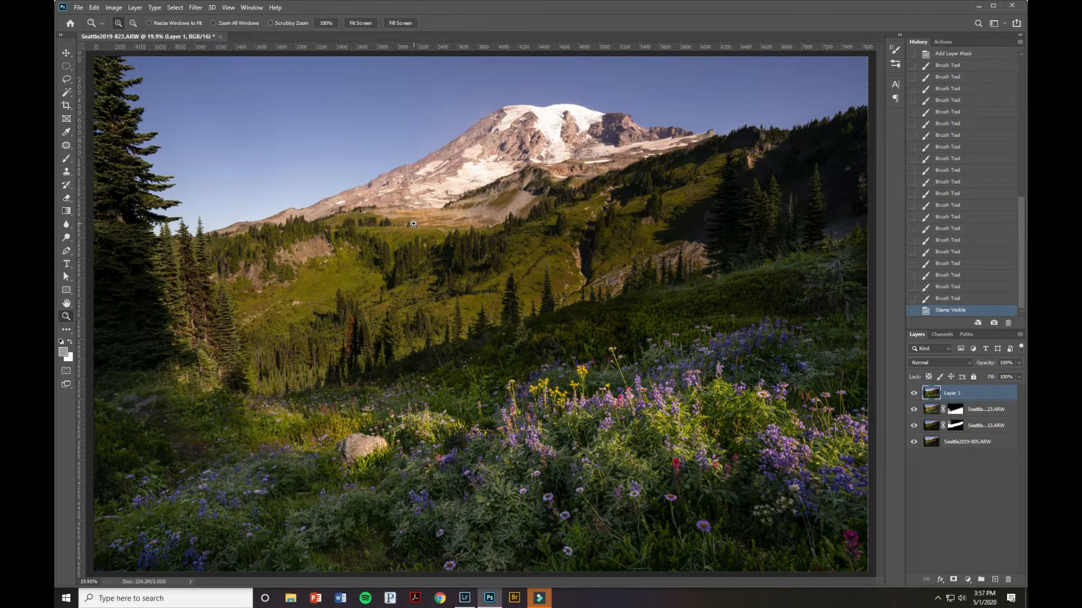
mouse_move(487, 547)
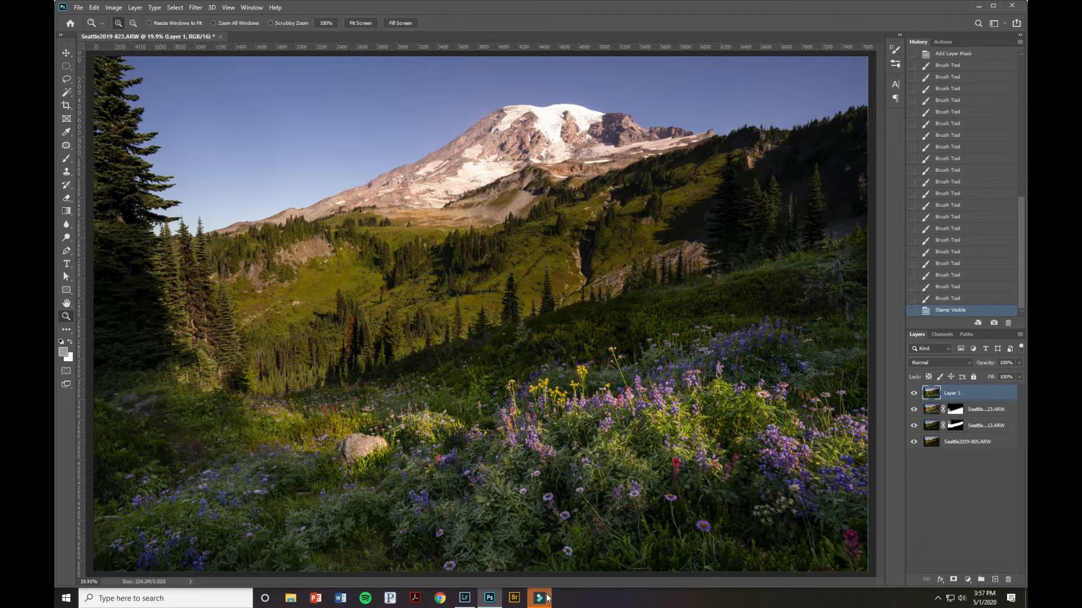
mouse_move(539, 597)
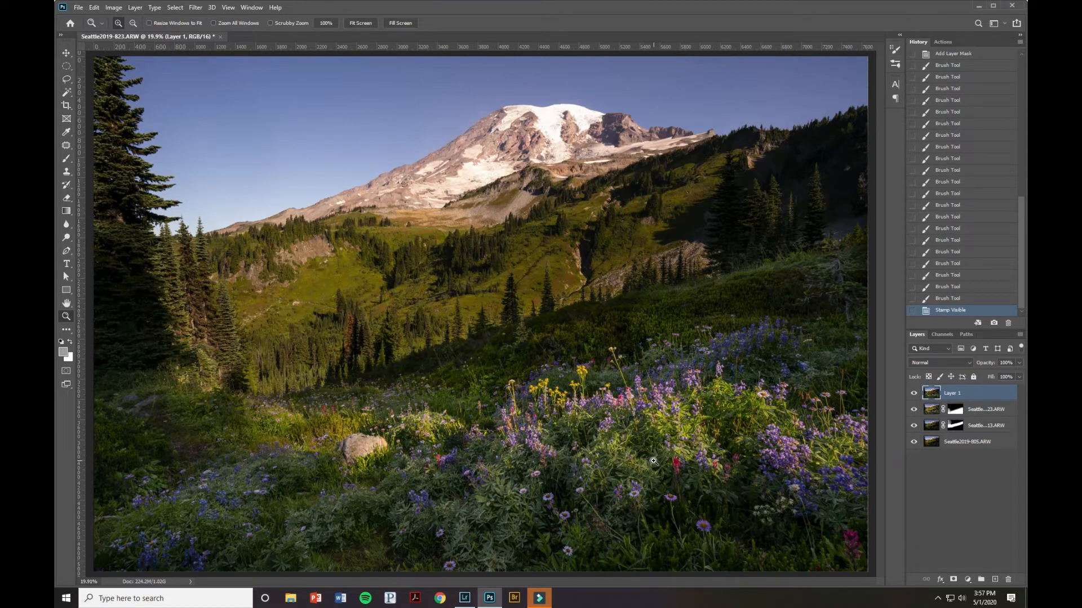
- Switch to Lightroom Classic and inspect the foreground-focused cracked-mud shot up close
left_click(463, 599)
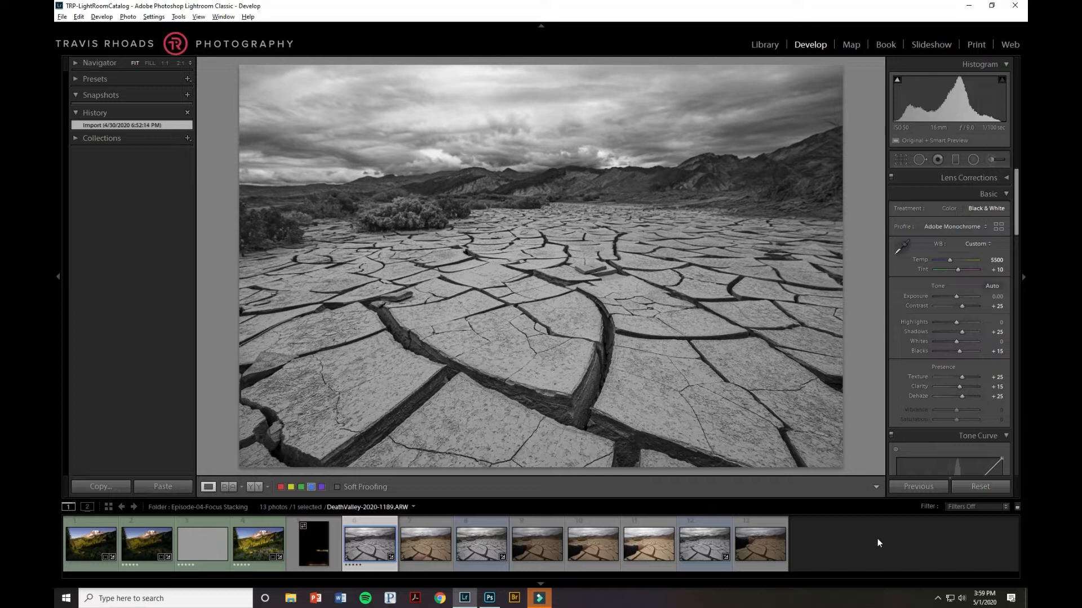
mouse_move(644, 376)
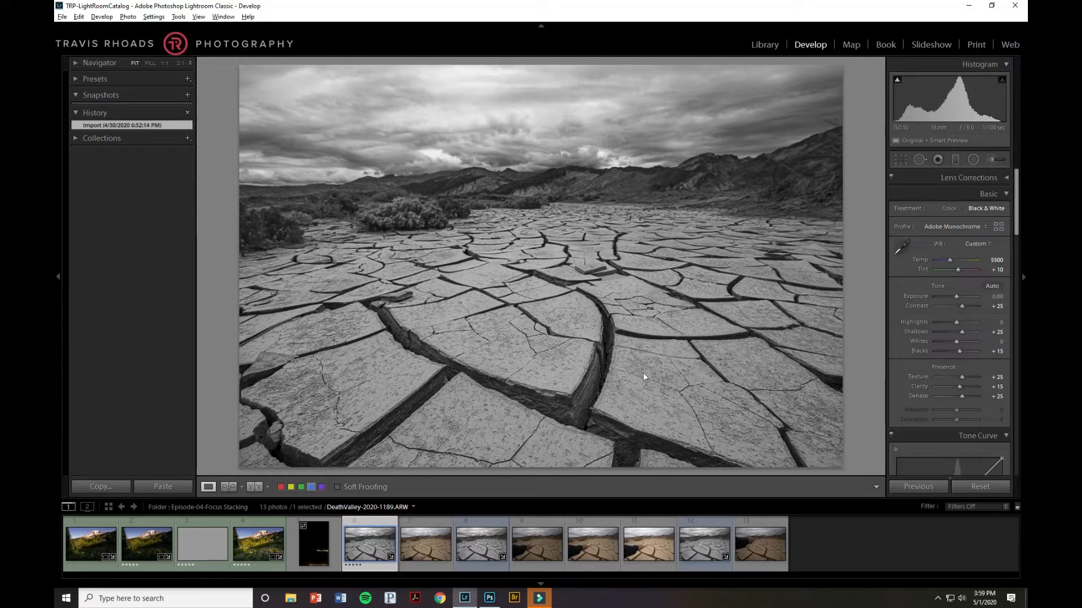
mouse_move(617, 397)
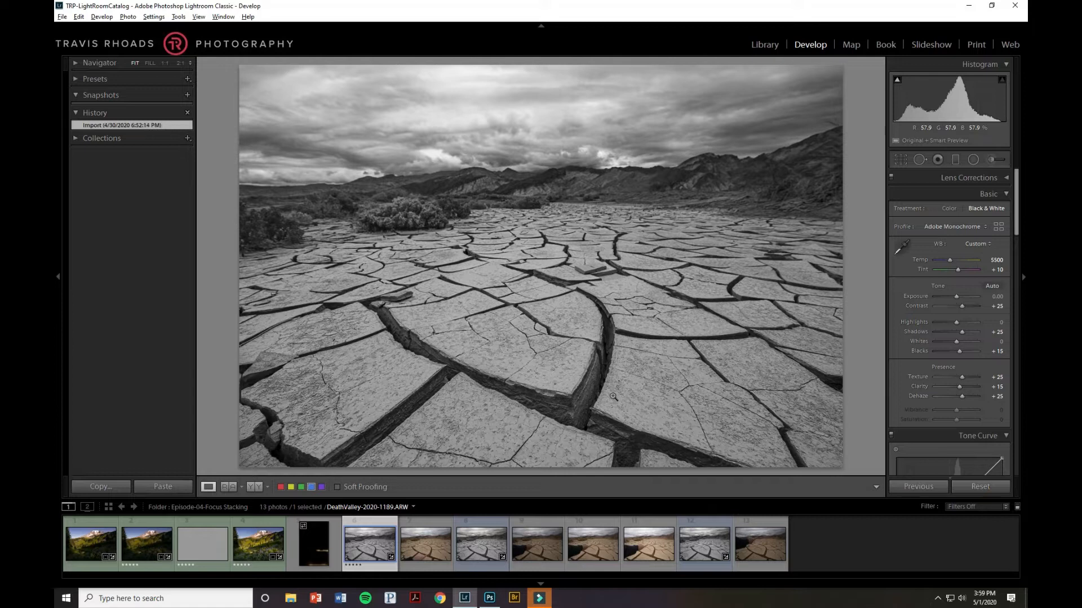
mouse_move(609, 392)
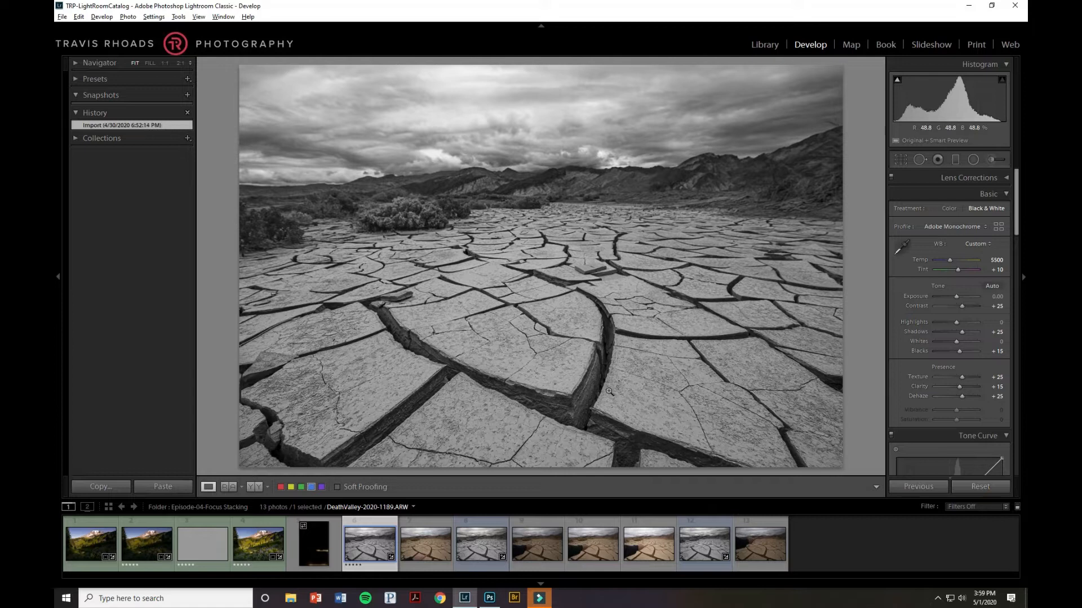
mouse_move(589, 371)
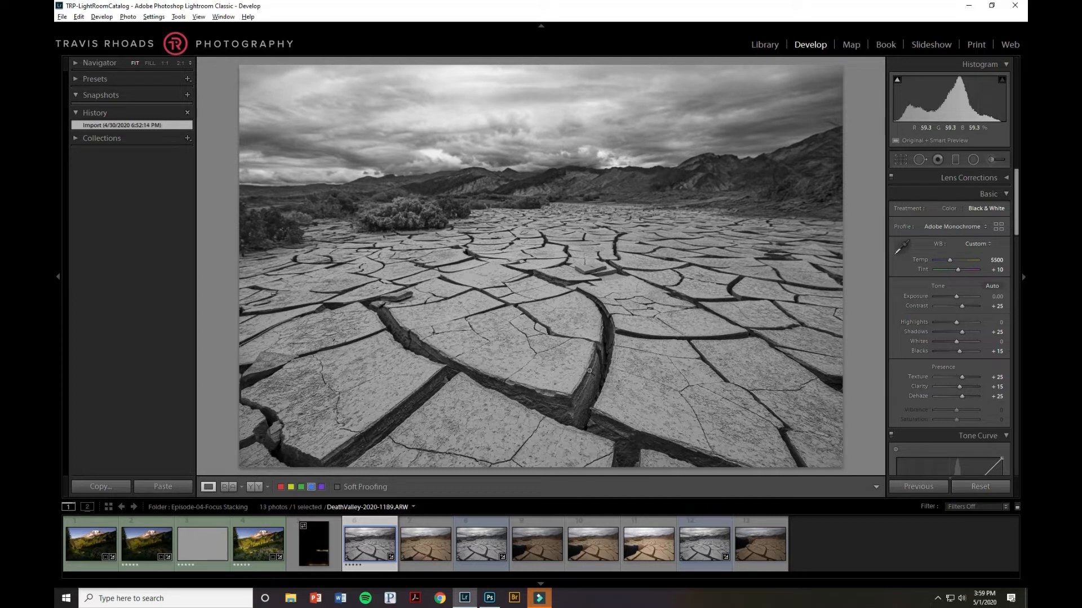
mouse_move(592, 428)
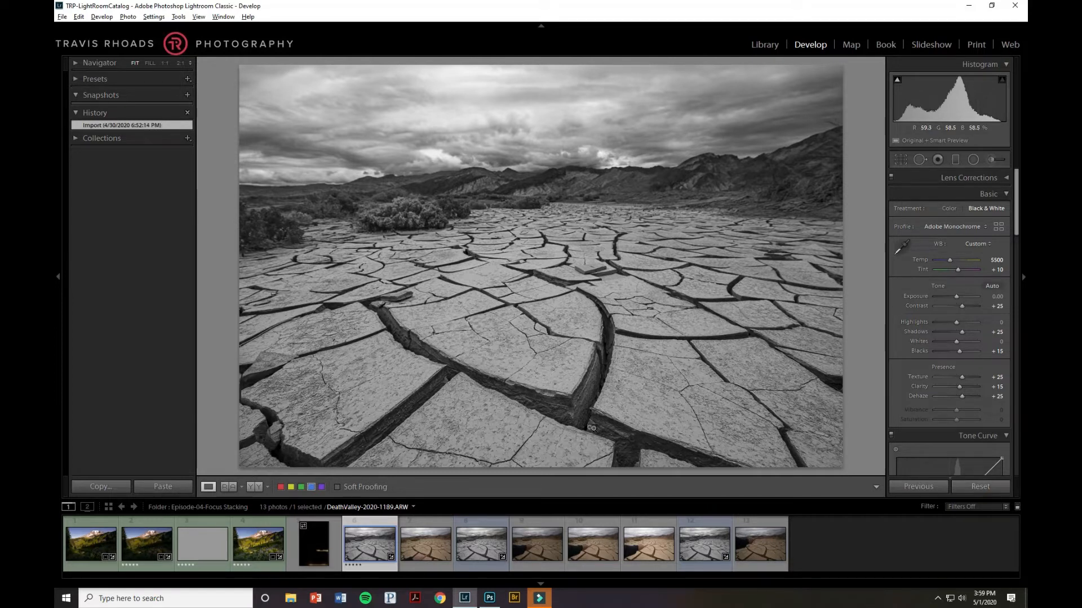
mouse_move(565, 400)
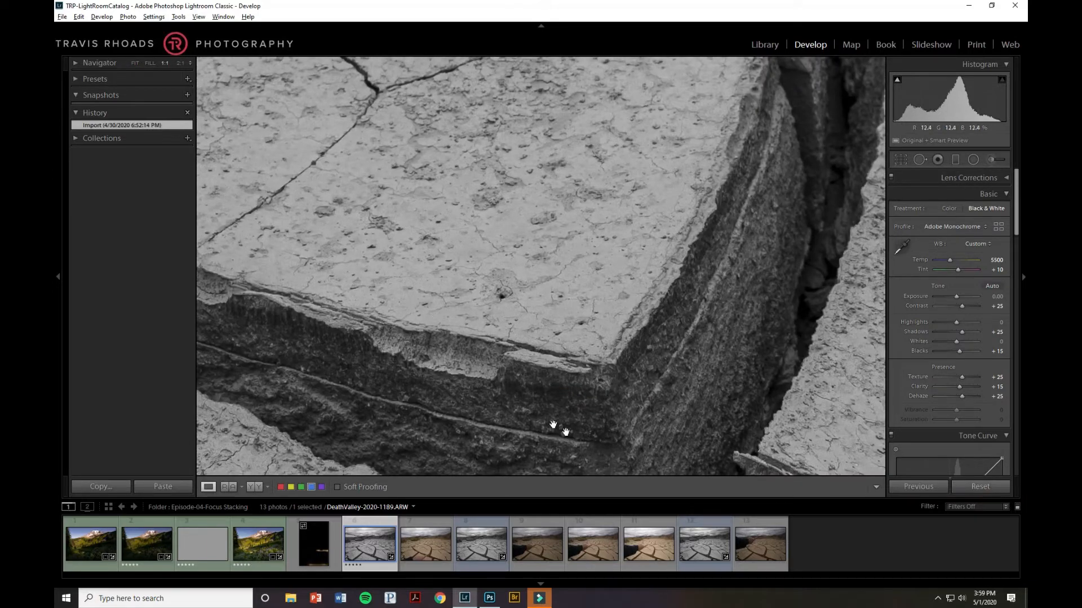
mouse_move(803, 387)
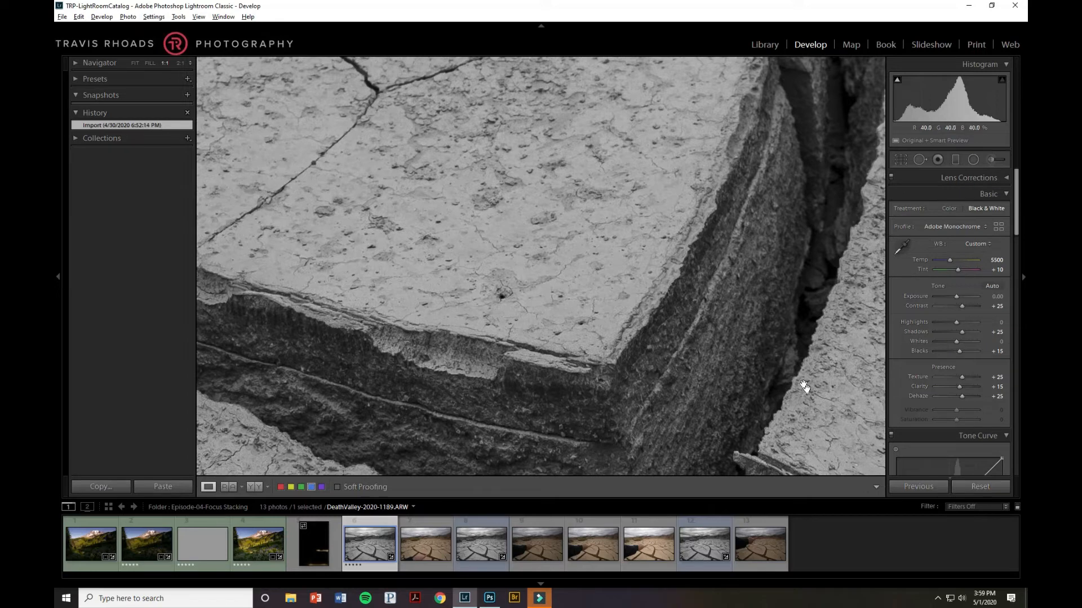
mouse_move(578, 340)
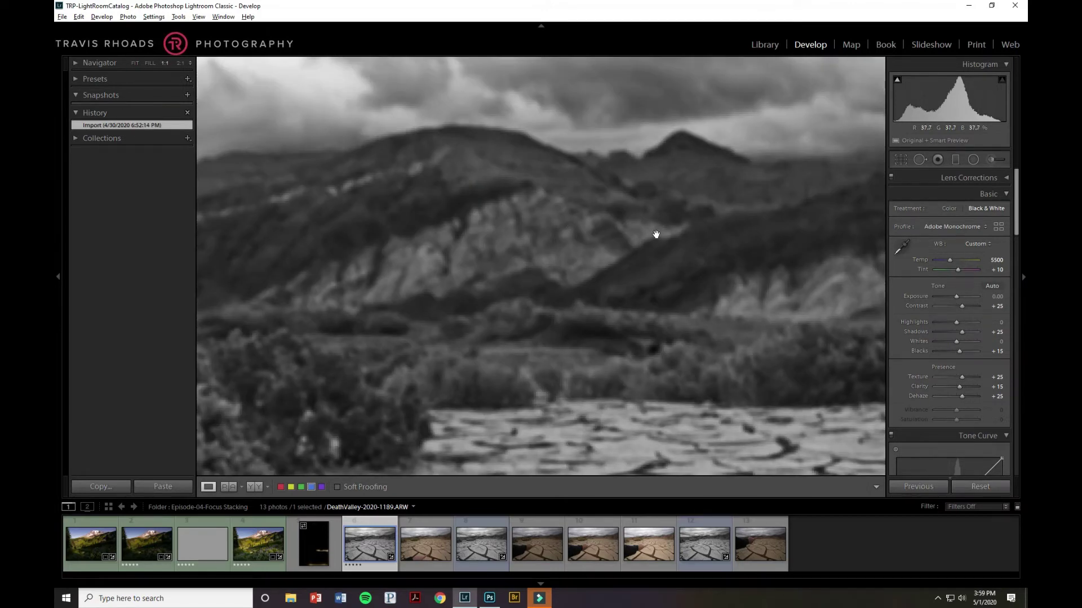
mouse_move(664, 234)
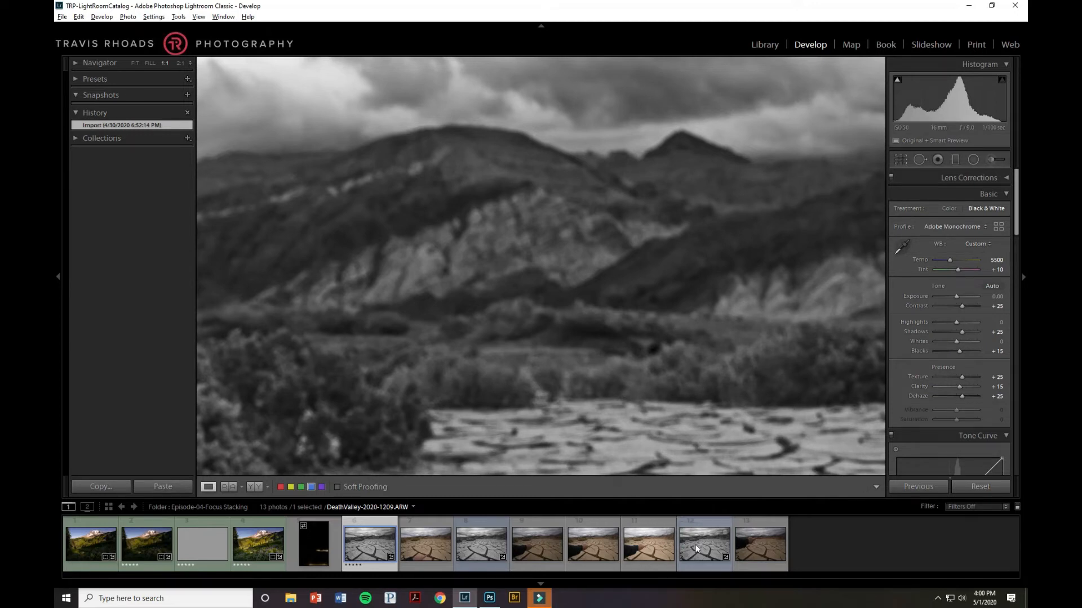
mouse_move(703, 545)
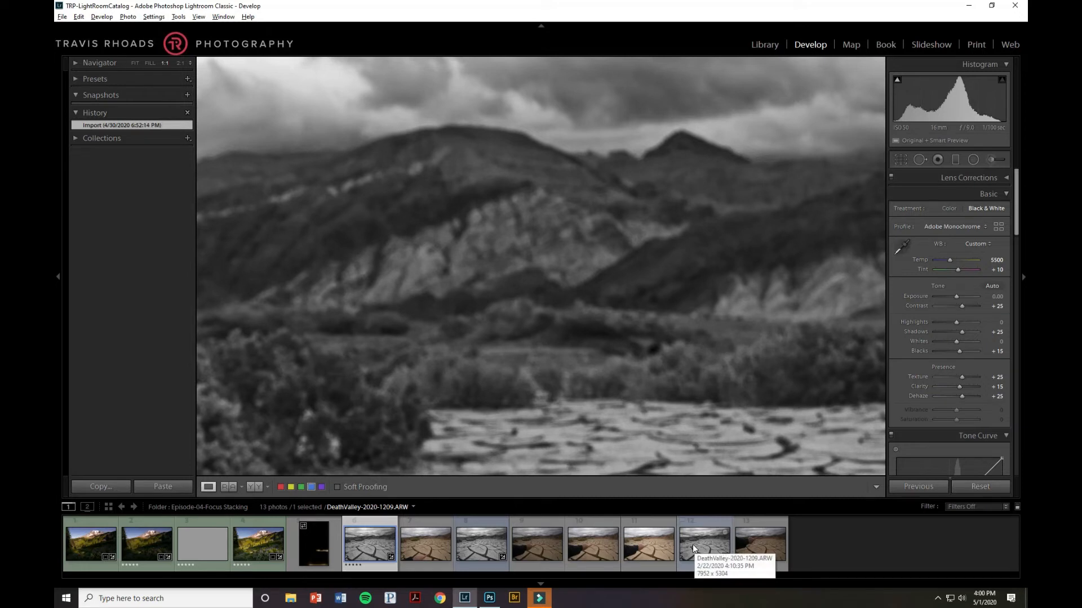
- Inspect the mountain-focused frame DeathValley-2020-1209.ARW at 1:1, then return to Fit view of the first shot
left_click(703, 545)
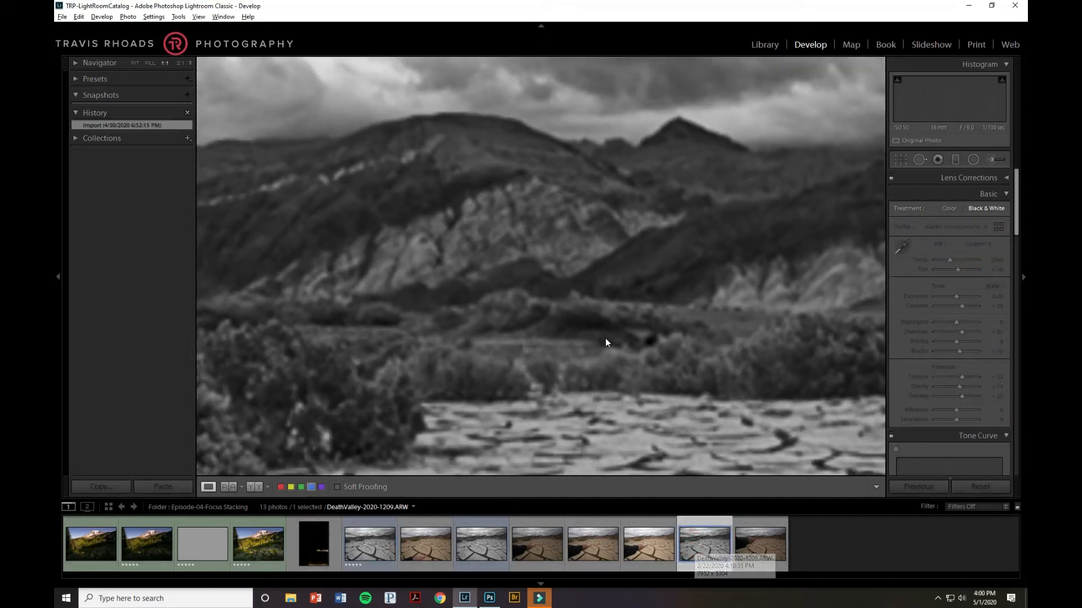
left_click(703, 543)
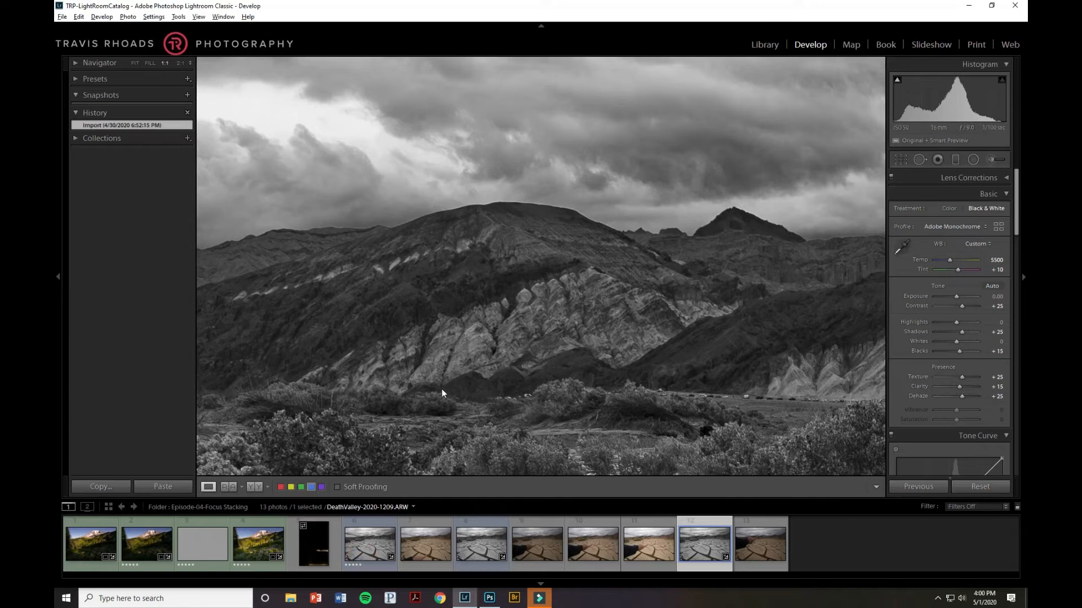
left_click(370, 544)
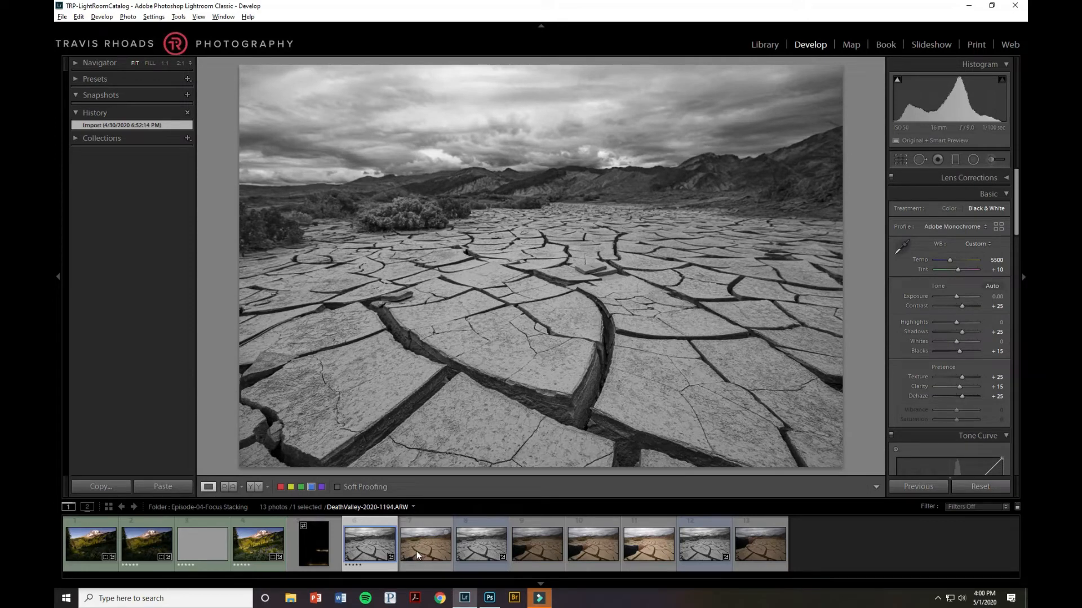
mouse_move(425, 543)
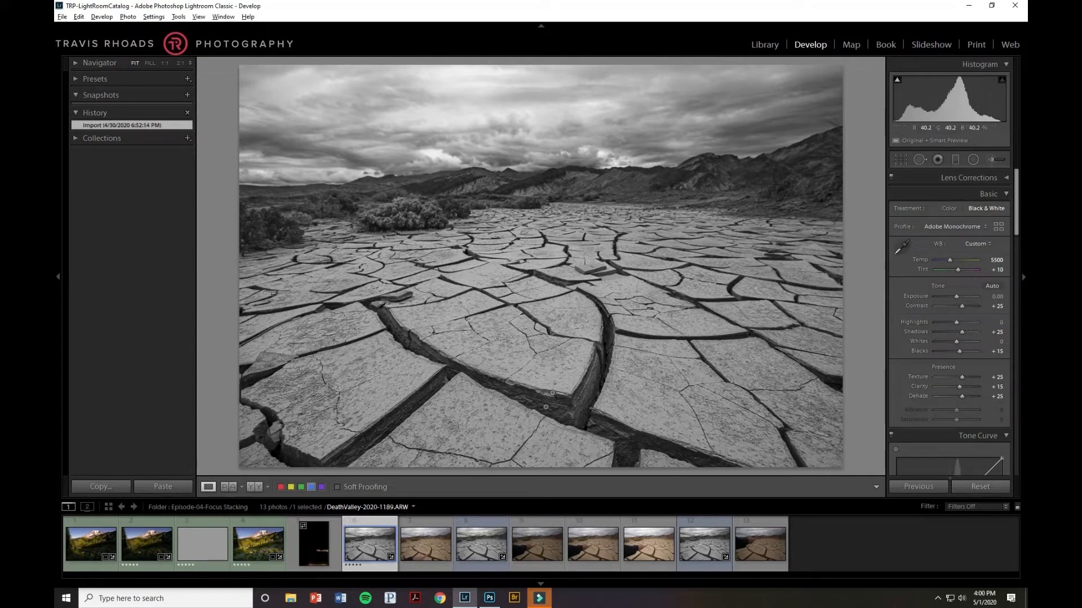
mouse_move(296, 433)
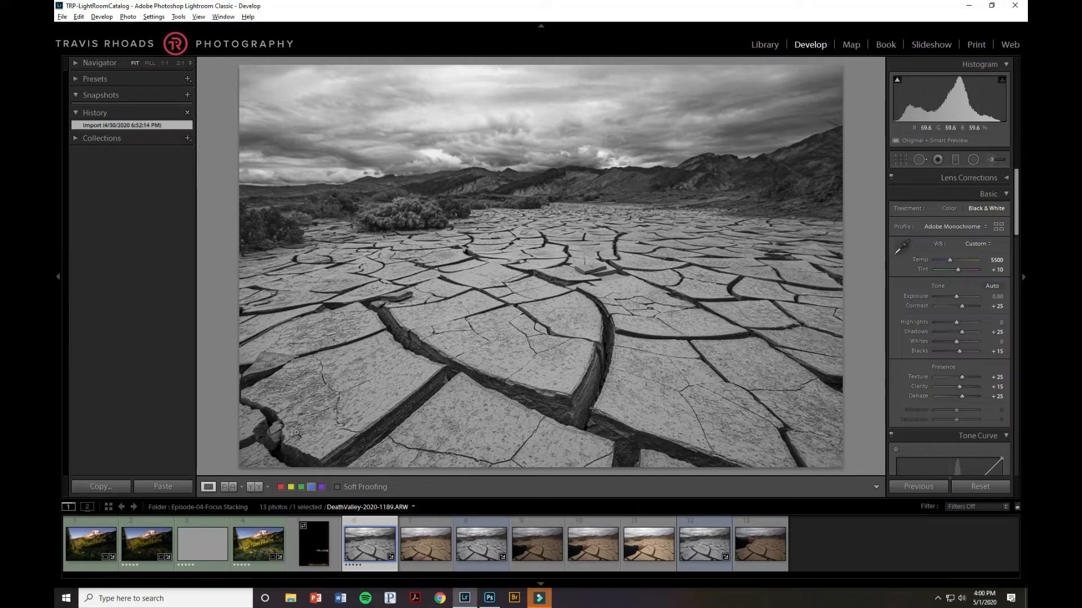
mouse_move(509, 263)
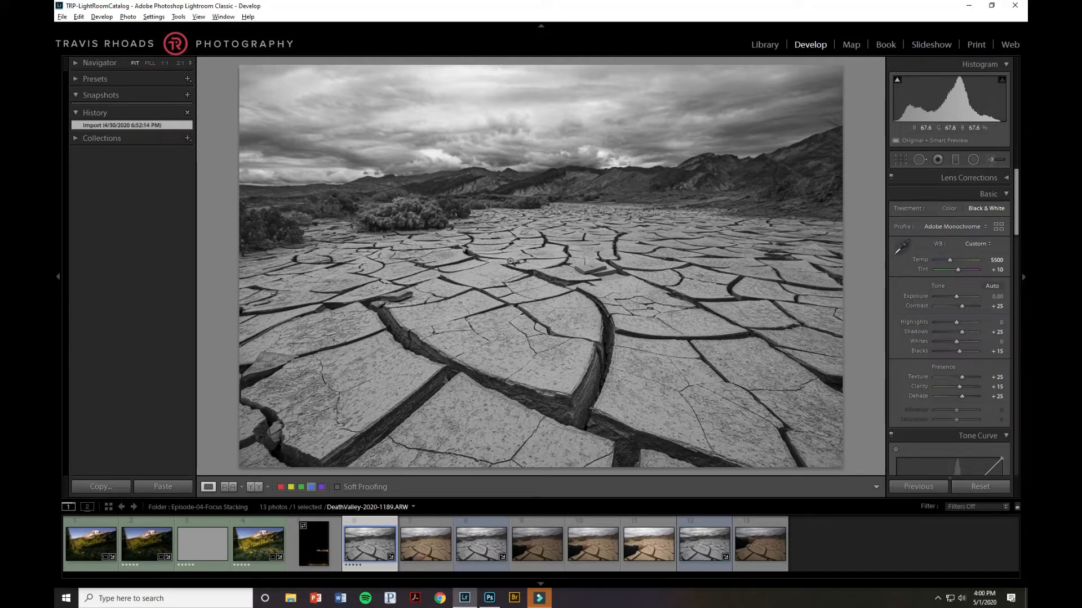
mouse_move(237, 232)
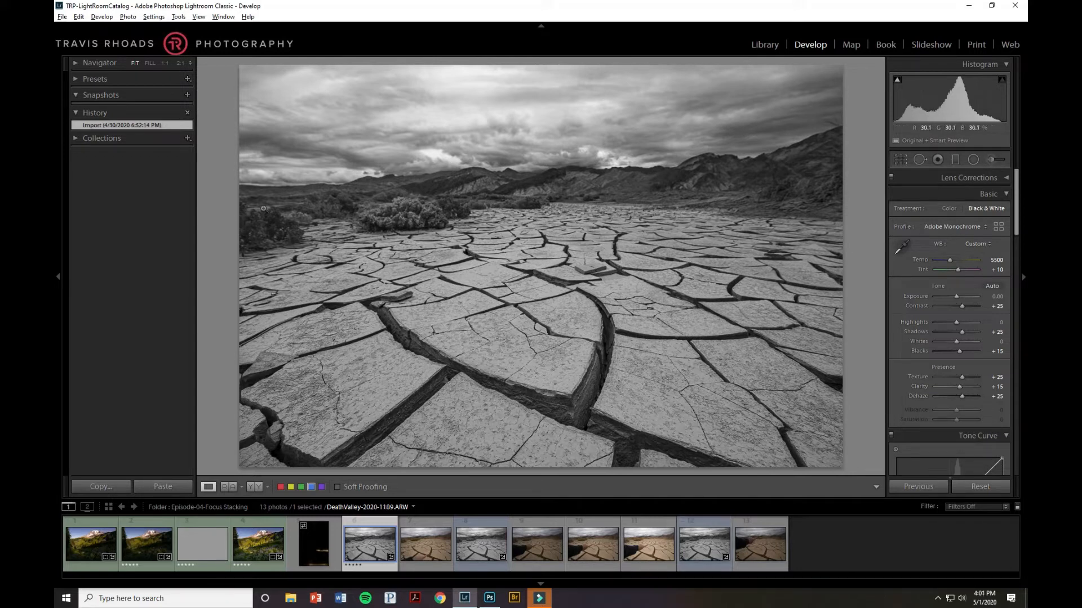
mouse_move(426, 178)
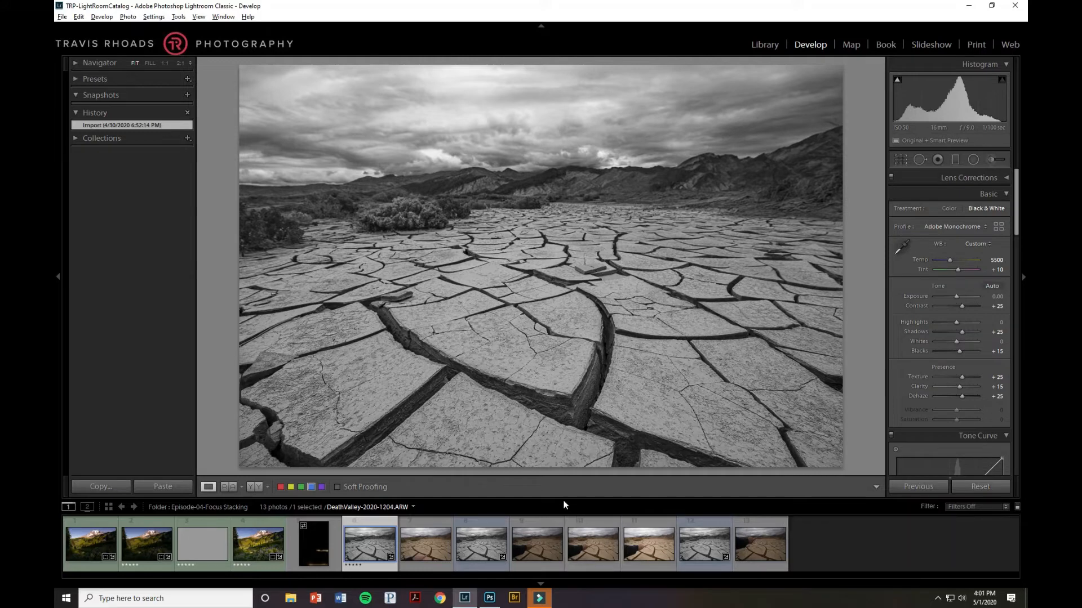
mouse_move(899, 244)
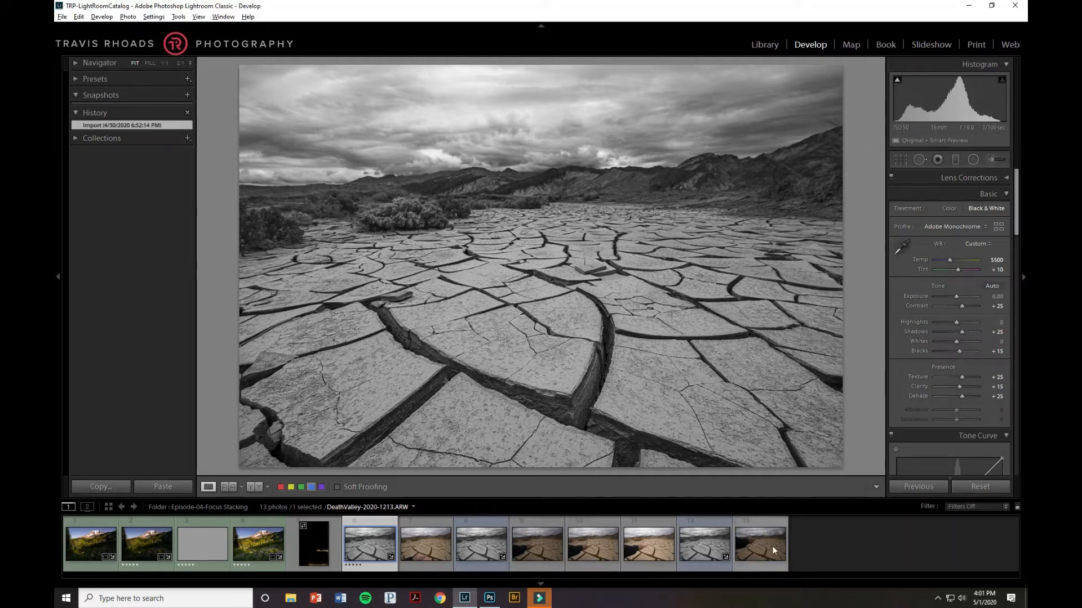
- Select the three focus frames and send them to Photoshop as layers, choosing Open Anyway
left_click(481, 545)
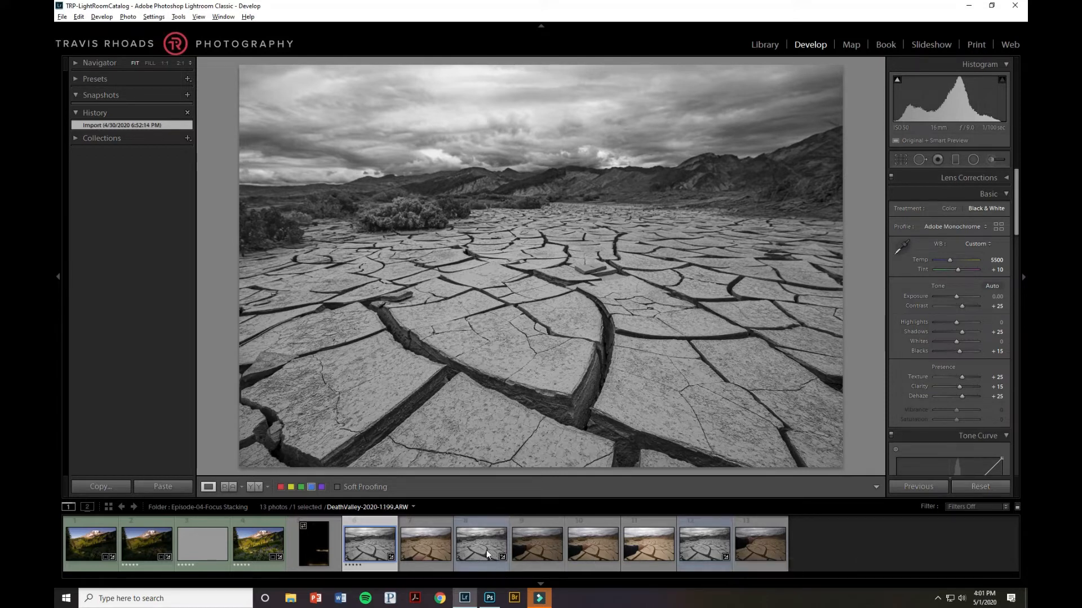
left_click(703, 546)
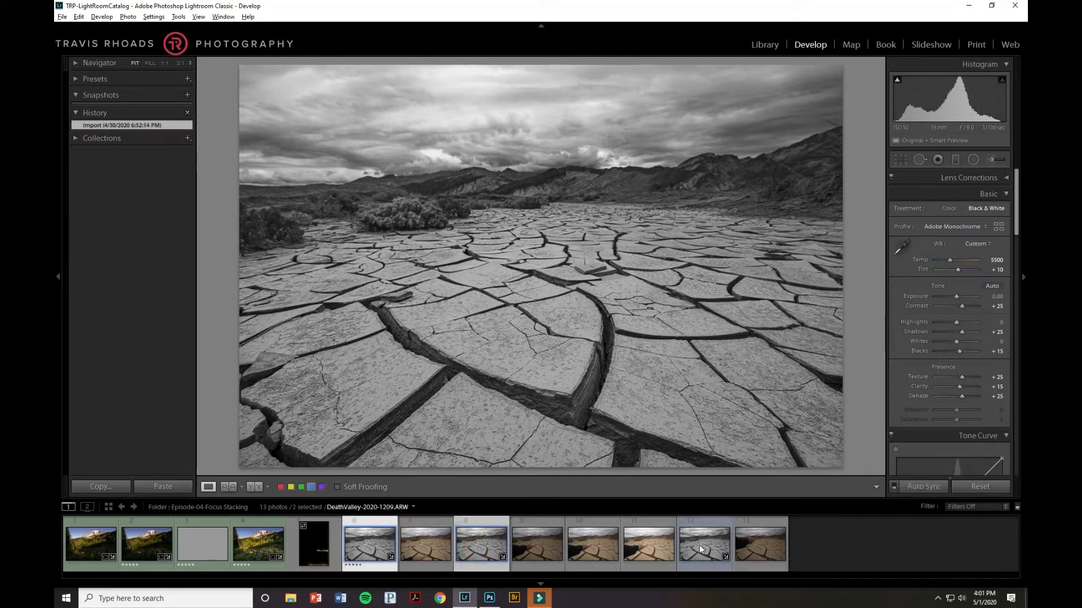
right_click(702, 545)
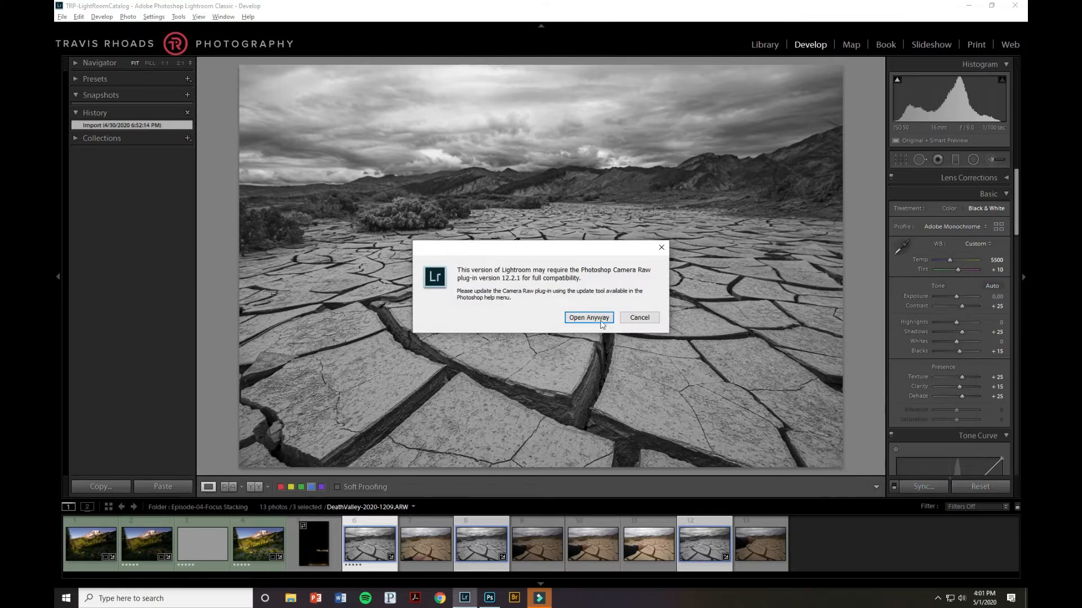
left_click(589, 318)
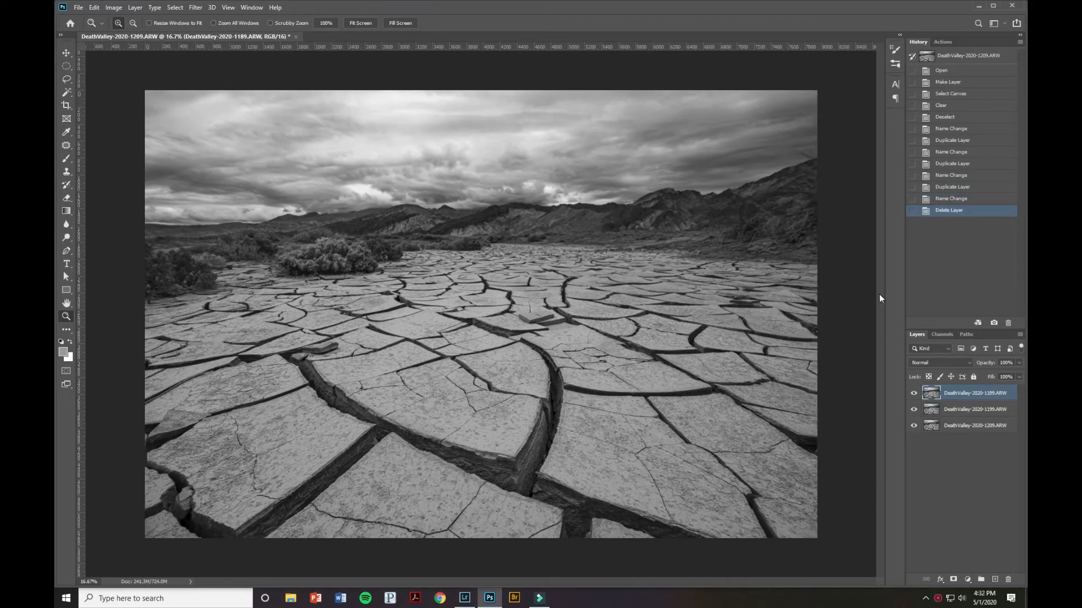
mouse_move(999, 488)
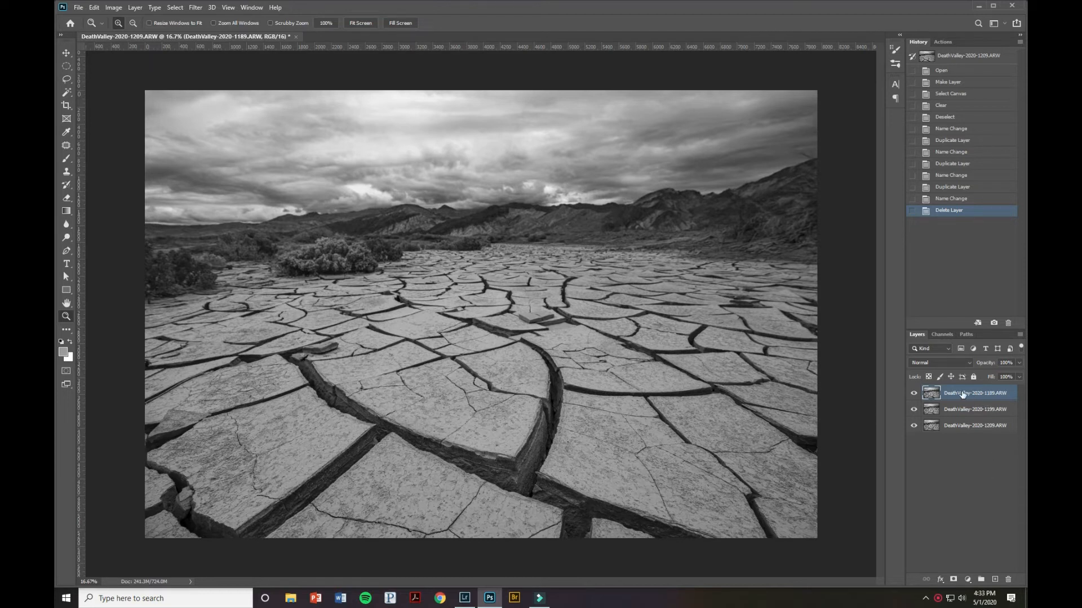
mouse_move(959, 394)
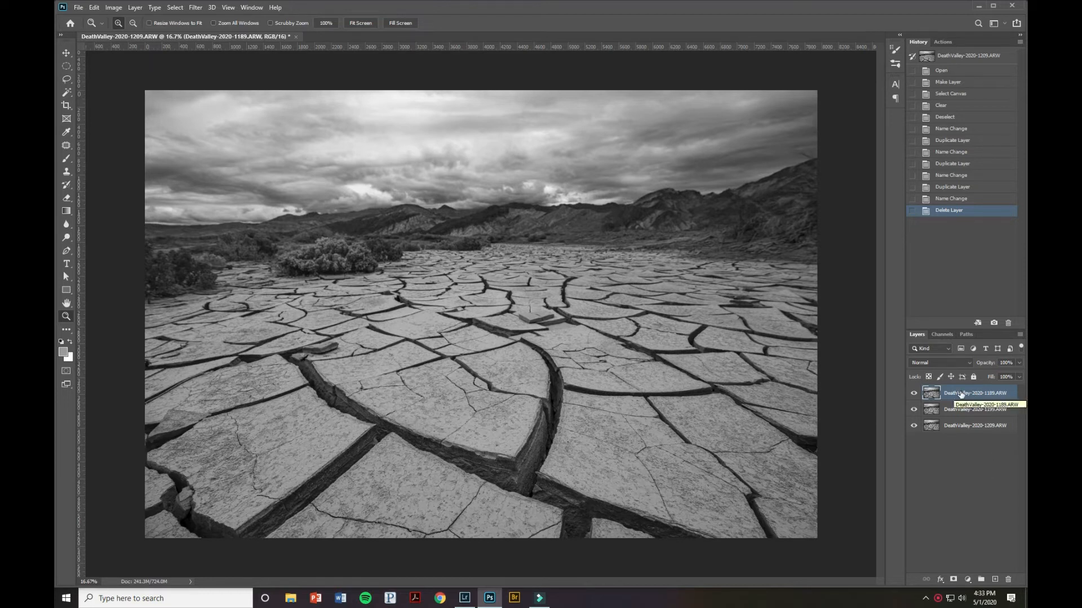
mouse_move(932, 393)
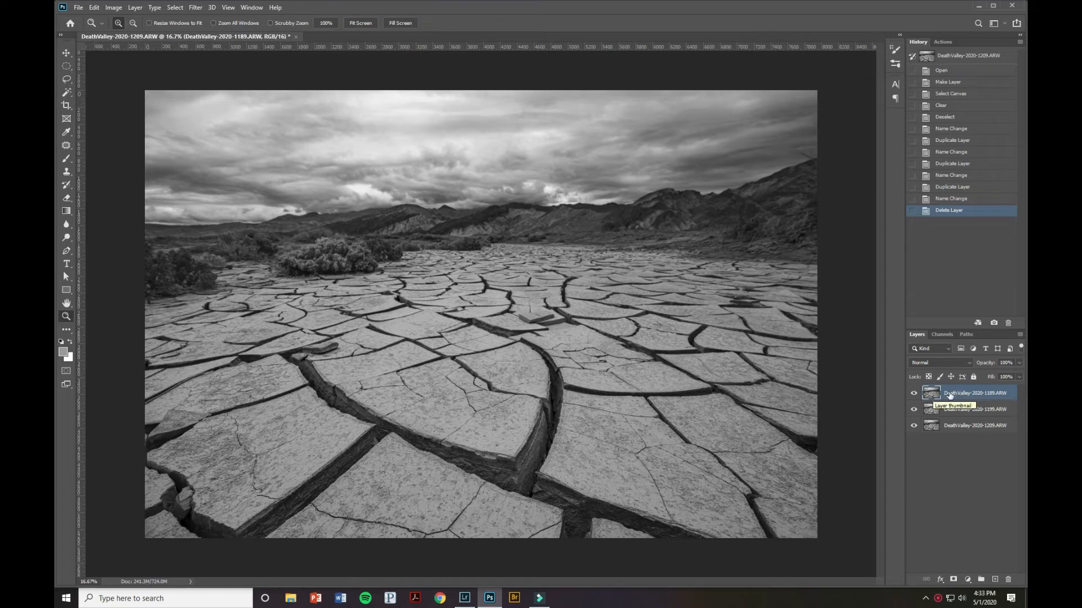
mouse_move(966, 411)
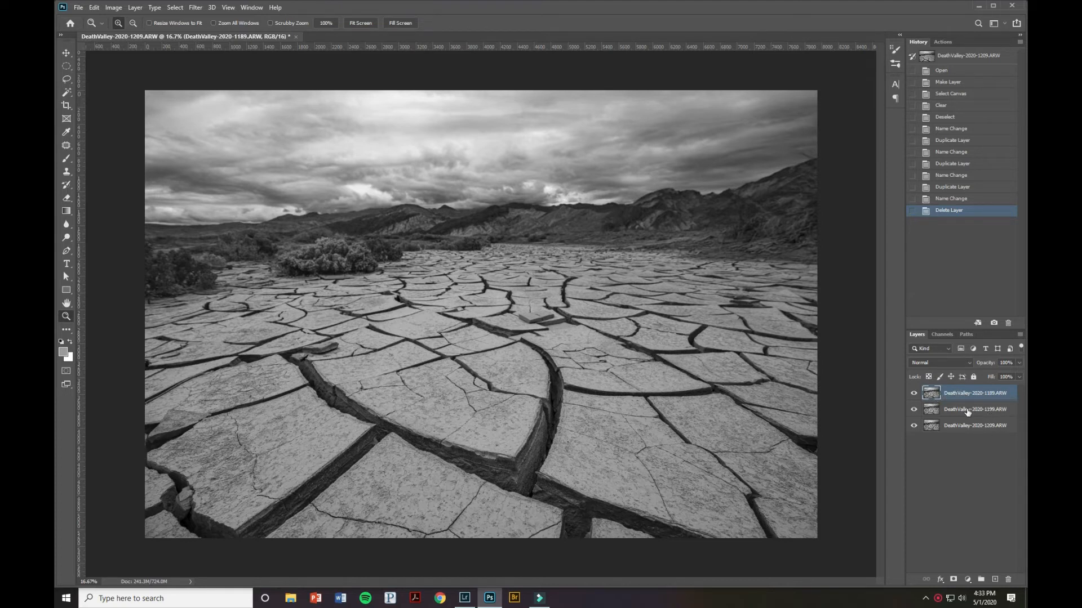
mouse_move(974, 425)
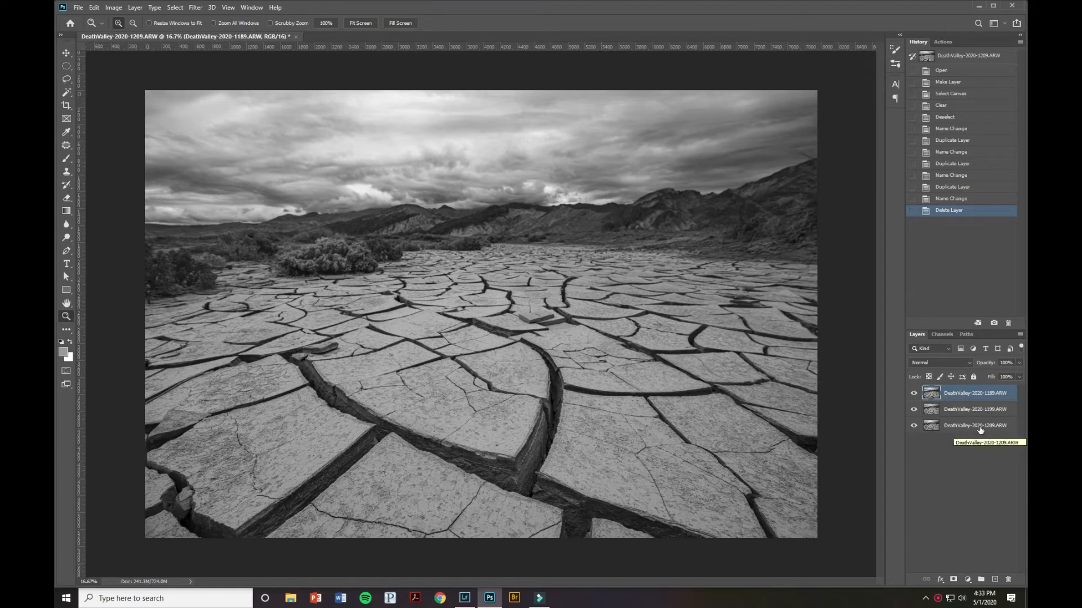
- Toggle the focus layers' visibility one by one to compare their sharpness
left_click(974, 426)
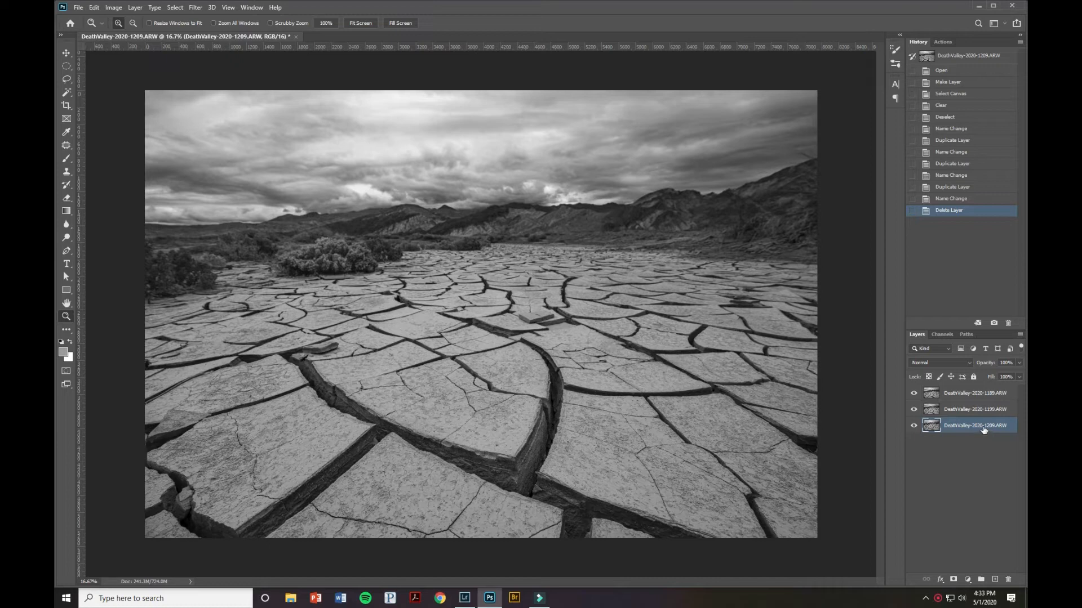
mouse_move(441, 210)
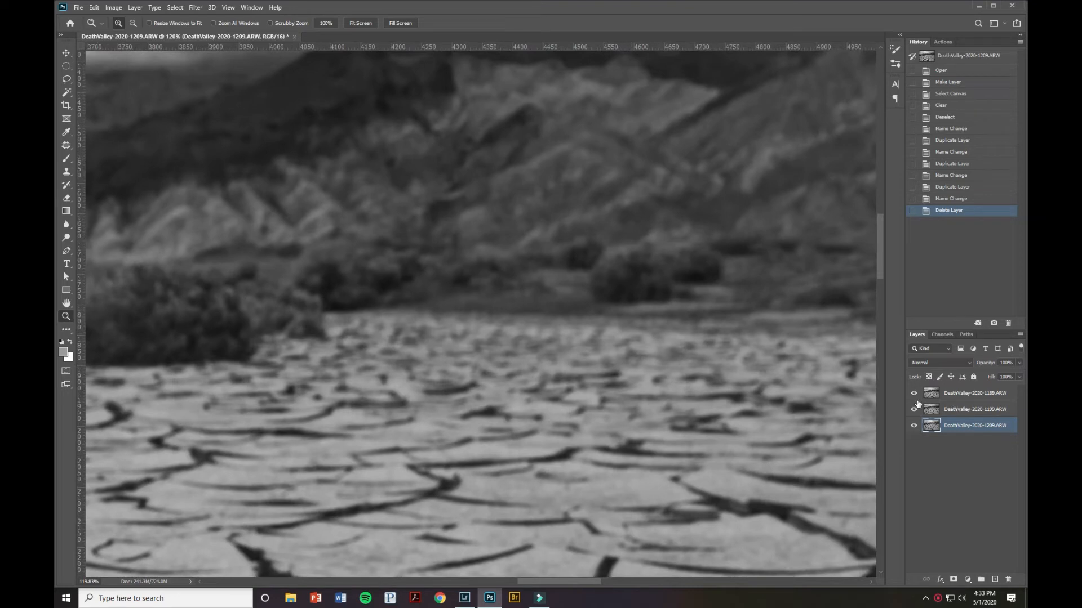
mouse_move(917, 402)
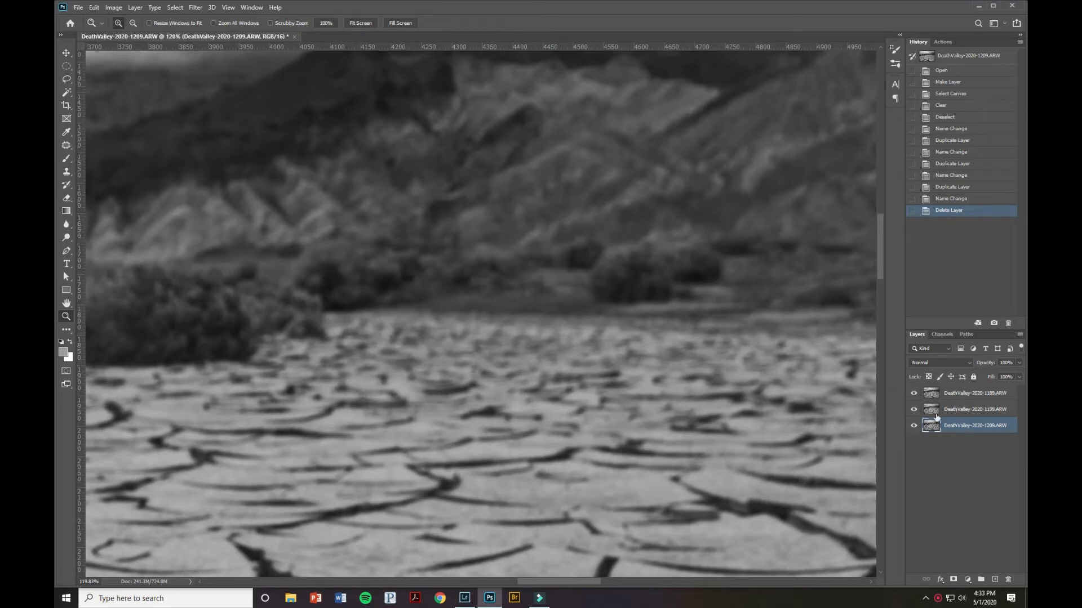
left_click(914, 393)
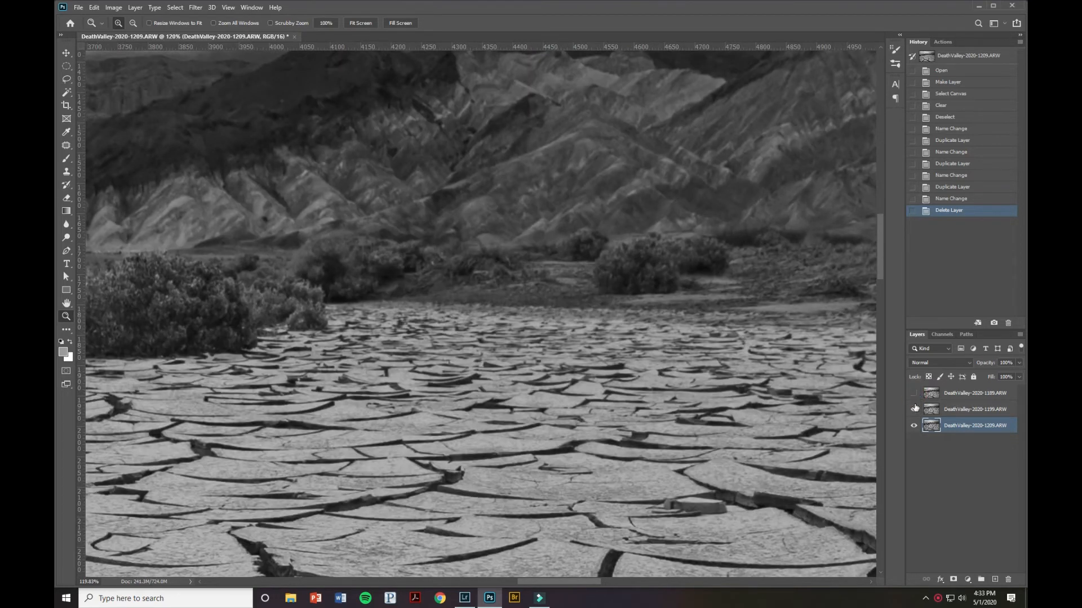
left_click(913, 426)
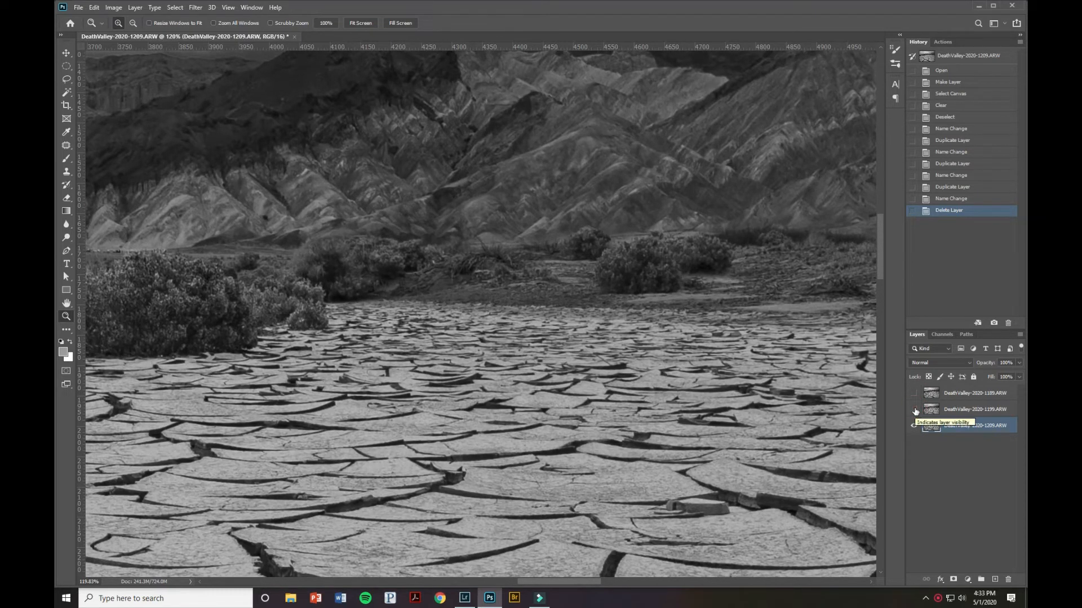
left_click(915, 426)
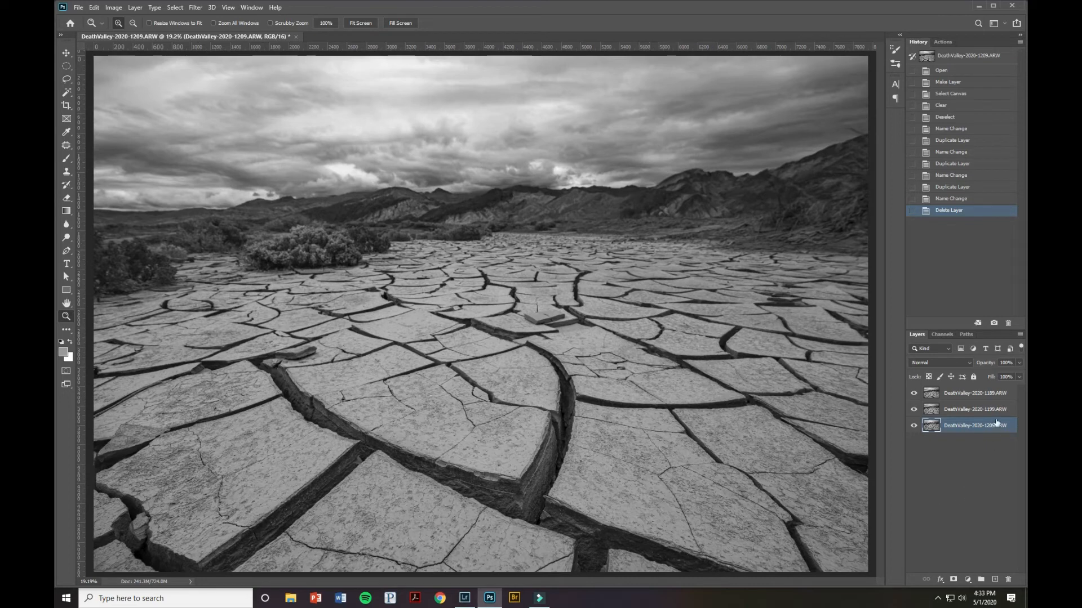
- Select all three DeathValley focus layers together, ready for aligning
left_click(972, 393)
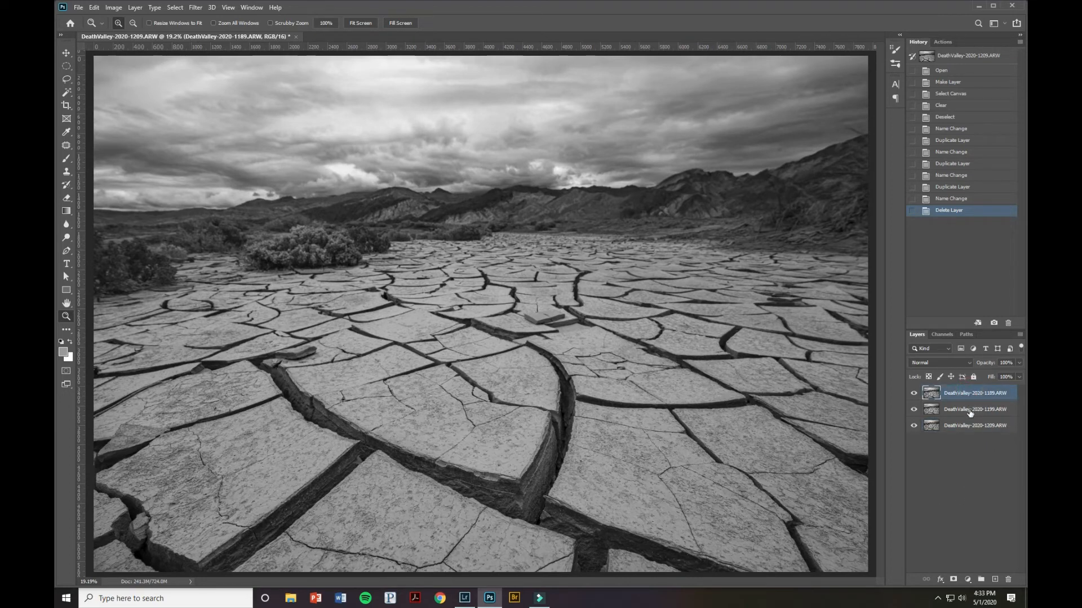
left_click(974, 426)
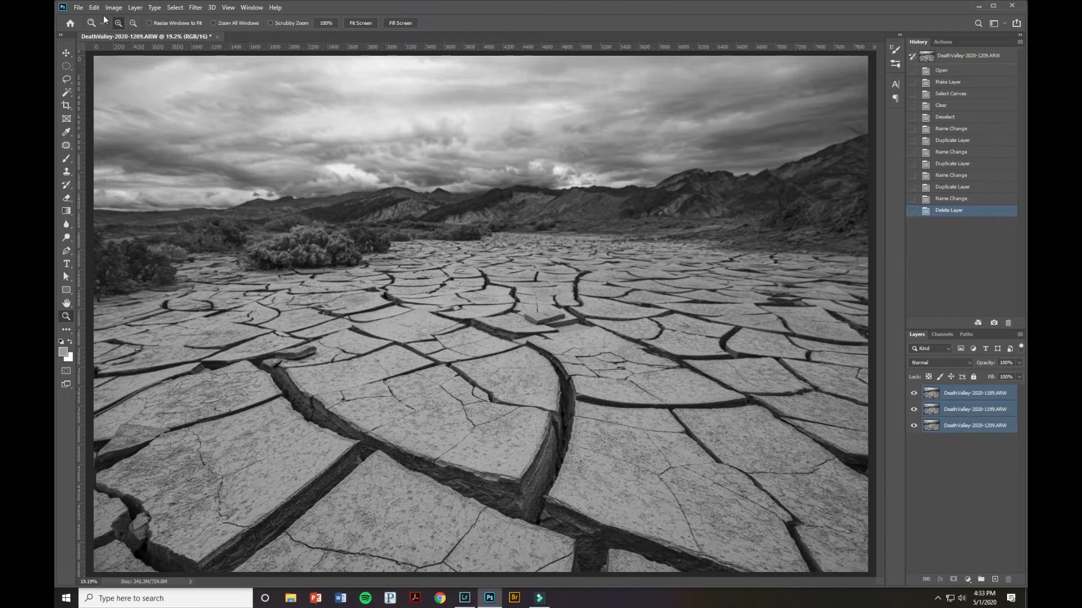
- Auto-Align the three layers with Auto projection via Edit > Auto-Align Layers
left_click(93, 6)
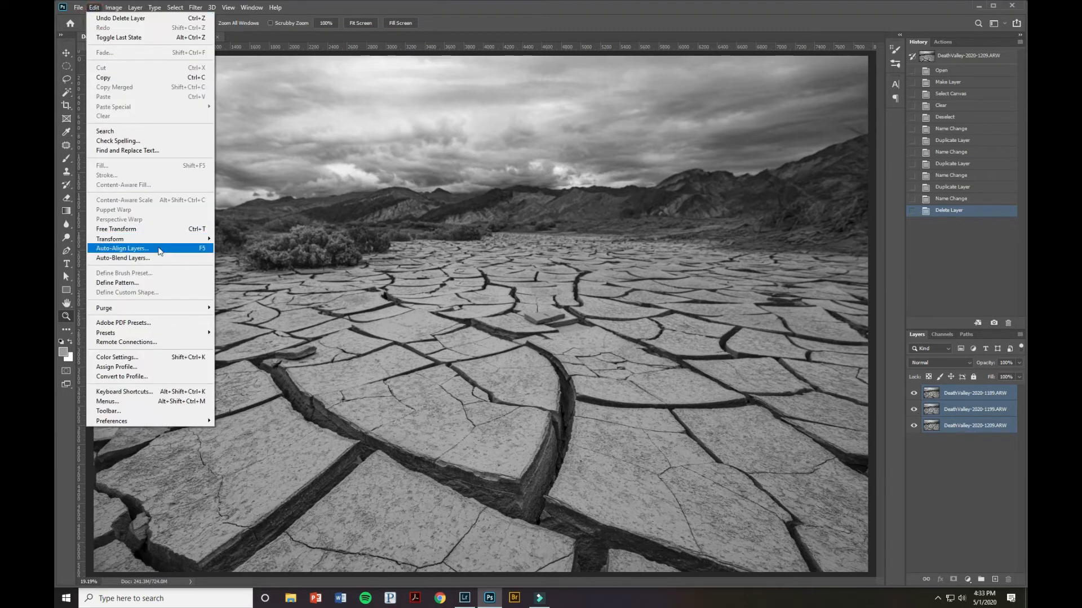
left_click(121, 248)
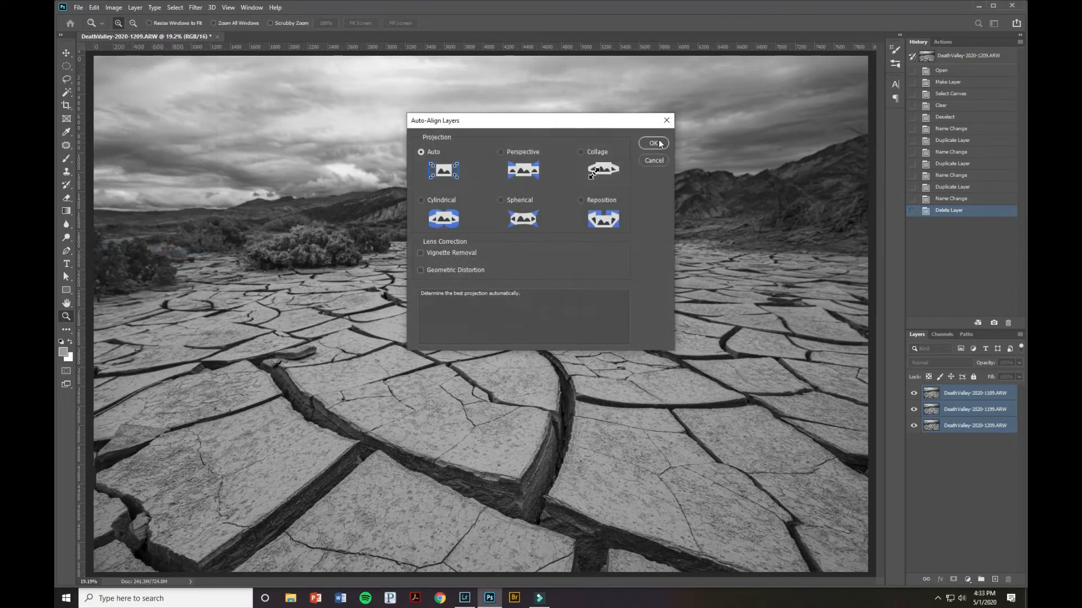
left_click(652, 143)
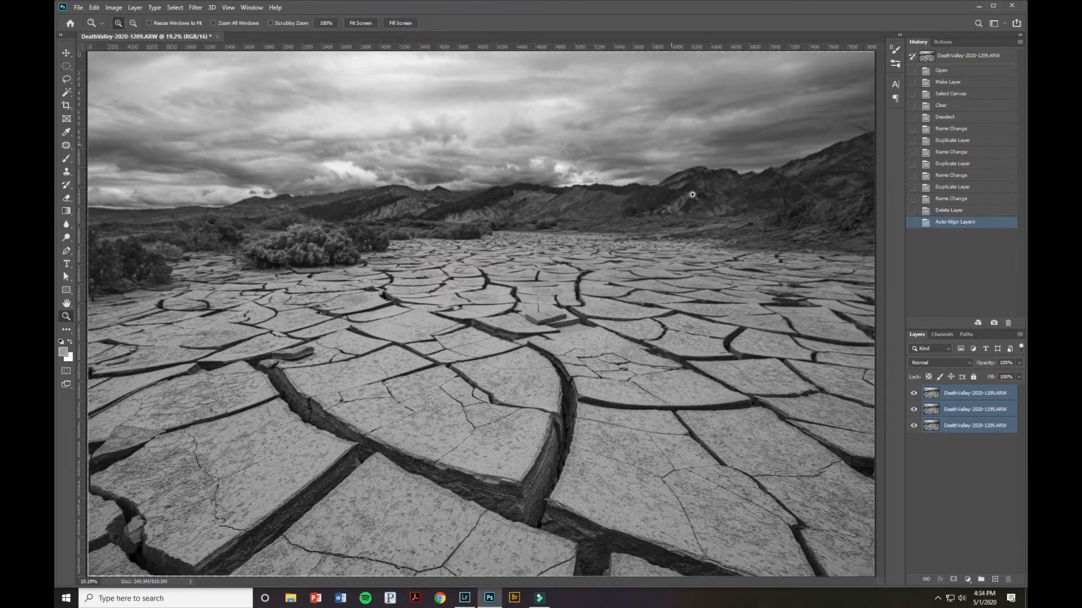
- Toggle the top and middle layers' visibility to check the alignment
left_click(67, 53)
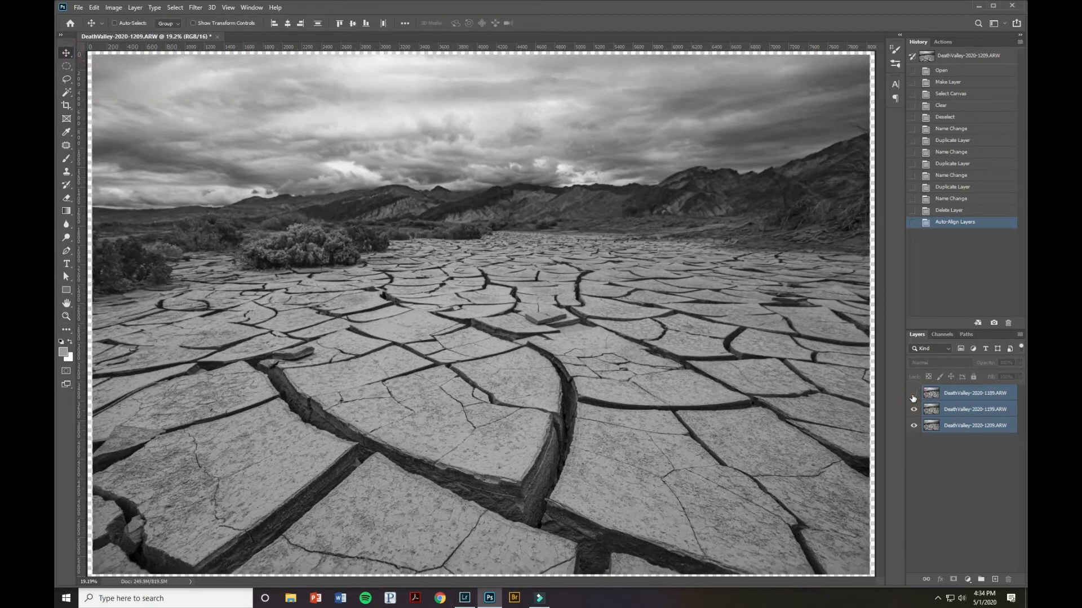
left_click(914, 393)
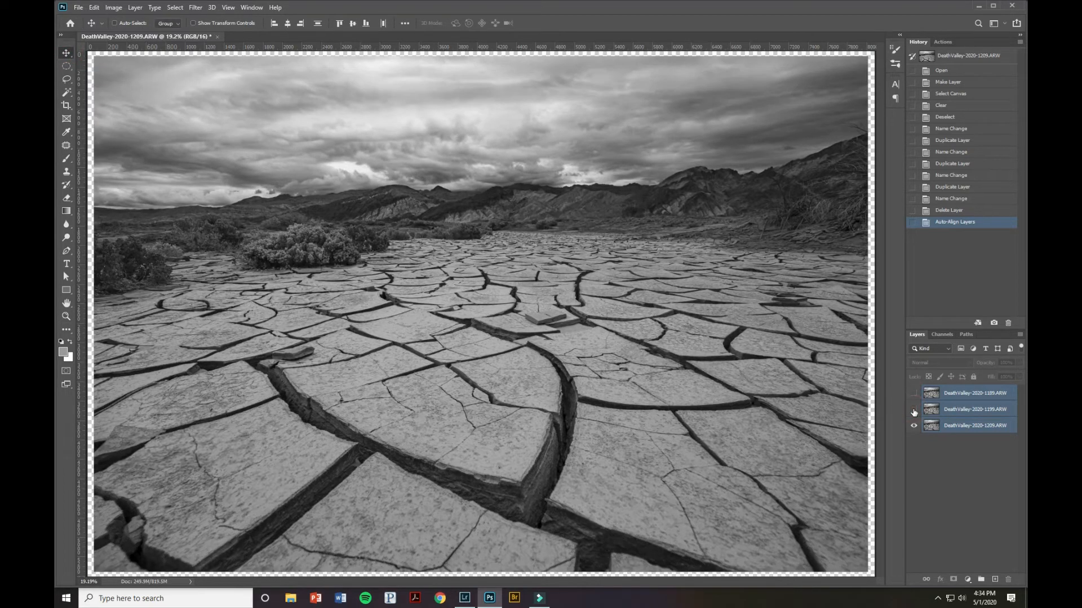
left_click(915, 393)
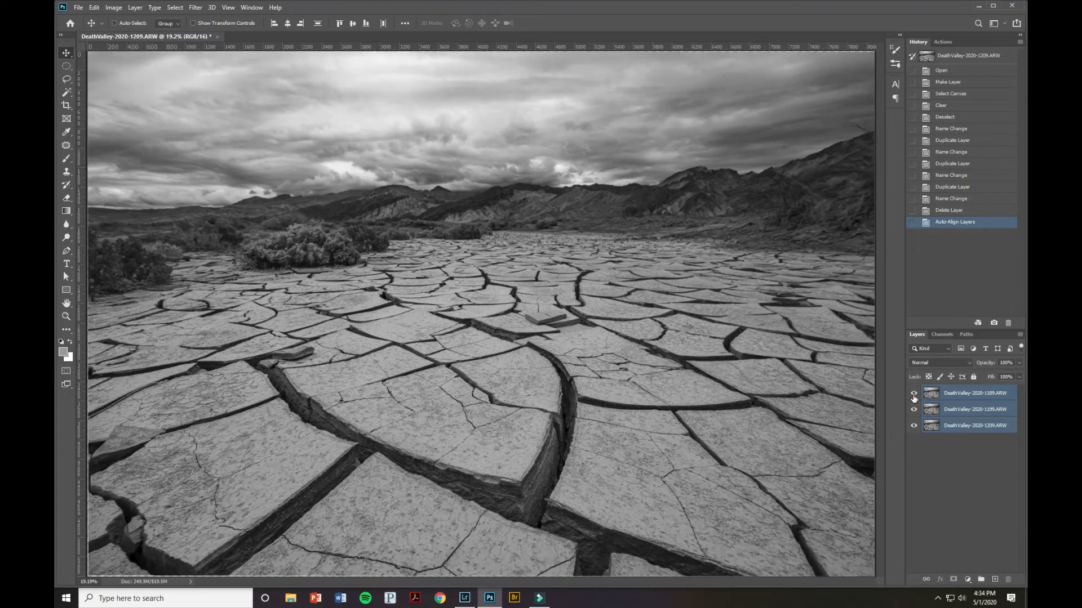
- Toggle the top layer's visibility repeatedly to compare focus across the aligned layers
left_click(913, 393)
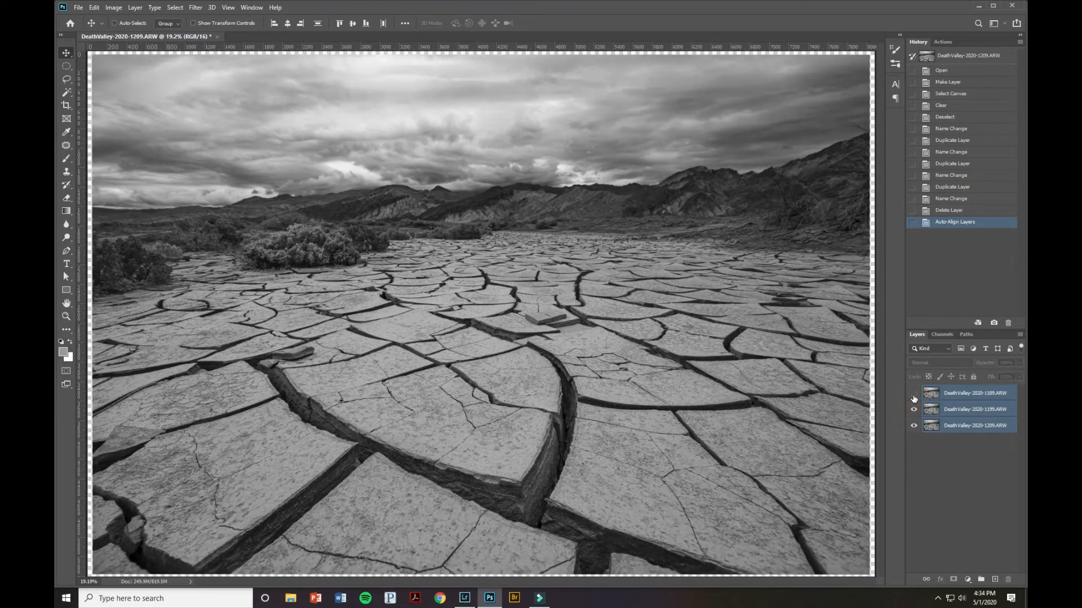
left_click(973, 393)
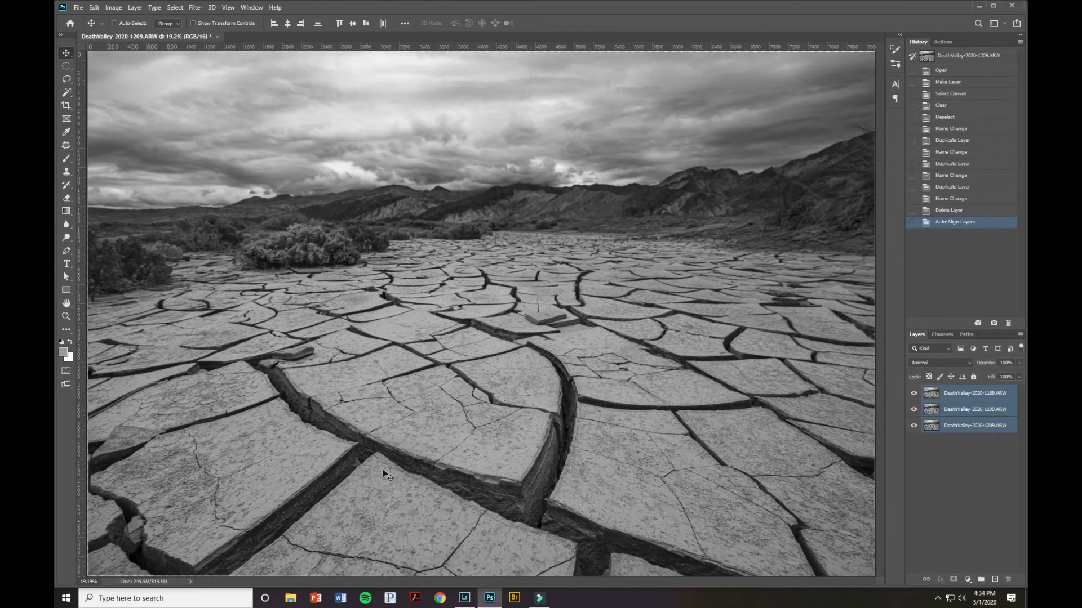
left_click(914, 393)
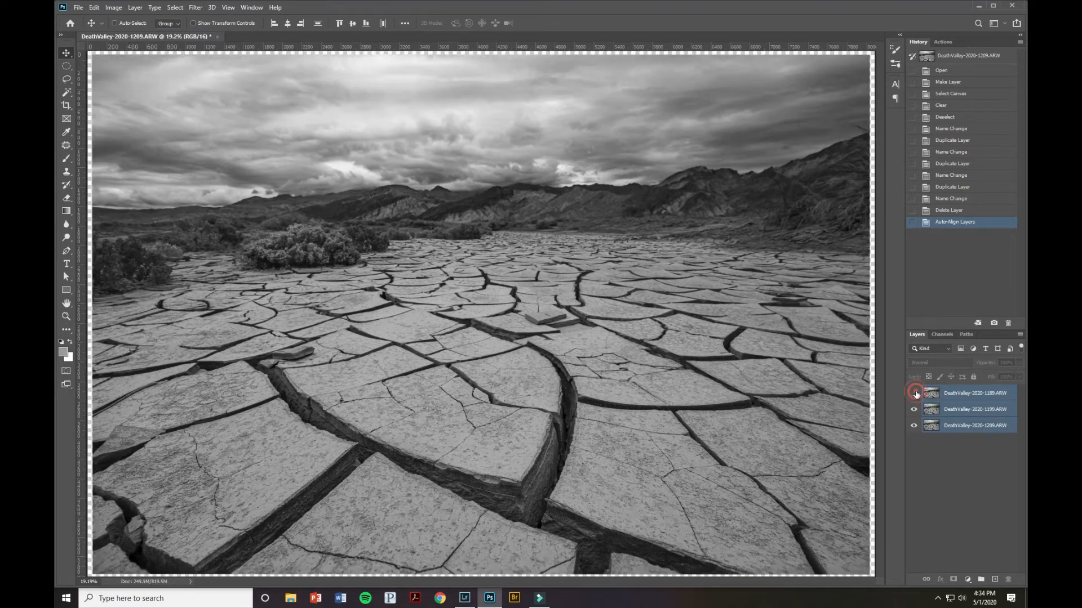
left_click(914, 393)
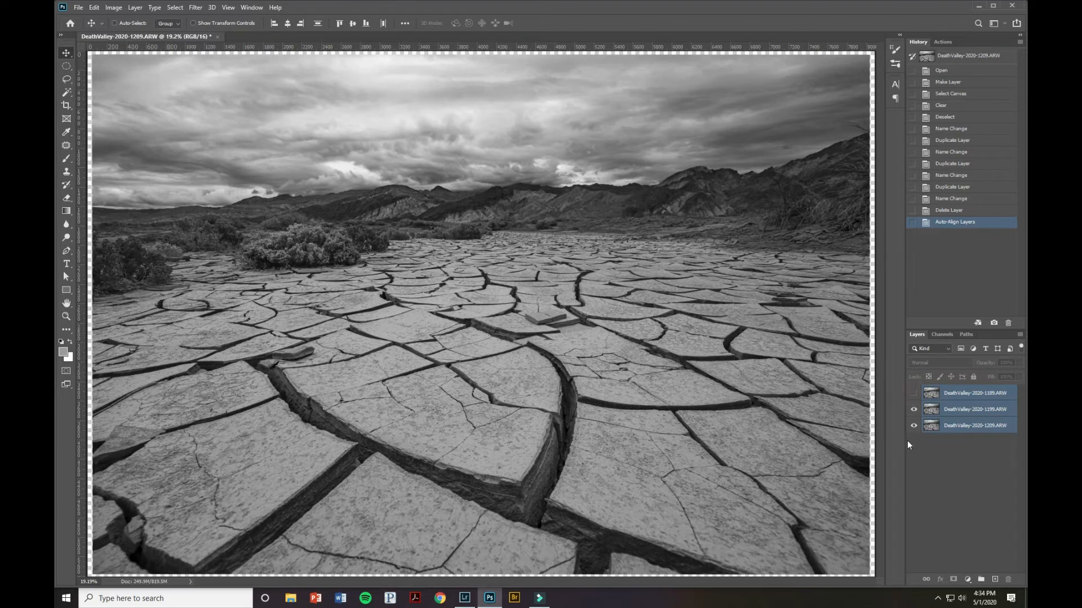
left_click(913, 393)
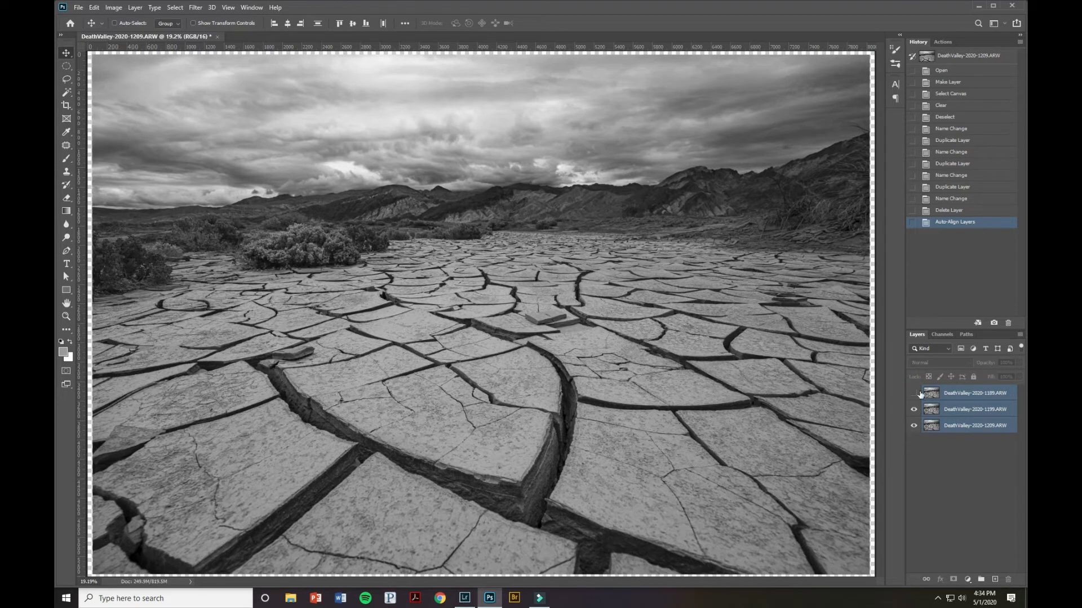
left_click(913, 393)
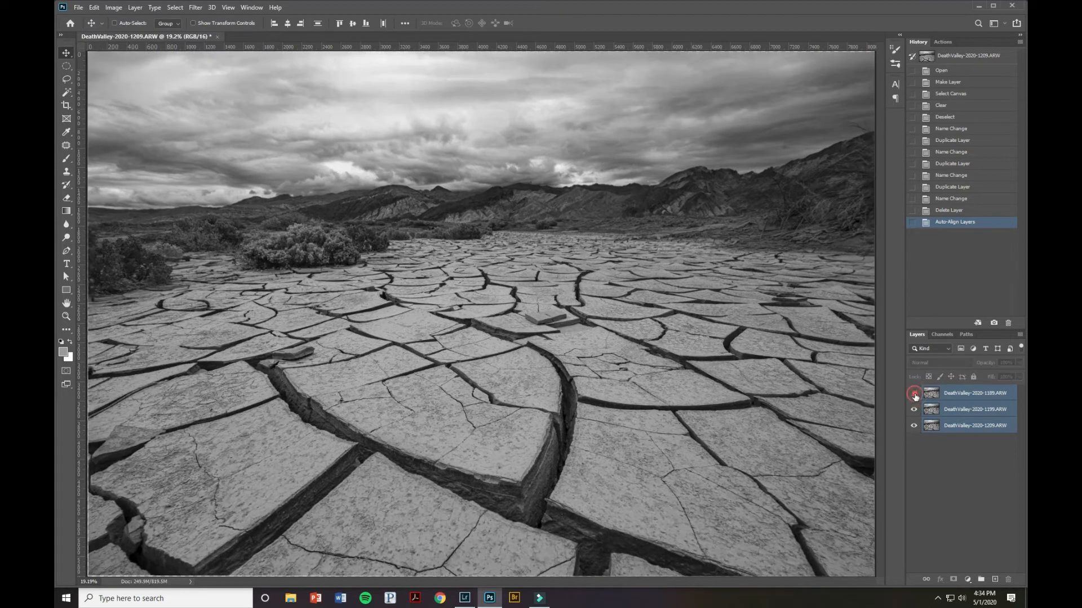
left_click(913, 393)
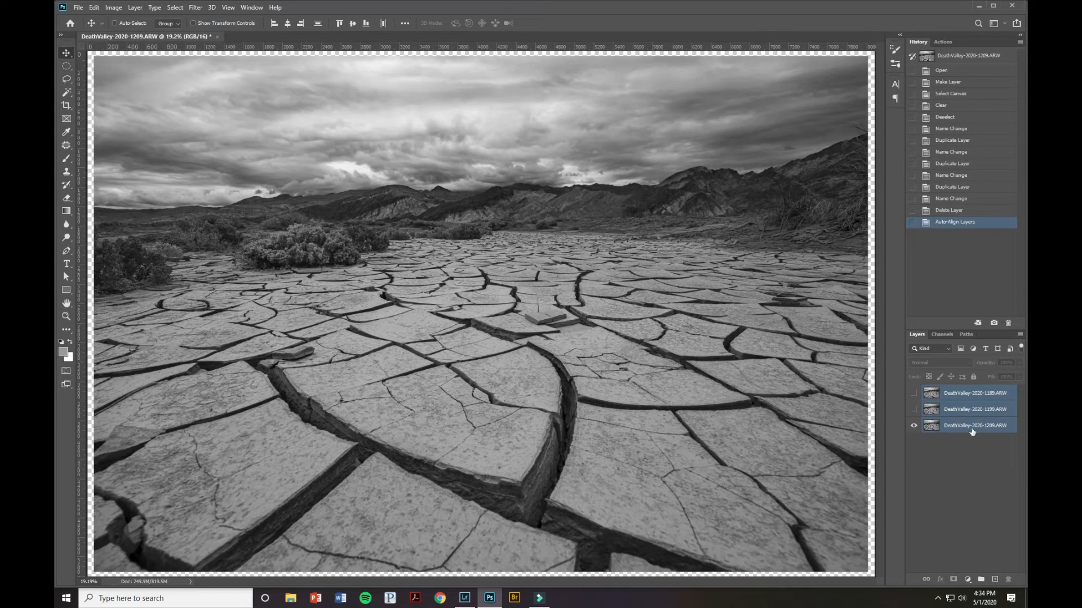
- Select the bottom layer alone, leaving the top layer hidden and the middle layer visible
left_click(973, 425)
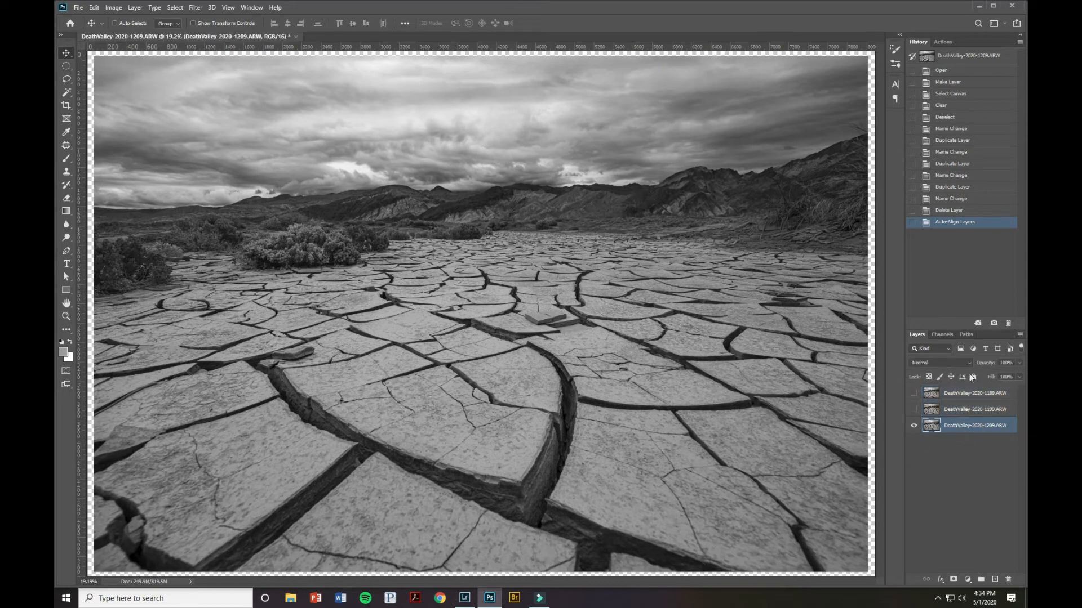
left_click(913, 394)
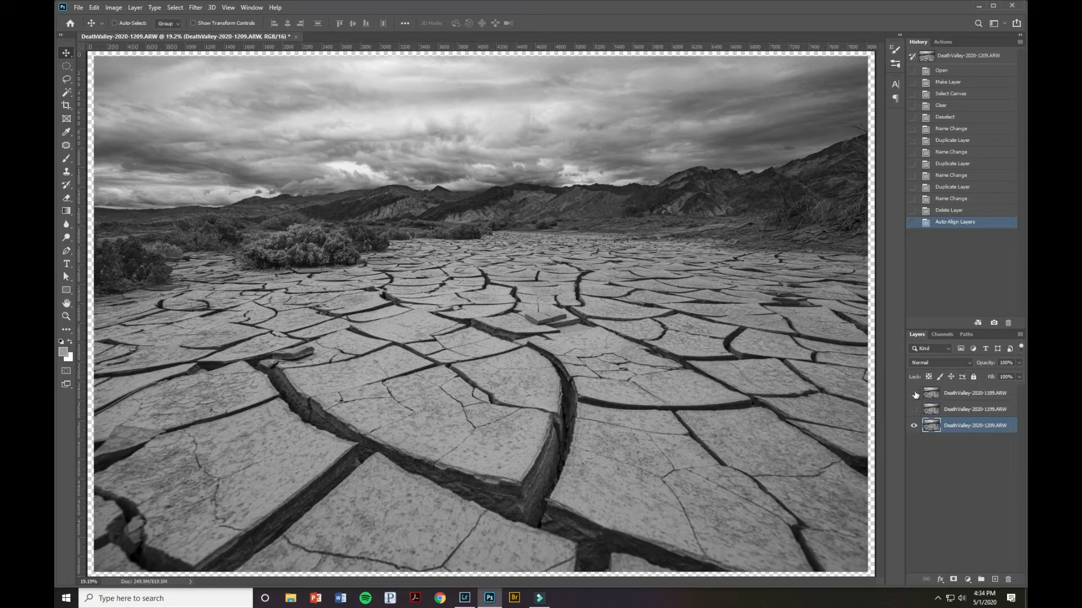
mouse_move(913, 410)
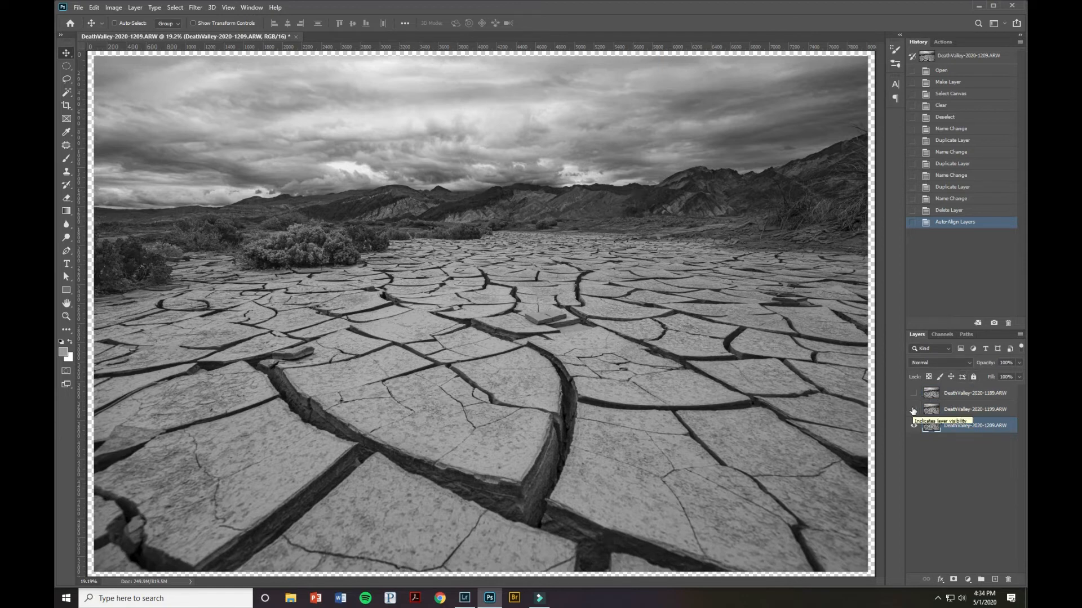
left_click(913, 426)
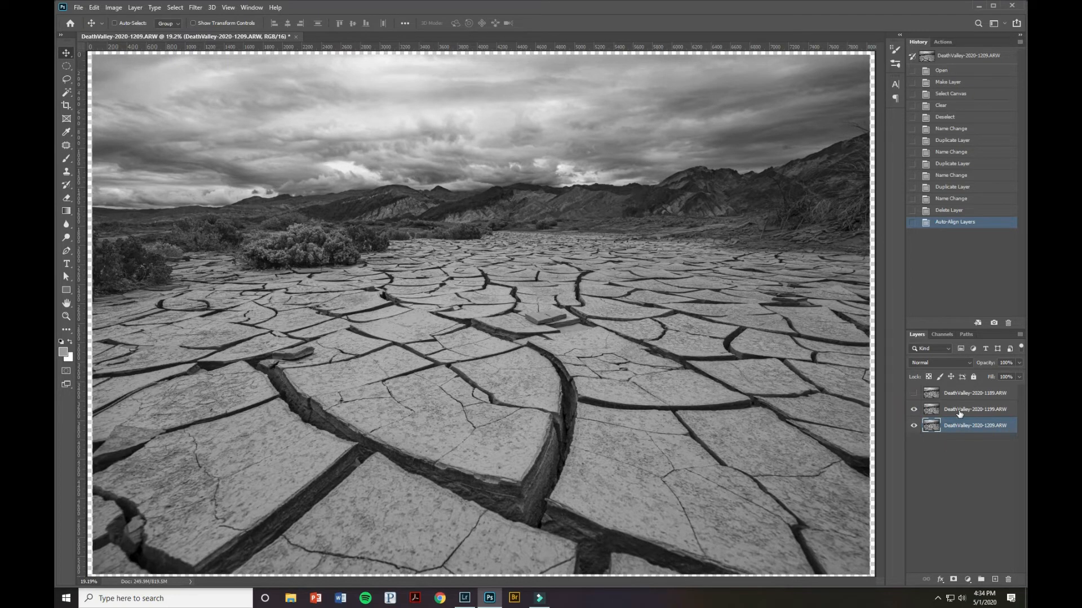
- Add a black mask to the middle layer and set up to paint on it
left_click(954, 579)
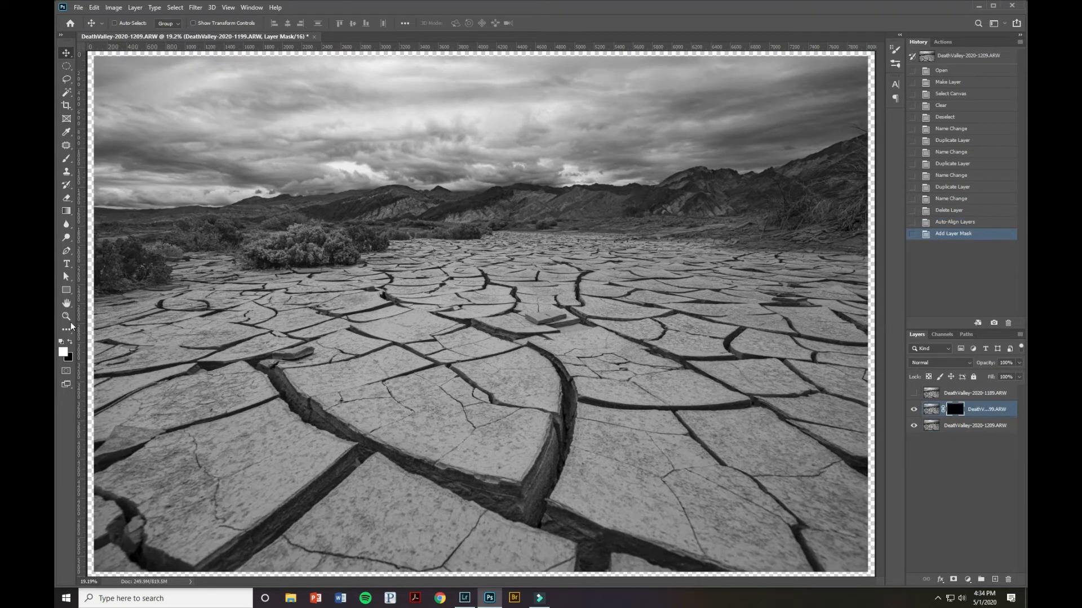
left_click(66, 171)
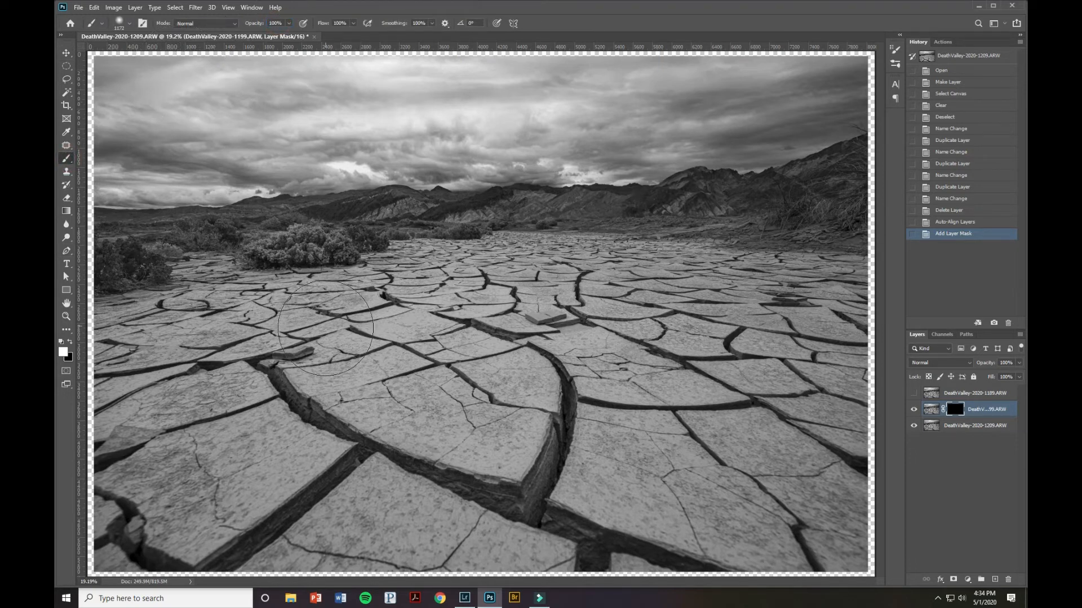
mouse_move(270, 318)
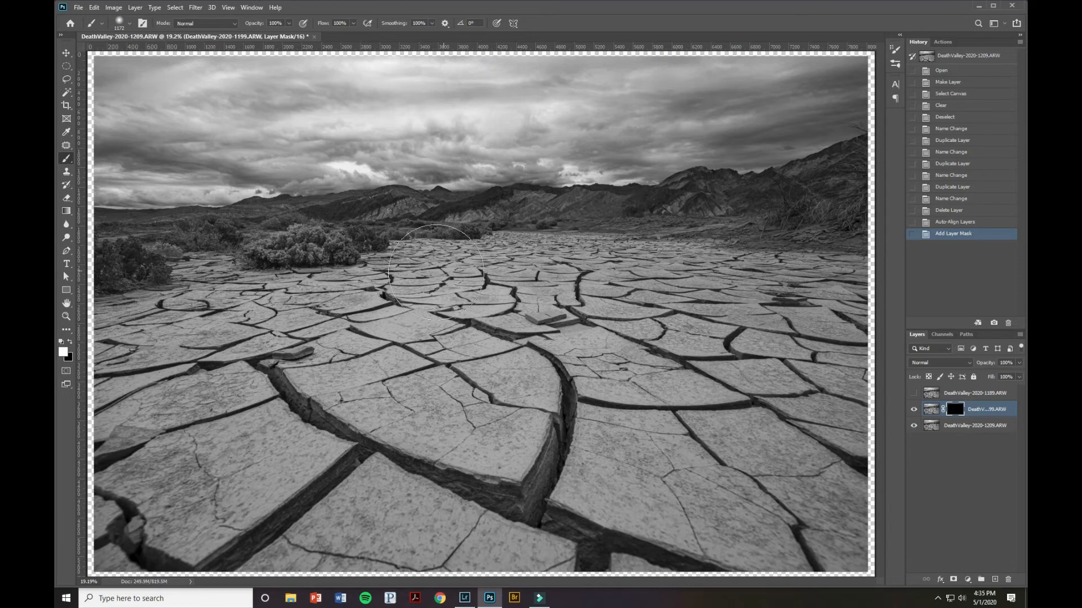
mouse_move(865, 328)
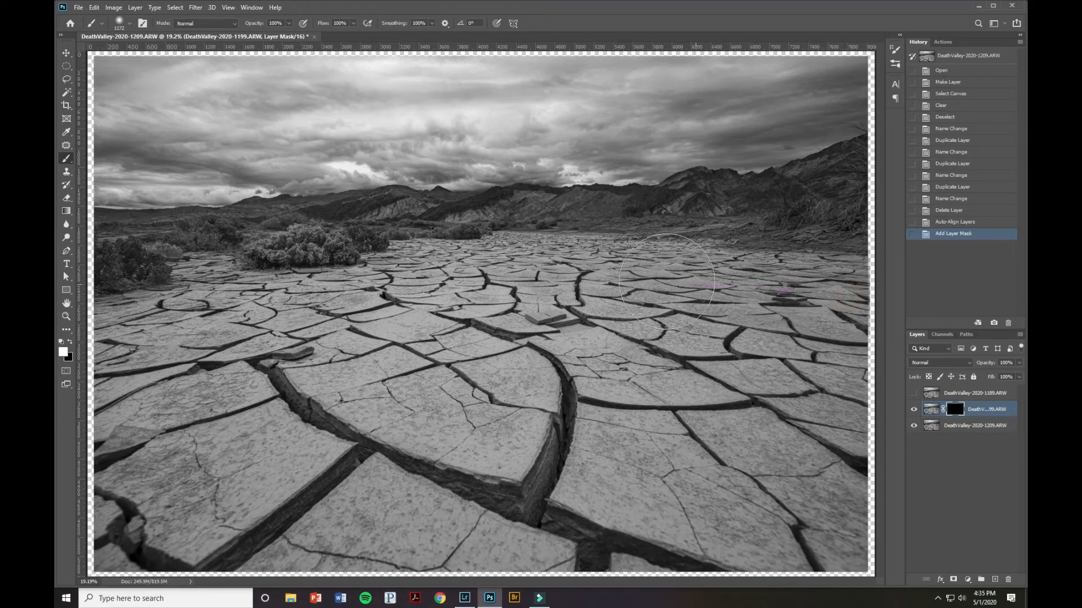
mouse_move(104, 286)
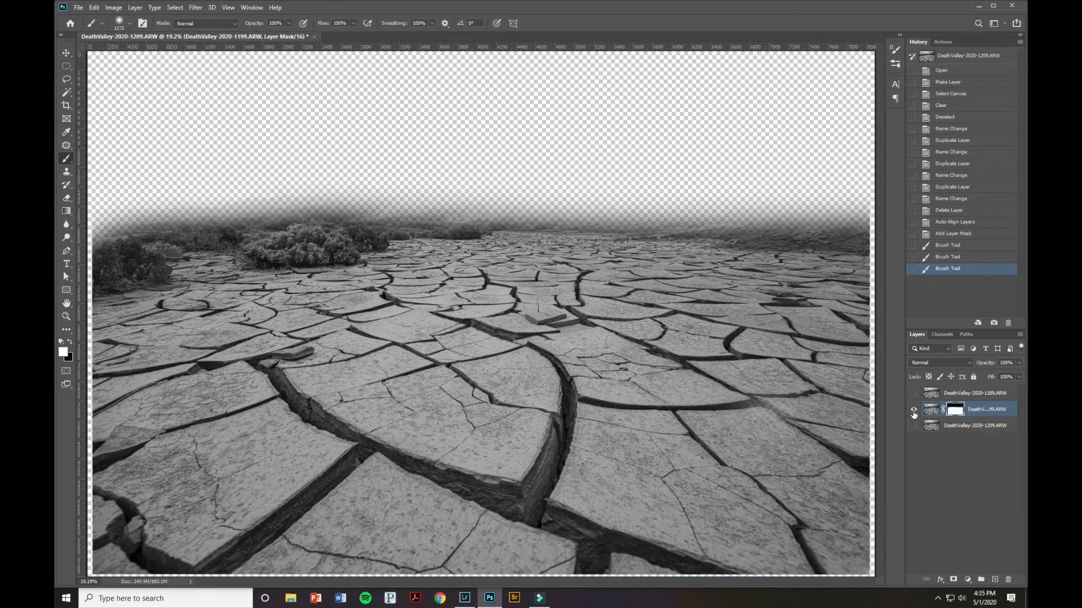
- Toggle the base layer's visibility to check the mask blend, then select the brush Size value
left_click(913, 426)
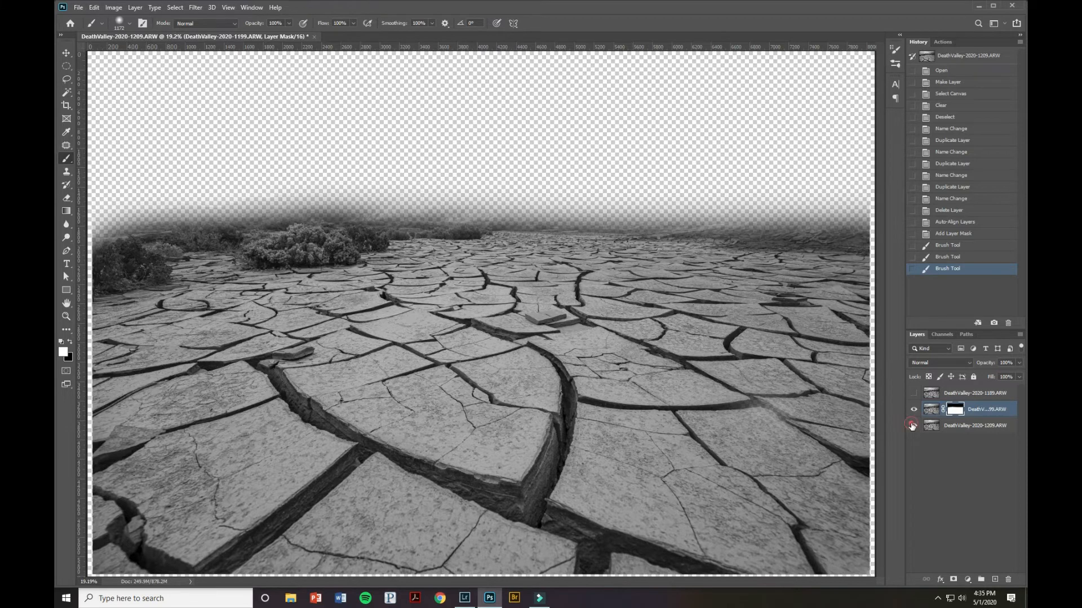
left_click(912, 426)
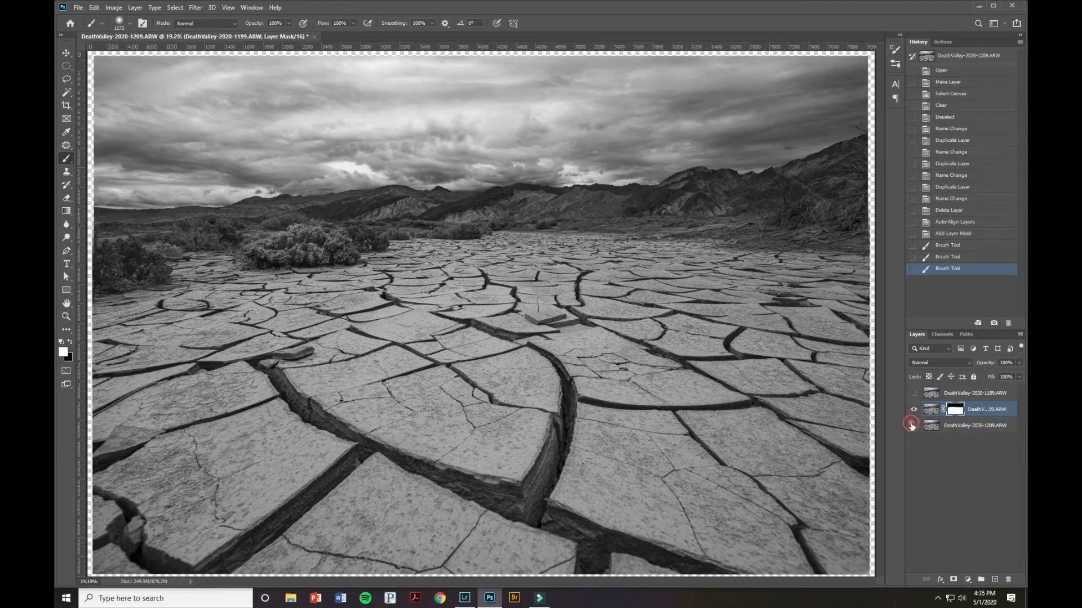
left_click(913, 426)
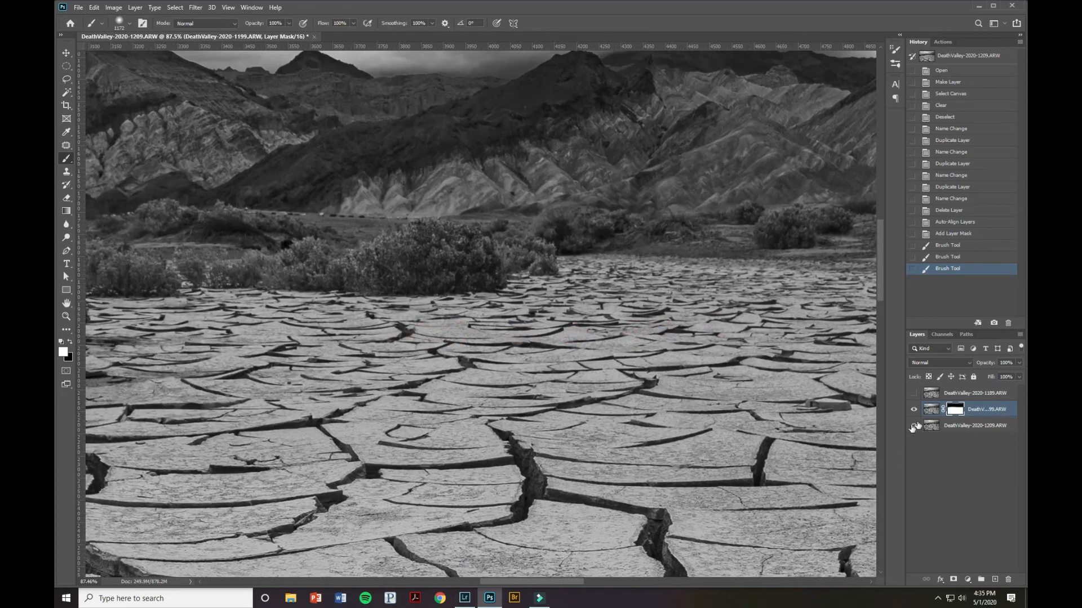
left_click(913, 426)
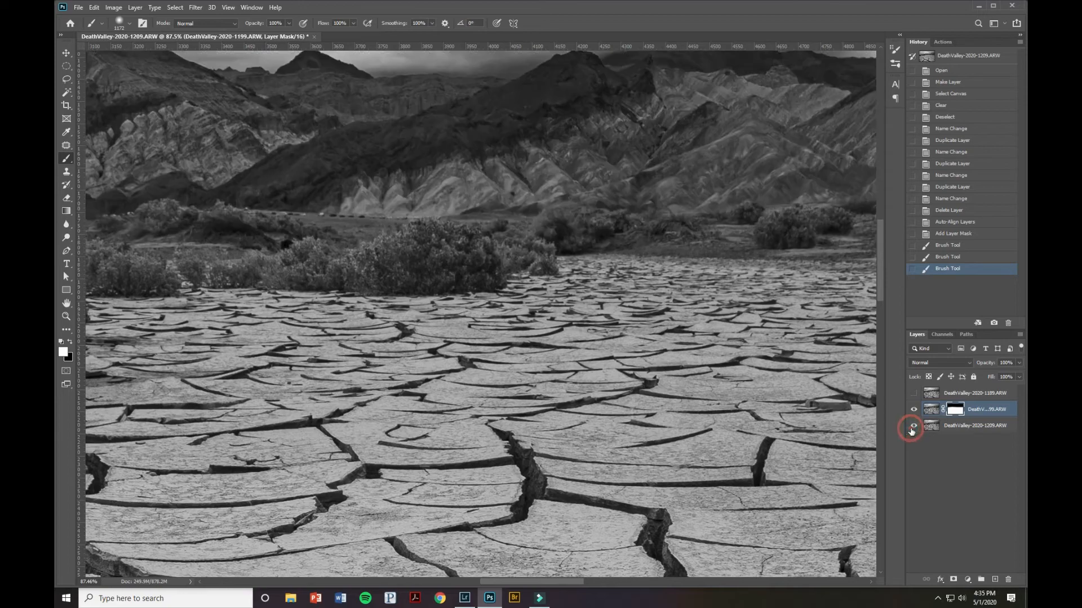
left_click(913, 426)
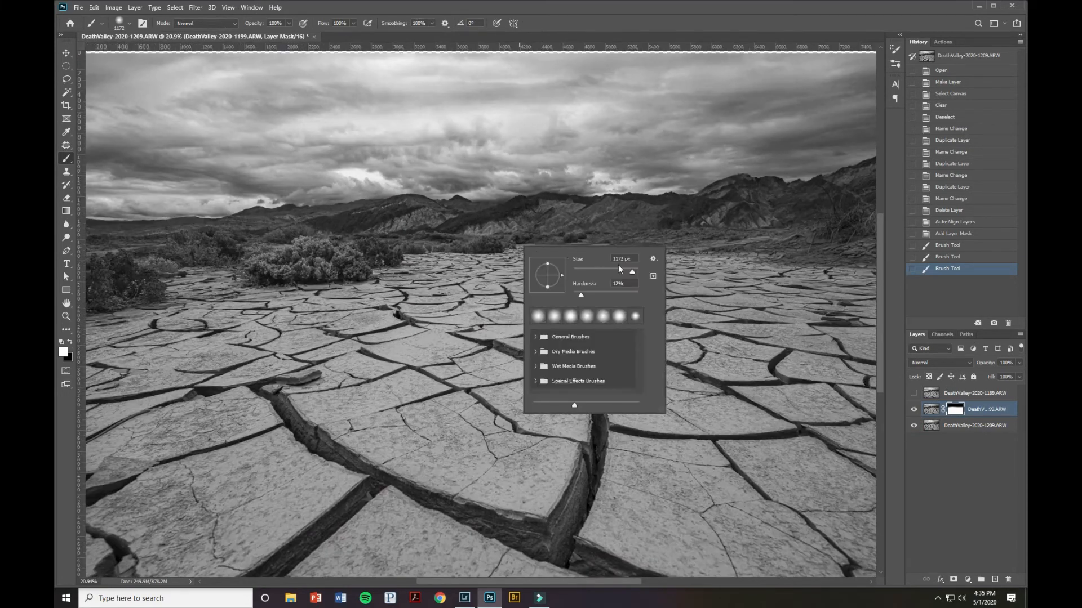
triple_click(621, 284)
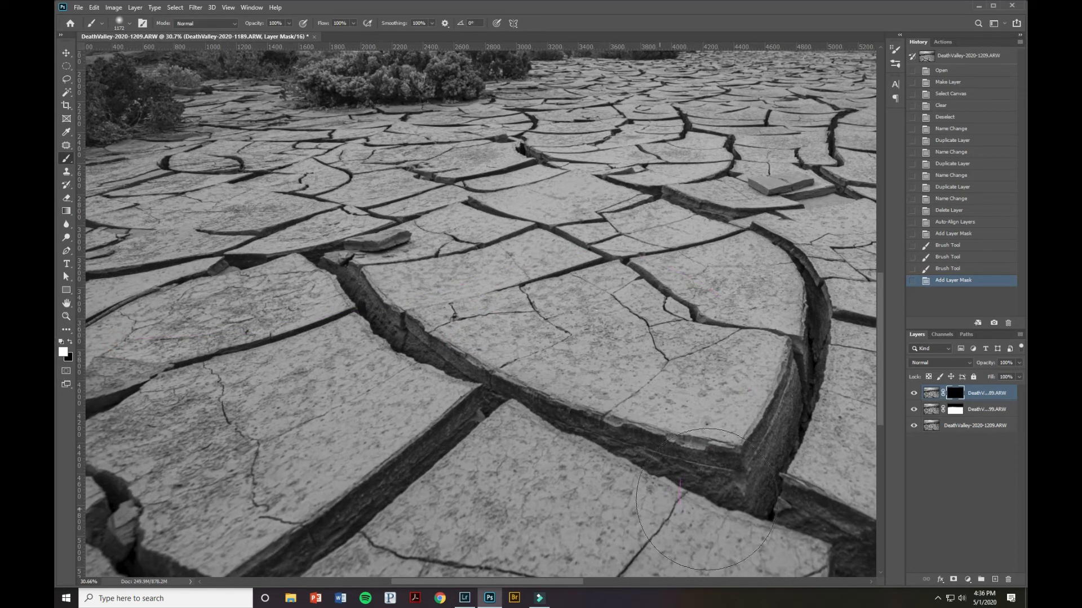
- Fit the image on screen, paint the top layer's mask, and toggle its visibility to compare
key("Ctrl+0")
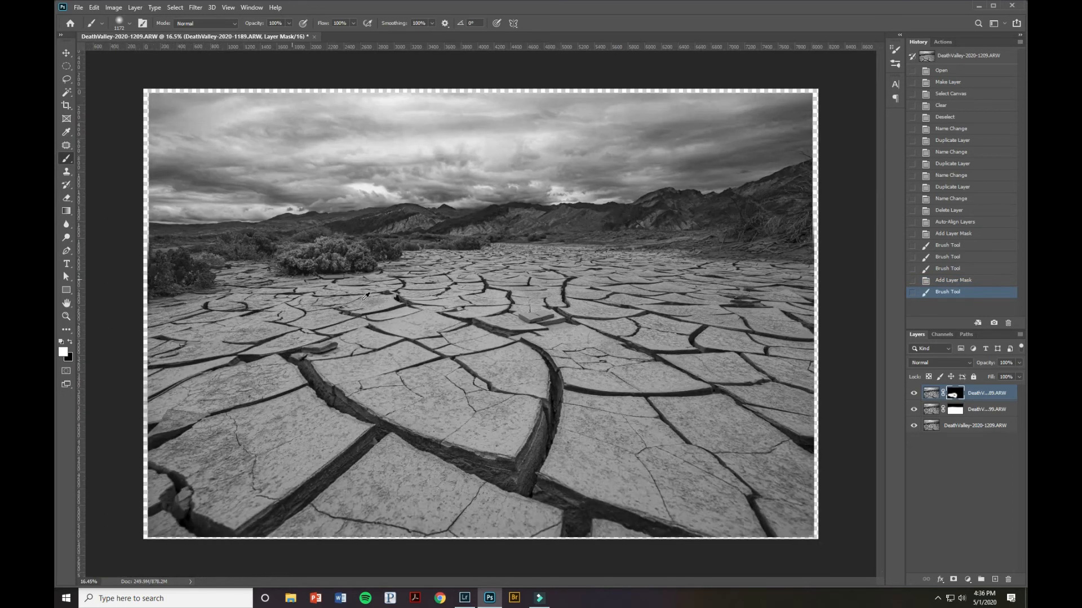
left_click(914, 407)
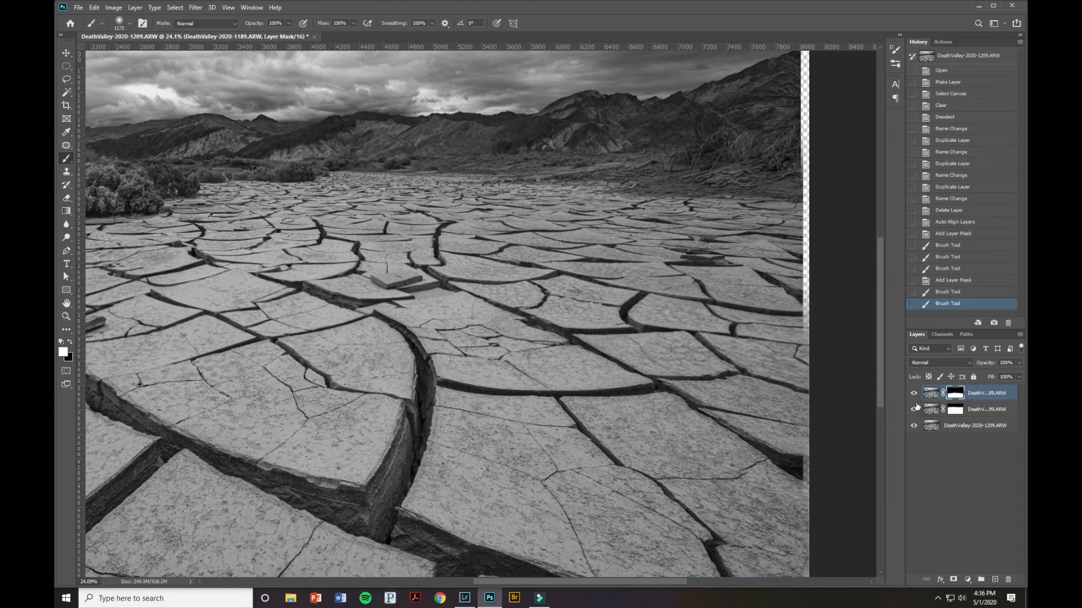
left_click(914, 408)
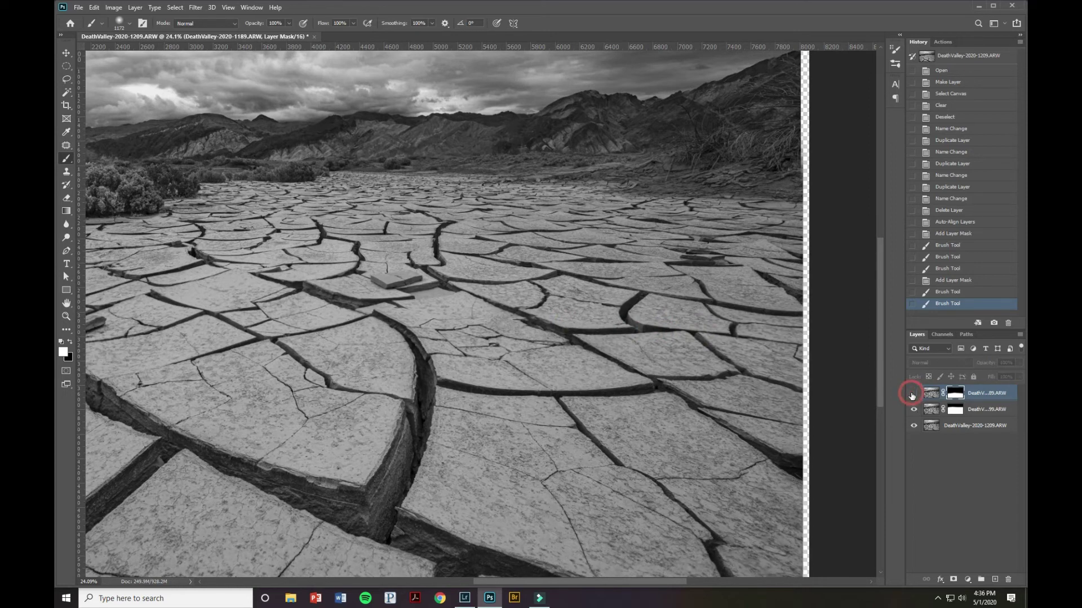
left_click(914, 392)
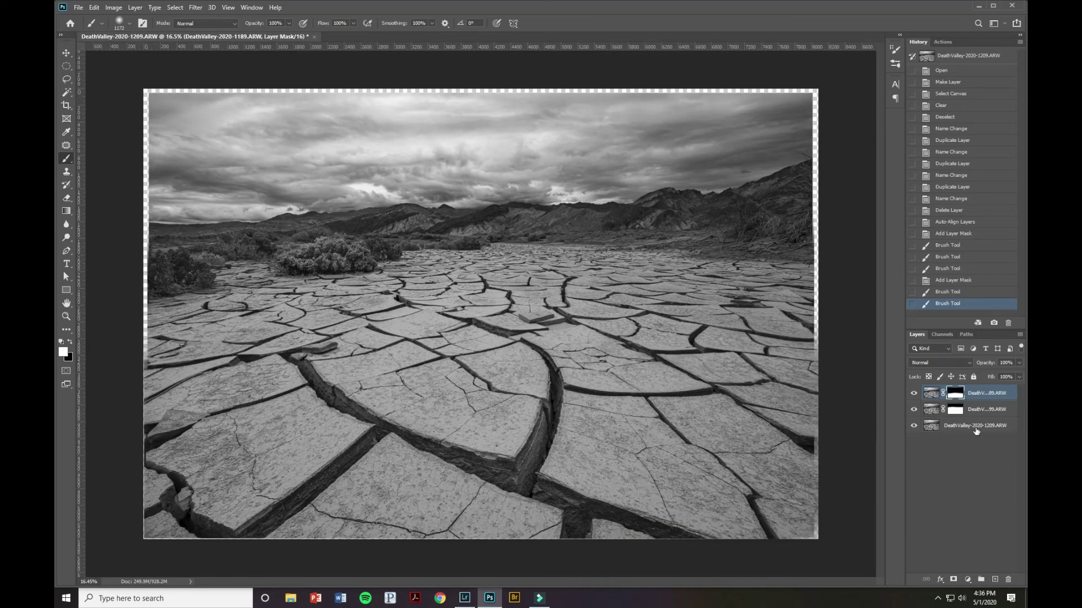
mouse_move(814, 394)
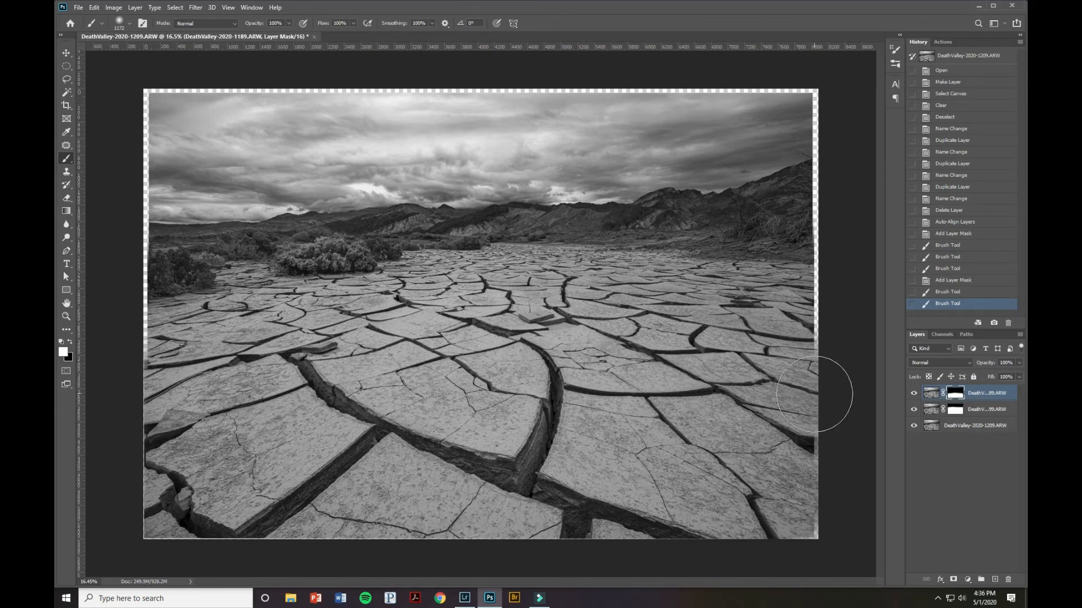
mouse_move(942, 445)
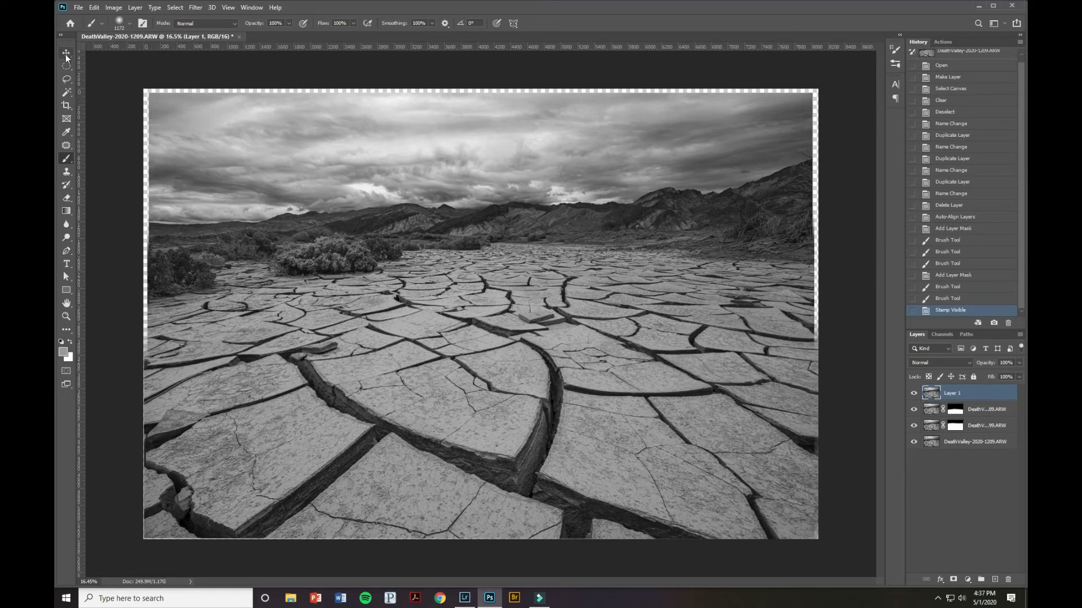
- Switch to the Move tool to place guides at the image edges
left_click(67, 53)
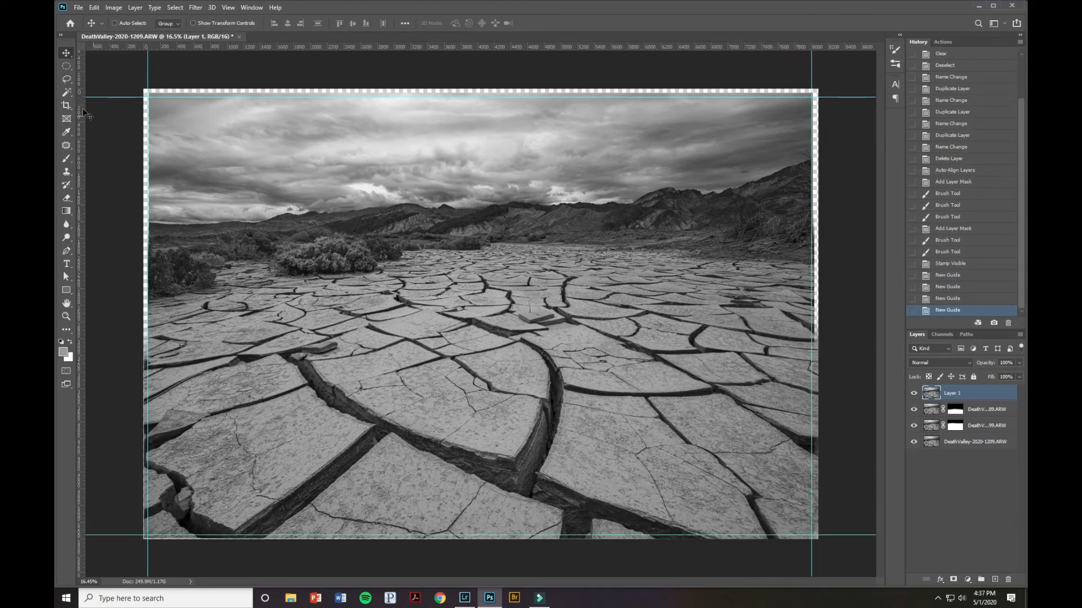
- Crop the image to a 2:3 (4:6) ratio within the guides and commit it
left_click(66, 106)
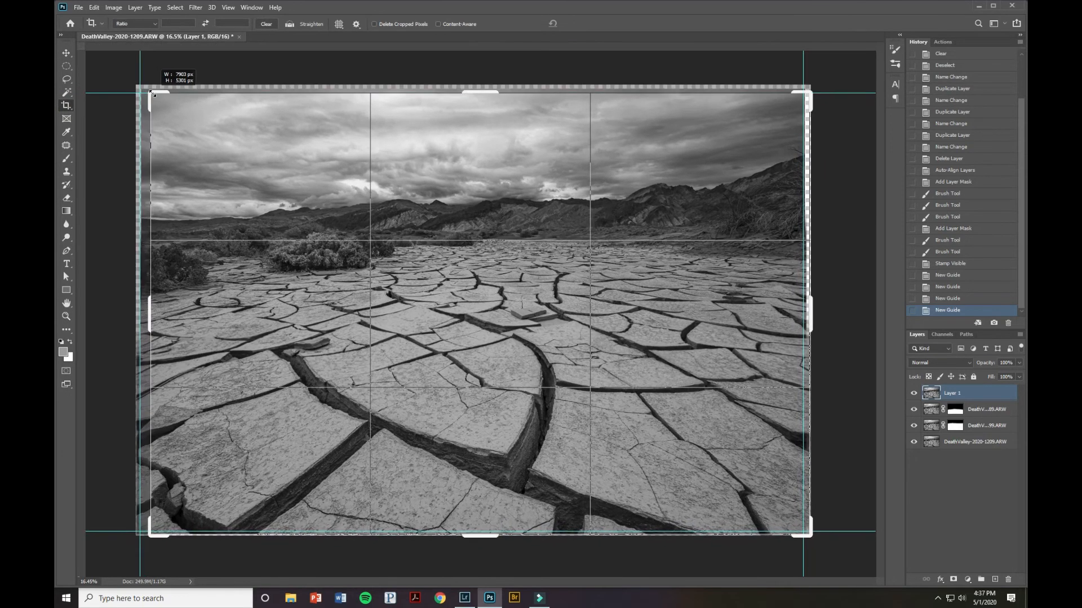
left_click(154, 24)
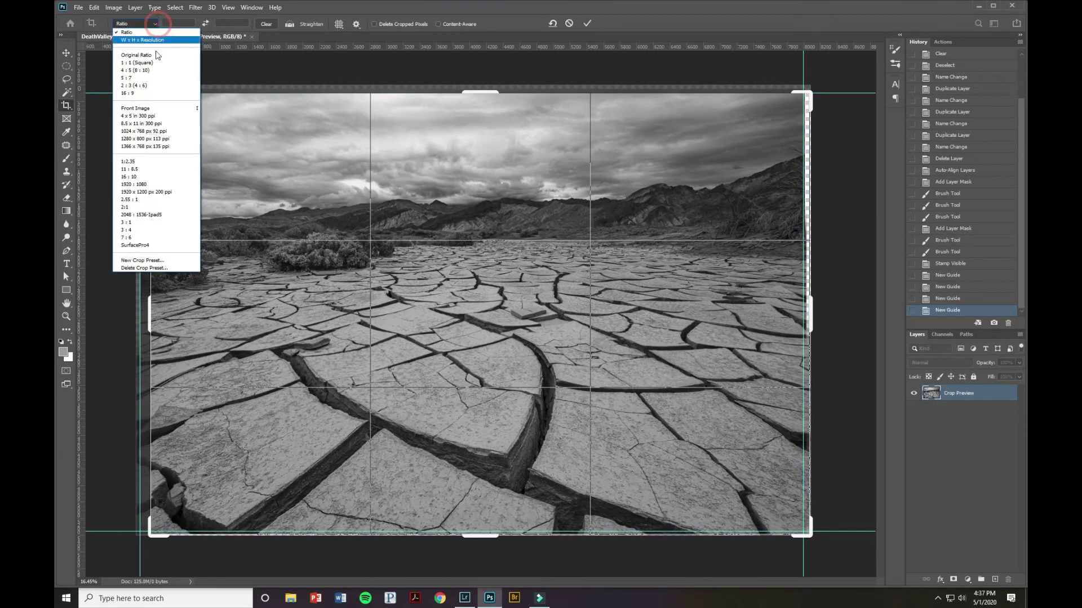
left_click(133, 85)
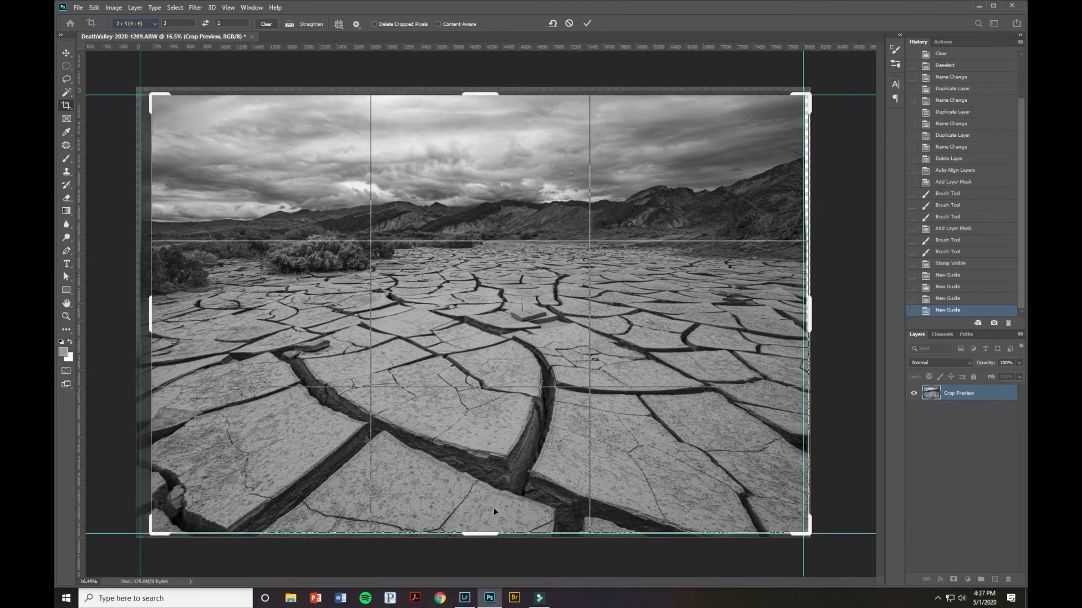
mouse_move(526, 446)
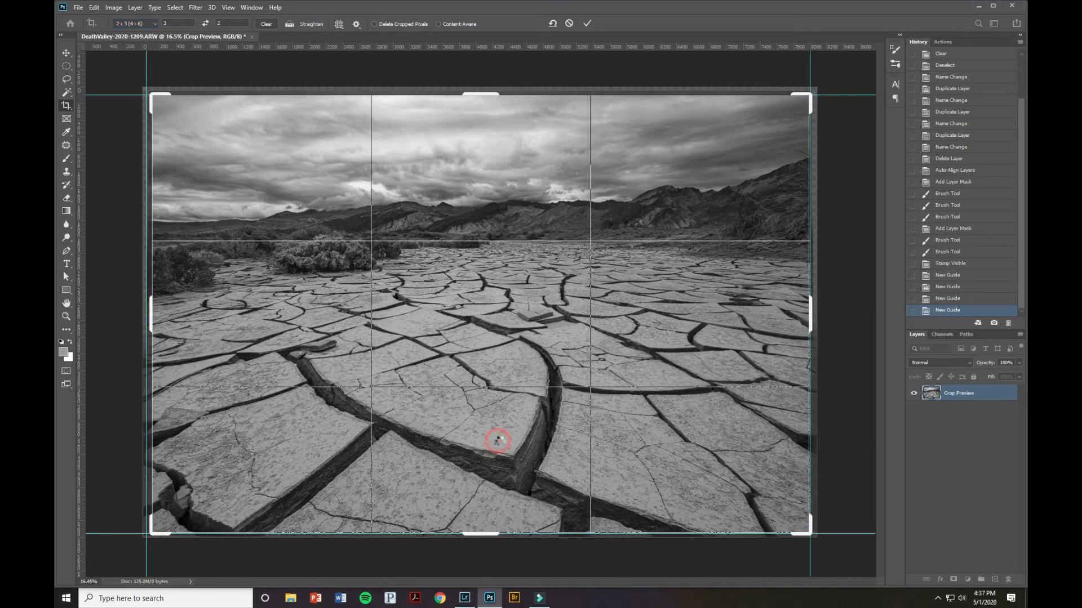
left_click(586, 24)
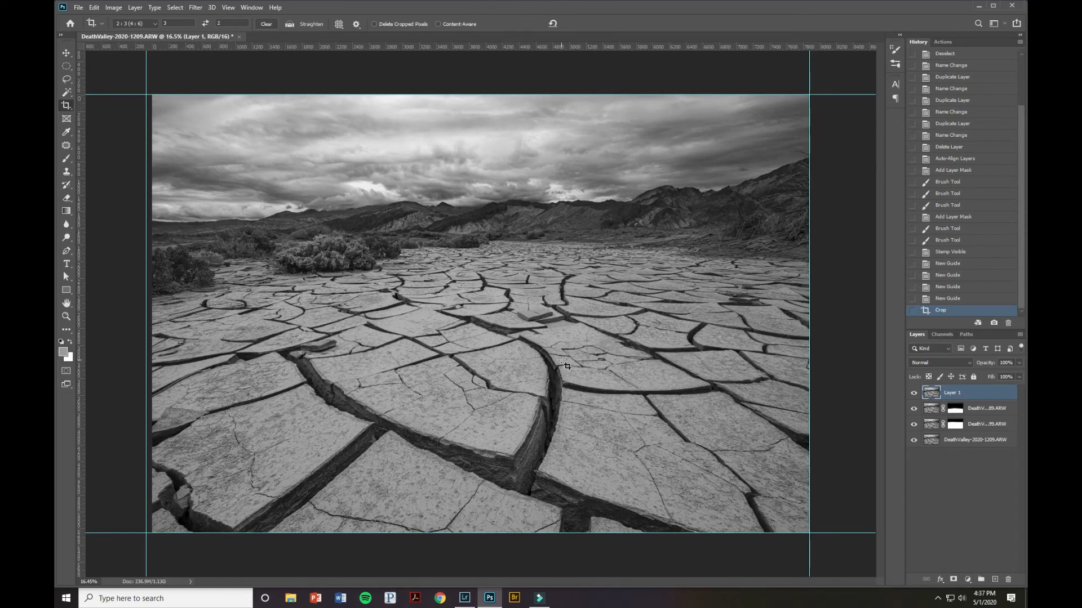
mouse_move(972, 469)
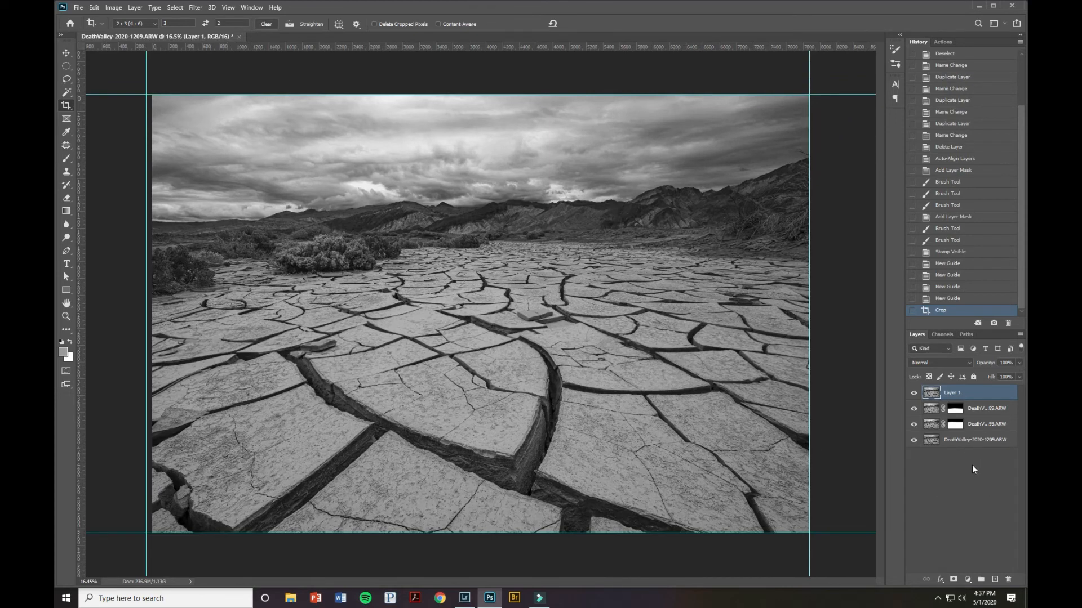
mouse_move(889, 430)
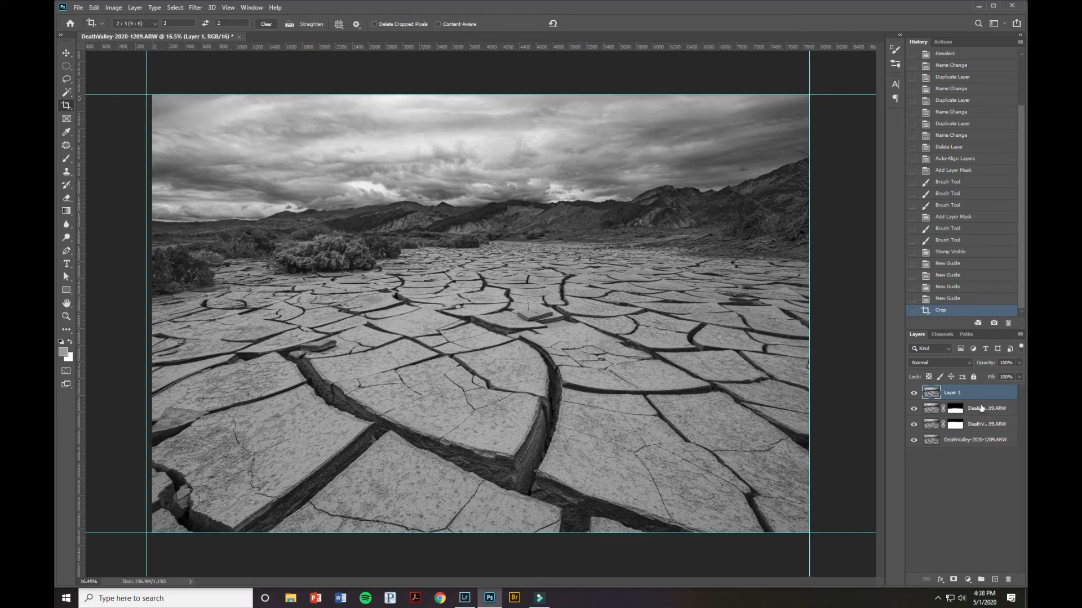
mouse_move(979, 408)
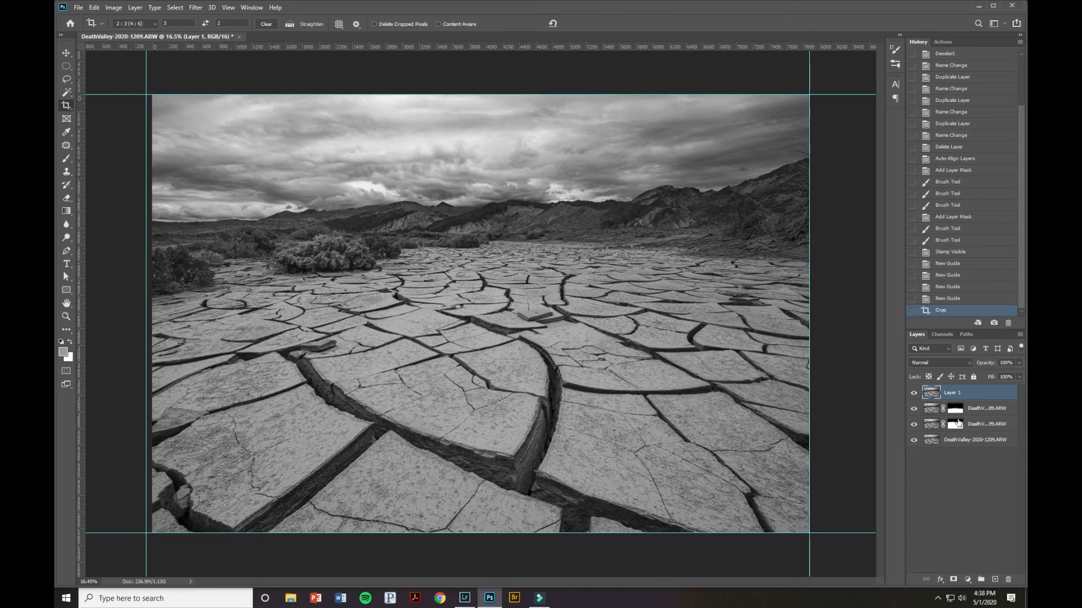
mouse_move(955, 408)
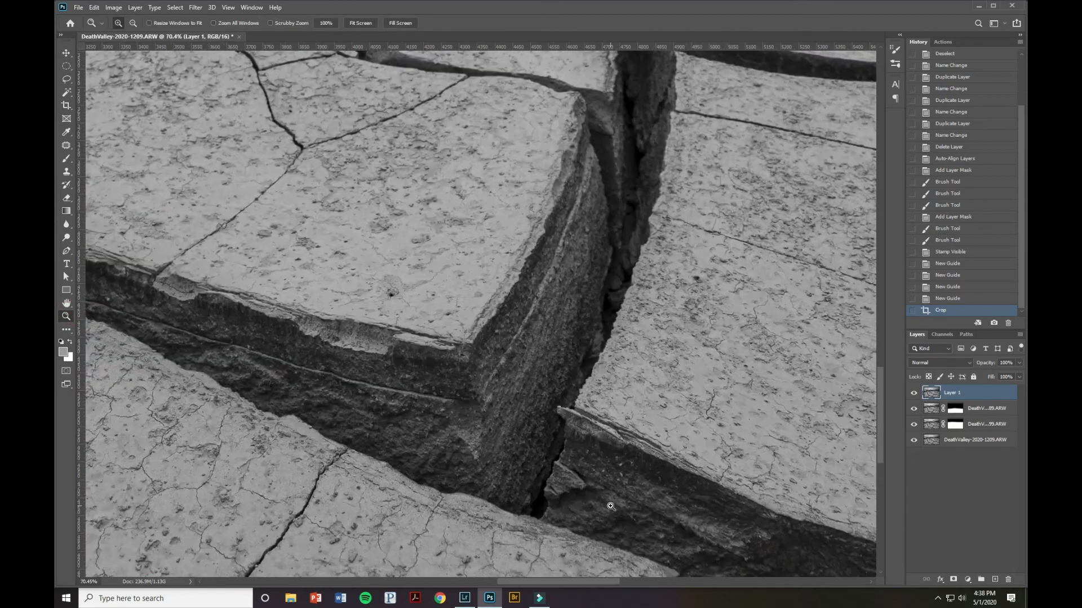
mouse_move(612, 490)
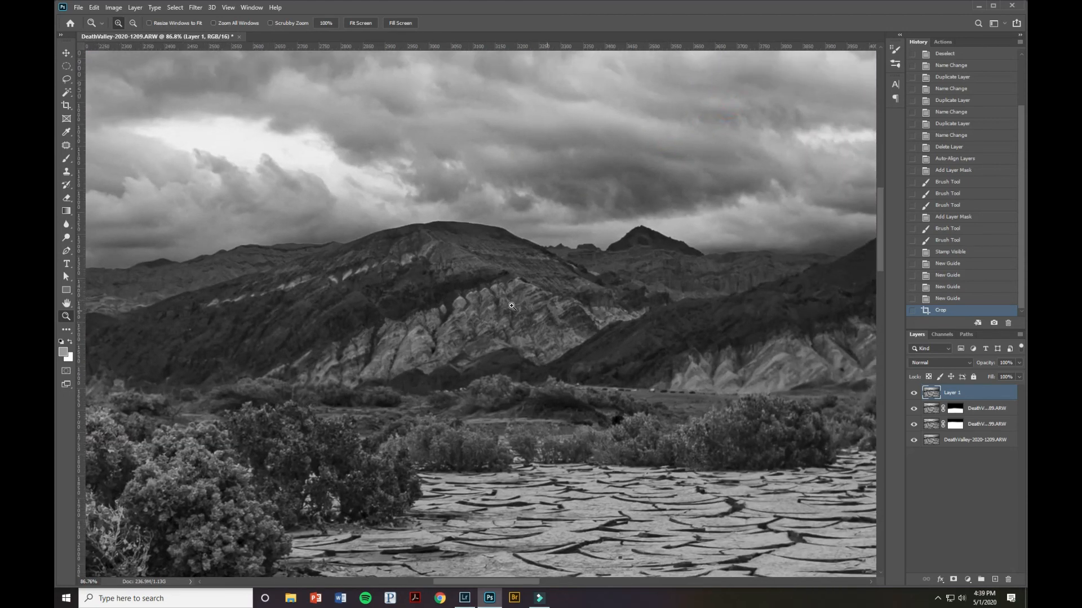
mouse_move(518, 307)
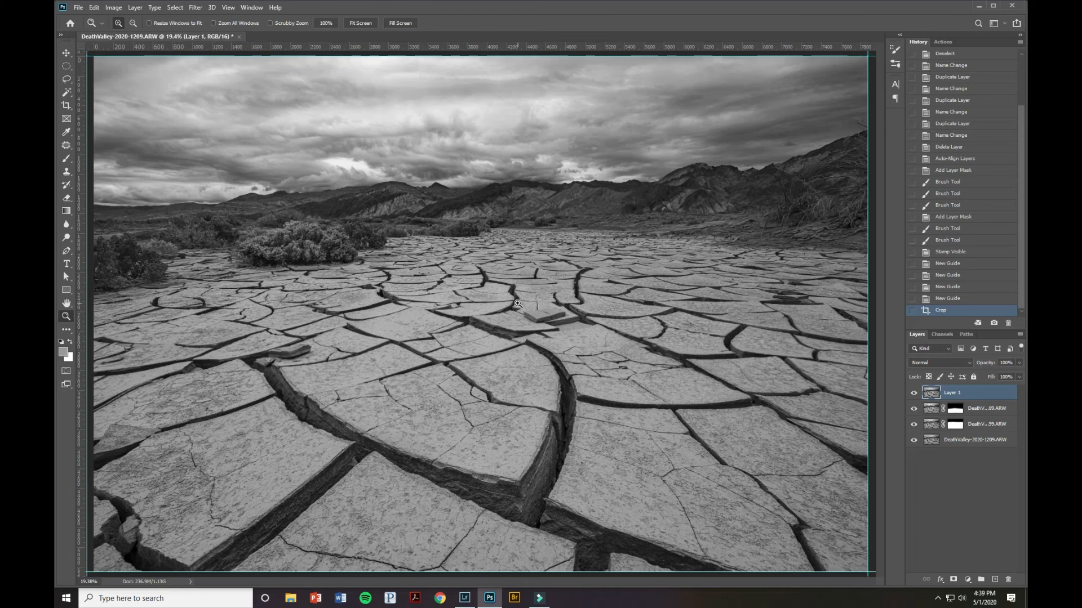
mouse_move(115, 587)
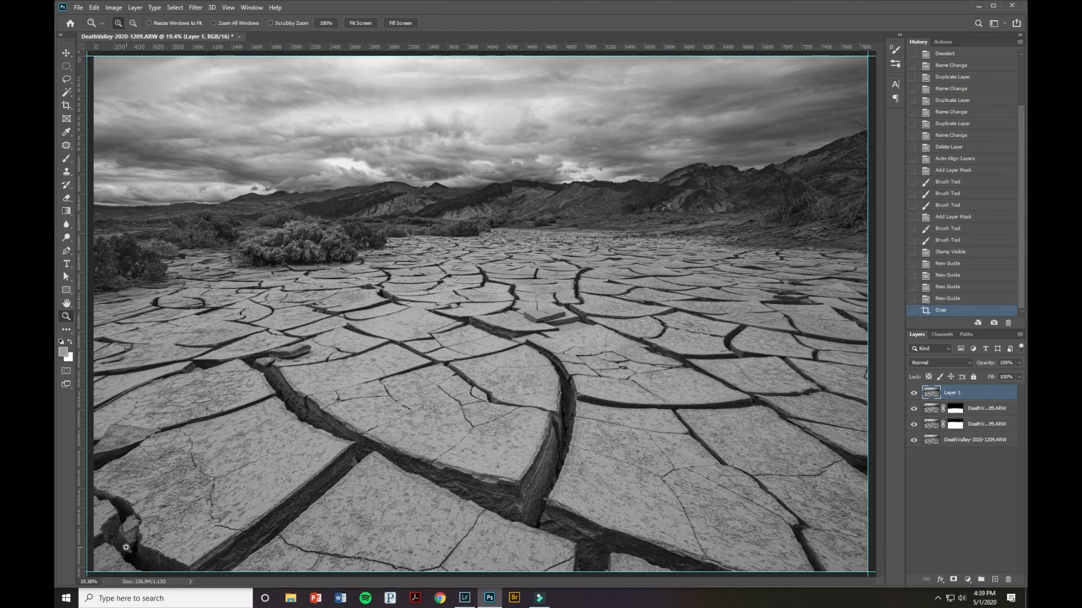
mouse_move(166, 527)
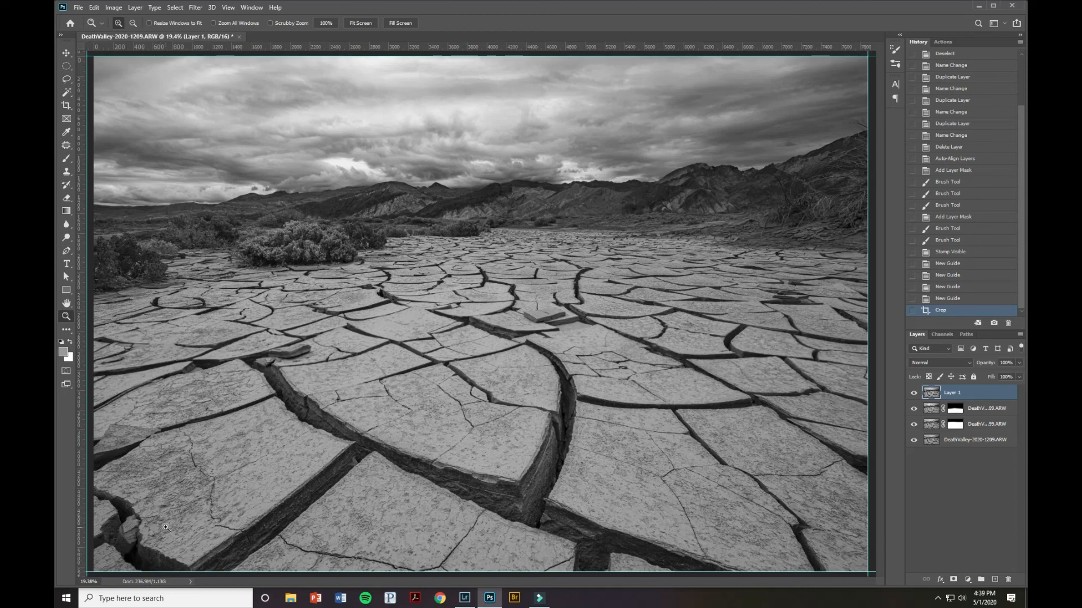
mouse_move(167, 316)
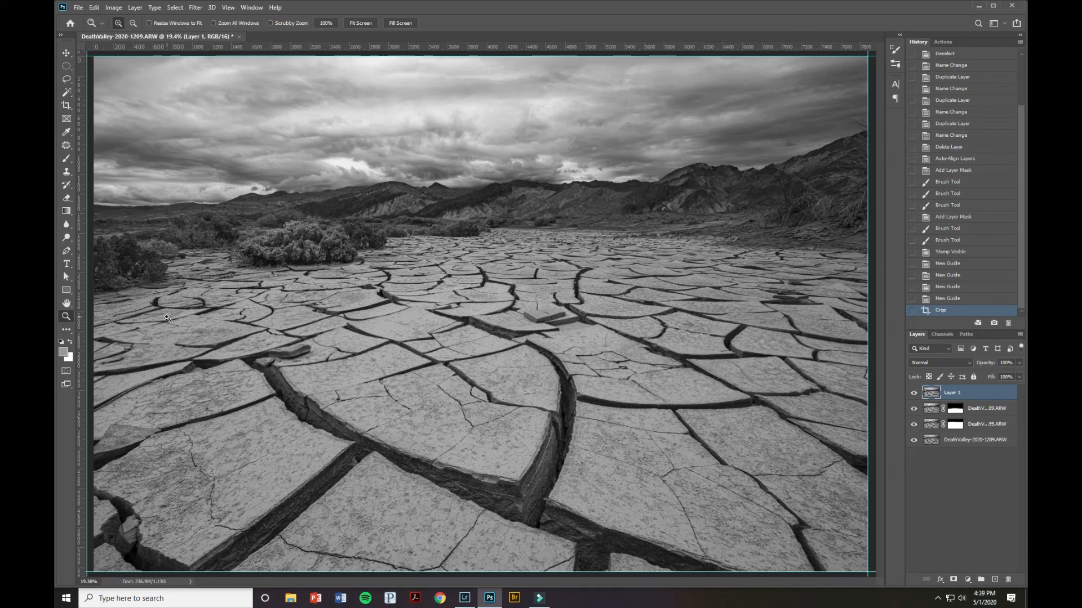
mouse_move(498, 498)
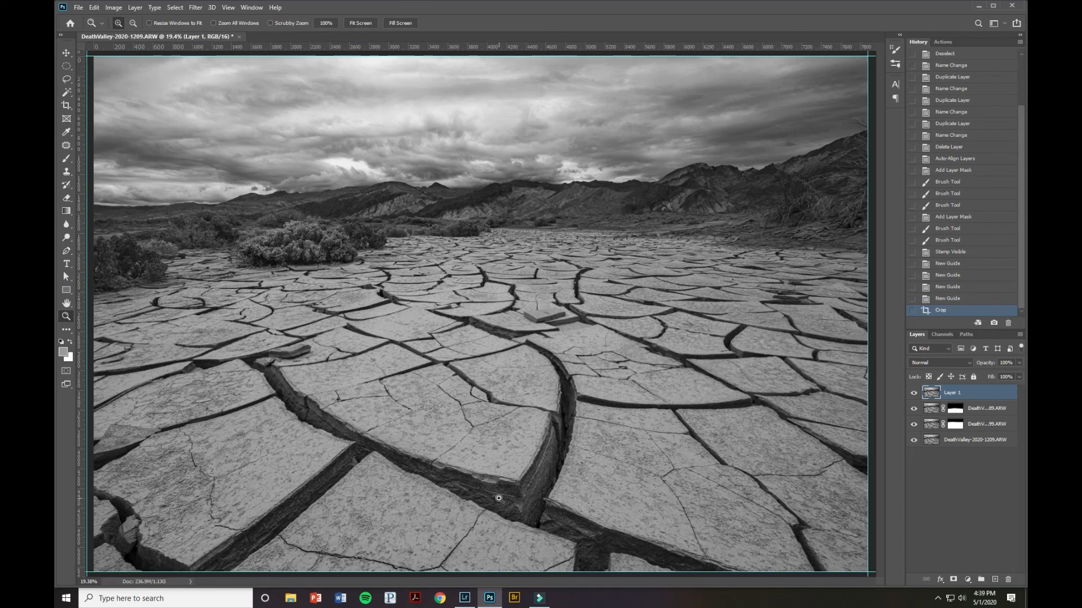
mouse_move(493, 308)
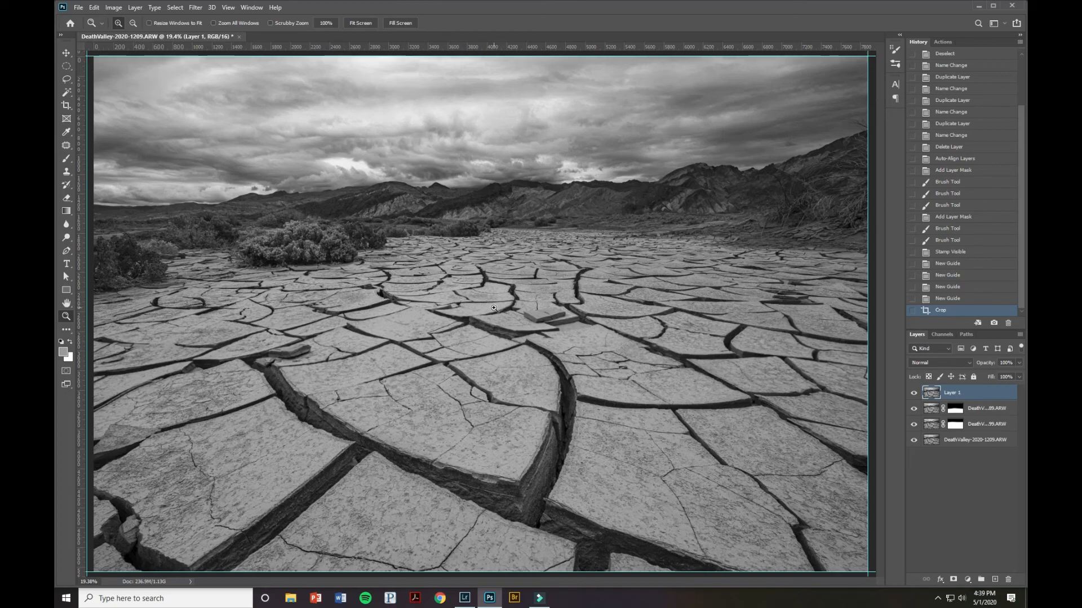